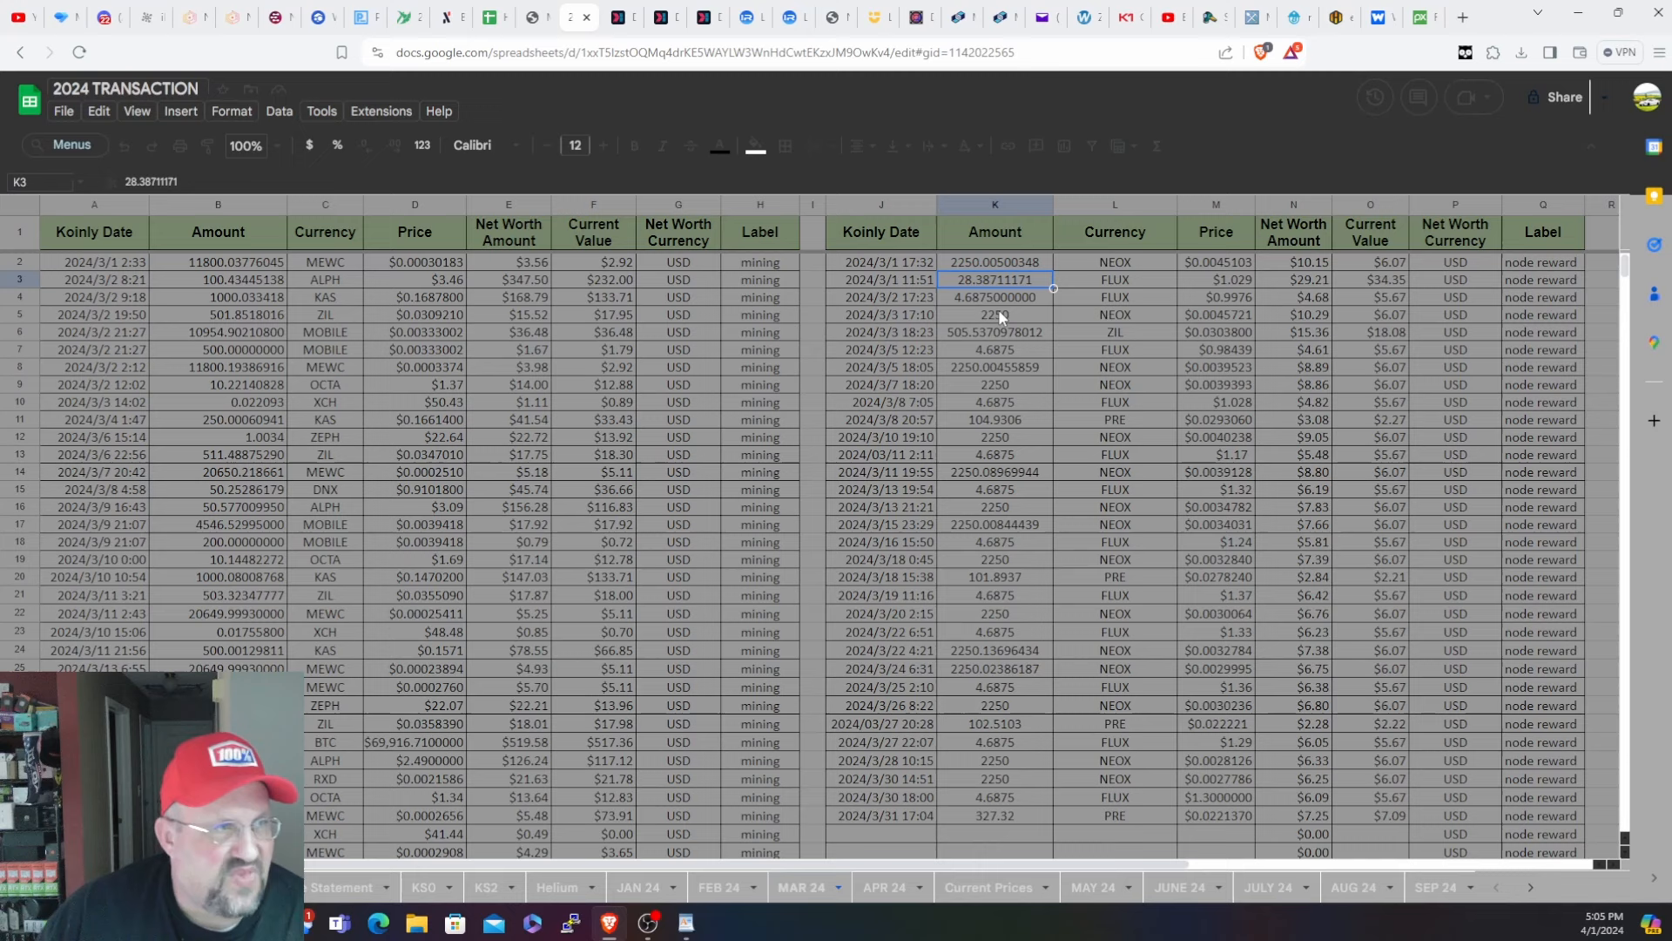
{"action": "mouse_move", "coordinate": [1215, 355]}
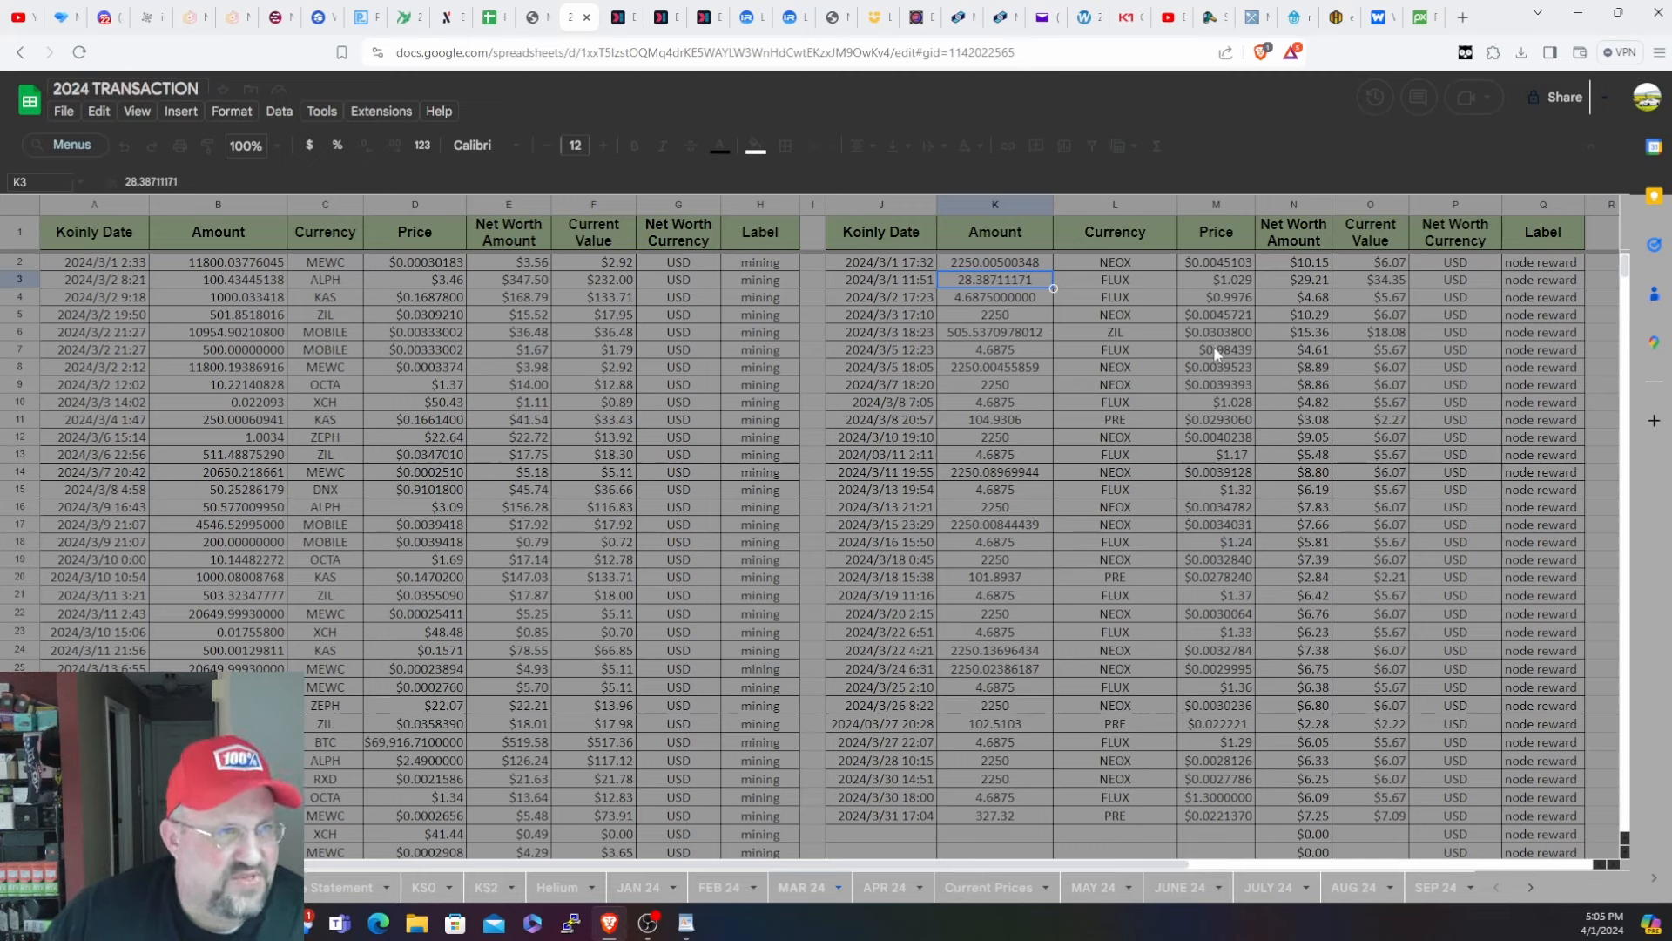
{"action": "mouse_move", "coordinate": [1208, 352]}
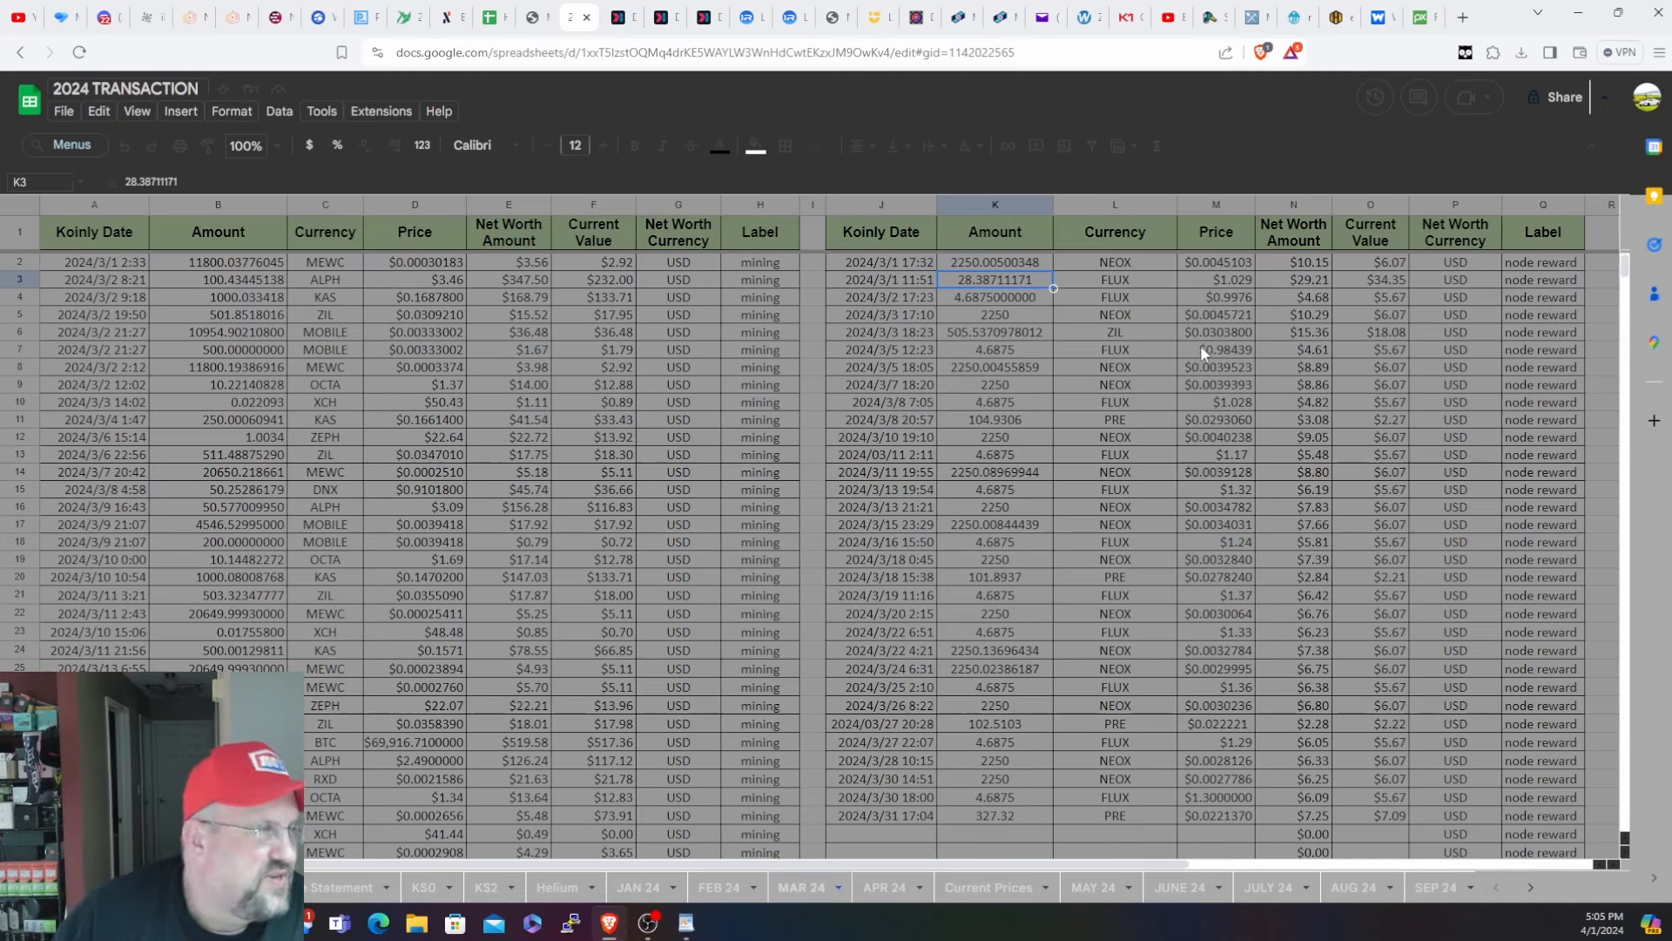
{"action": "mouse_move", "coordinate": [1033, 373]}
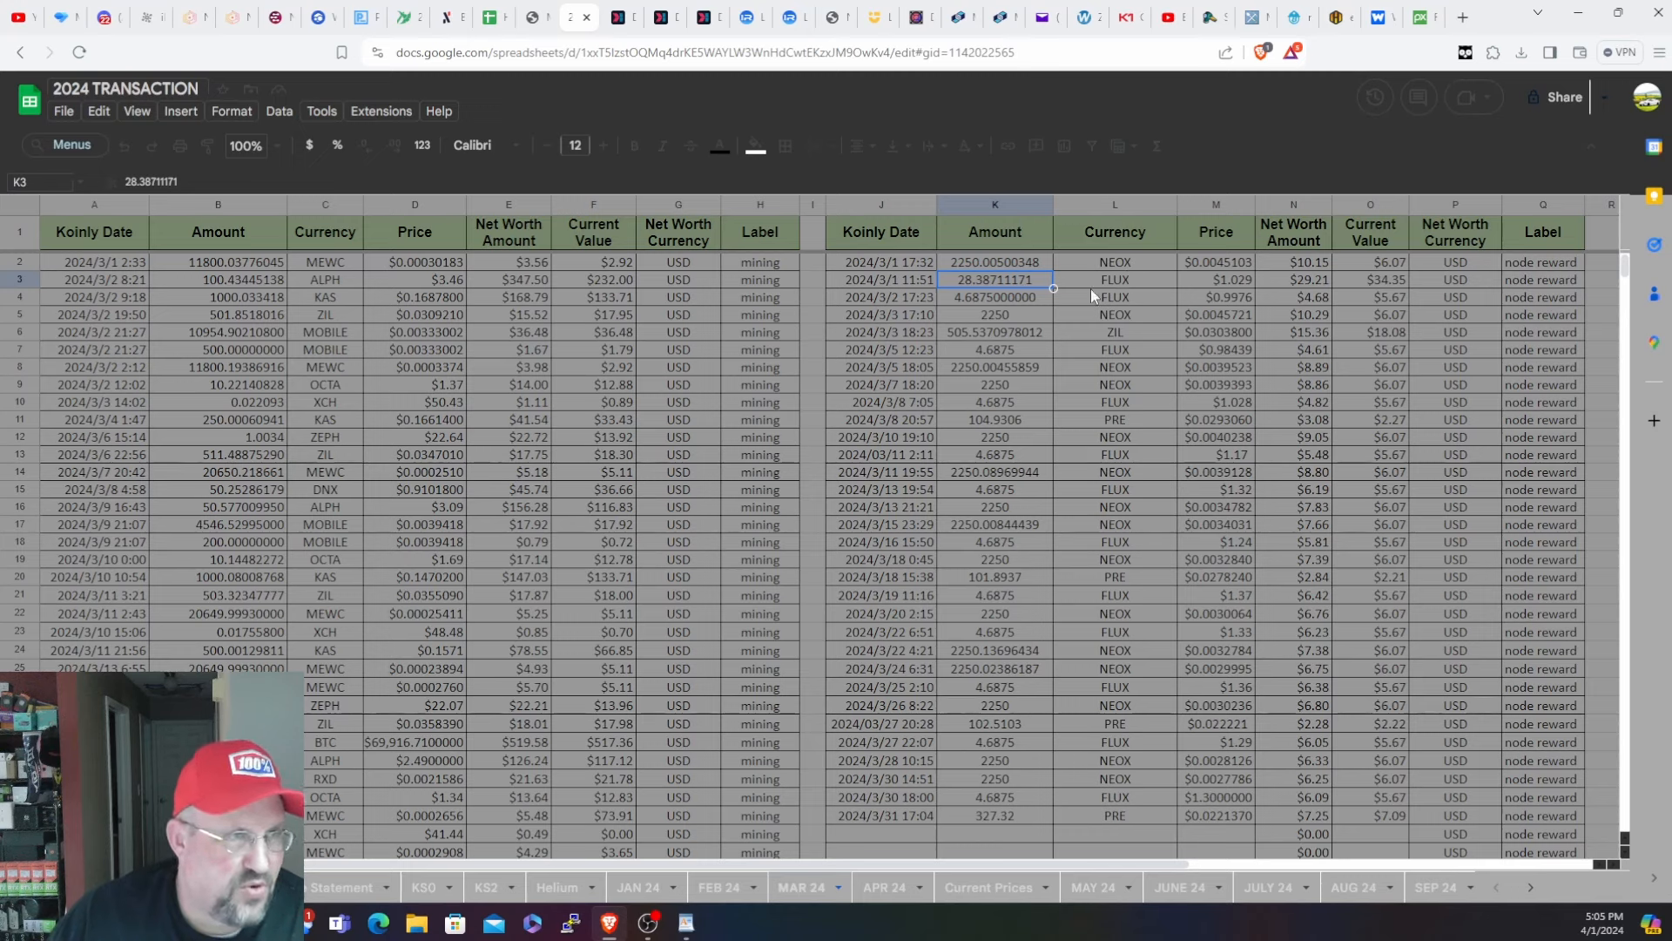
{"action": "mouse_move", "coordinate": [1066, 453]}
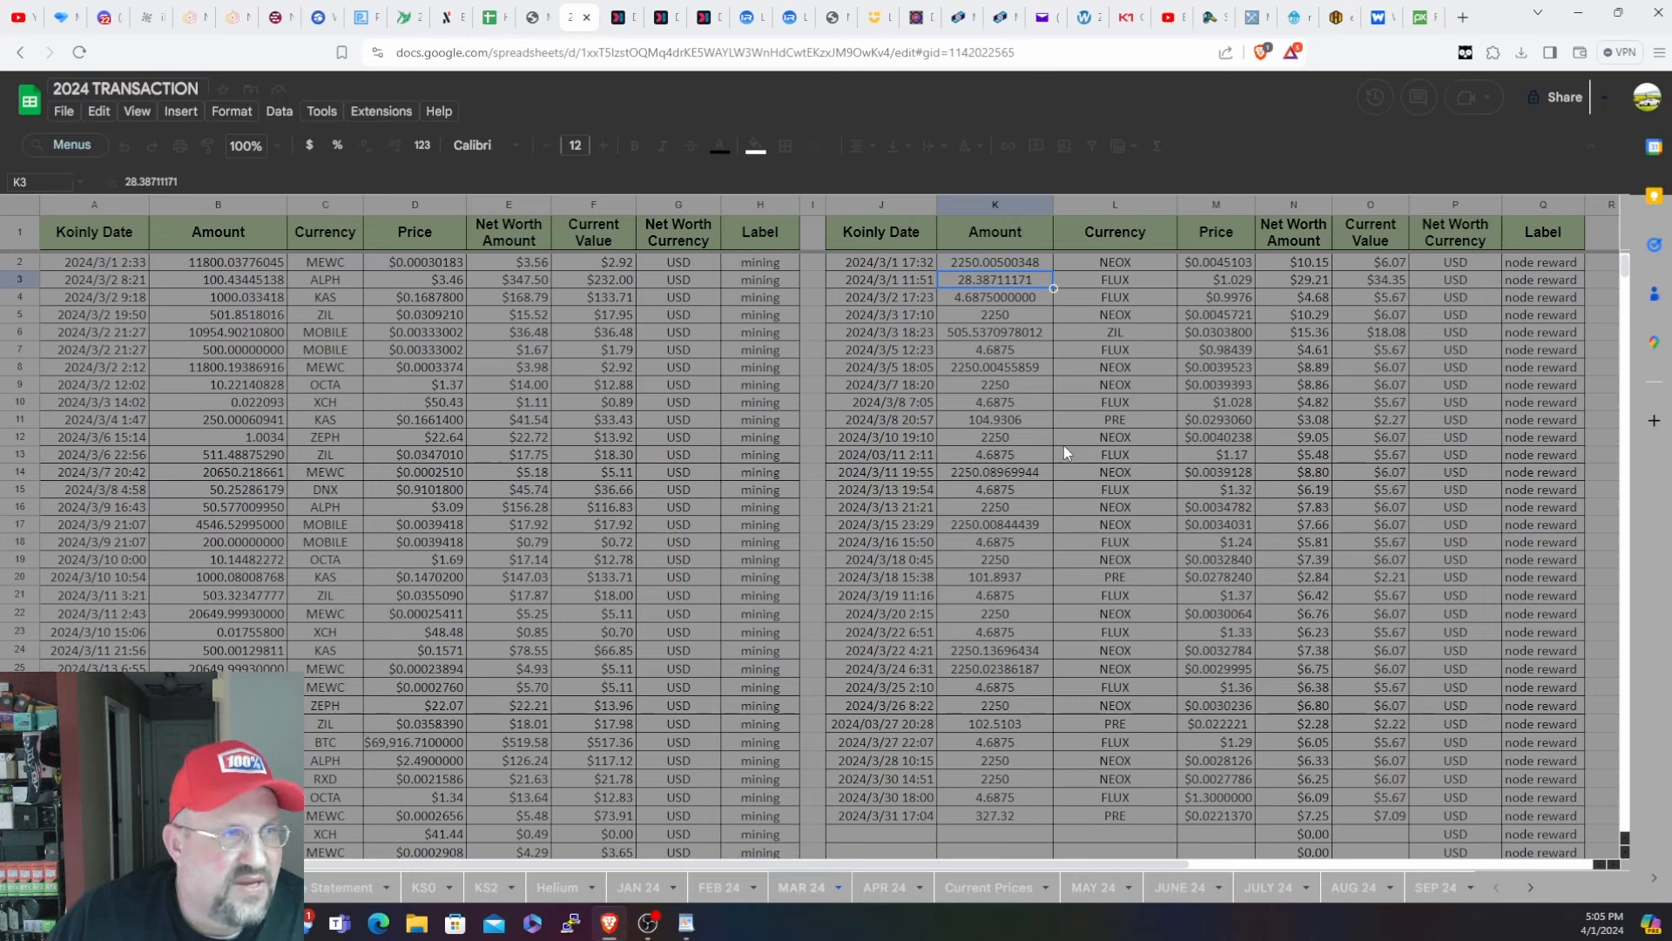
- Scroll the MAR 24 sheet down to the Total Income section and Coin / # Mined table
{"action": "scroll", "scroll_direction": "down", "scroll_amount": 3}
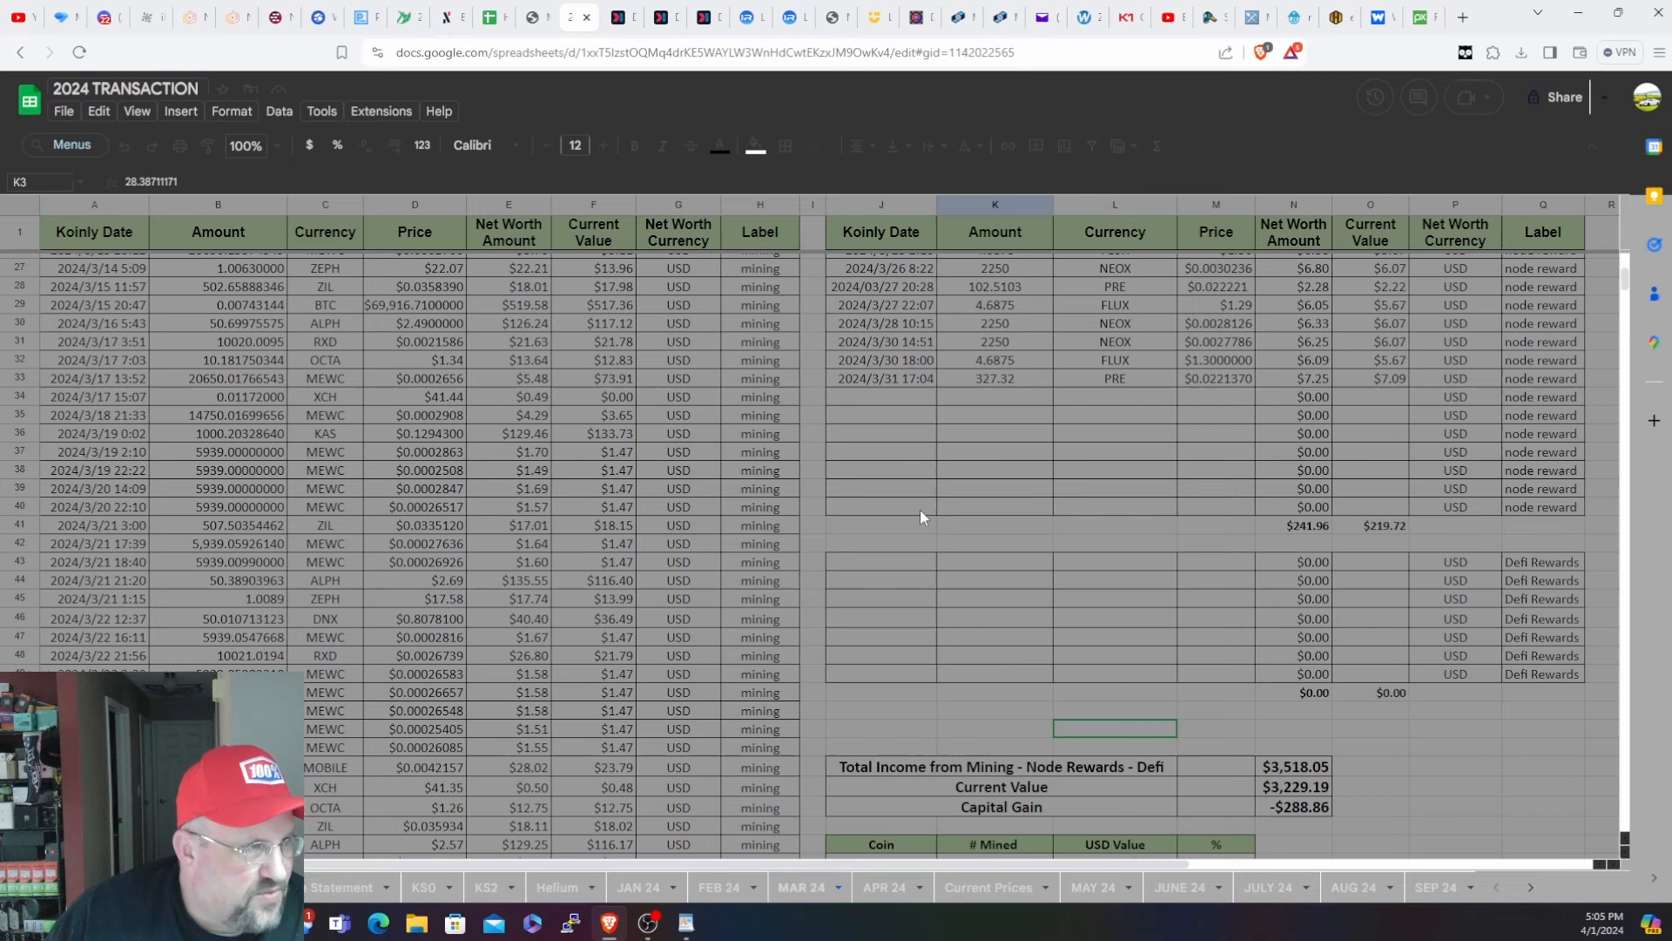
{"action": "scroll", "scroll_direction": "down", "scroll_amount": 3}
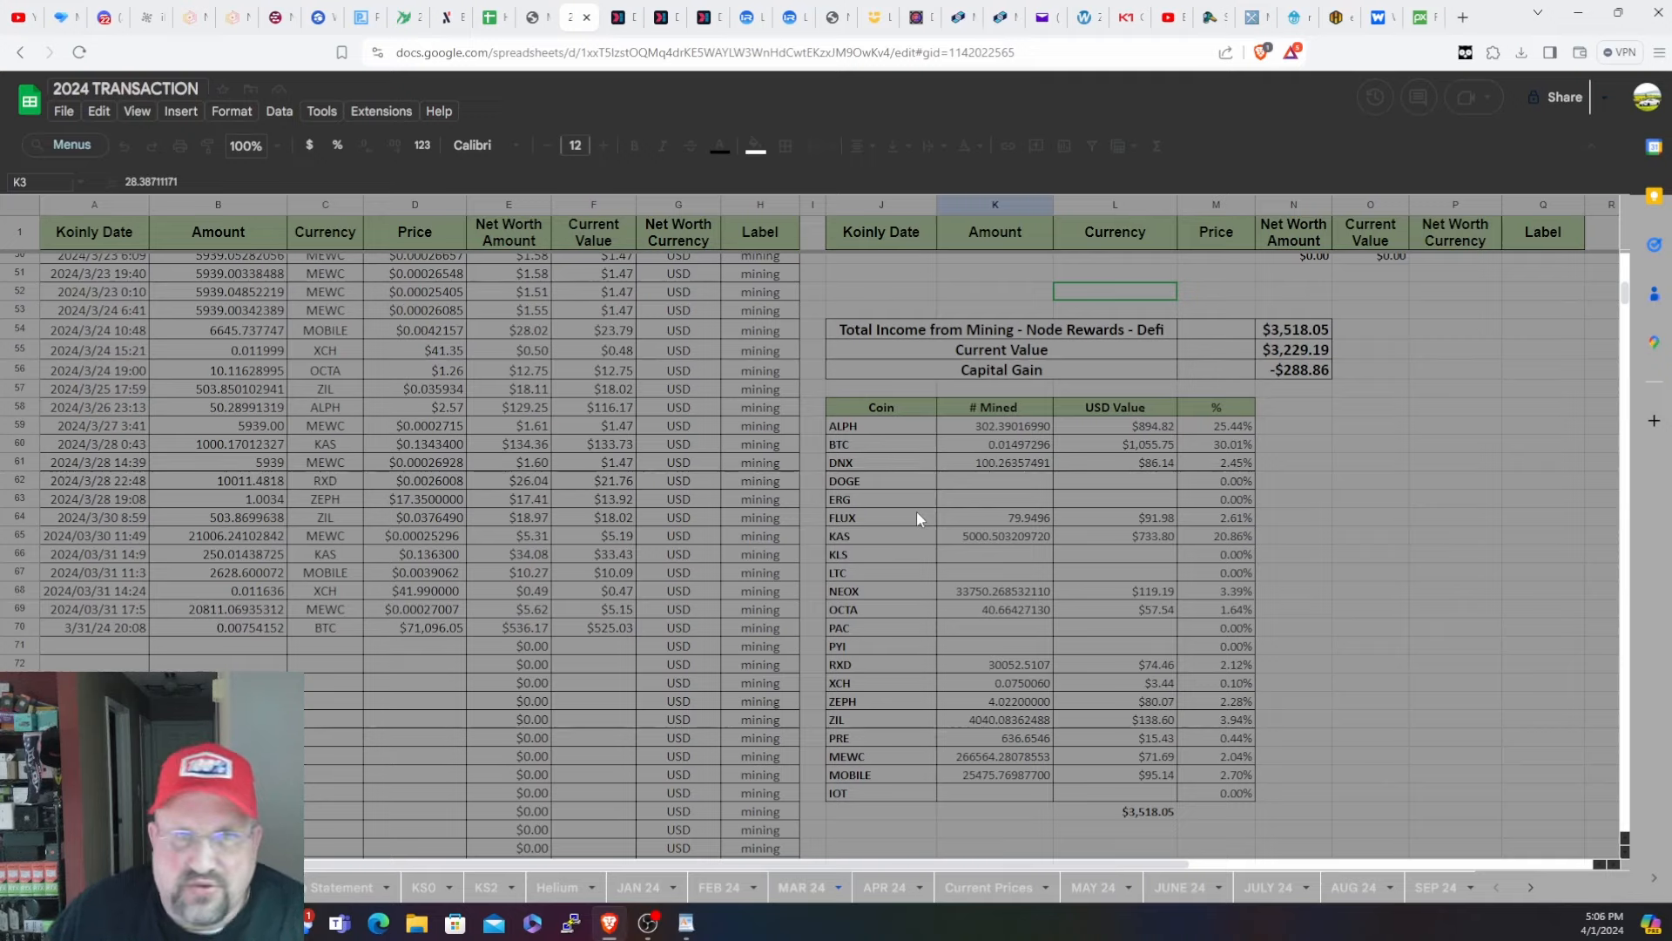
- Show the MeowCoin wallet's payout history on WoolyPooly, with payouts from 30.03.24 and 31.03.24
{"action": "left_click", "coordinate": [1380, 17]}
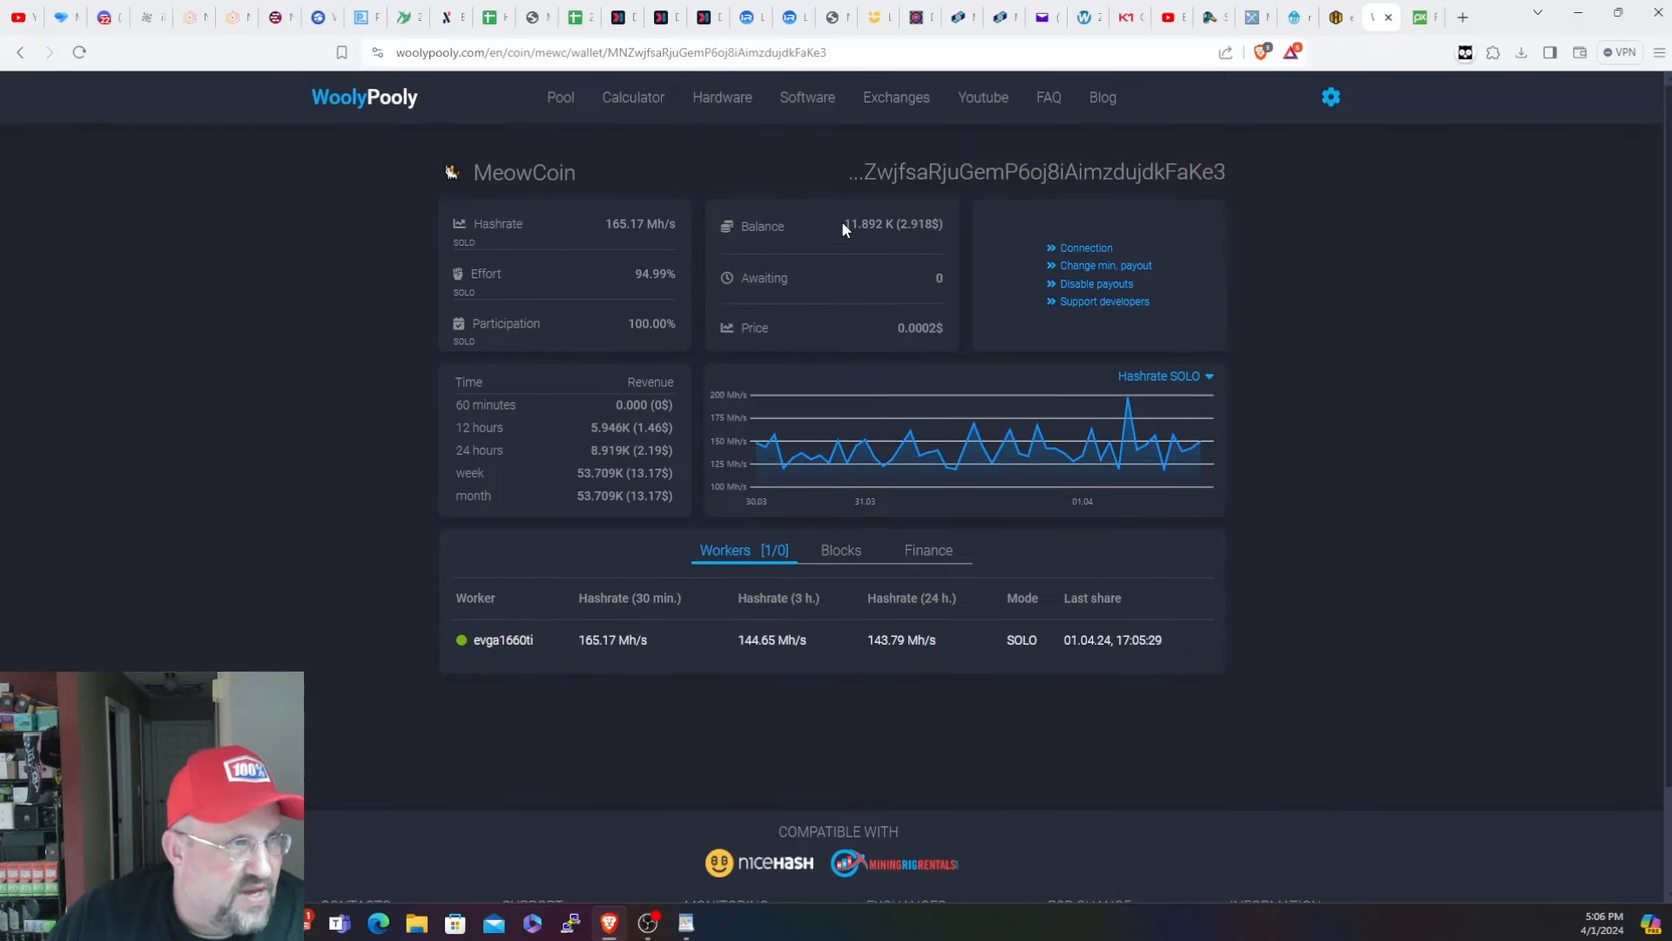
{"action": "mouse_move", "coordinate": [951, 545]}
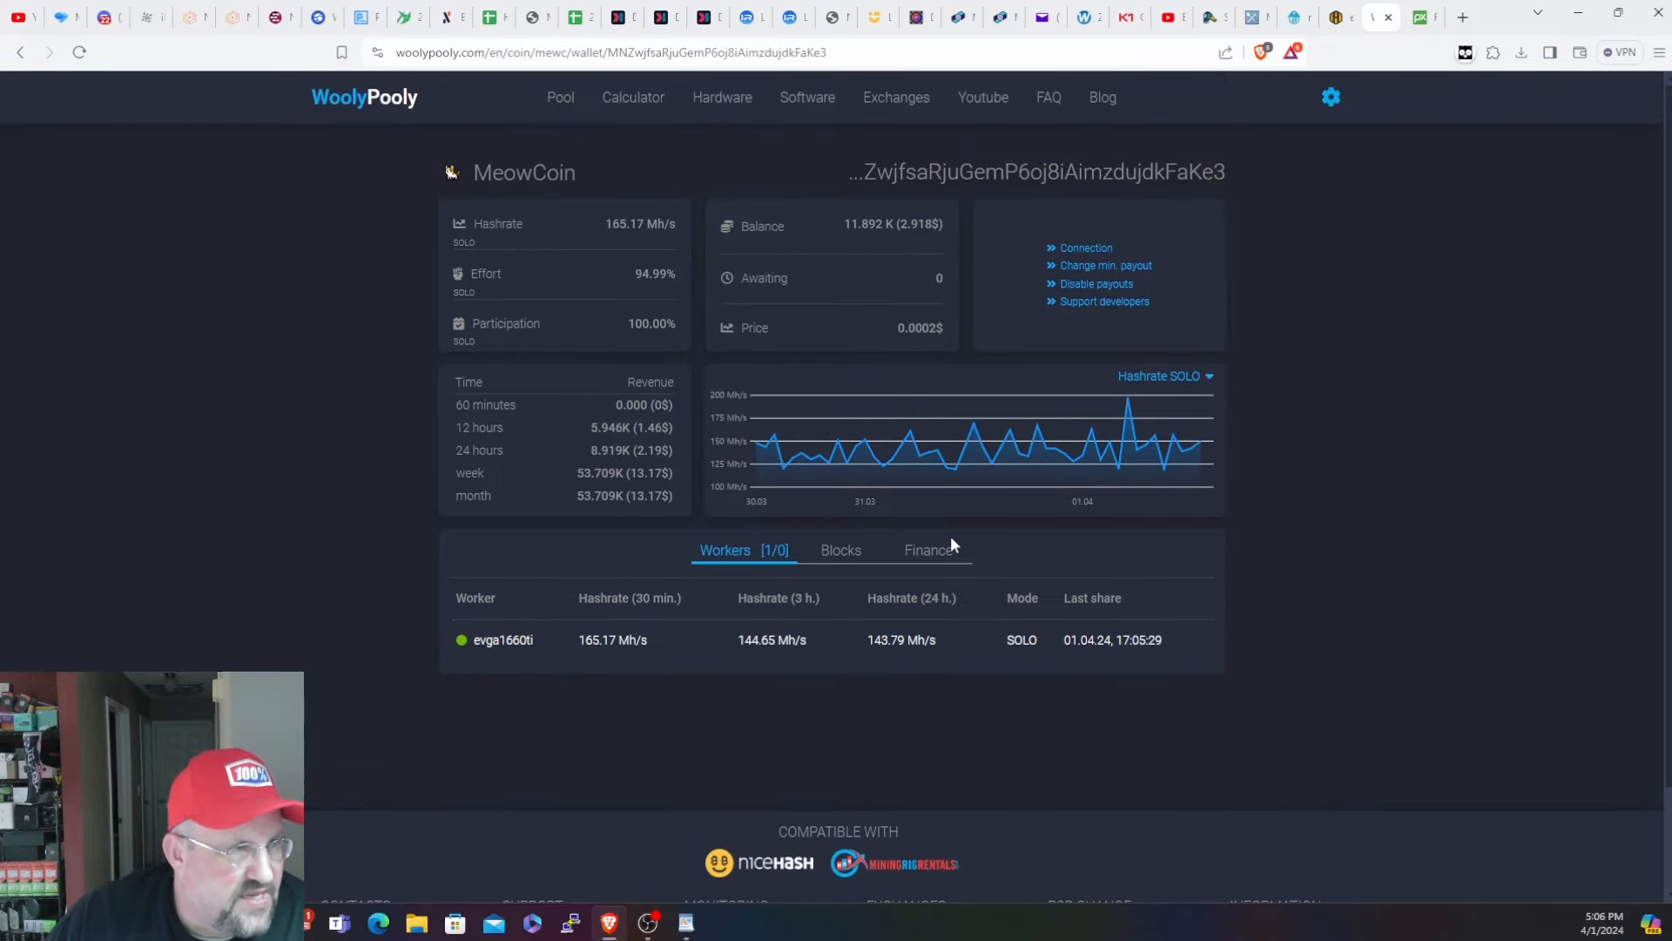
{"action": "left_click", "coordinate": [927, 549]}
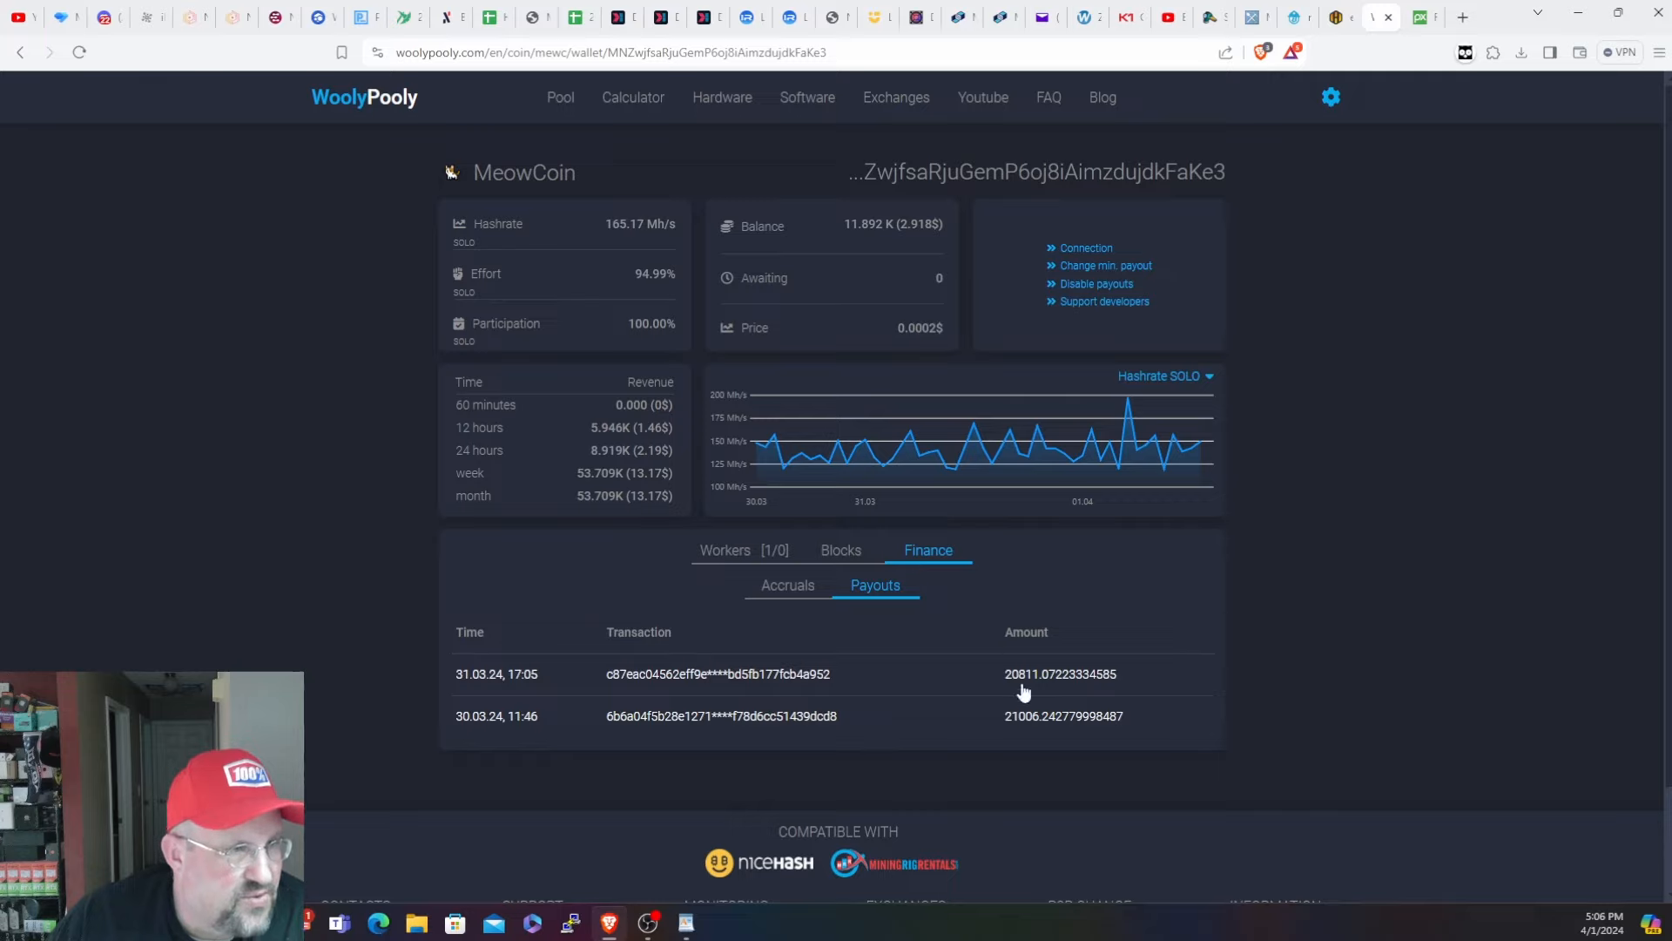
{"action": "mouse_move", "coordinate": [862, 228]}
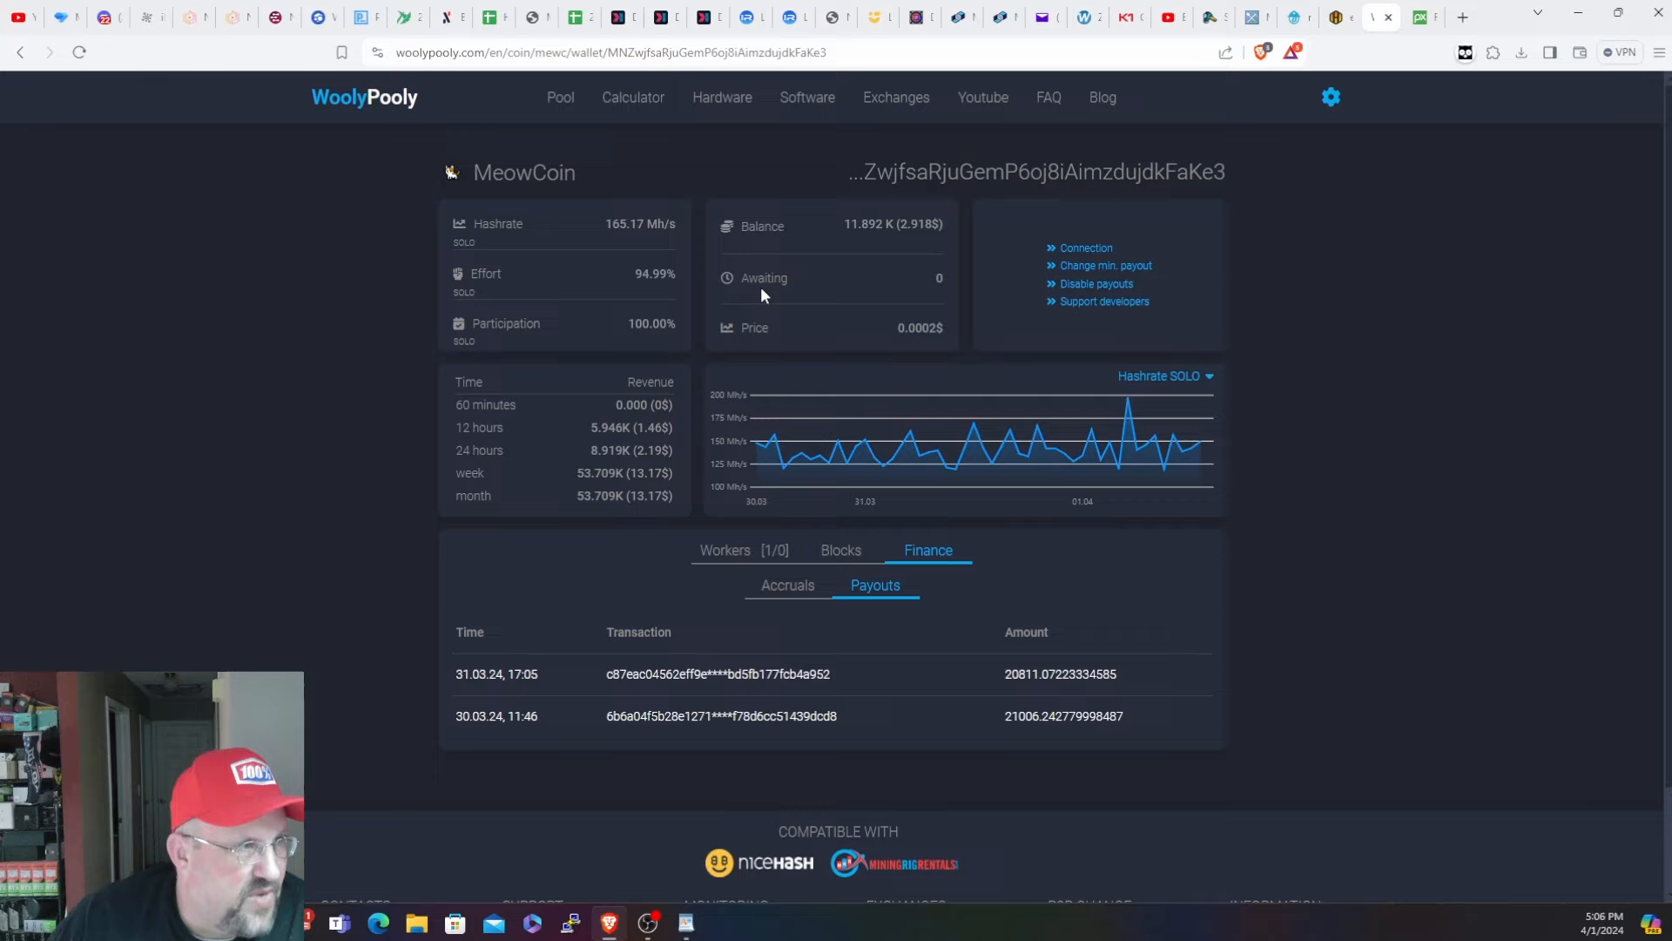
{"action": "mouse_move", "coordinate": [723, 477]}
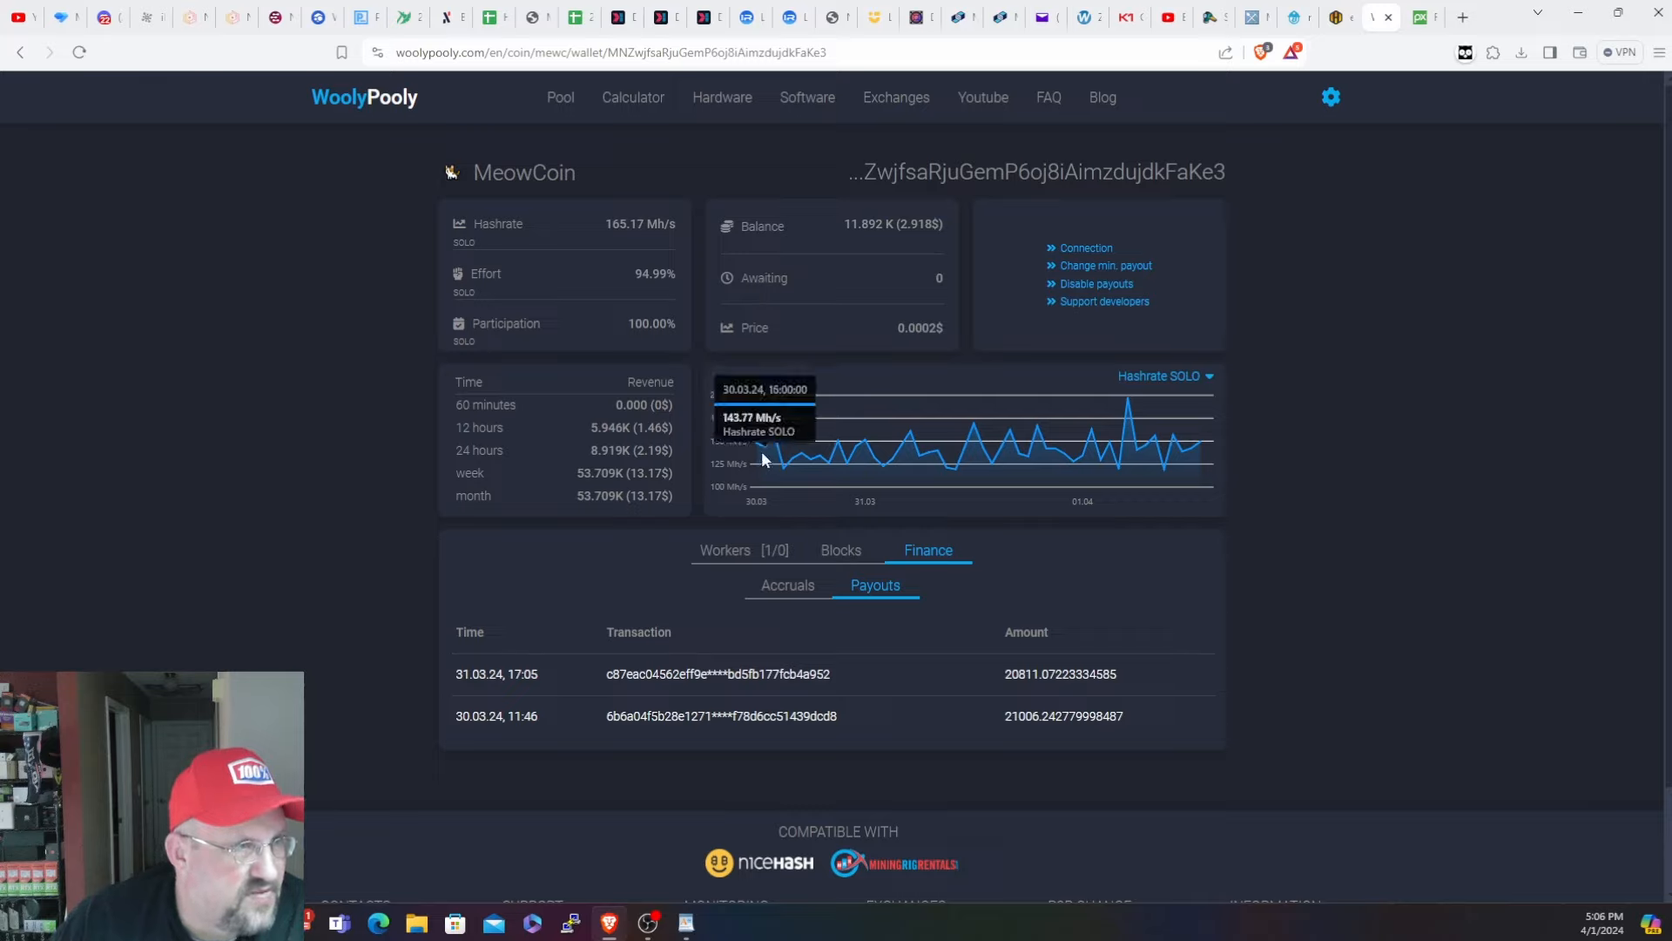
{"action": "mouse_move", "coordinate": [840, 446]}
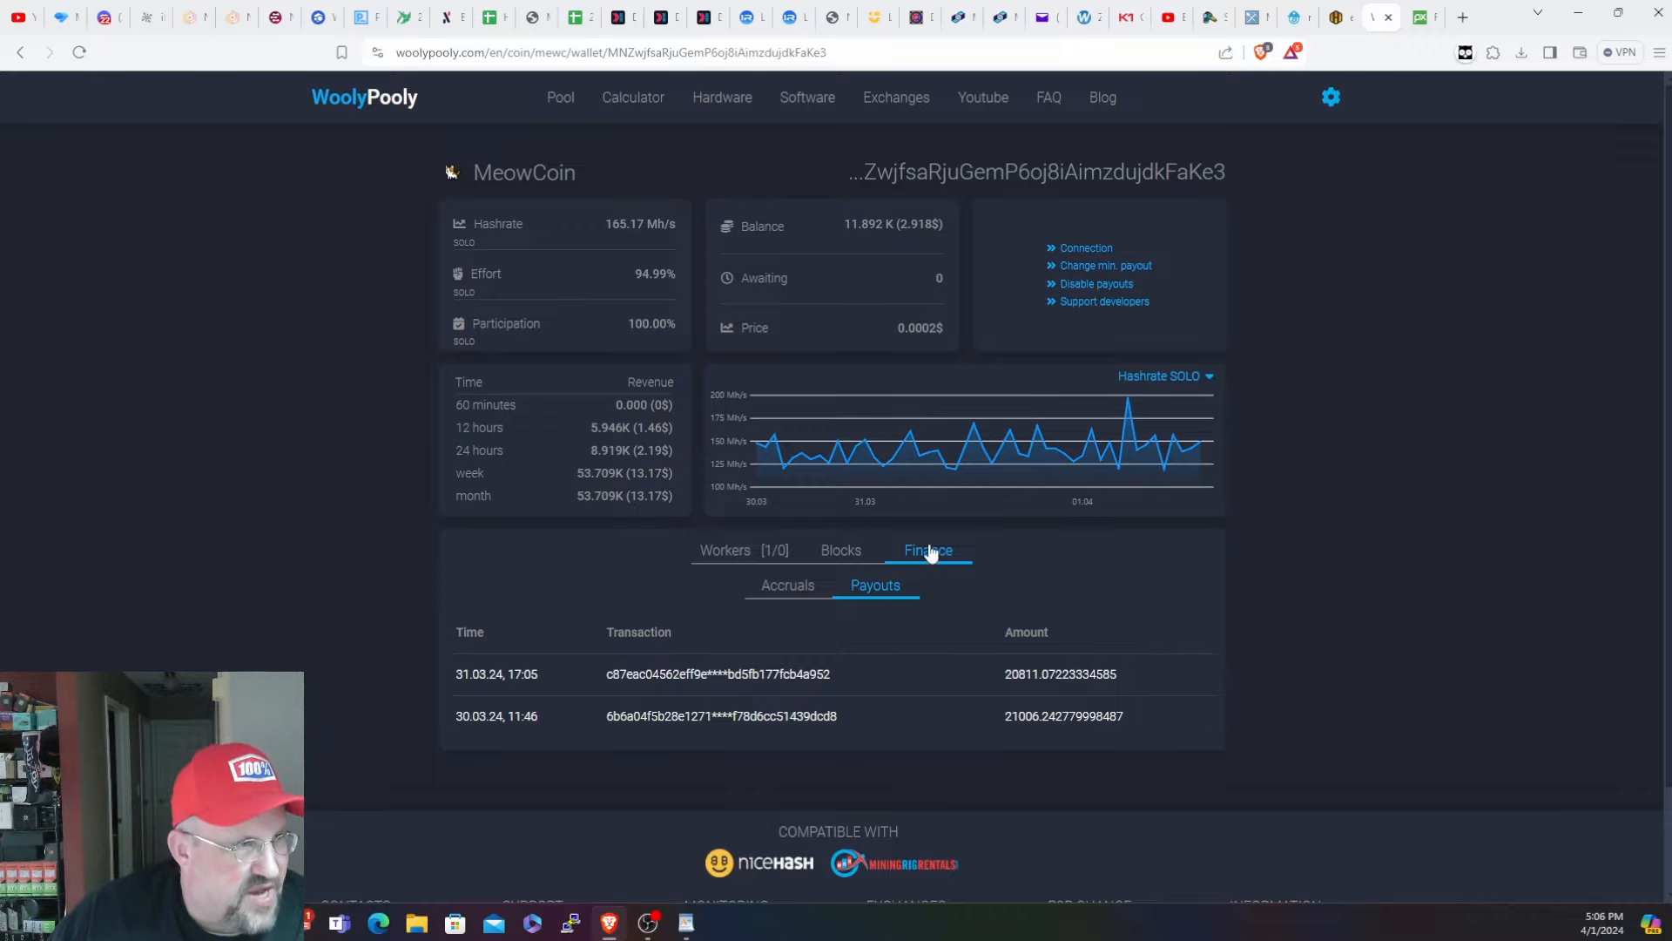
- Show the wallet's found blocks and page to the newest ones, up to block 822865
{"action": "left_click", "coordinate": [840, 549]}
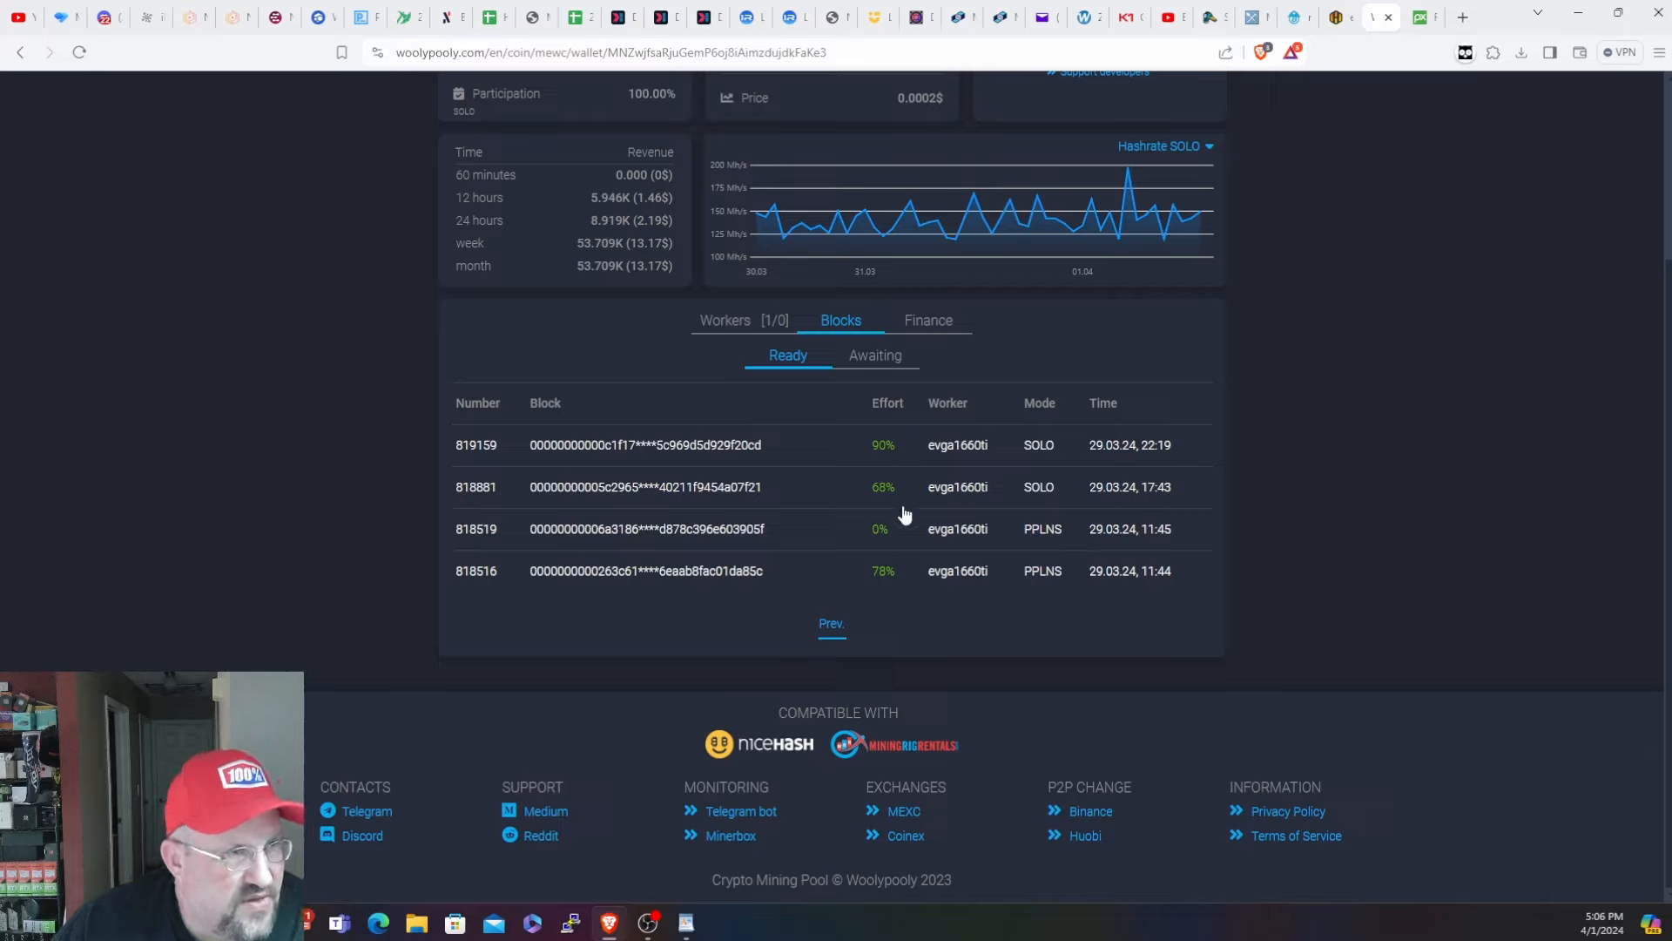
{"action": "mouse_move", "coordinate": [838, 616]}
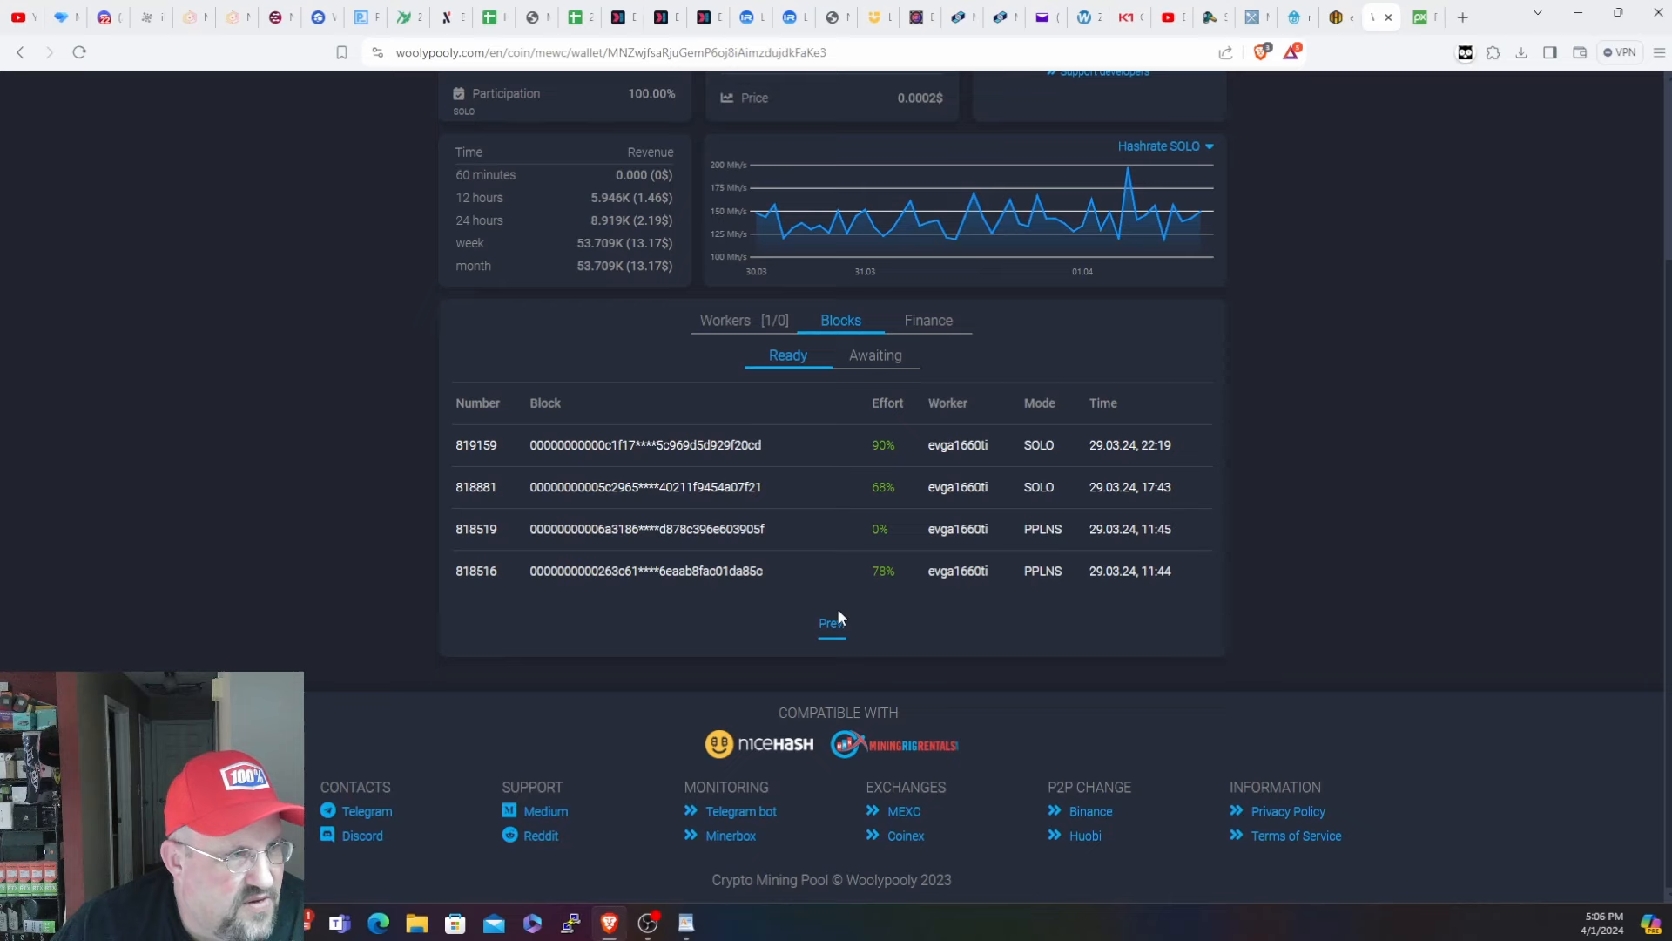
{"action": "left_click", "coordinate": [831, 624]}
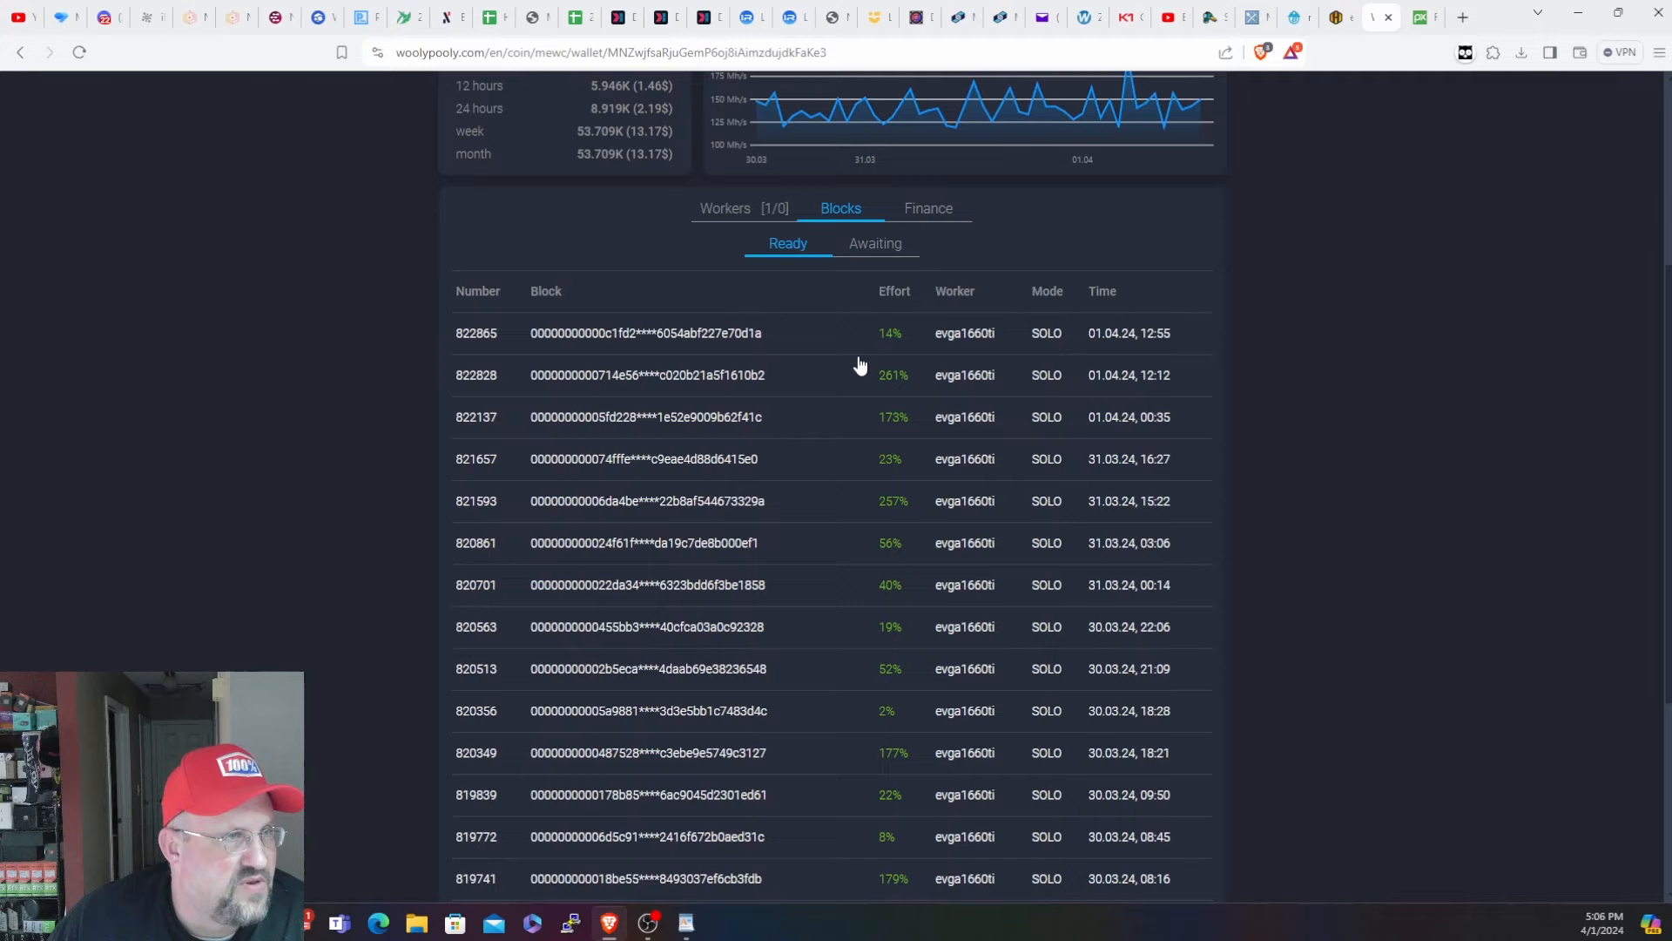
{"action": "mouse_move", "coordinate": [895, 386]}
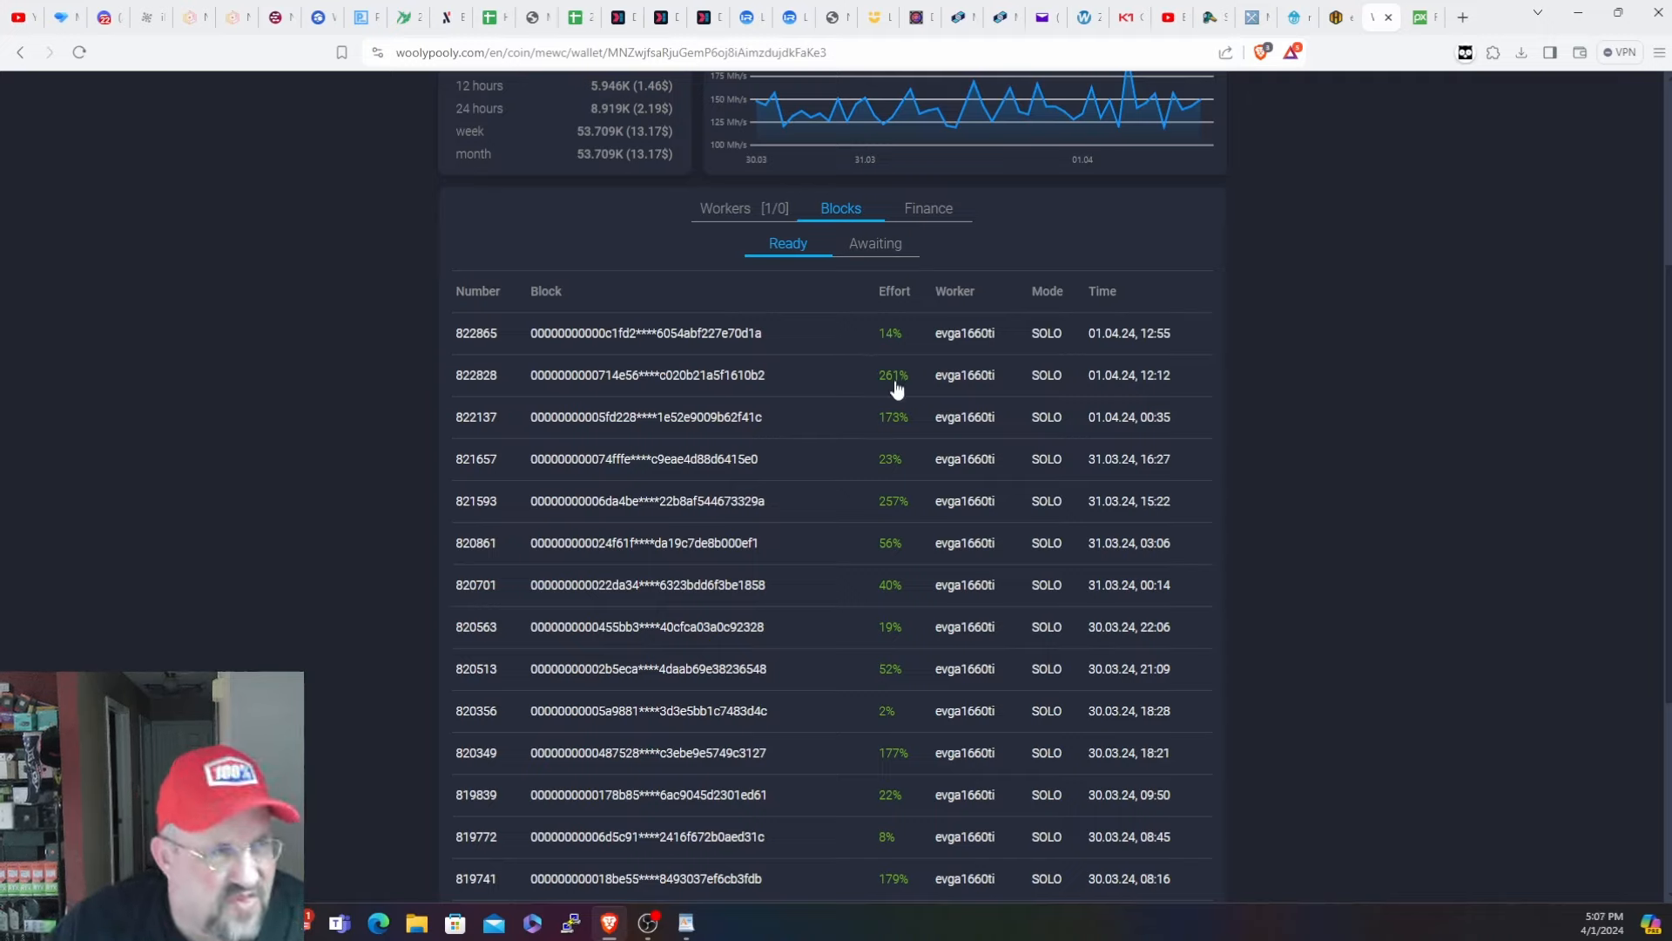
{"action": "mouse_move", "coordinate": [922, 430]}
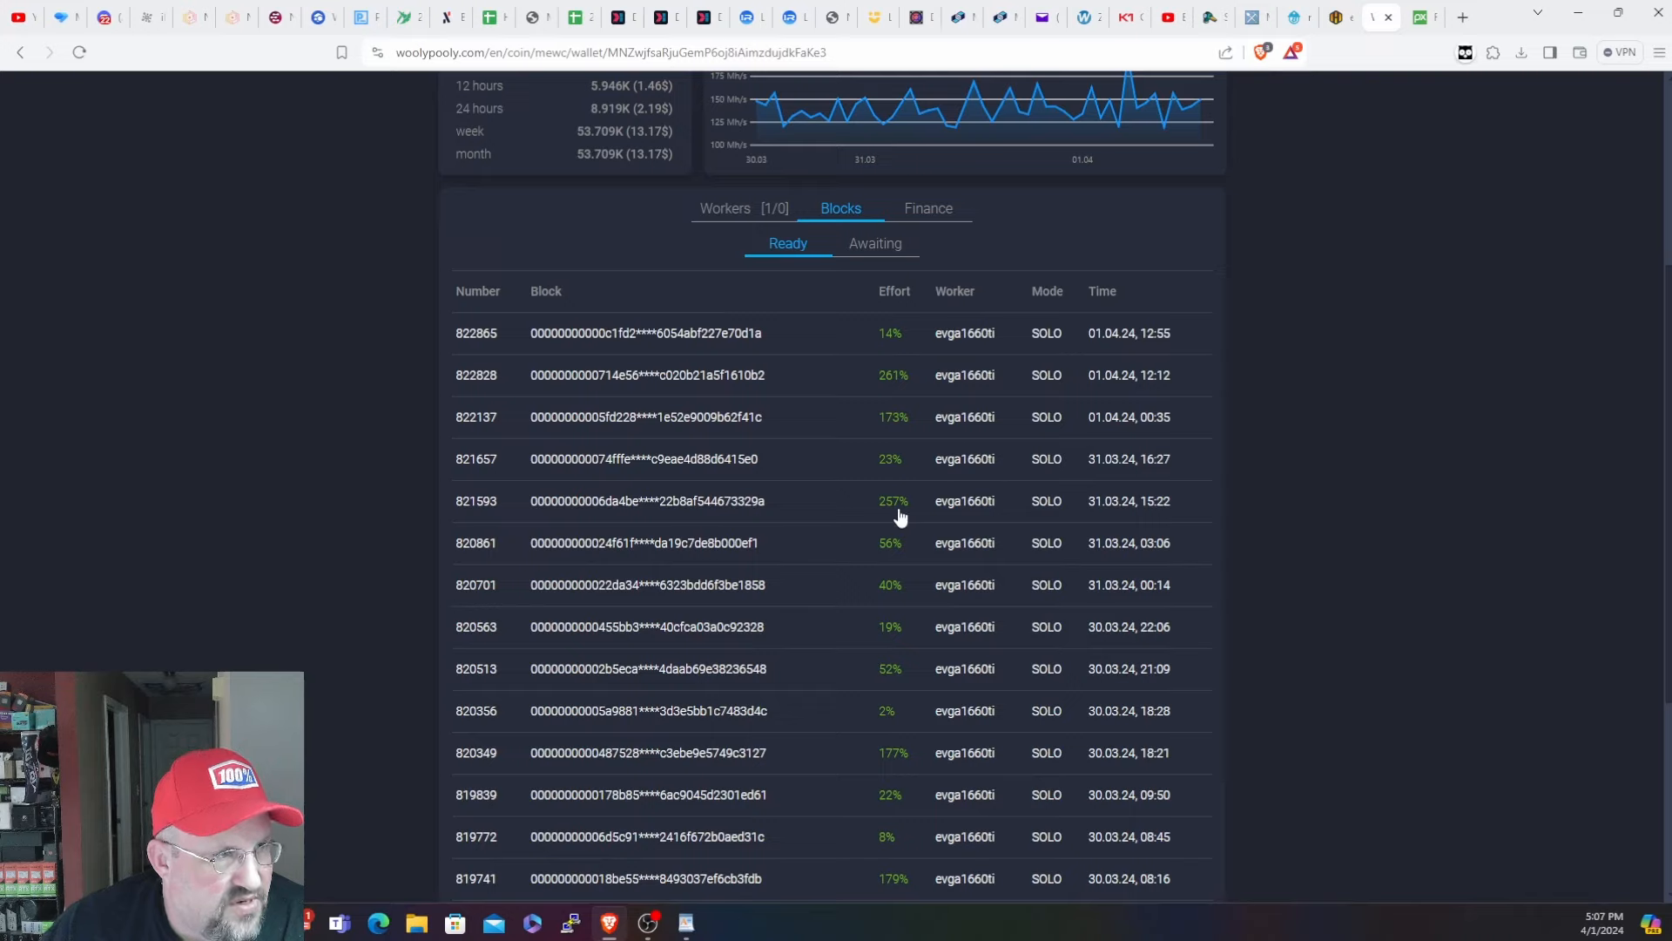
{"action": "mouse_move", "coordinate": [901, 627]}
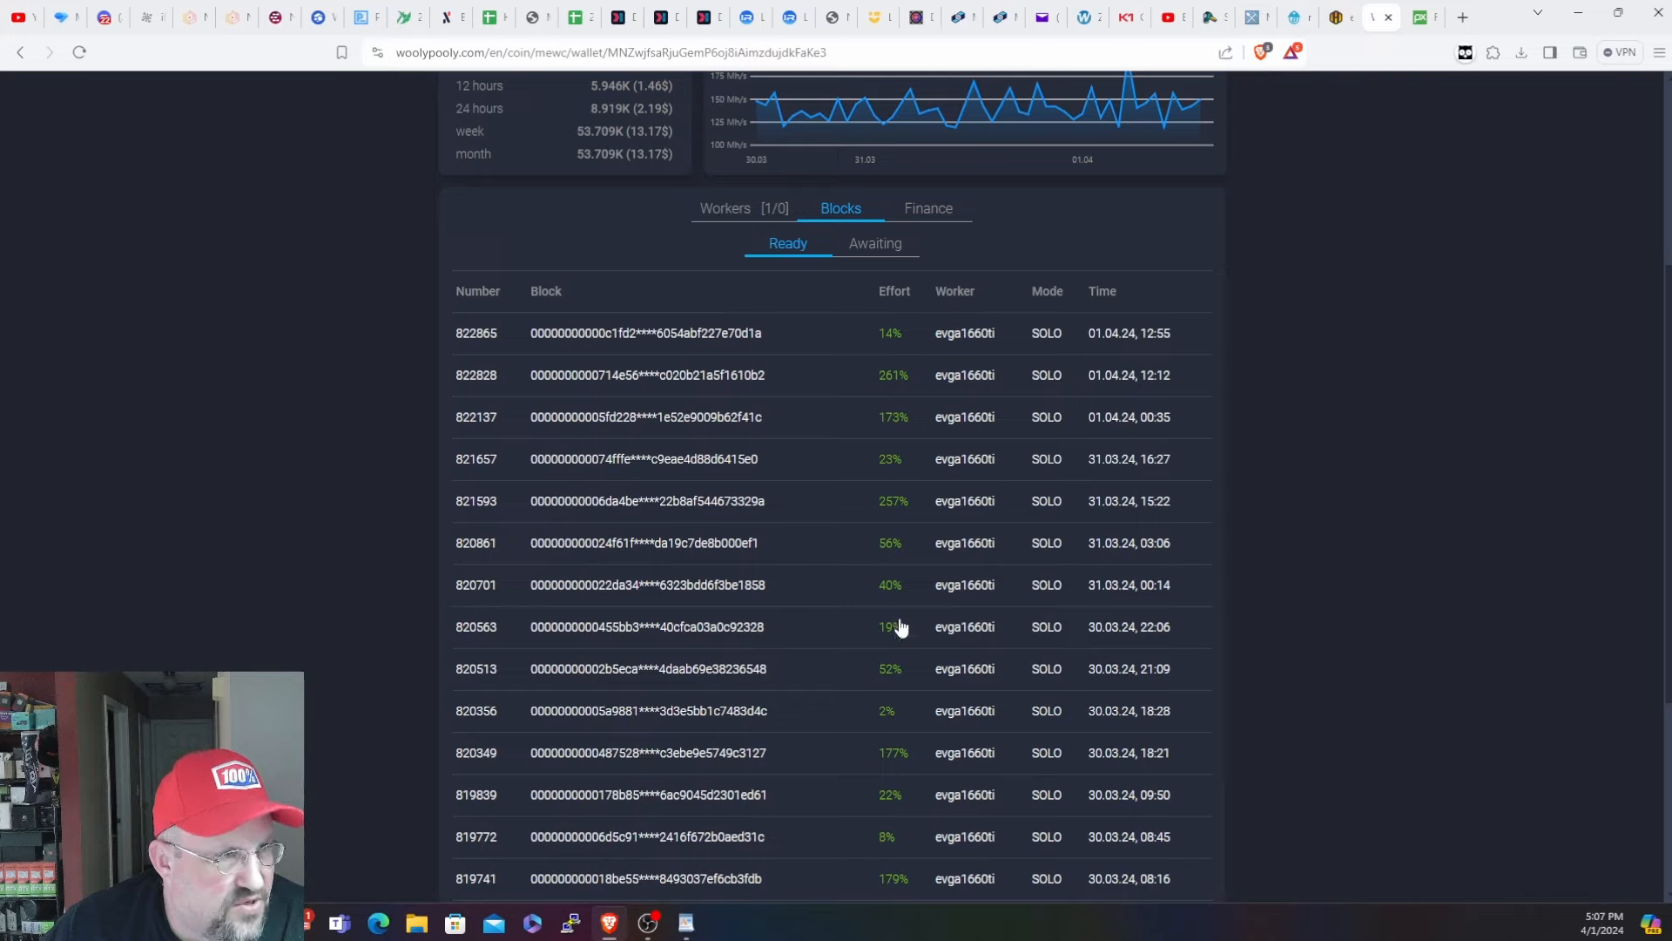
{"action": "mouse_move", "coordinate": [957, 733]}
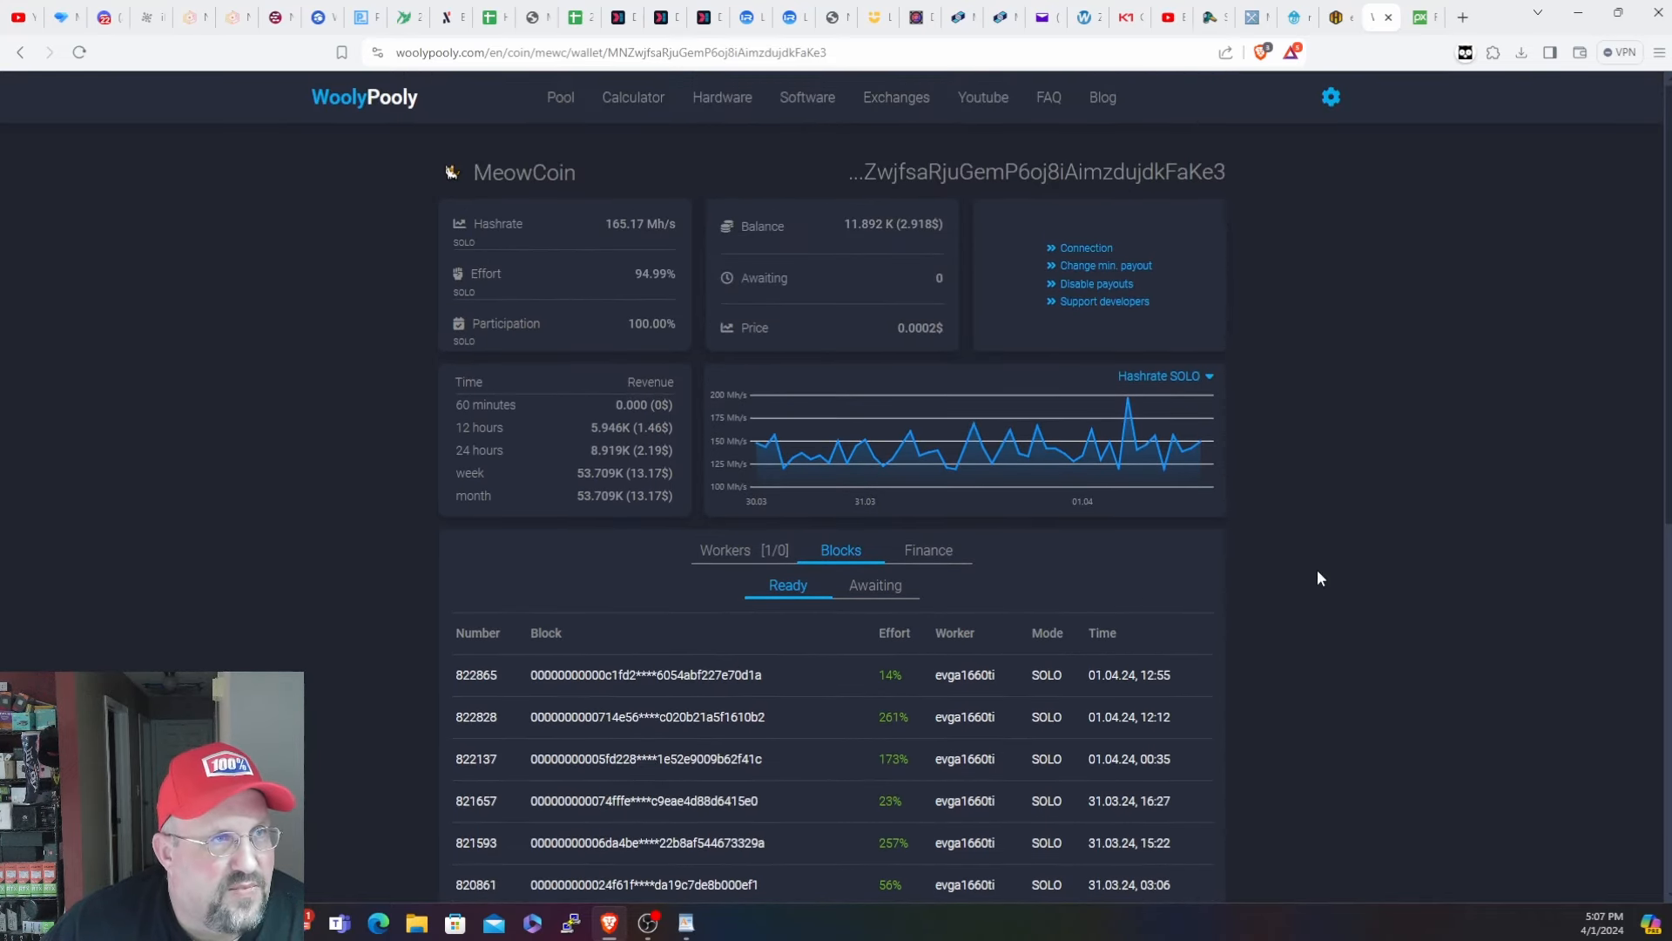
{"action": "left_click", "coordinate": [570, 18]}
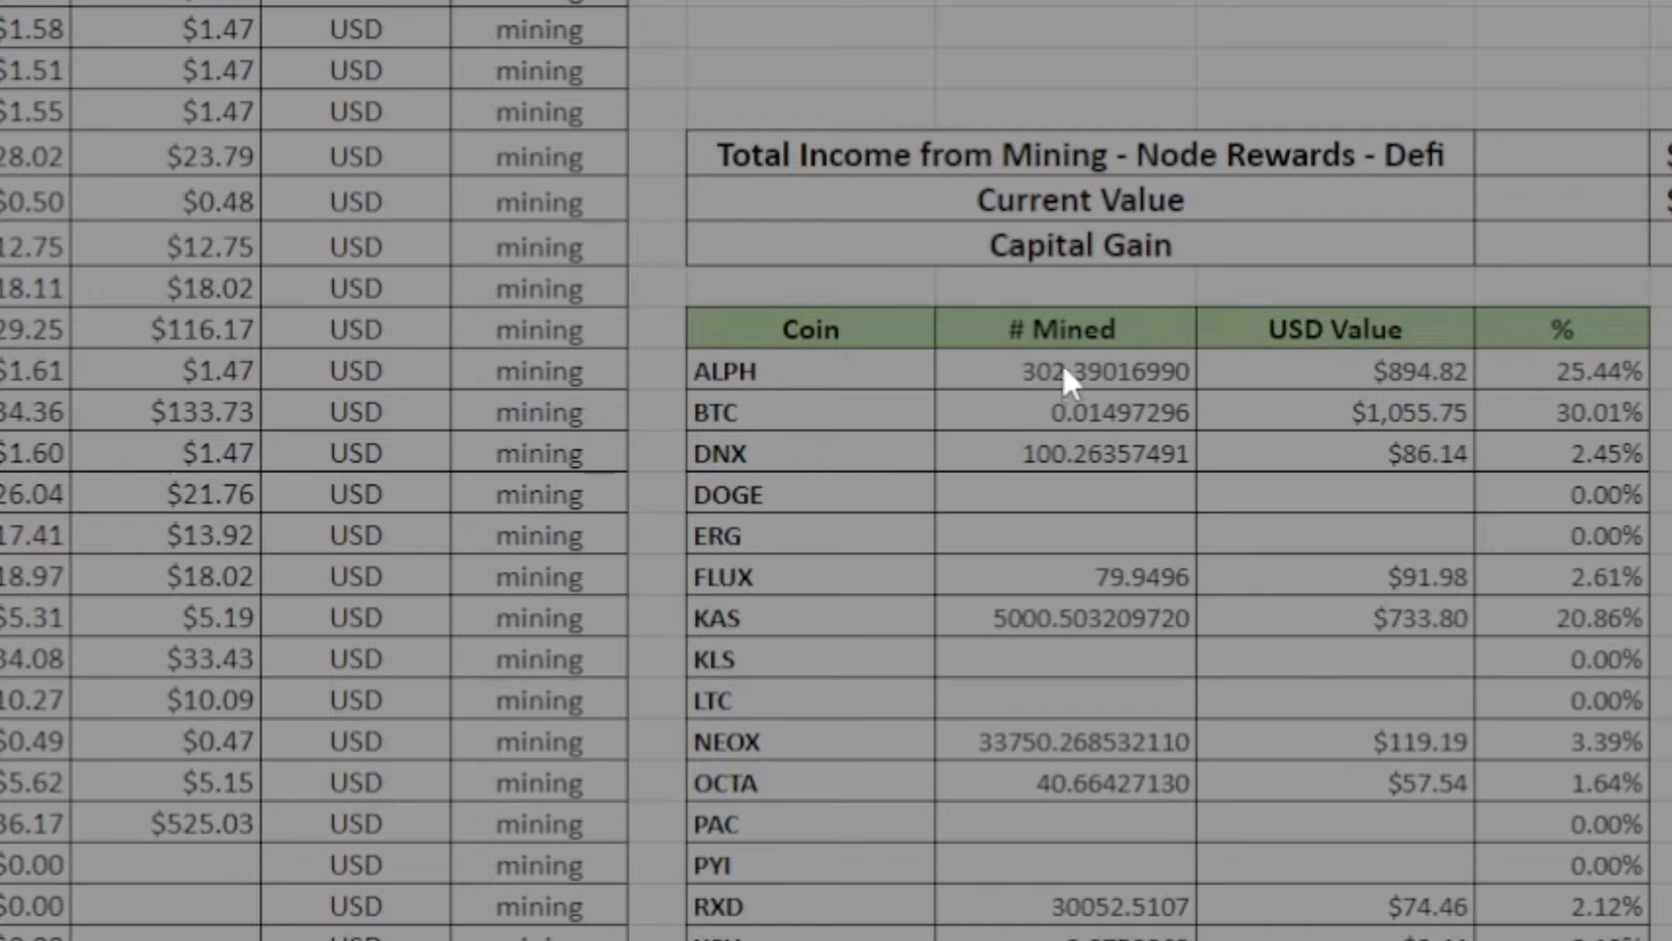
{"action": "mouse_move", "coordinate": [1270, 468]}
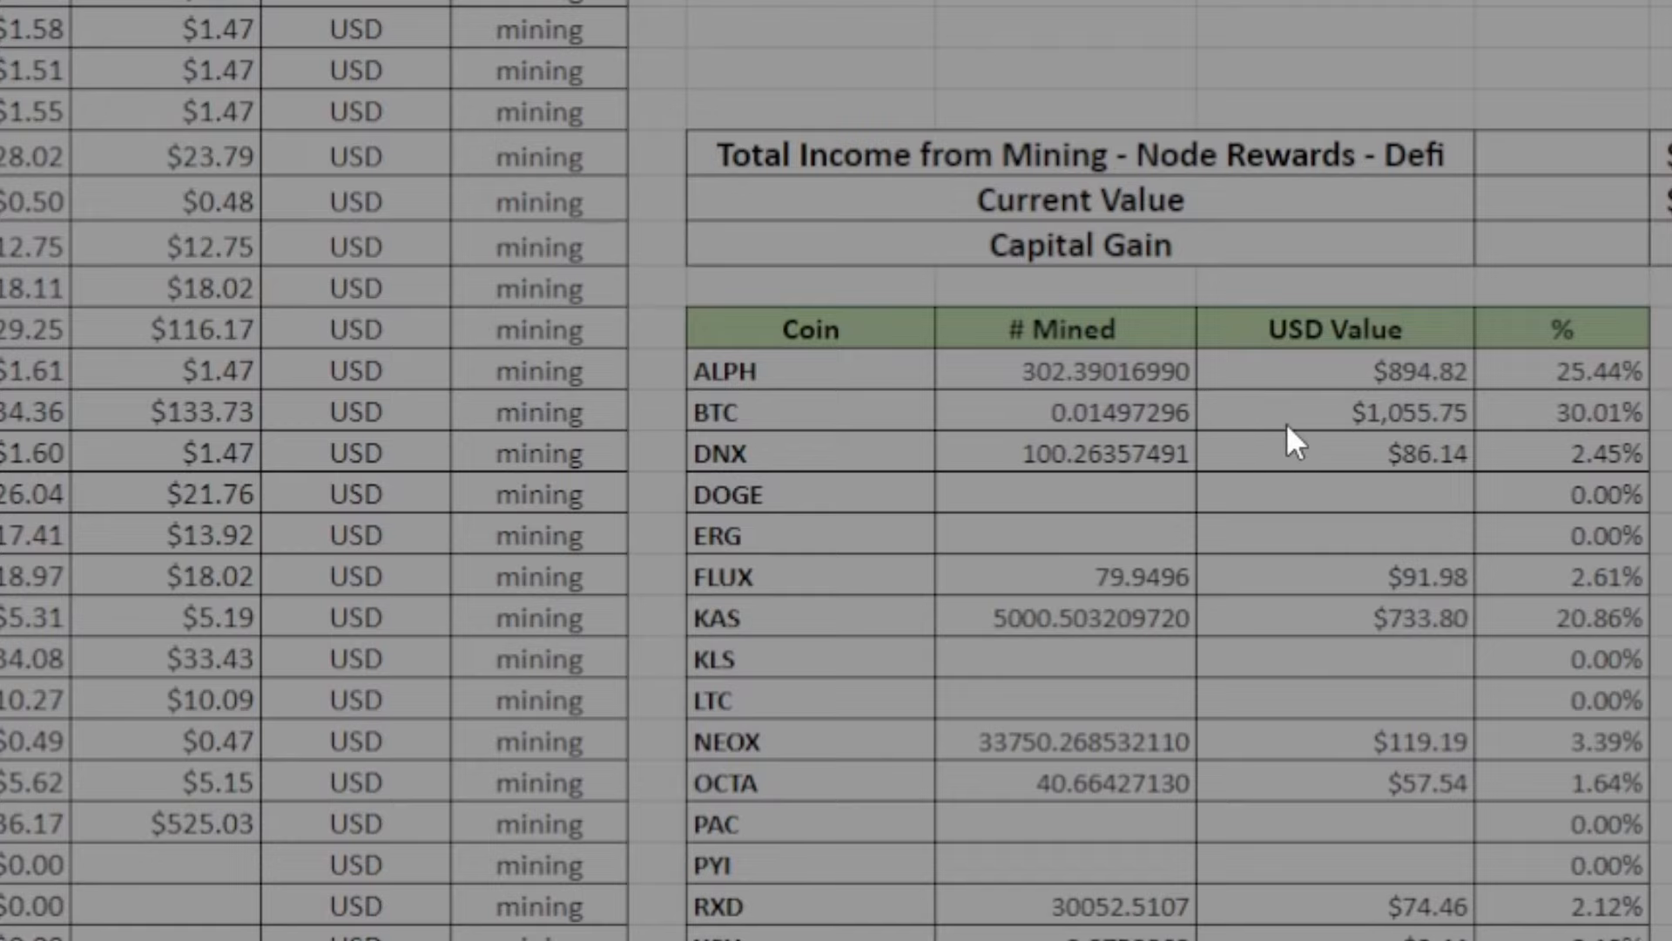
{"action": "mouse_move", "coordinate": [1120, 447]}
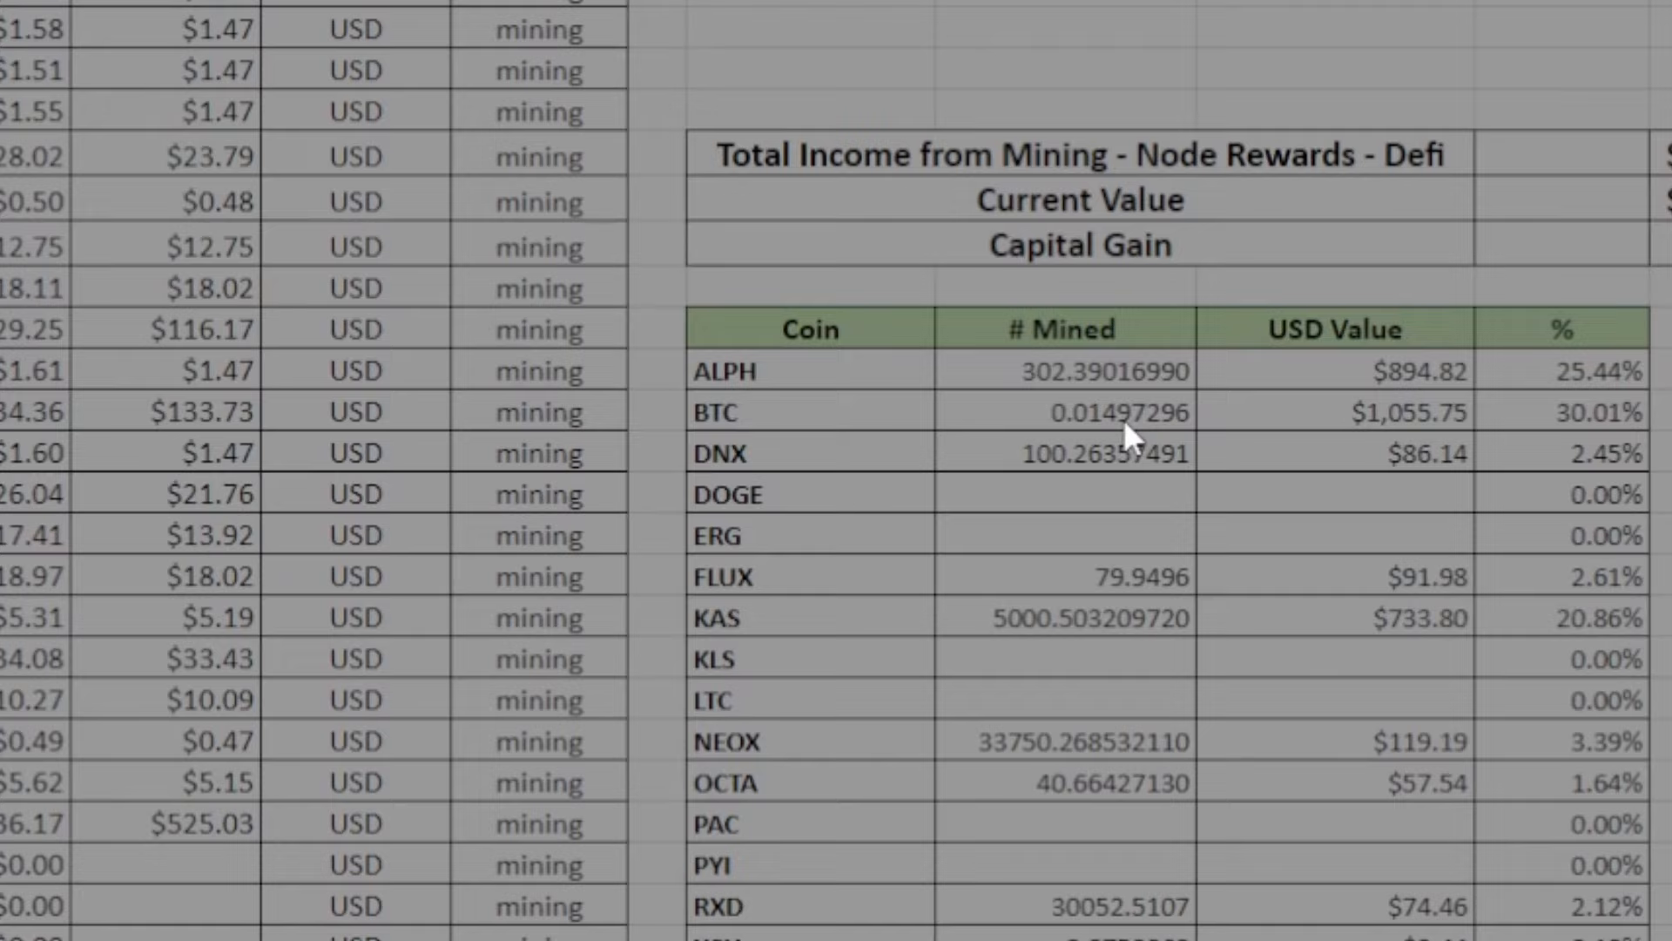
{"action": "mouse_move", "coordinate": [1317, 458]}
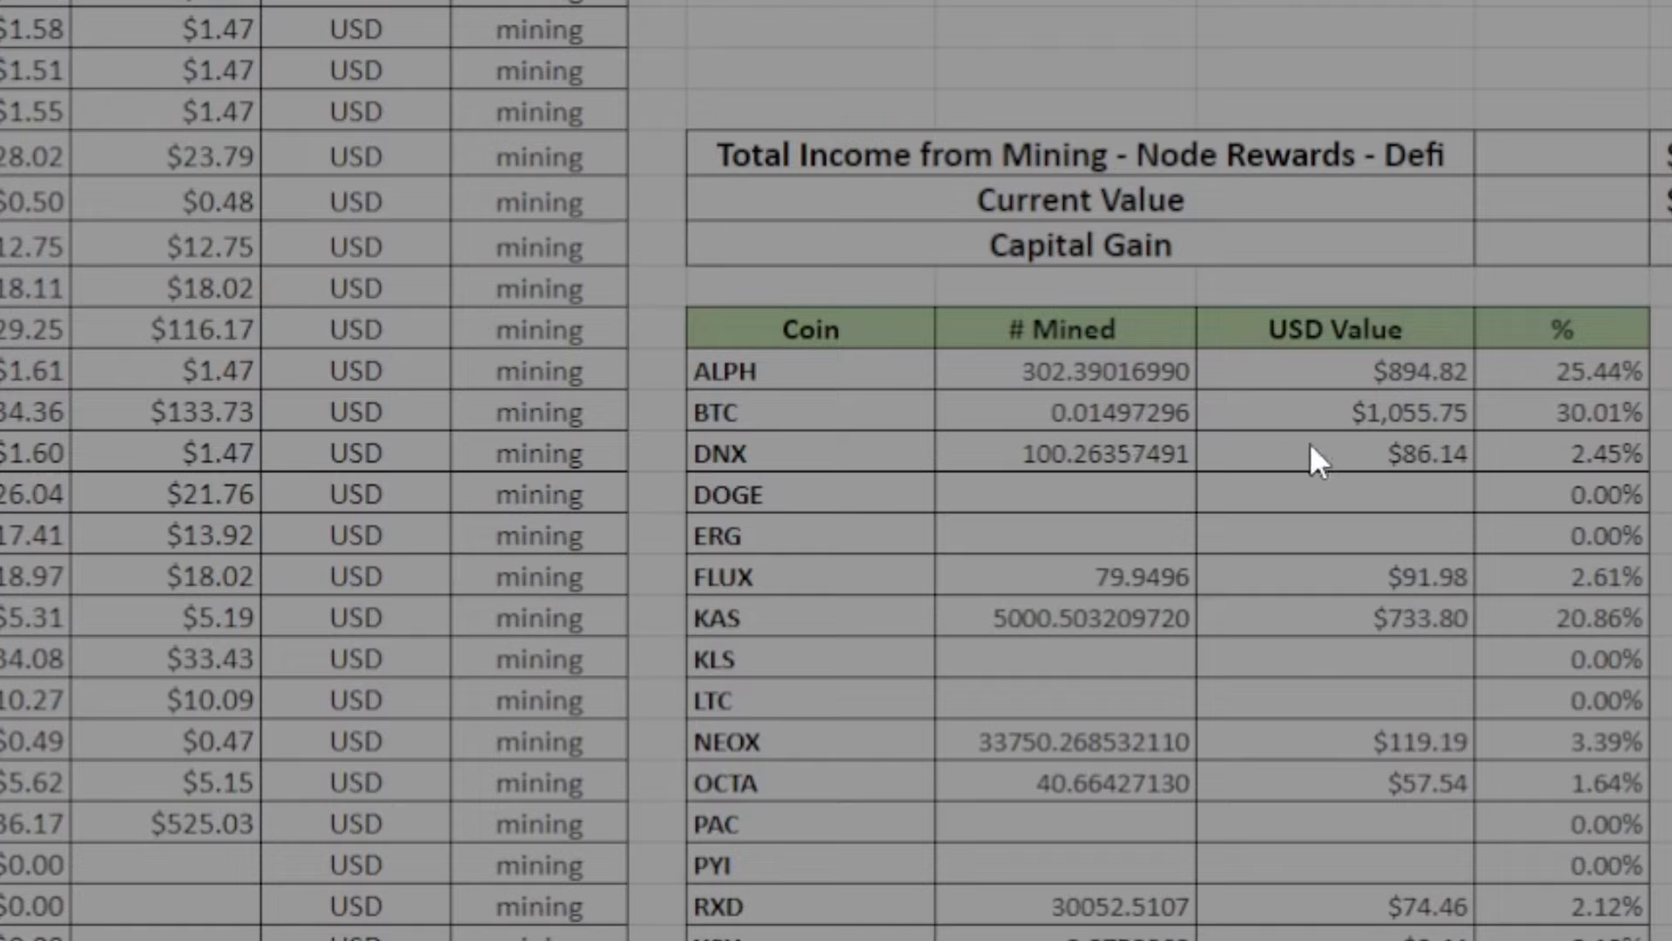
{"action": "mouse_move", "coordinate": [1404, 427]}
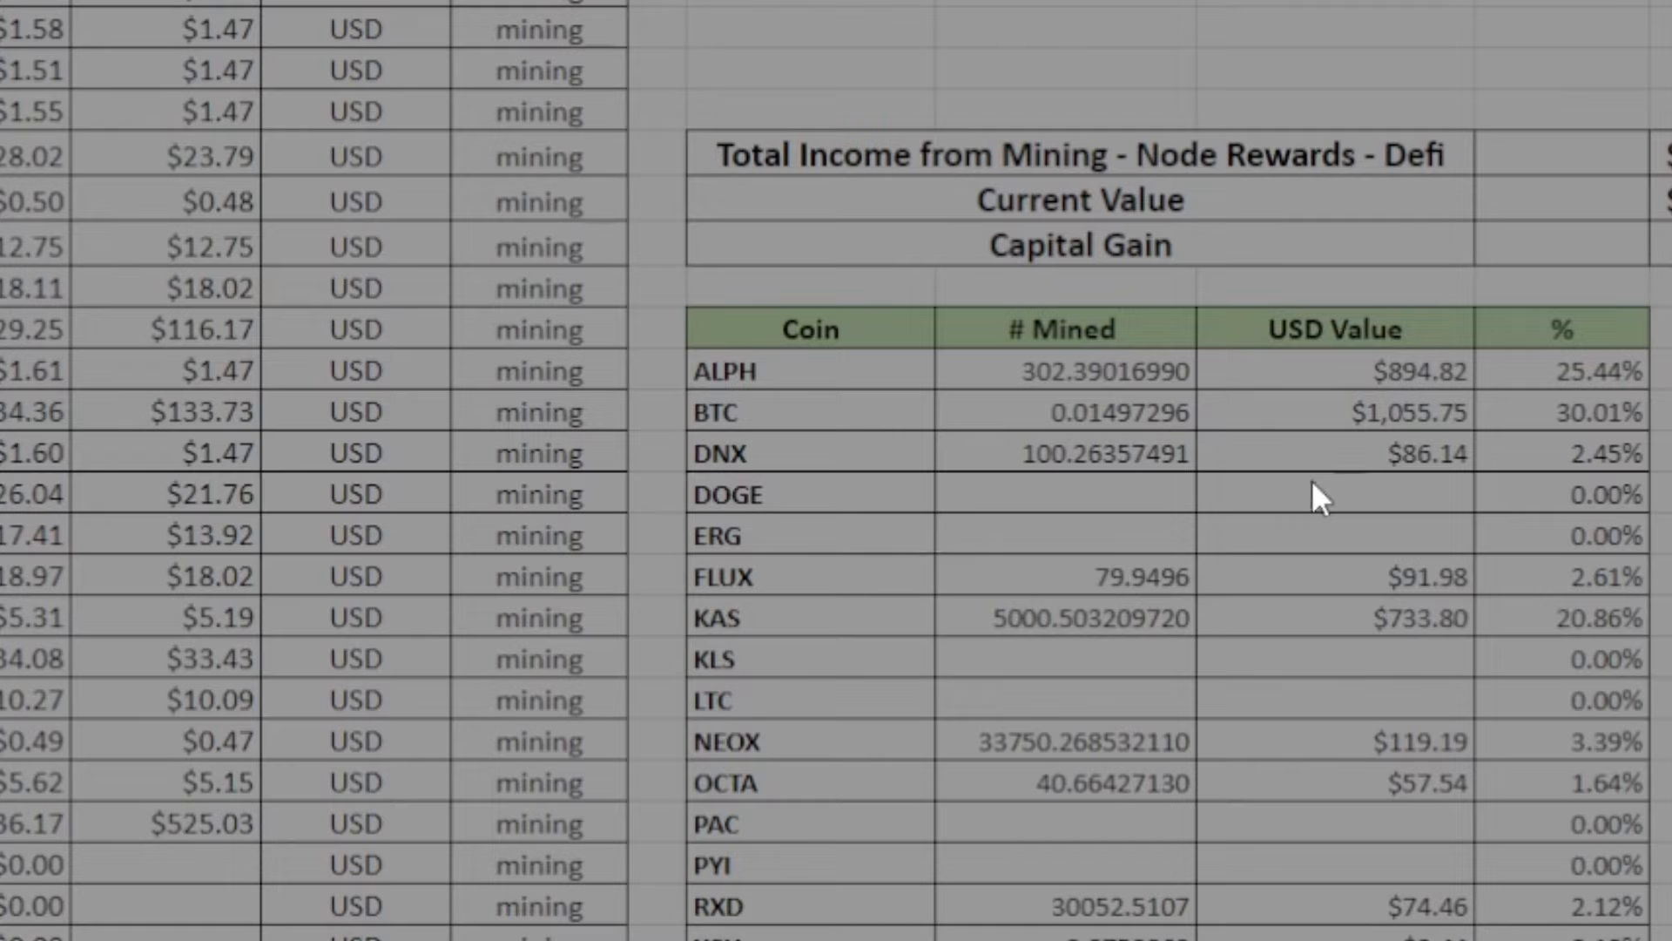
{"action": "mouse_move", "coordinate": [1085, 477]}
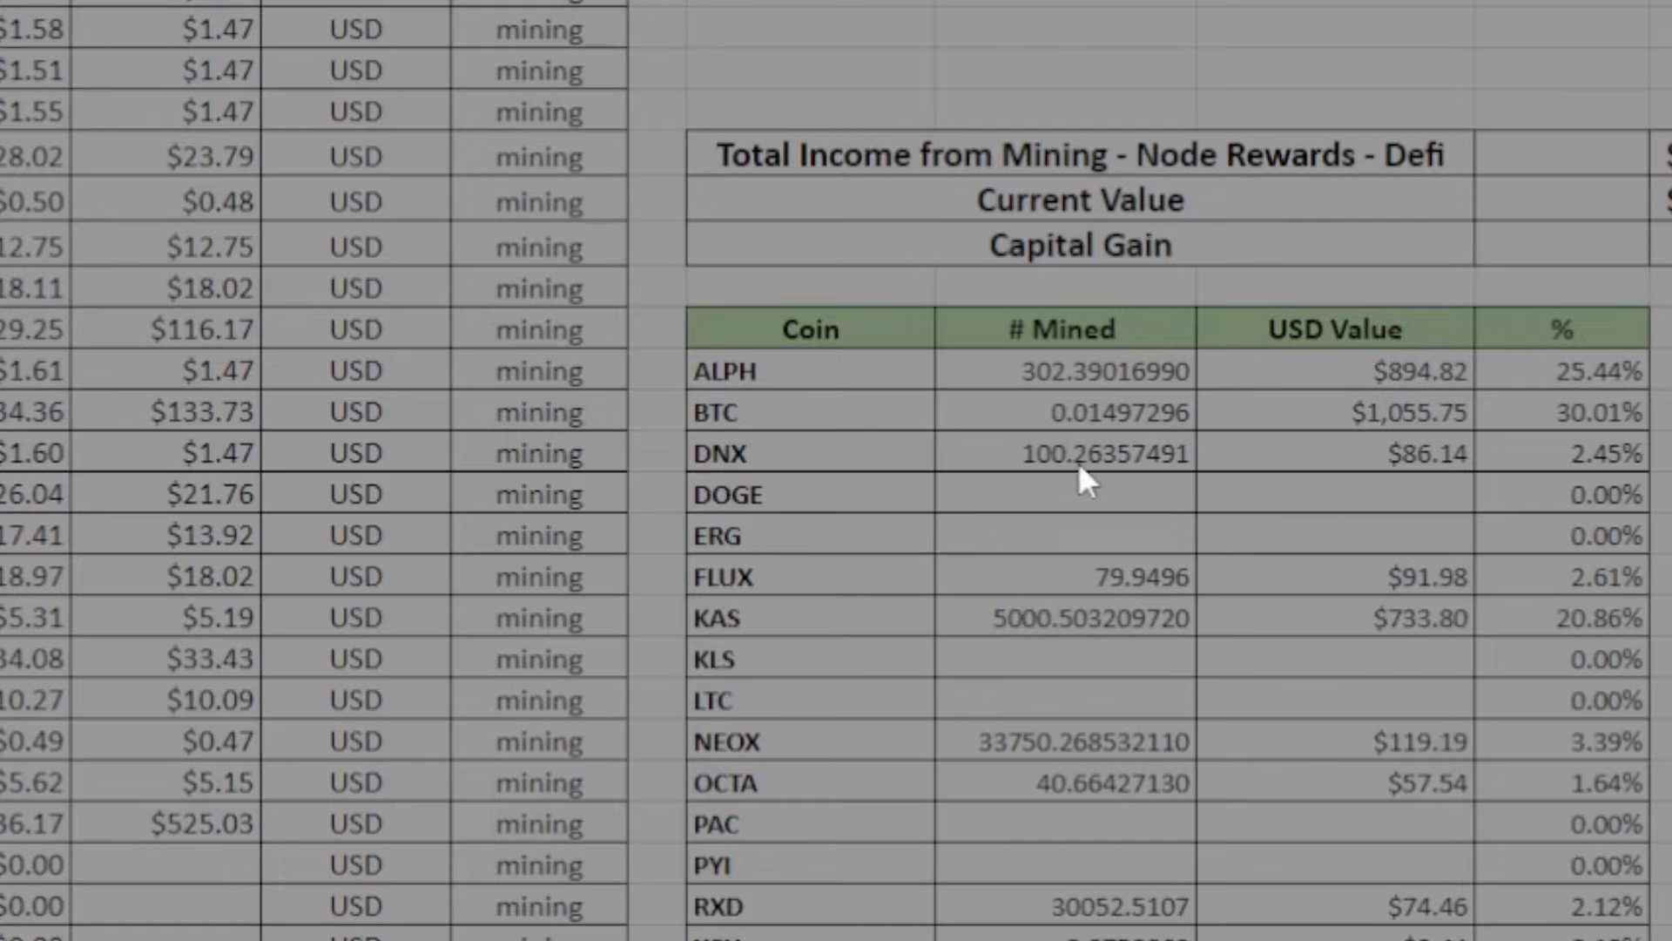
{"action": "mouse_move", "coordinate": [1027, 604]}
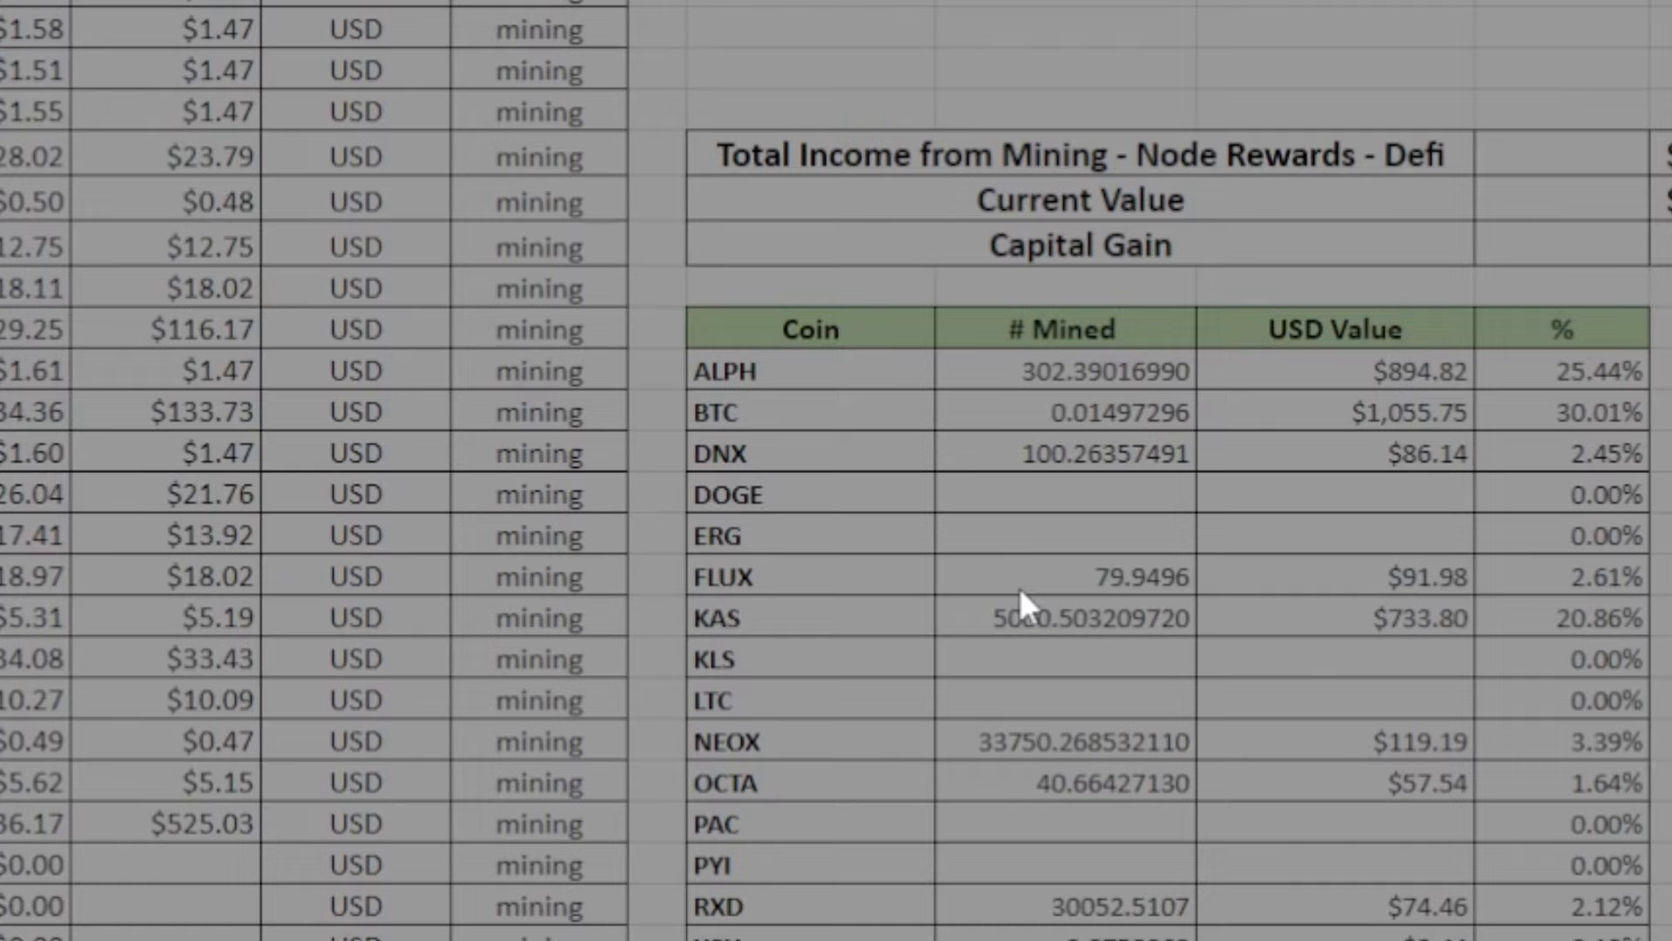
{"action": "mouse_move", "coordinate": [1125, 608]}
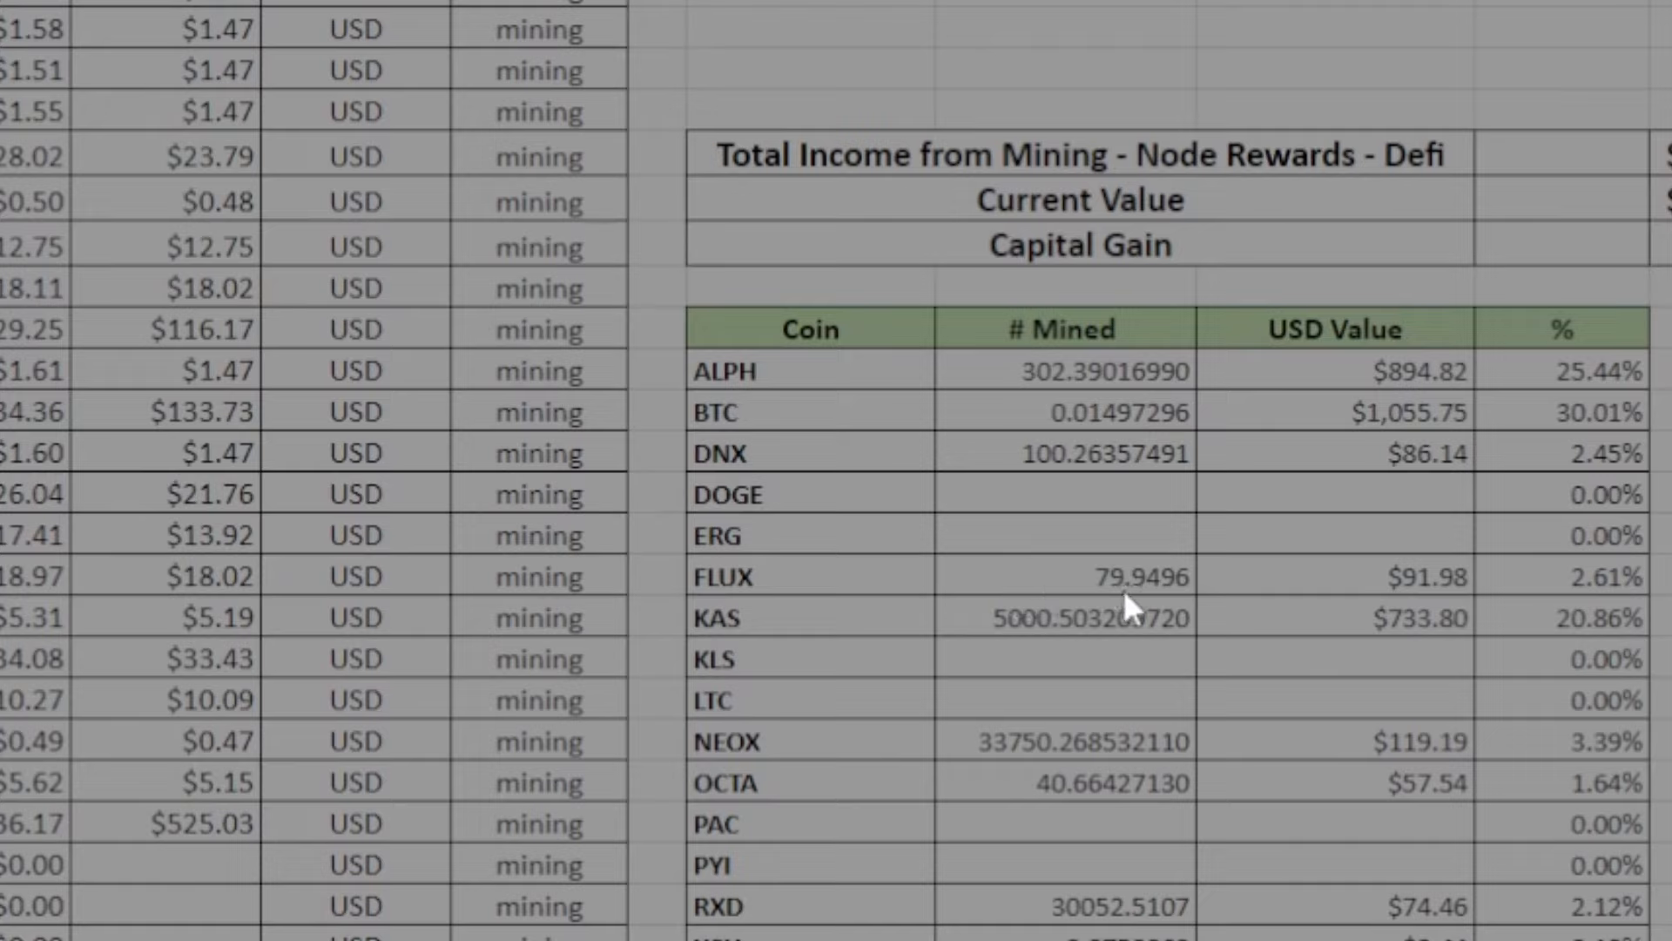
{"action": "mouse_move", "coordinate": [1136, 603]}
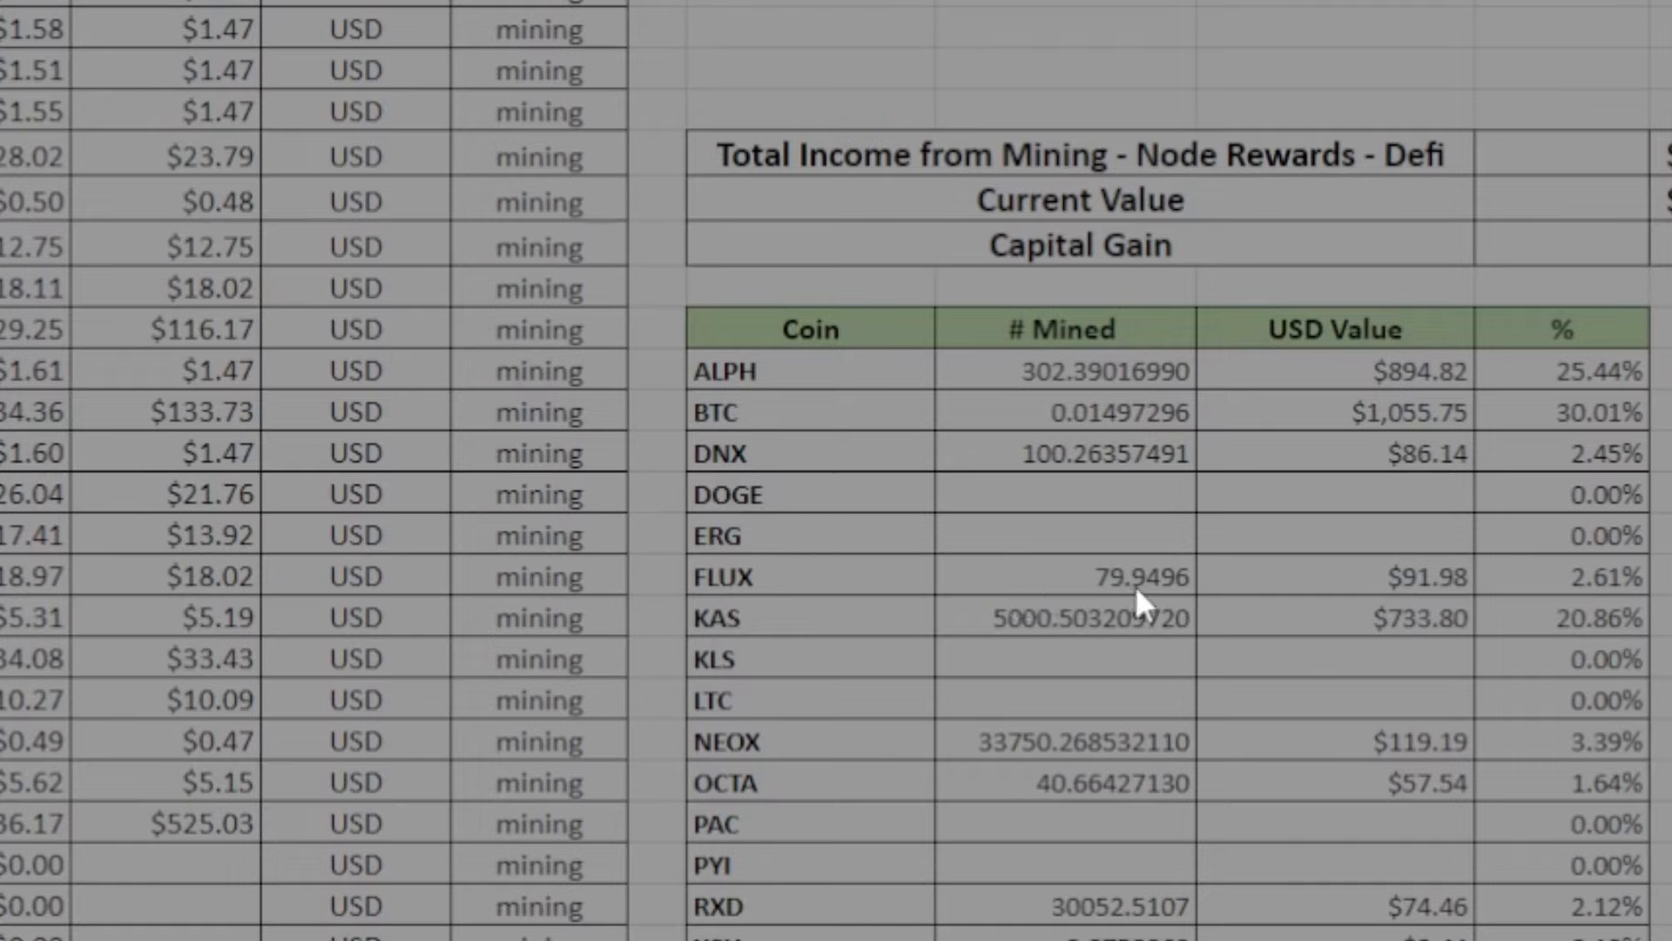
{"action": "mouse_move", "coordinate": [1343, 603]}
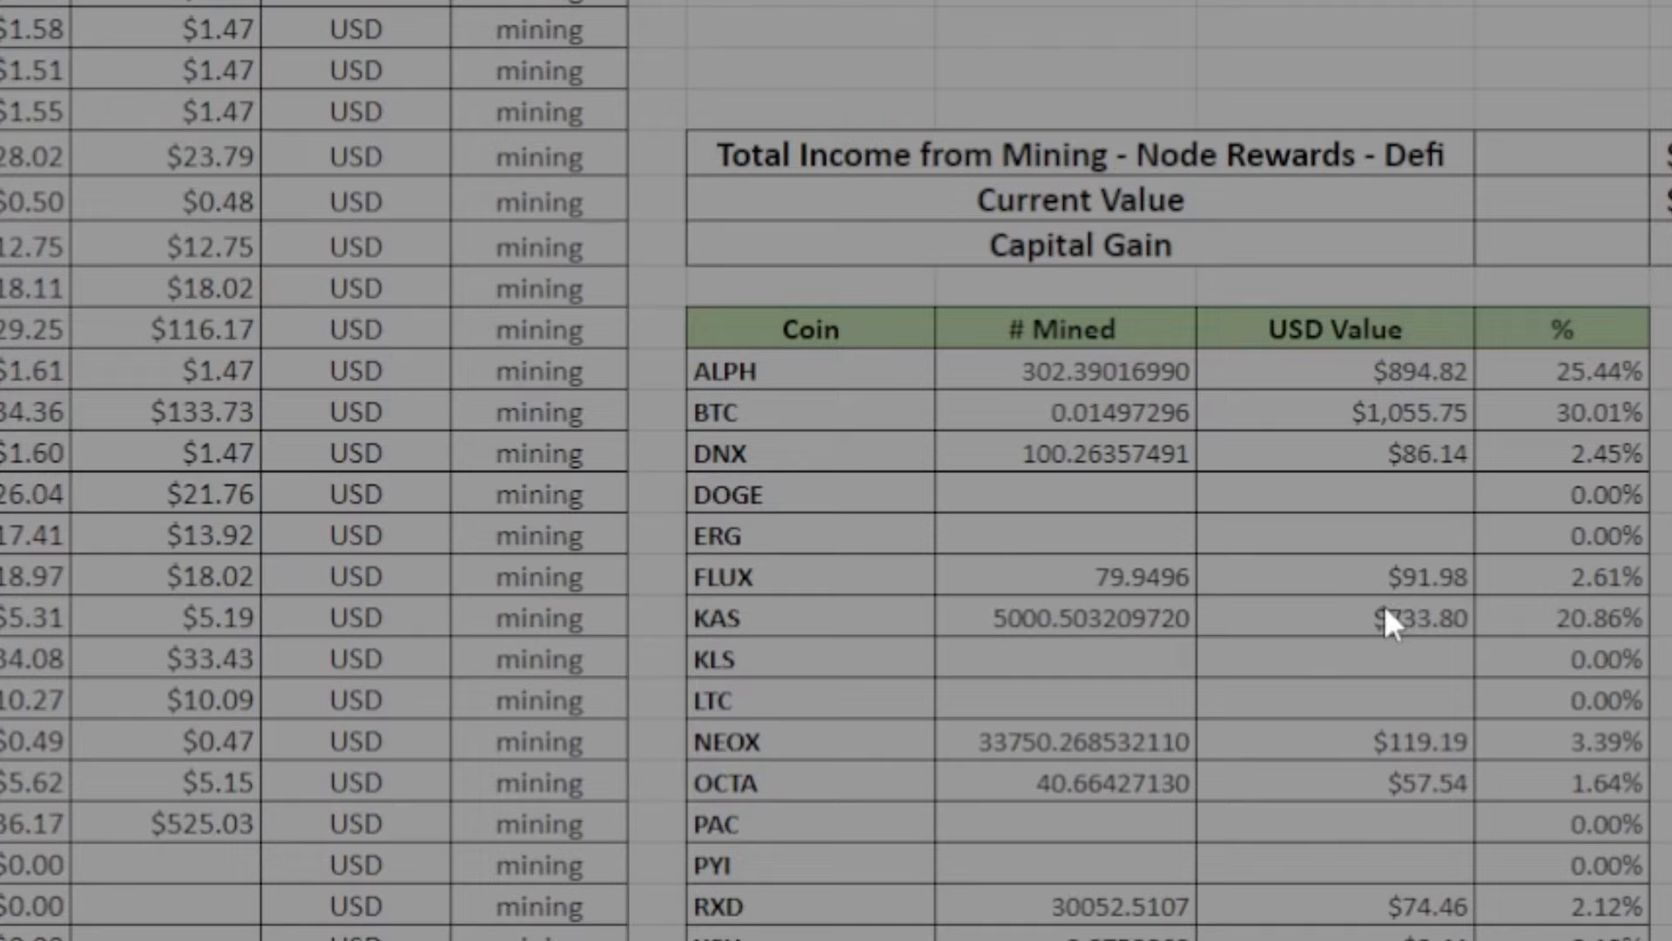
{"action": "mouse_move", "coordinate": [1331, 625]}
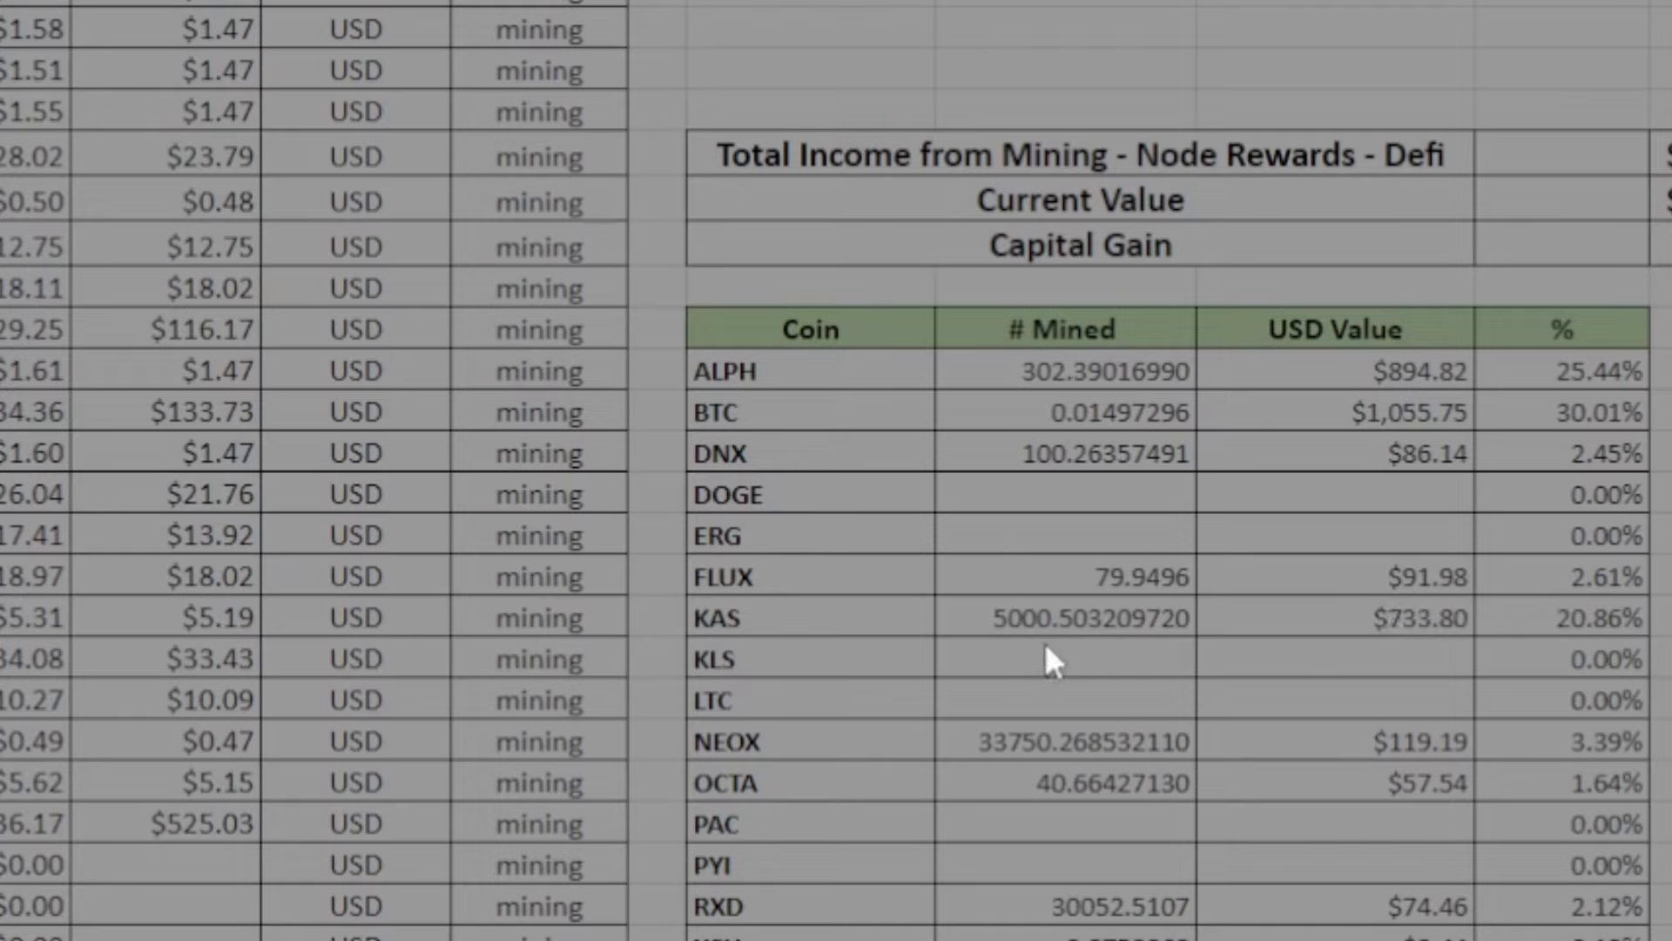
{"action": "mouse_move", "coordinate": [996, 640]}
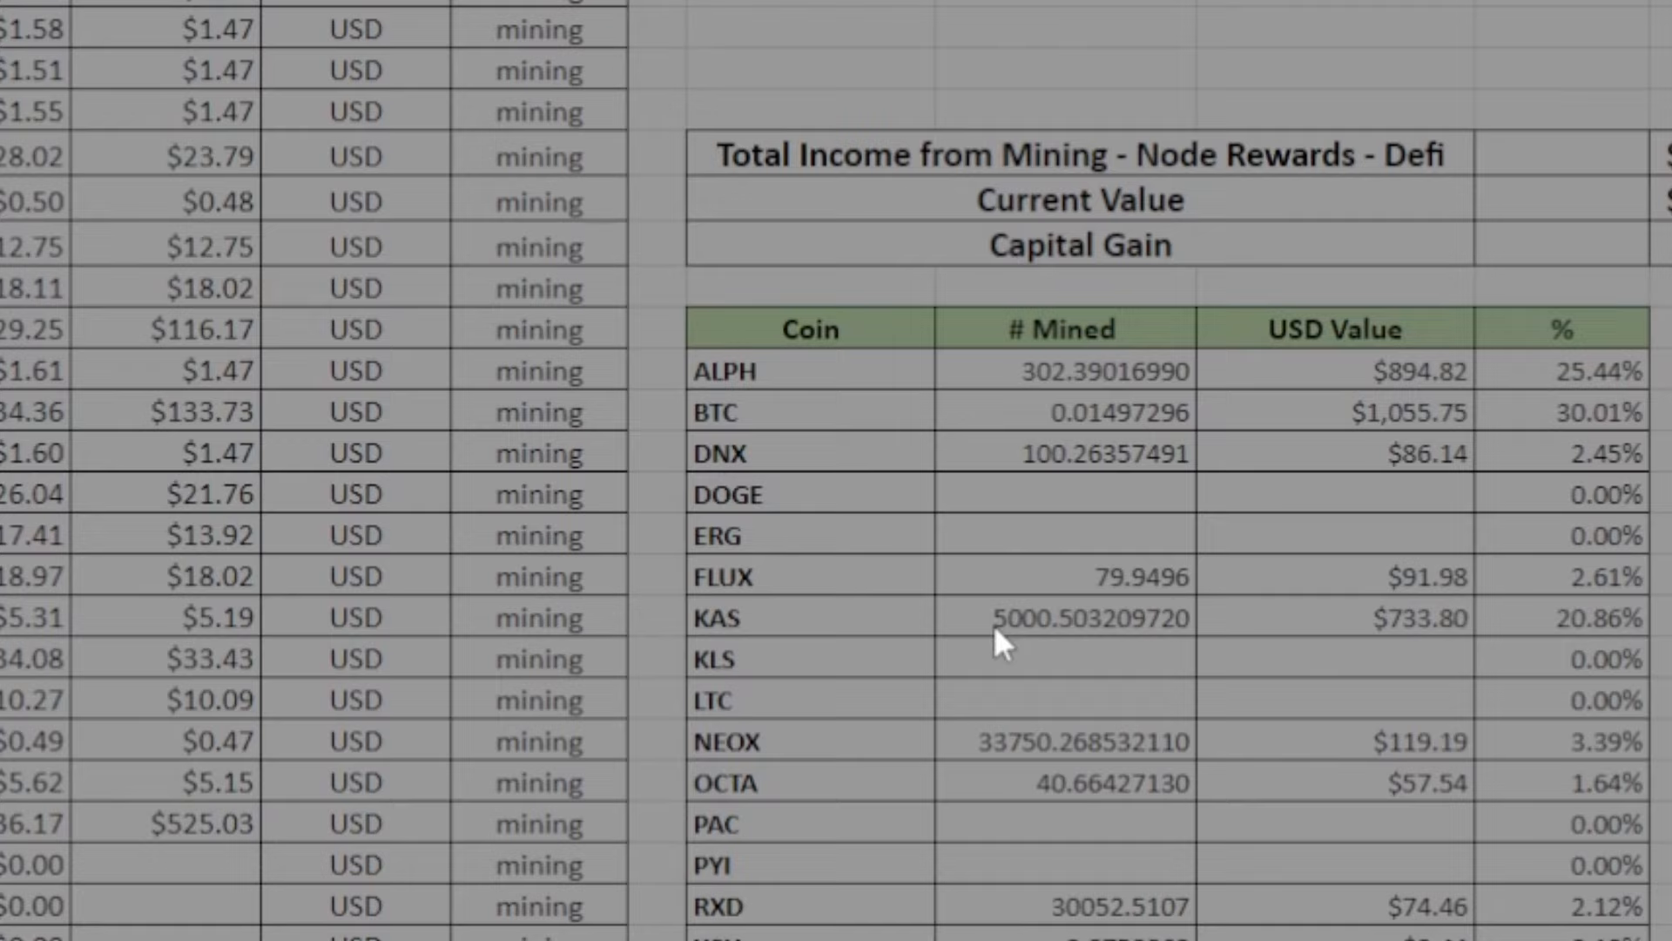
{"action": "left_click", "coordinate": [1063, 617]}
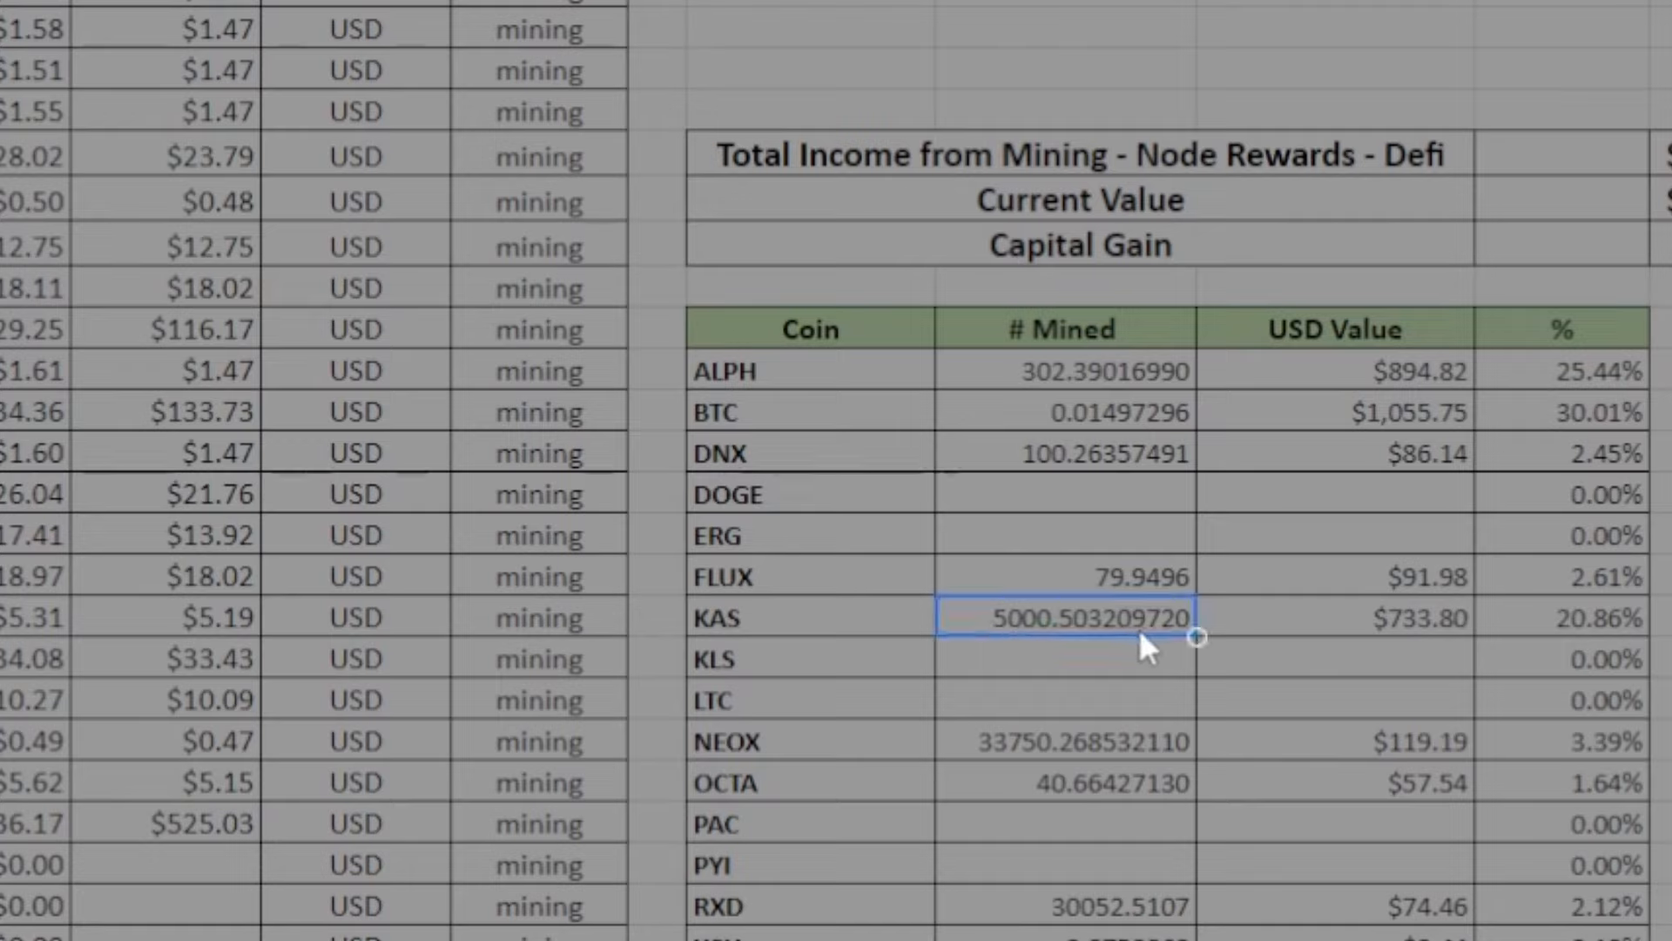
{"action": "mouse_move", "coordinate": [1024, 859]}
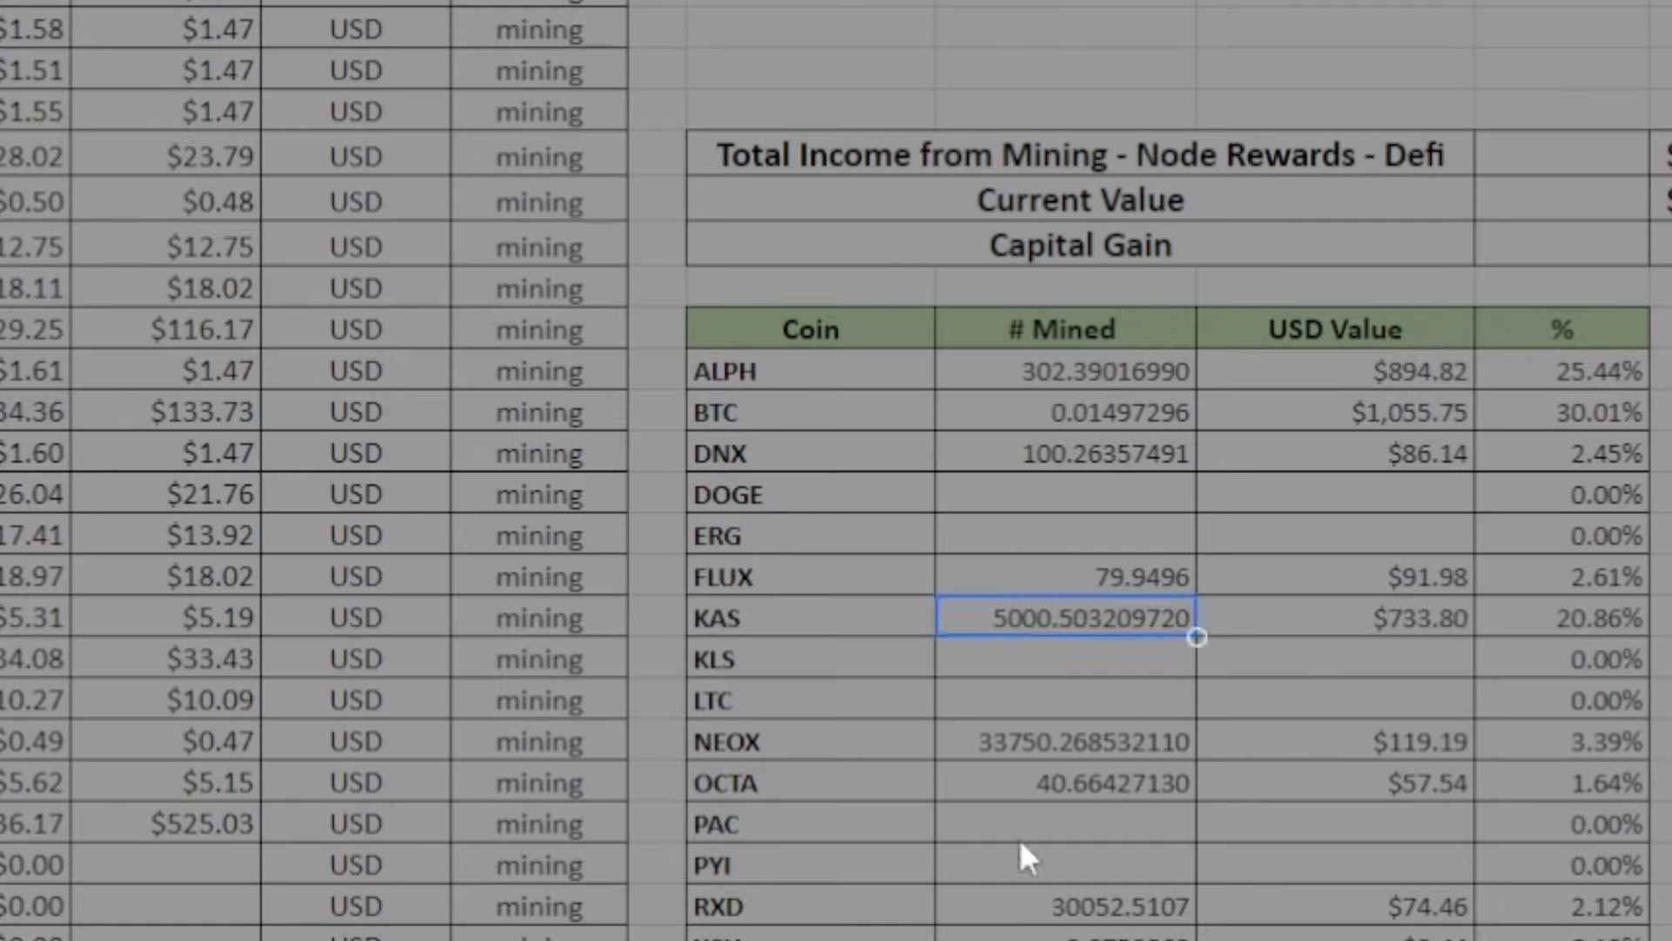
{"action": "mouse_move", "coordinate": [1033, 763]}
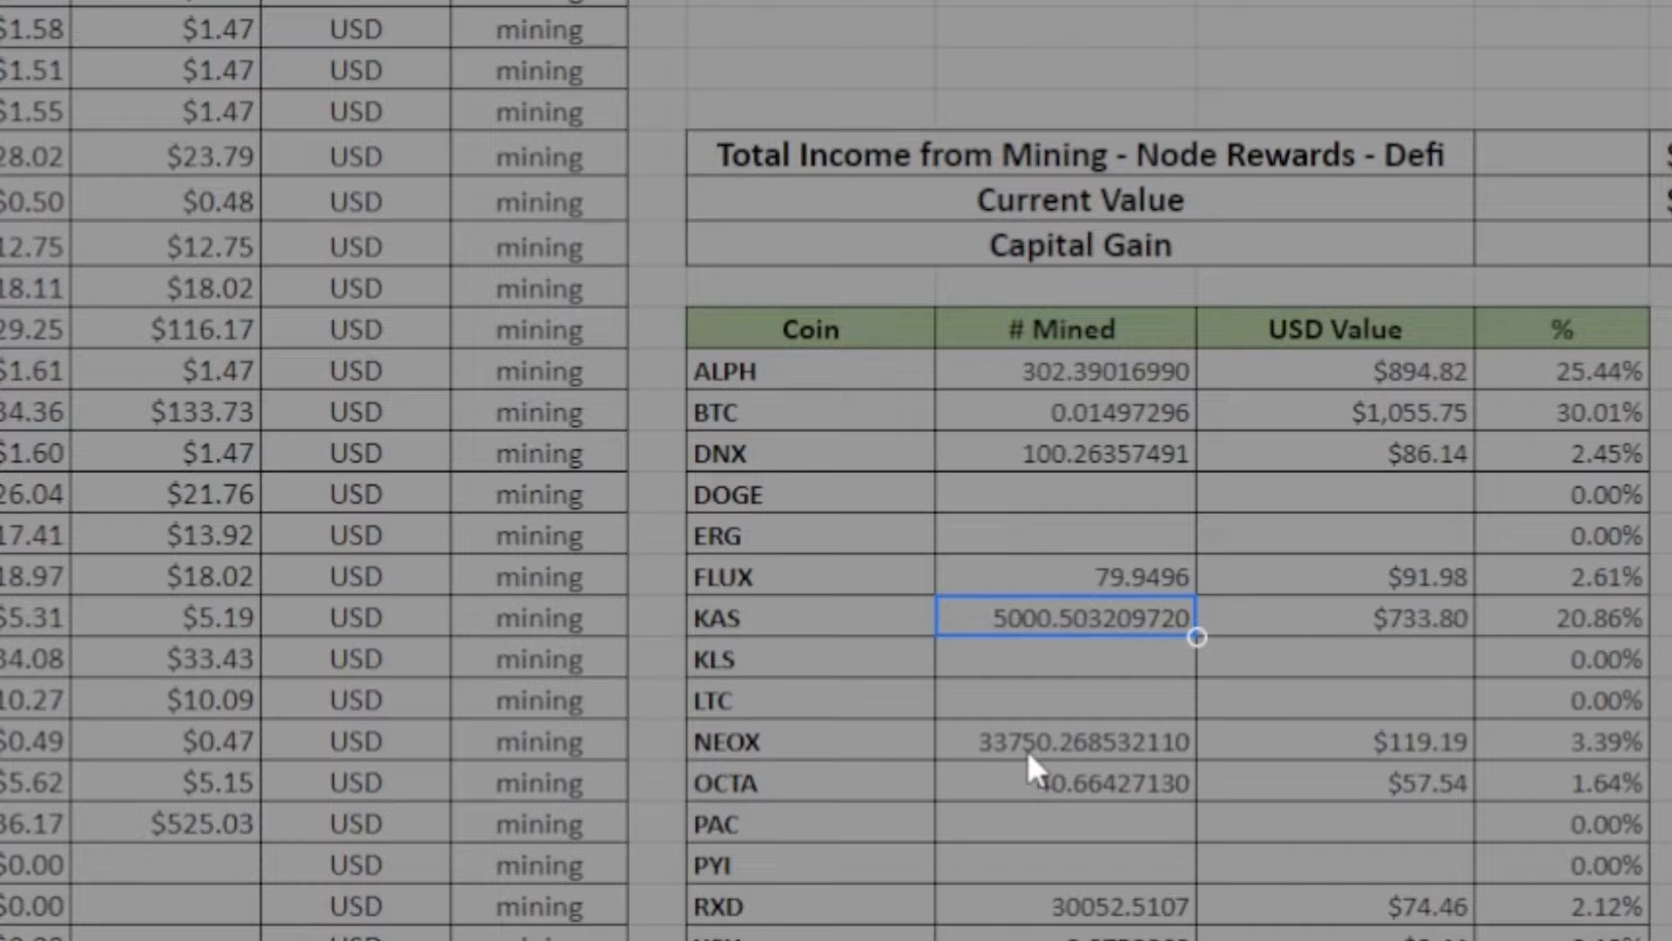
{"action": "mouse_move", "coordinate": [1027, 846]}
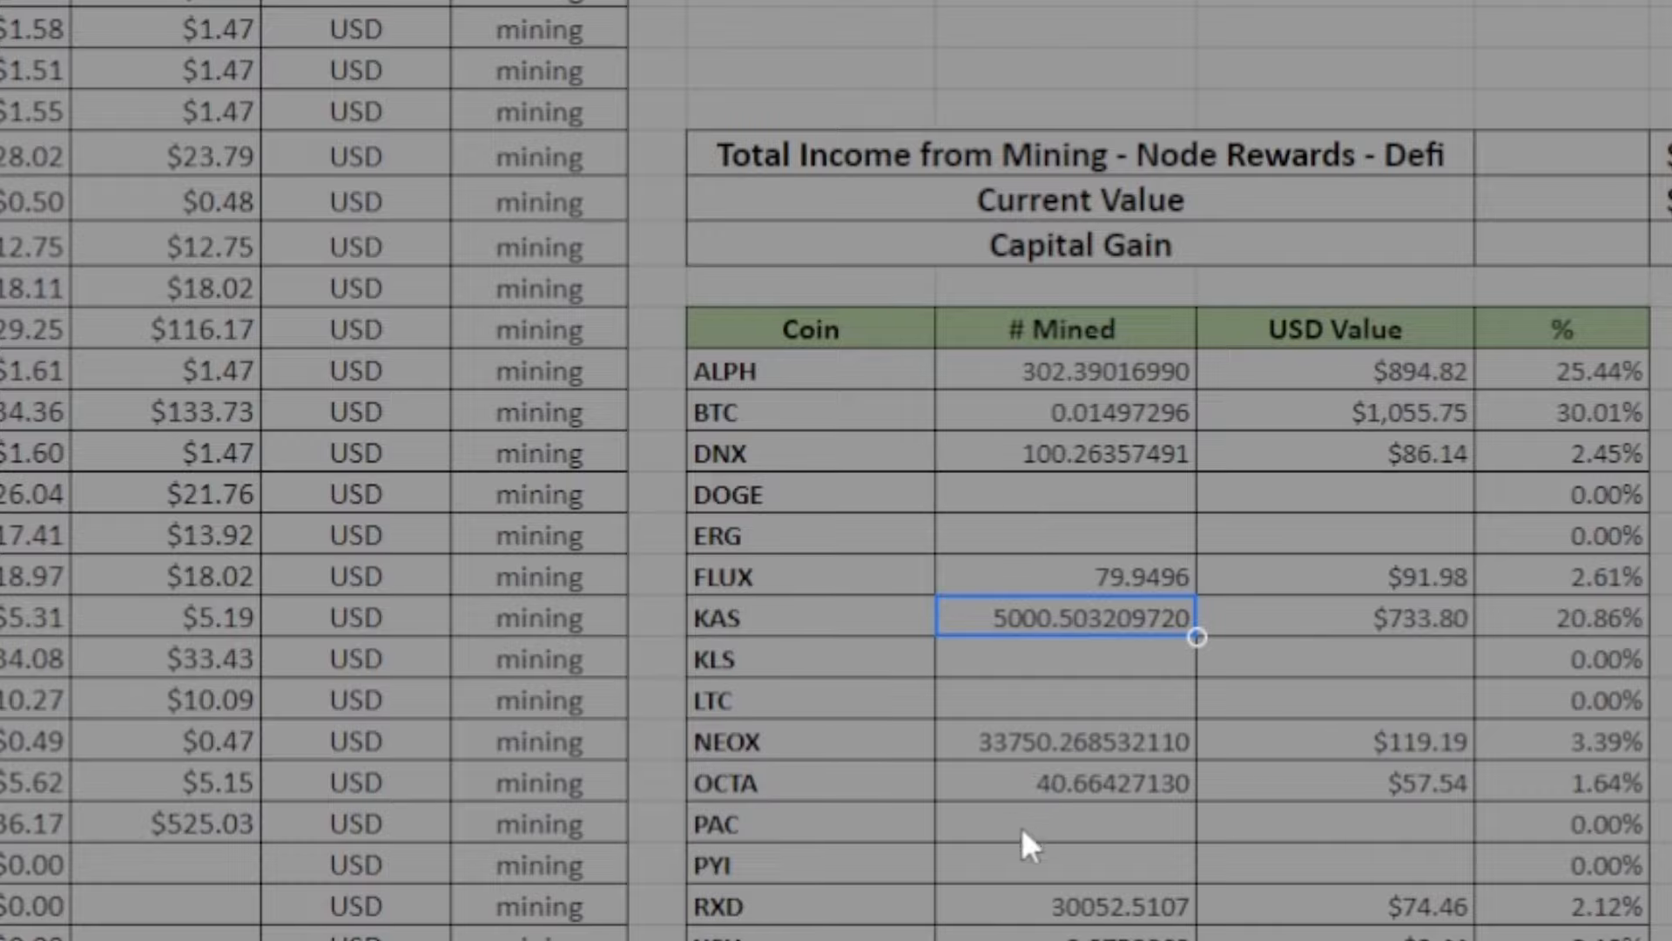
{"action": "mouse_move", "coordinate": [1327, 820]}
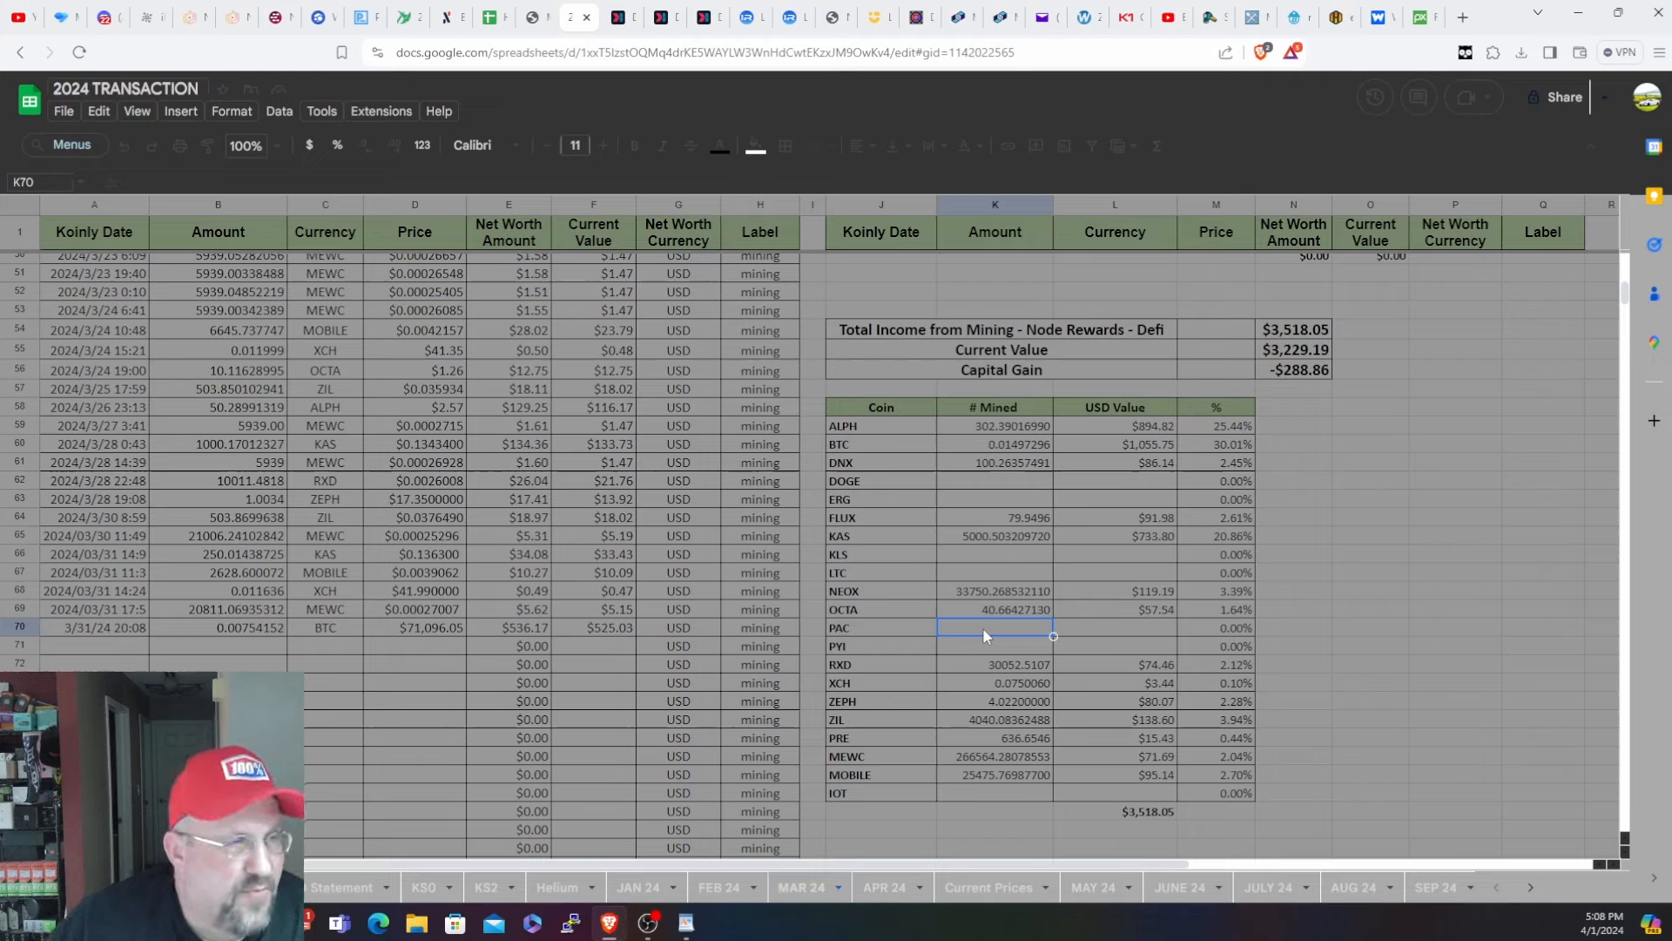
{"action": "mouse_move", "coordinate": [1241, 446]}
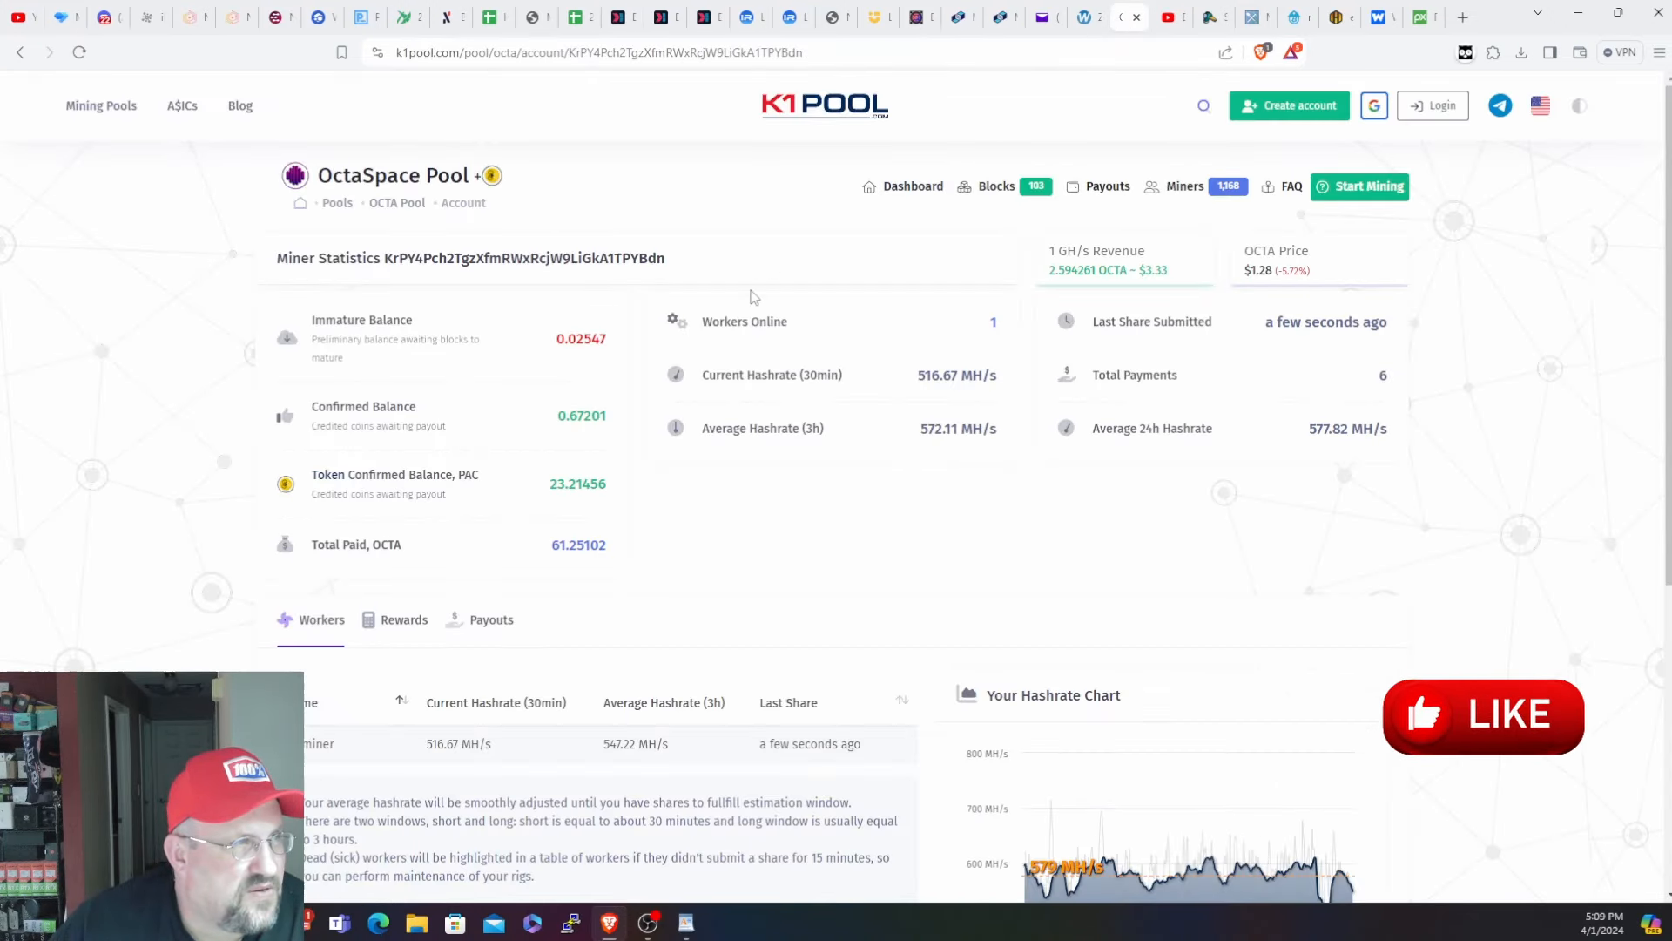
{"action": "left_click", "coordinate": [1580, 105]}
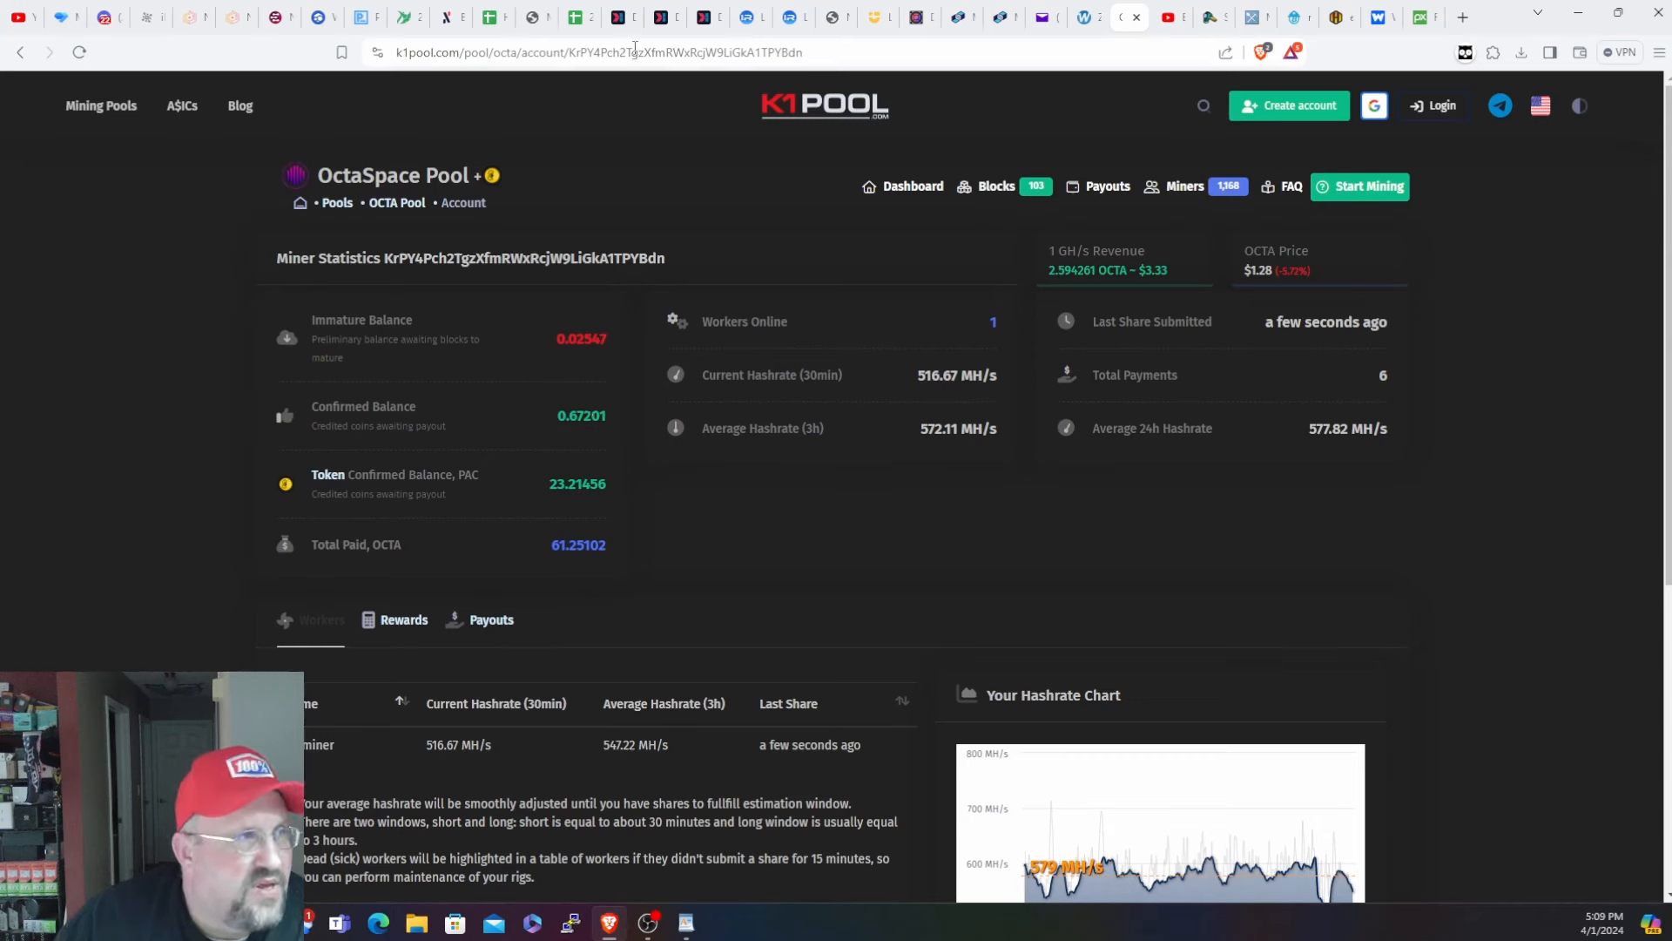
{"action": "left_click", "coordinate": [578, 17]}
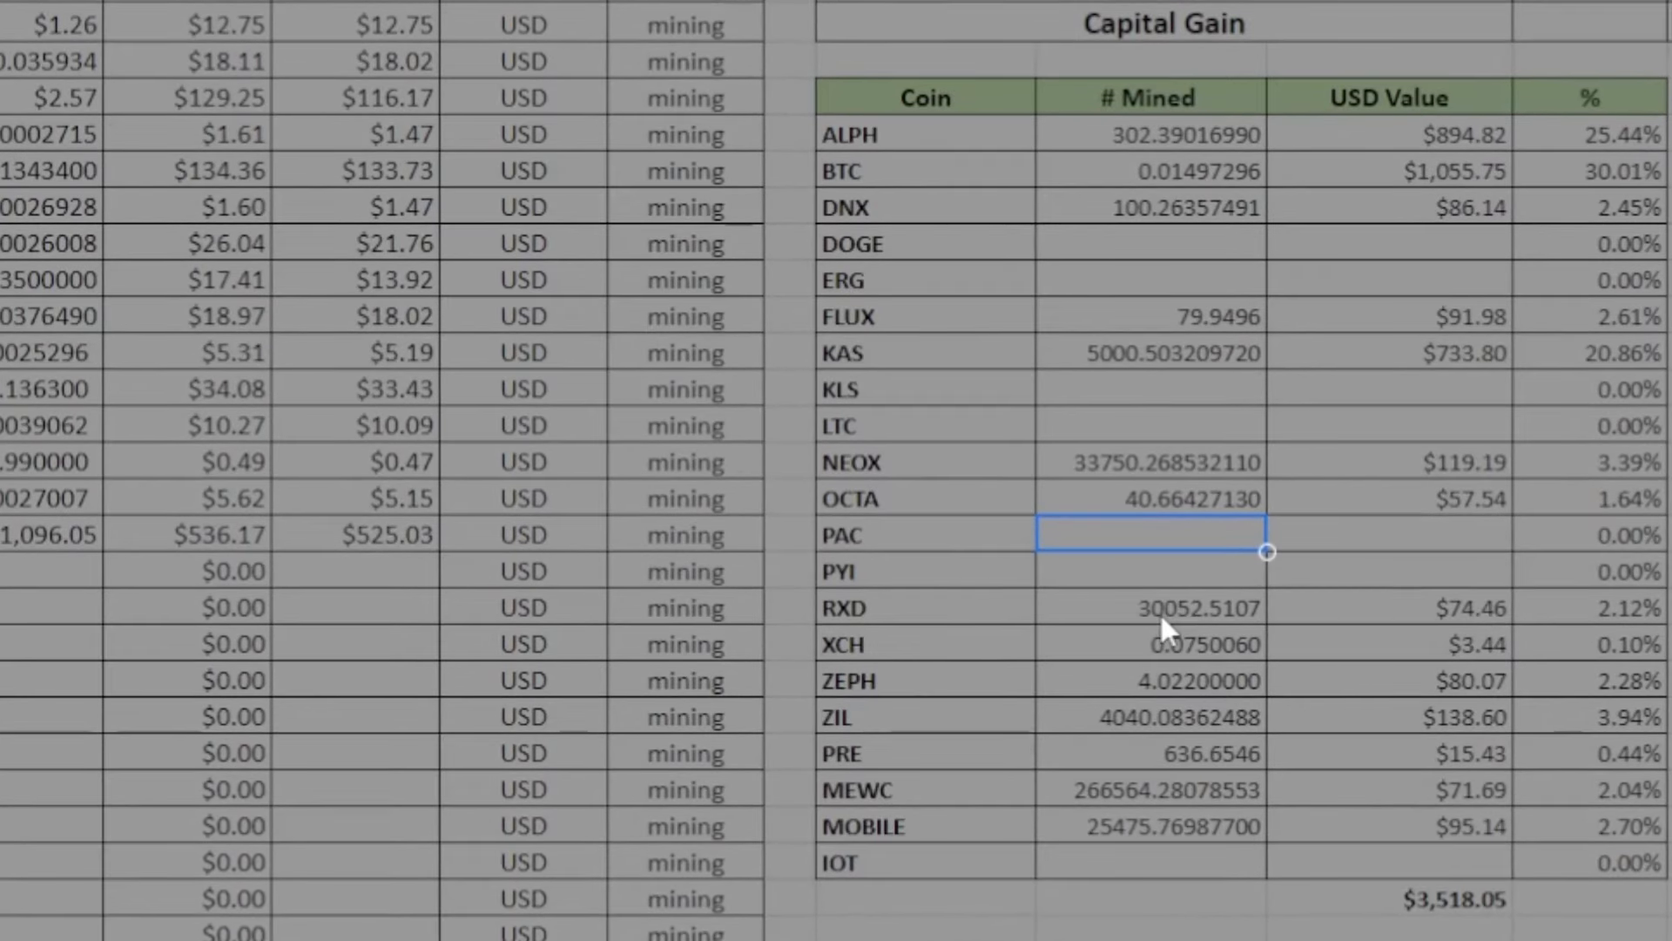
{"action": "mouse_move", "coordinate": [1434, 616]}
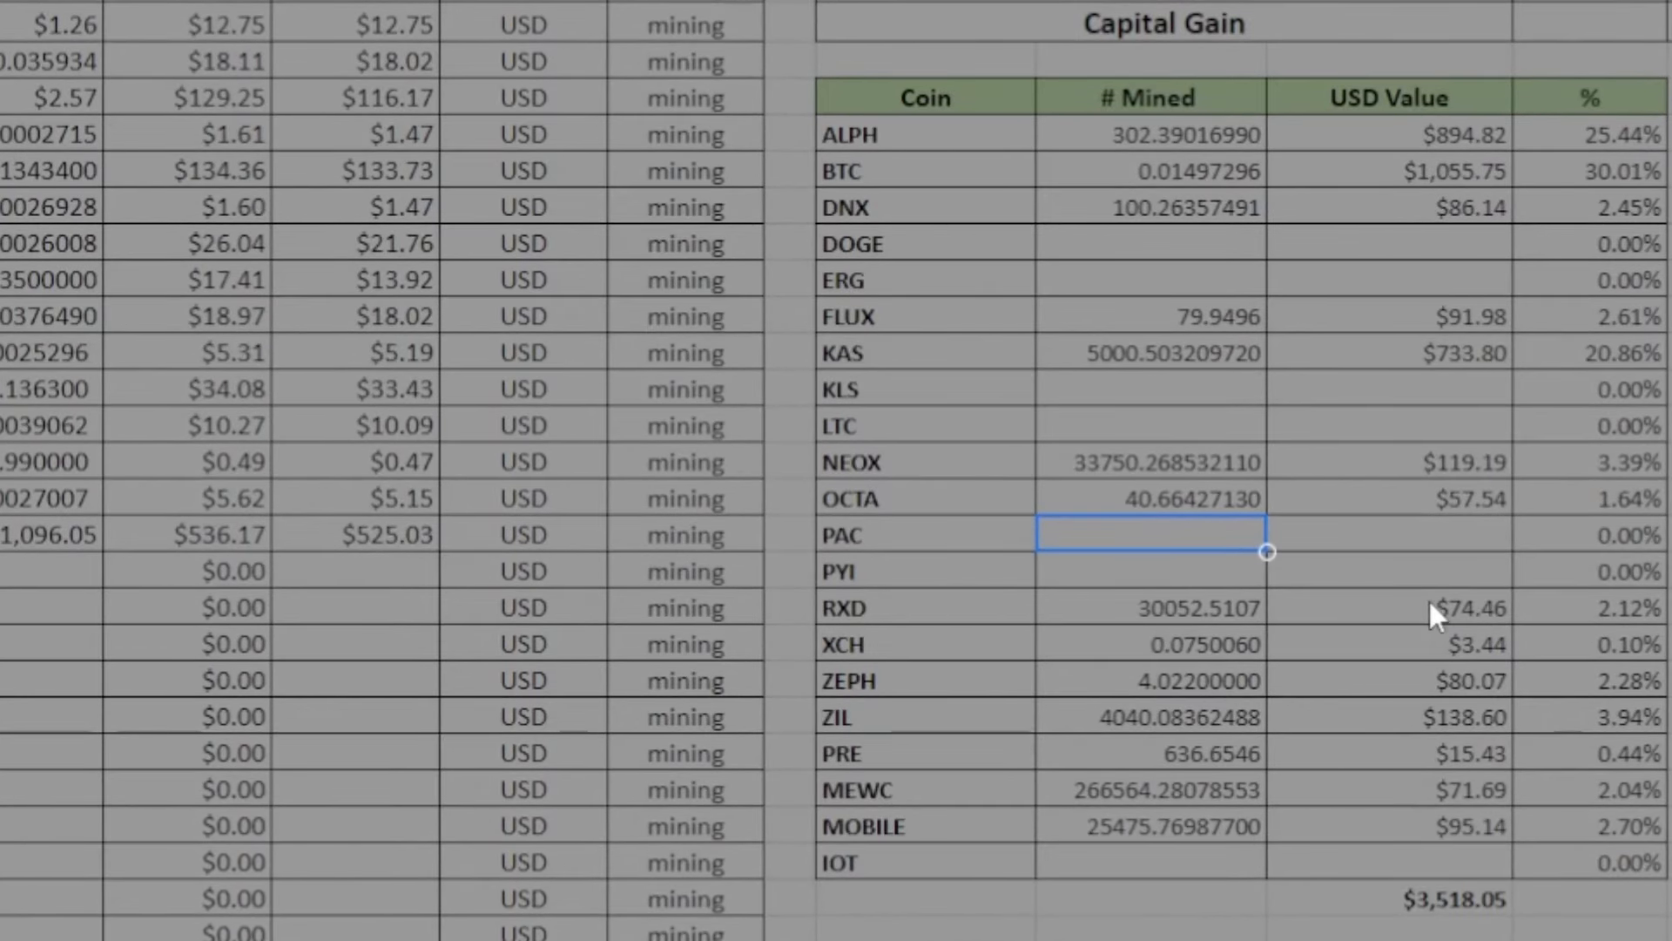
{"action": "mouse_move", "coordinate": [1156, 667]}
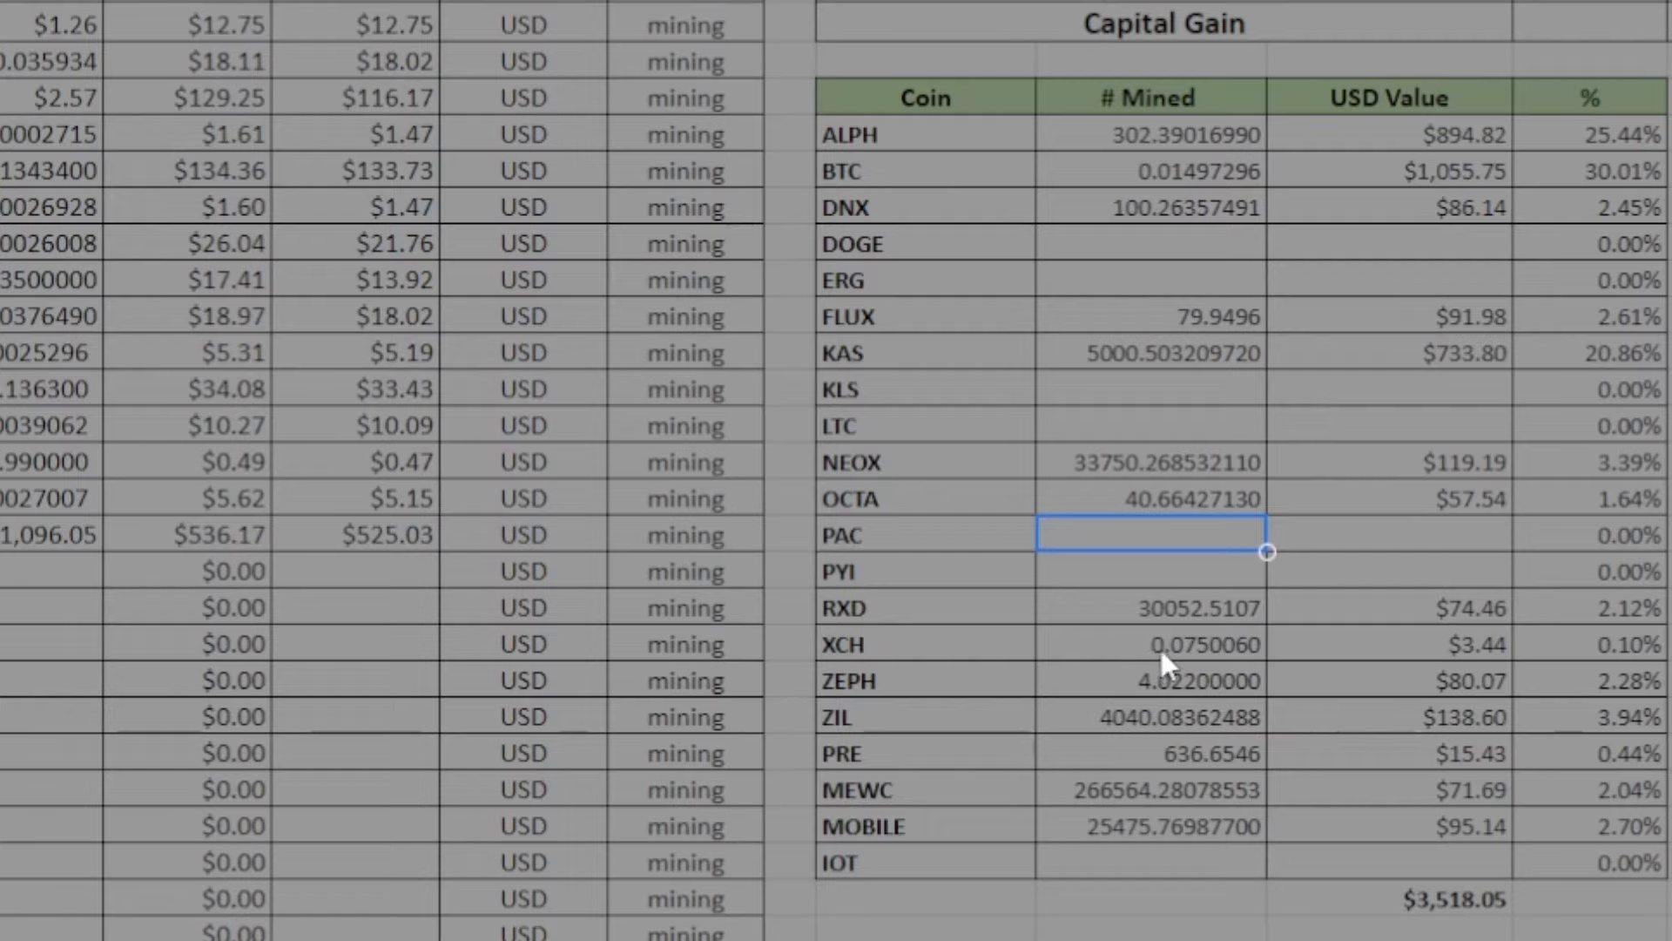
{"action": "mouse_move", "coordinate": [1376, 657]}
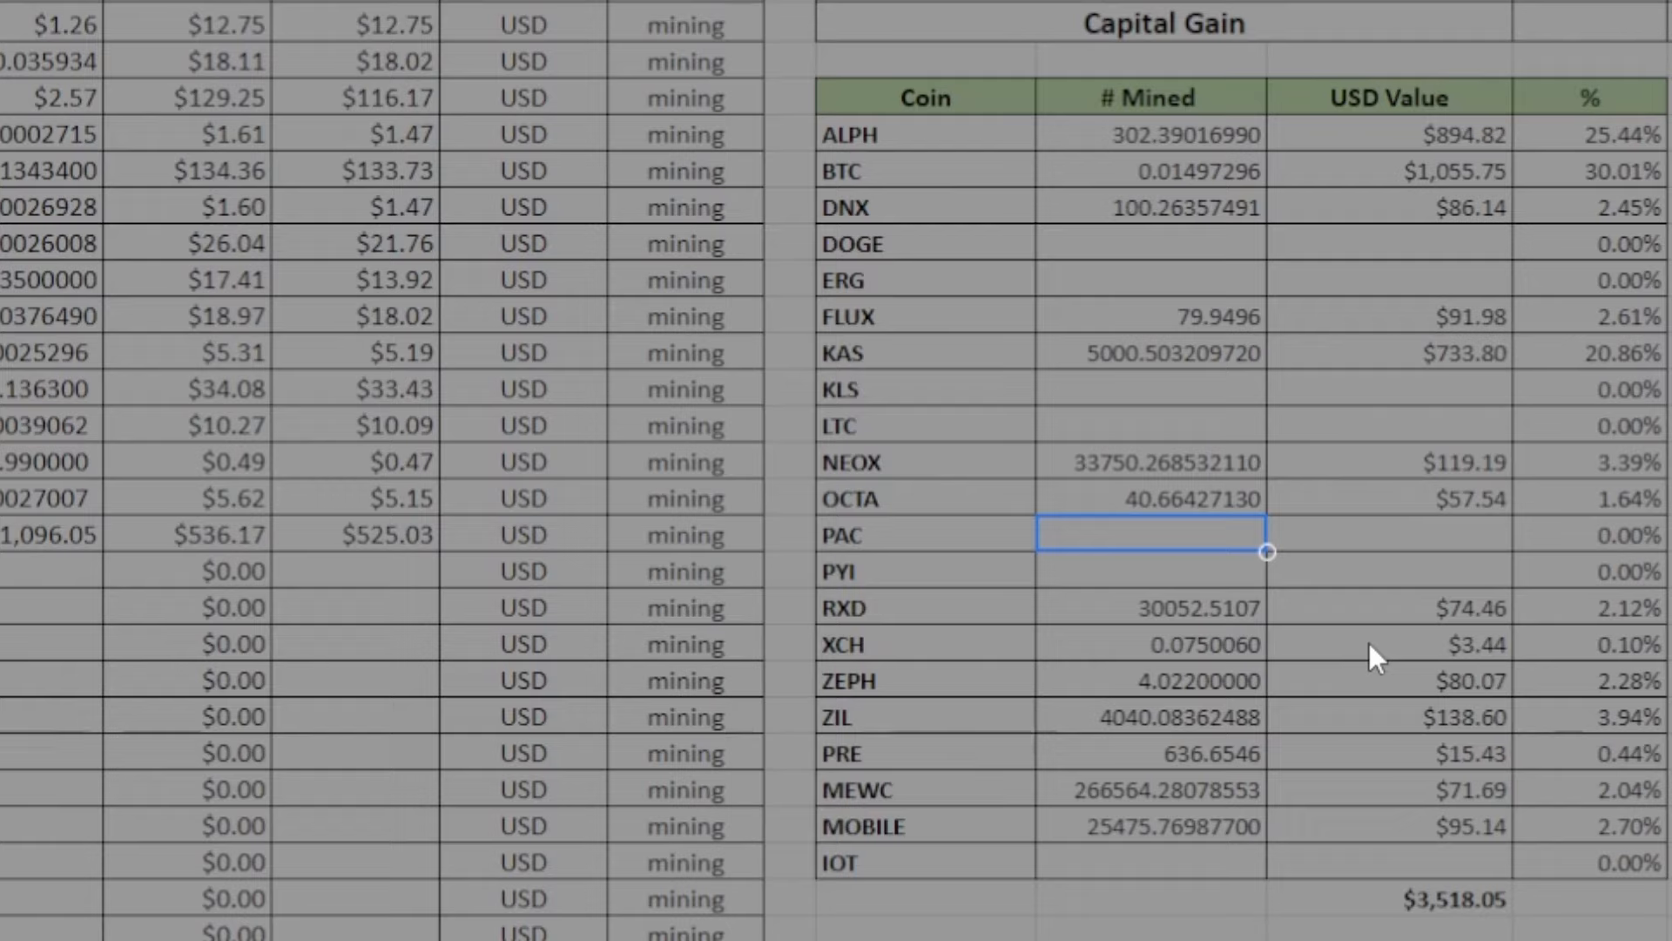
{"action": "mouse_move", "coordinate": [1336, 659]}
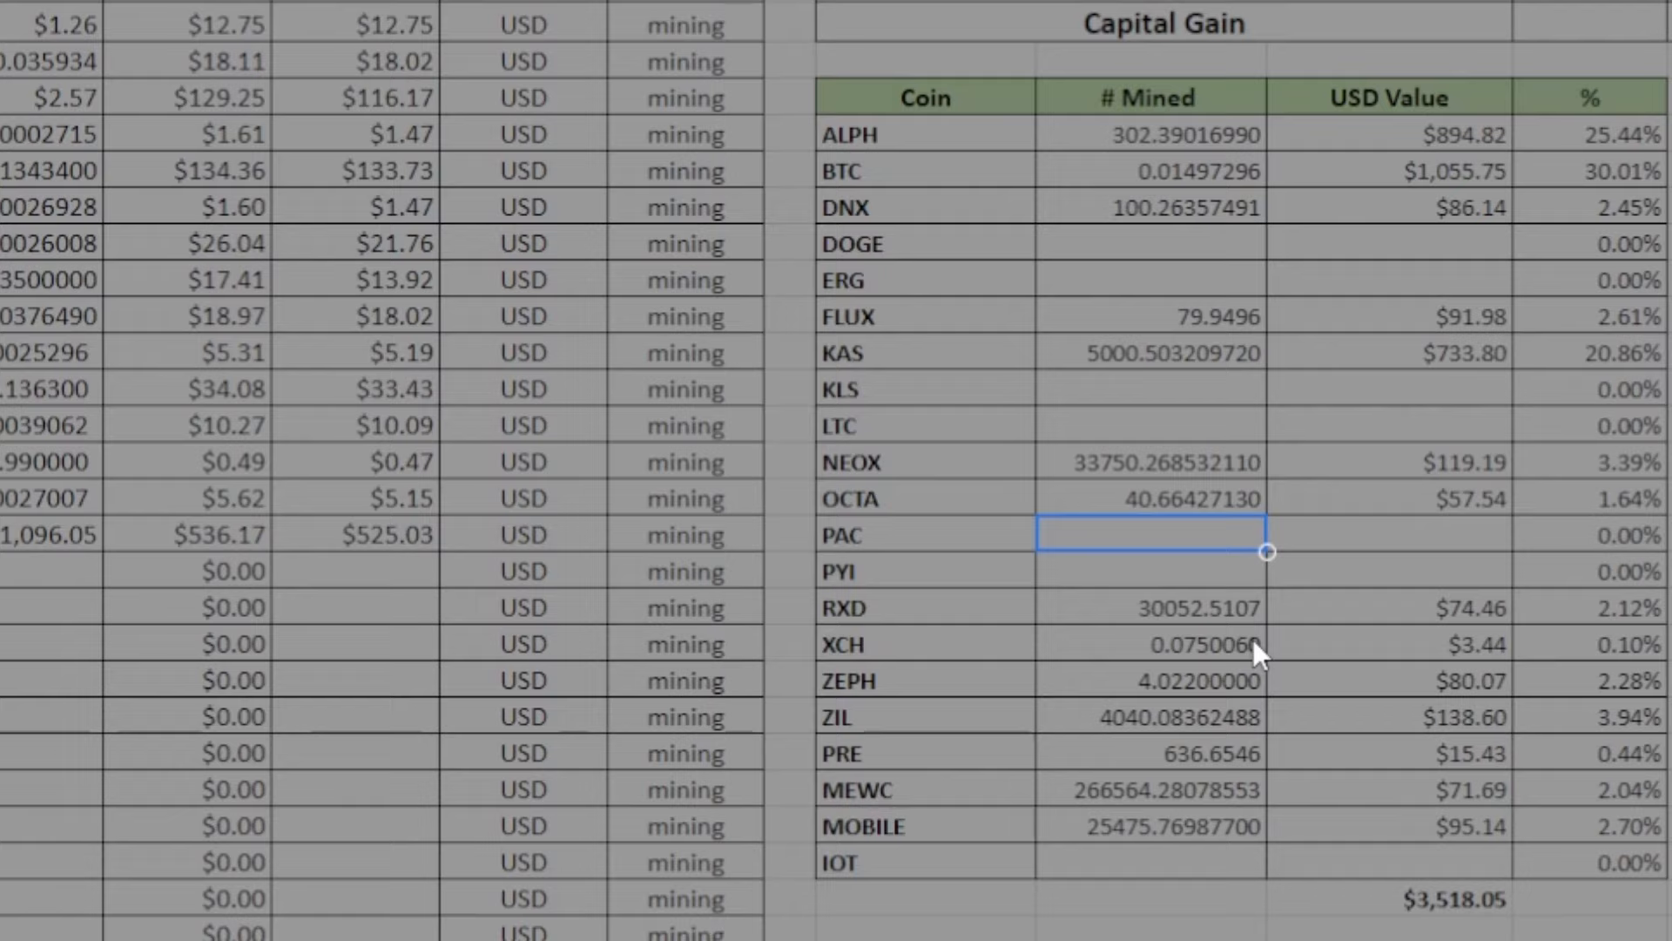
{"action": "mouse_move", "coordinate": [1170, 692]}
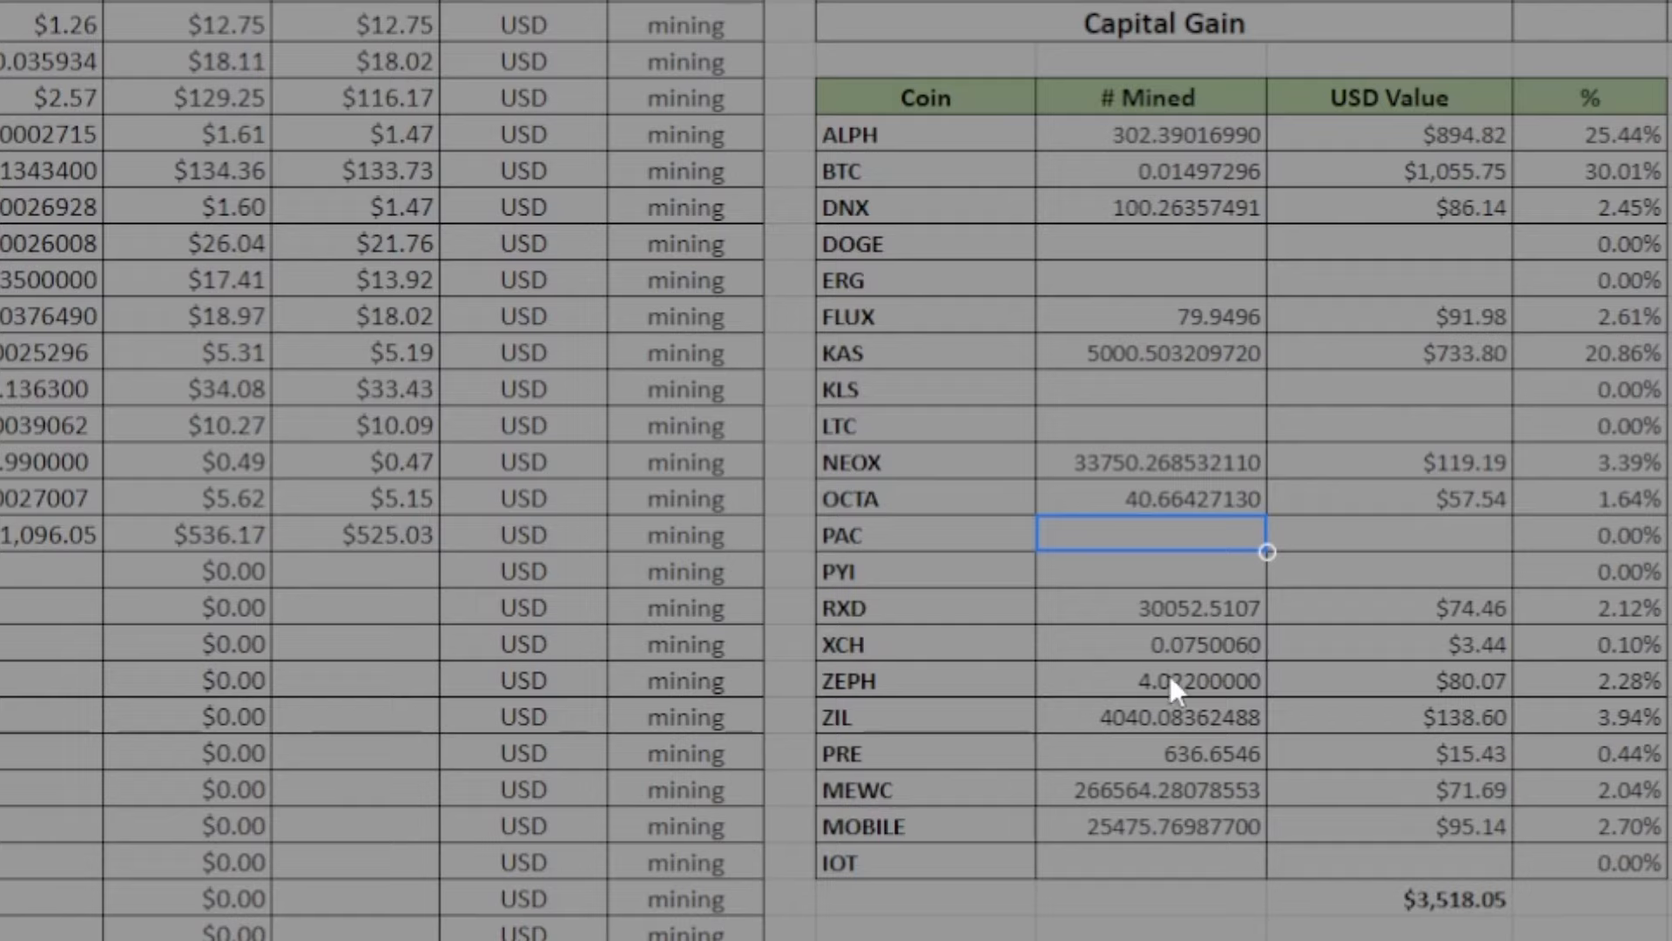
{"action": "mouse_move", "coordinate": [1185, 698]}
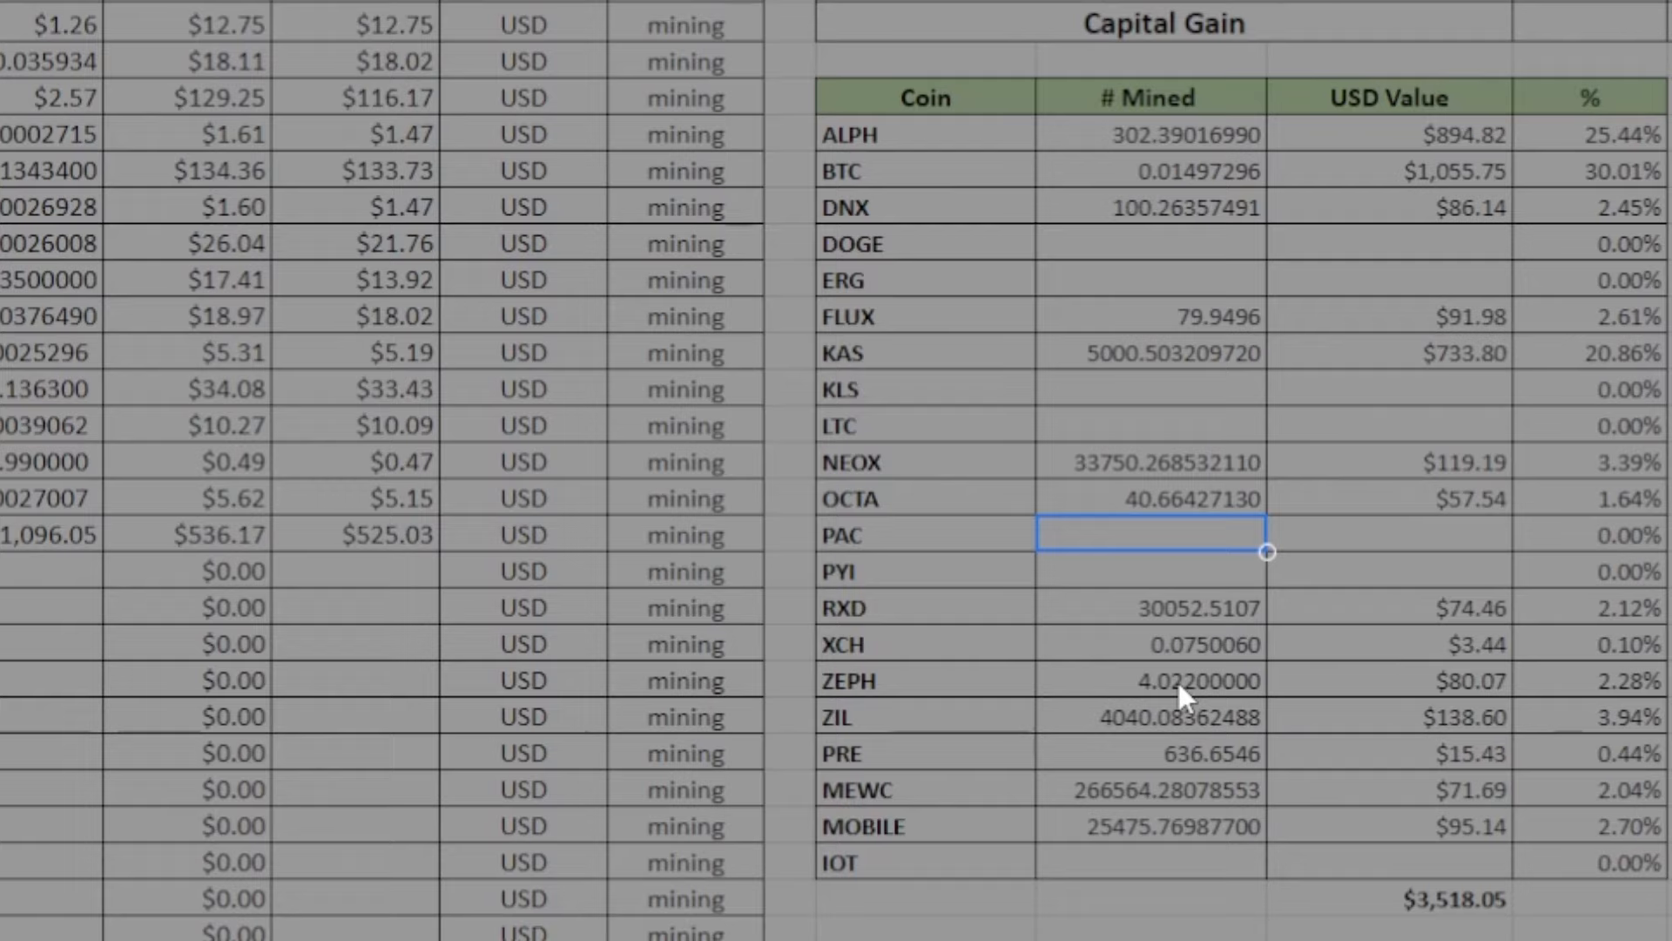
{"action": "mouse_move", "coordinate": [1120, 695]}
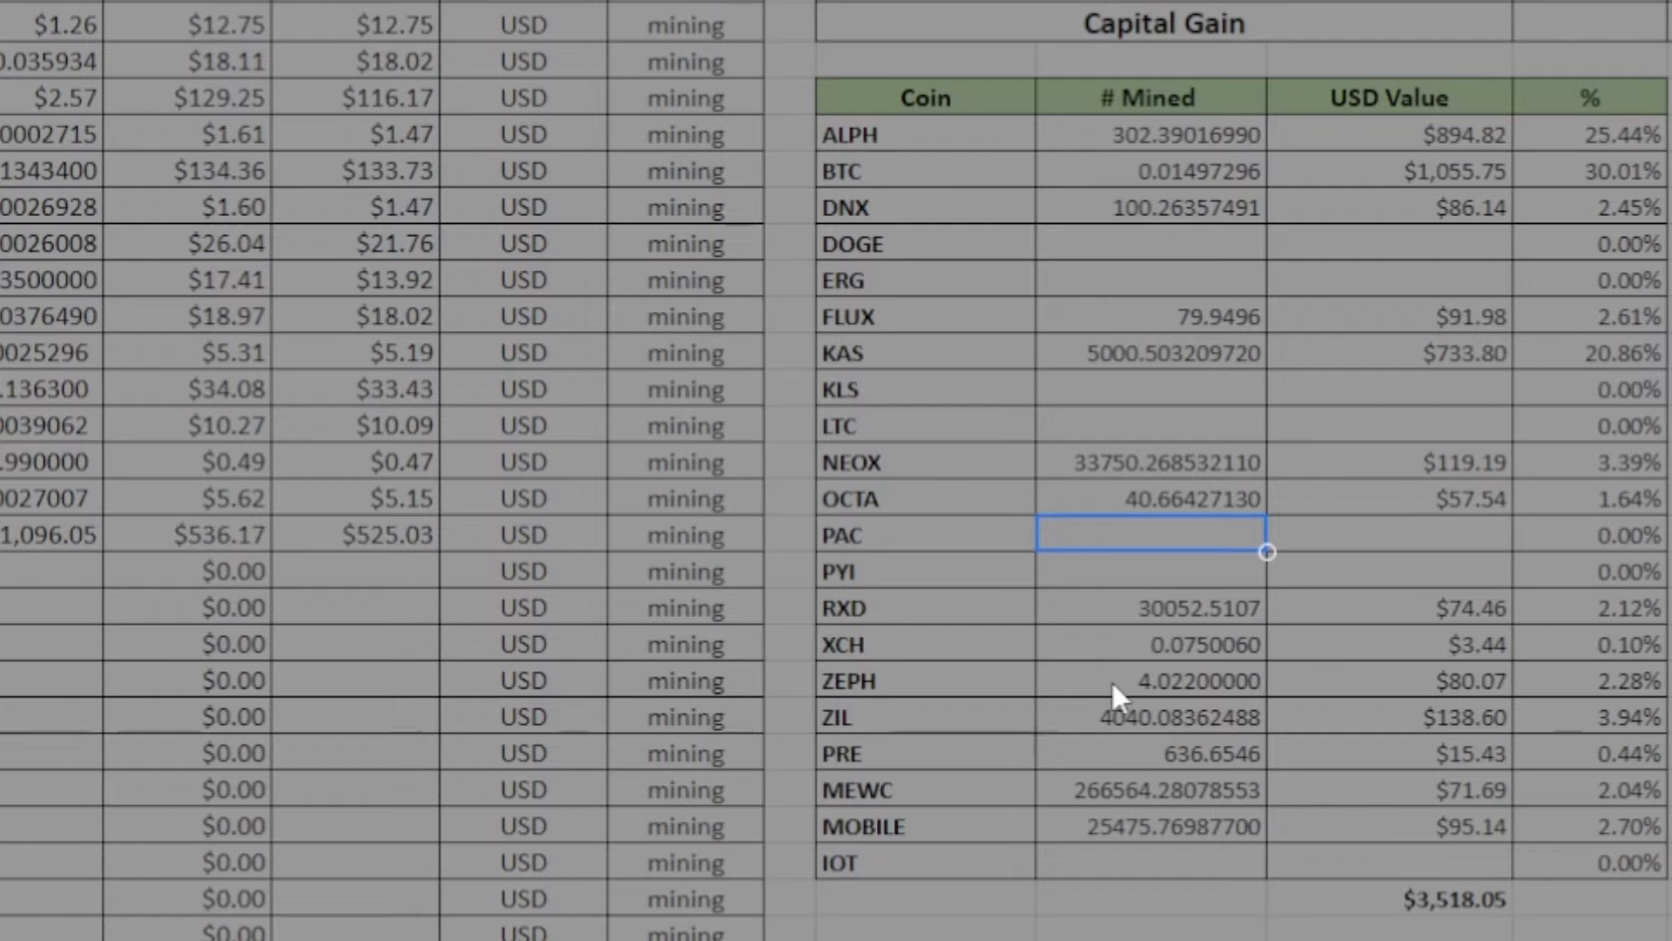
{"action": "mouse_move", "coordinate": [1115, 691]}
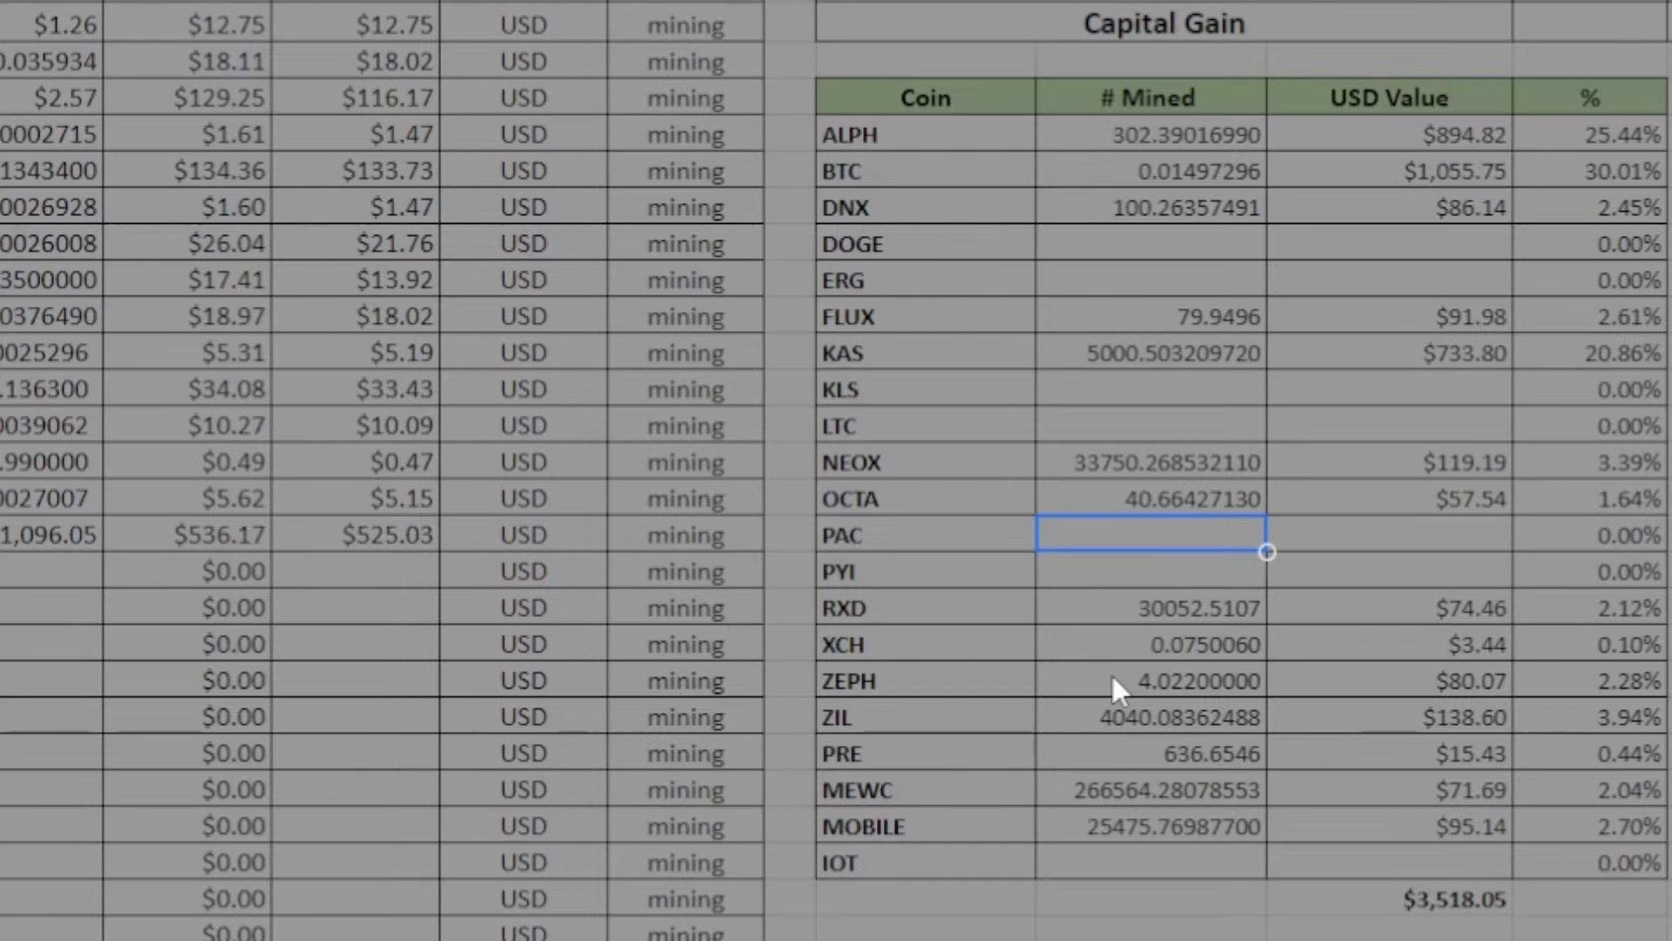
{"action": "mouse_move", "coordinate": [1106, 747]}
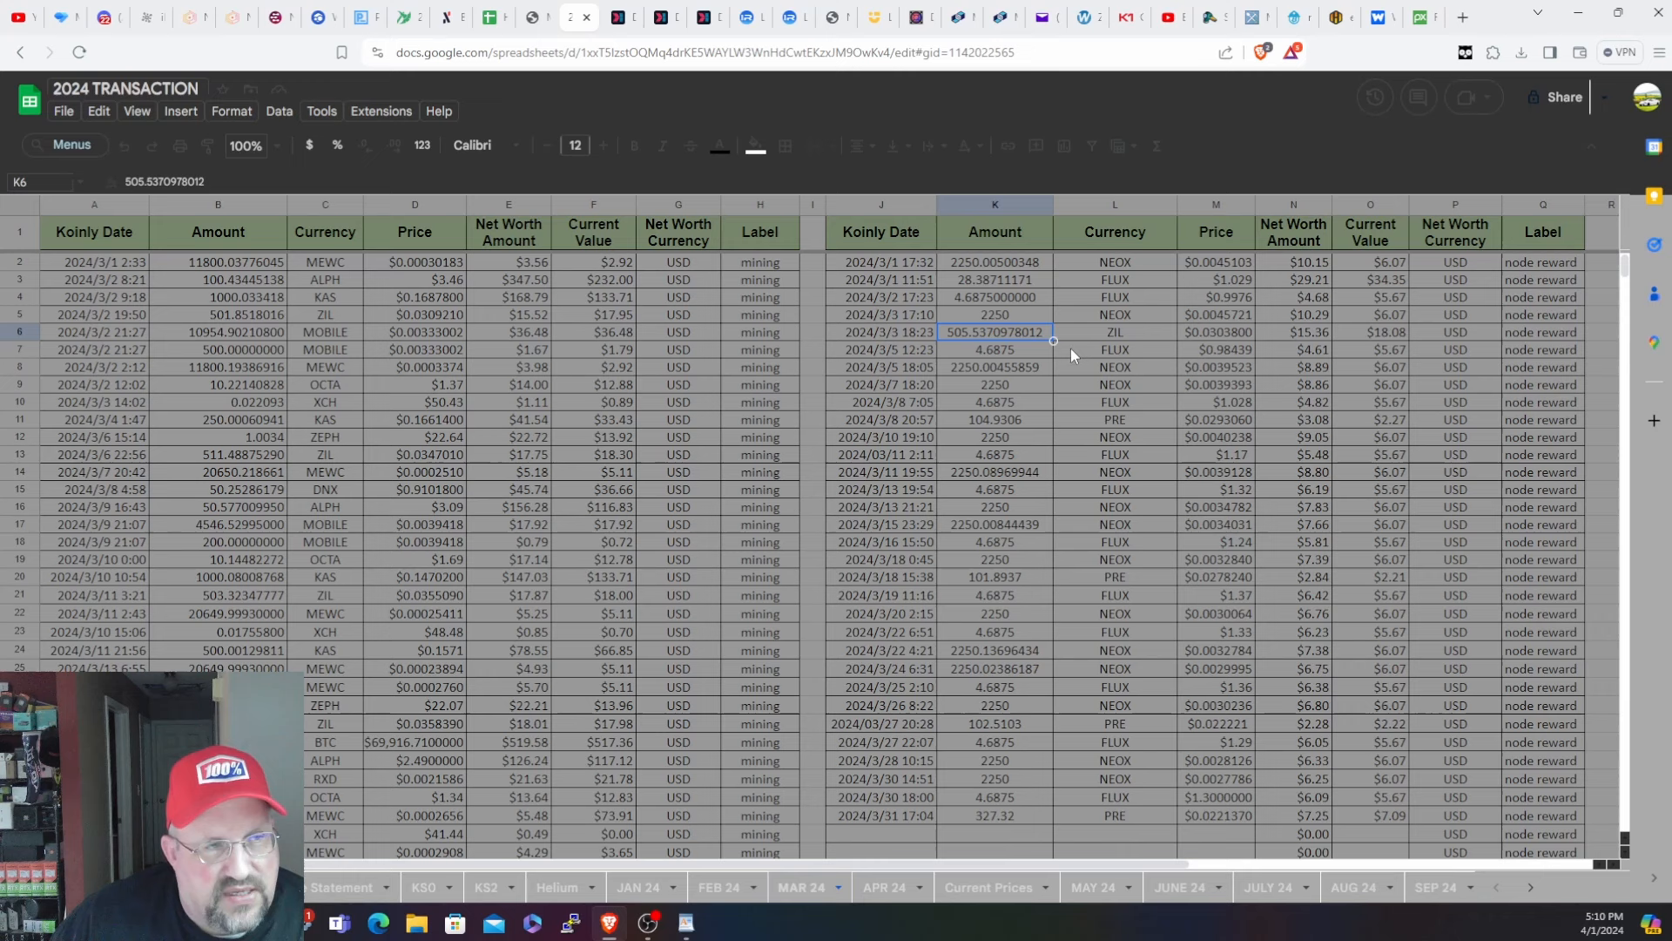
{"action": "scroll", "scroll_direction": "down", "scroll_amount": 3}
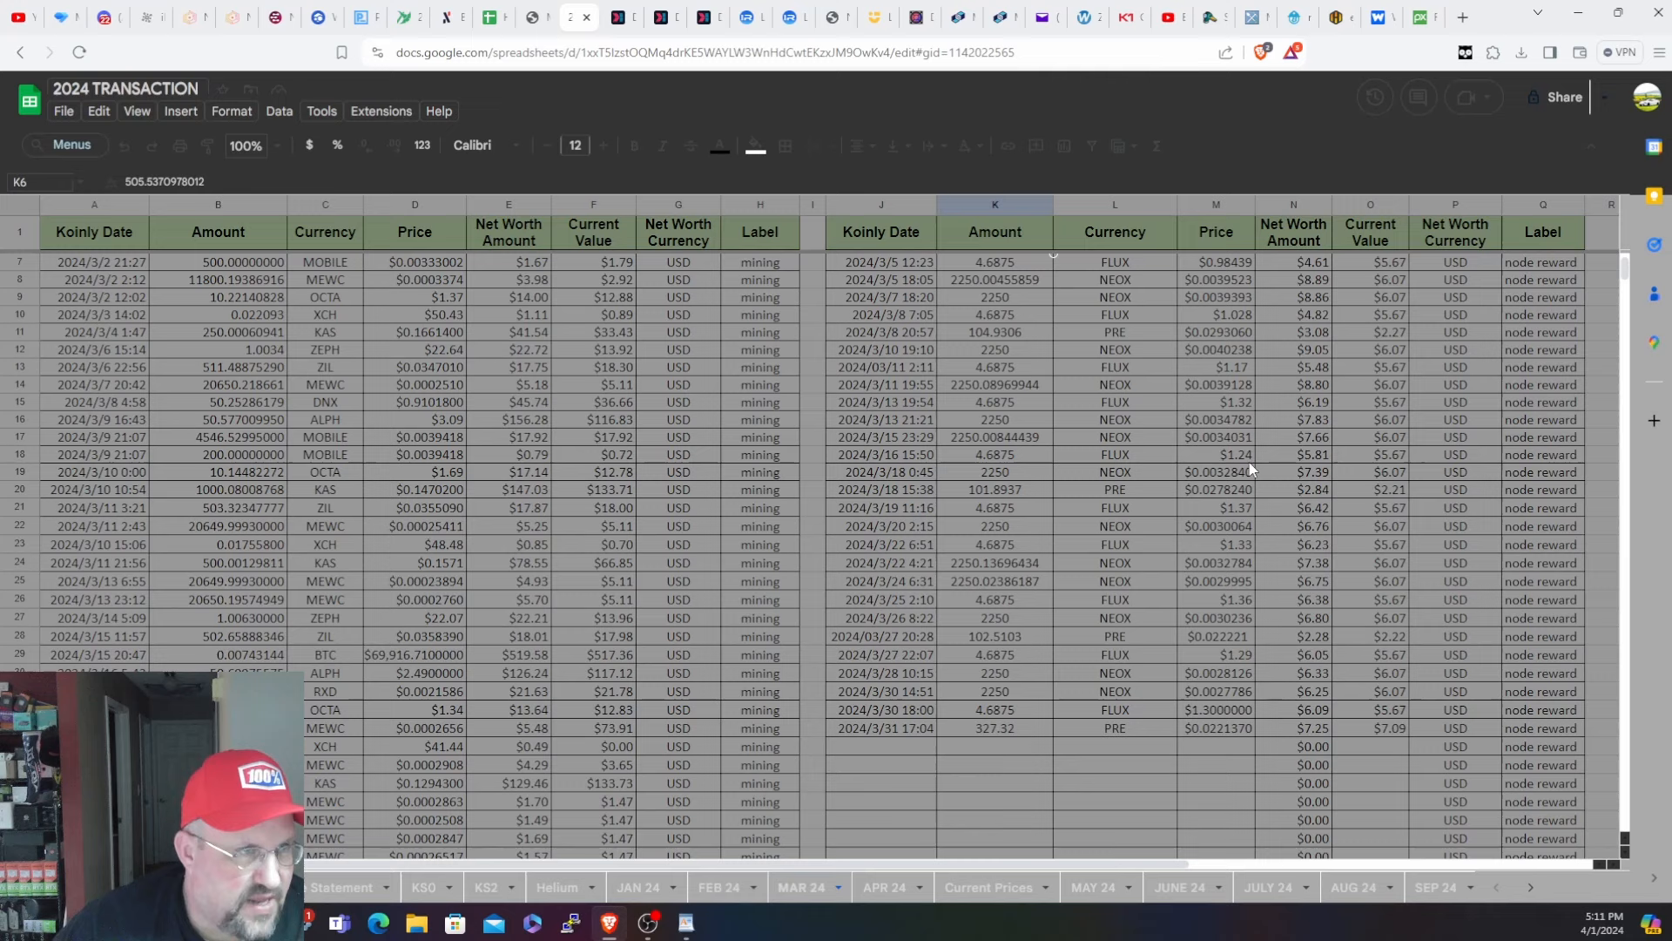
{"action": "mouse_move", "coordinate": [1150, 481]}
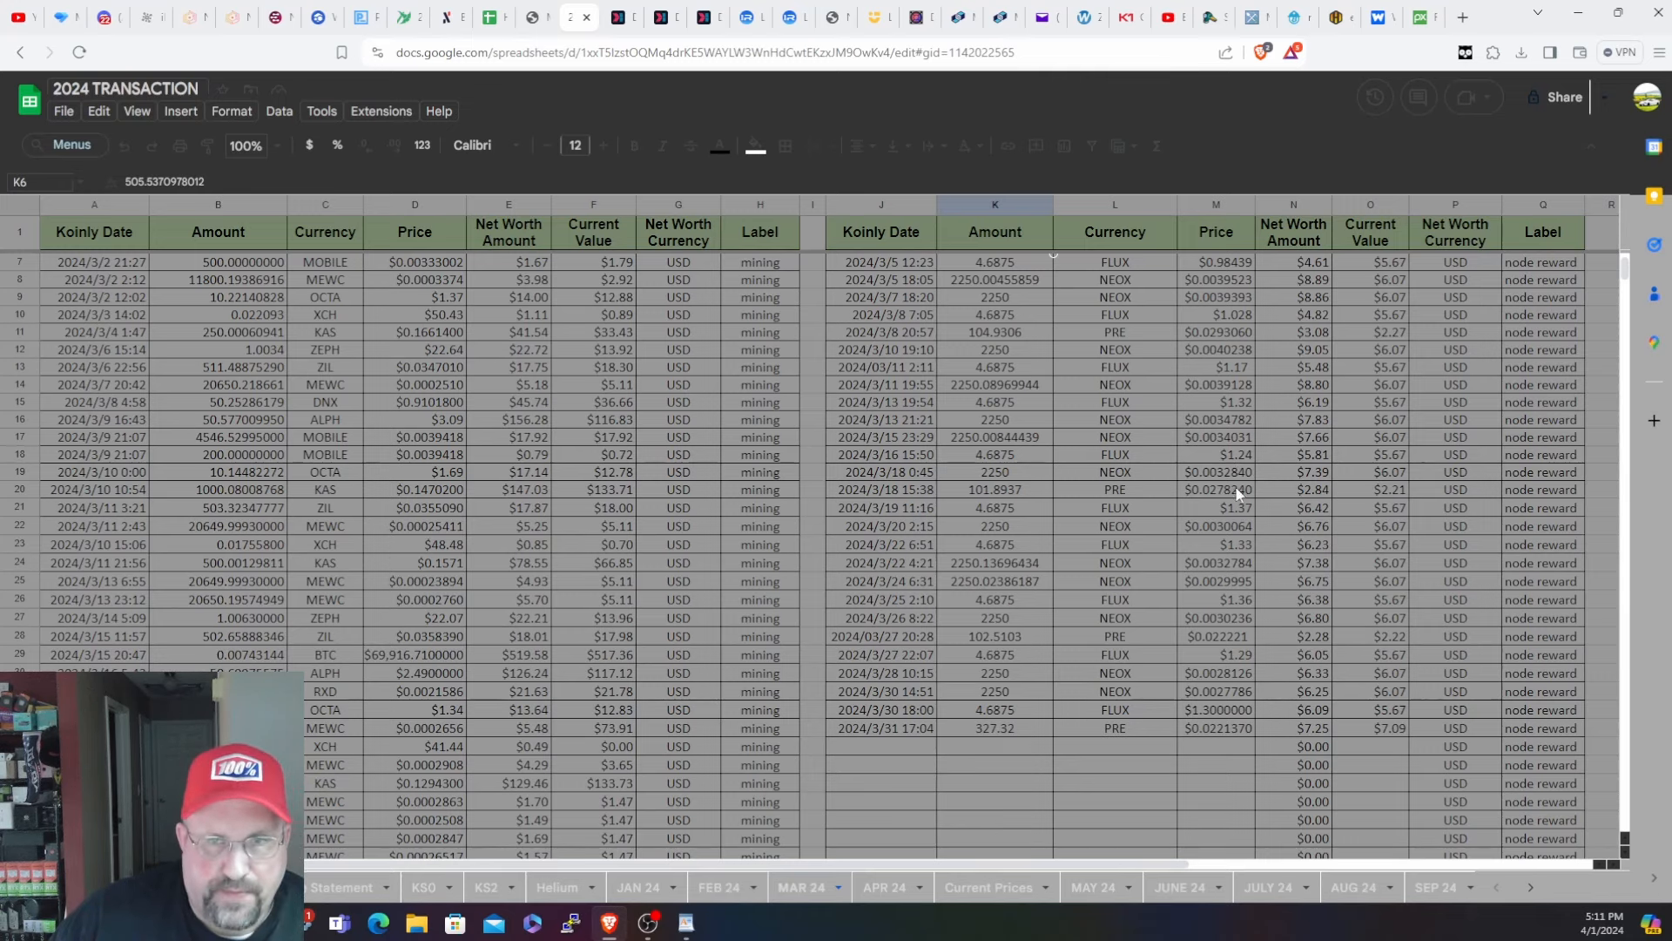
{"action": "scroll", "scroll_direction": "down", "scroll_amount": 3}
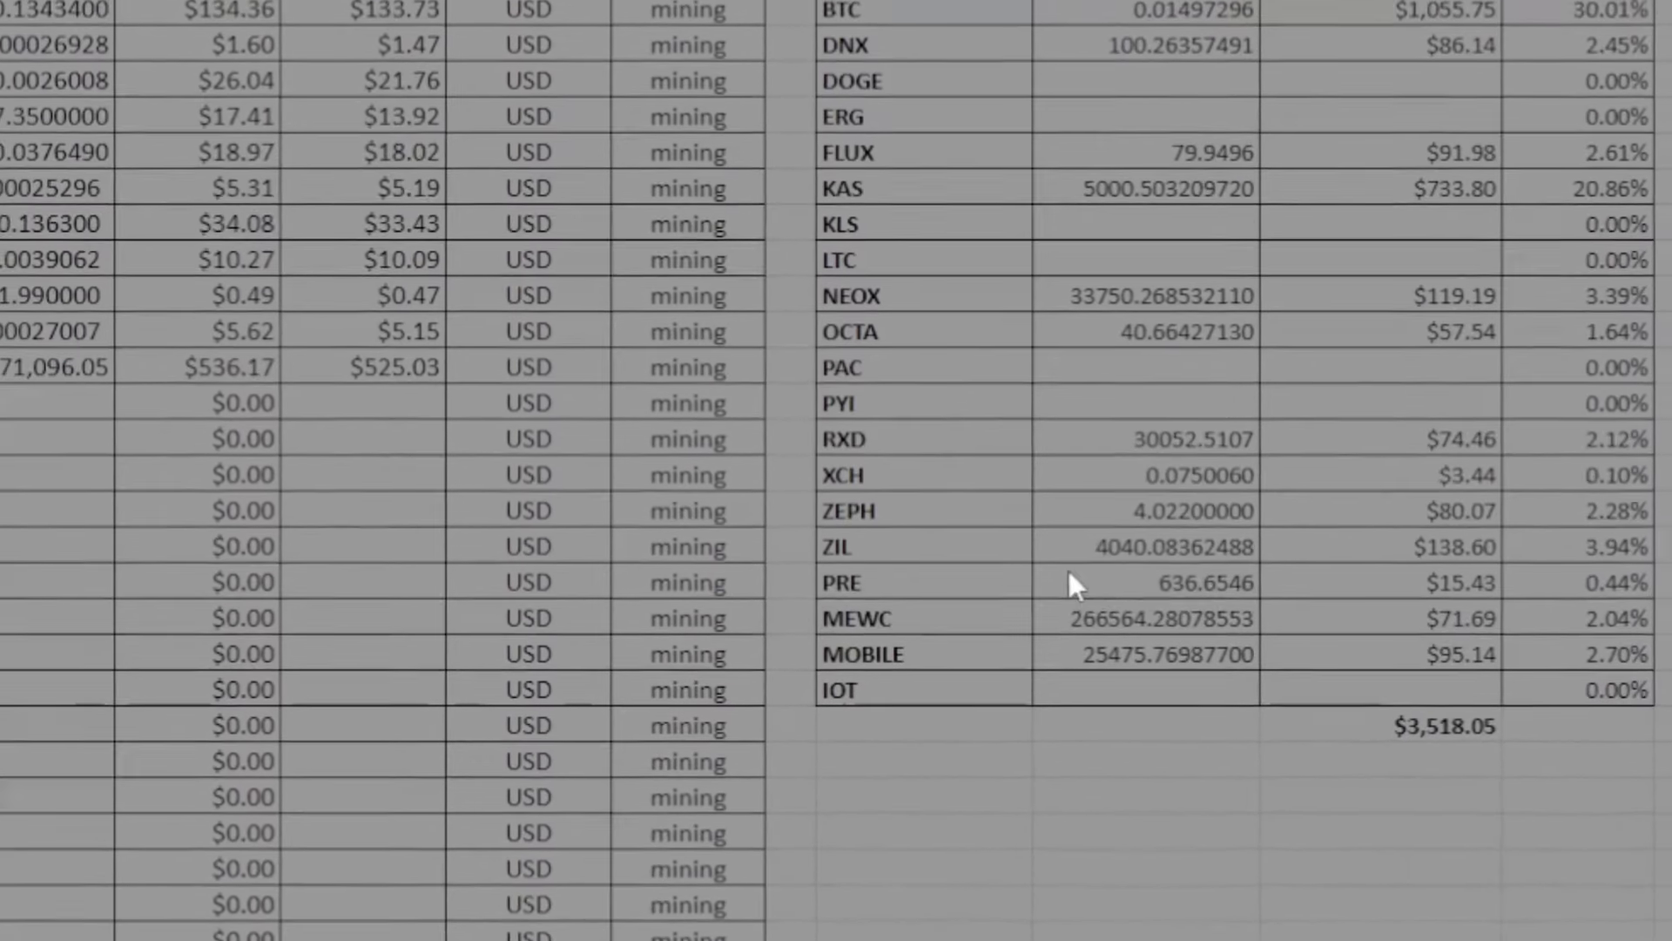
- Scroll down through the MAR 24 mining transactions and per-coin totals
{"action": "scroll", "scroll_direction": "down", "scroll_amount": 3}
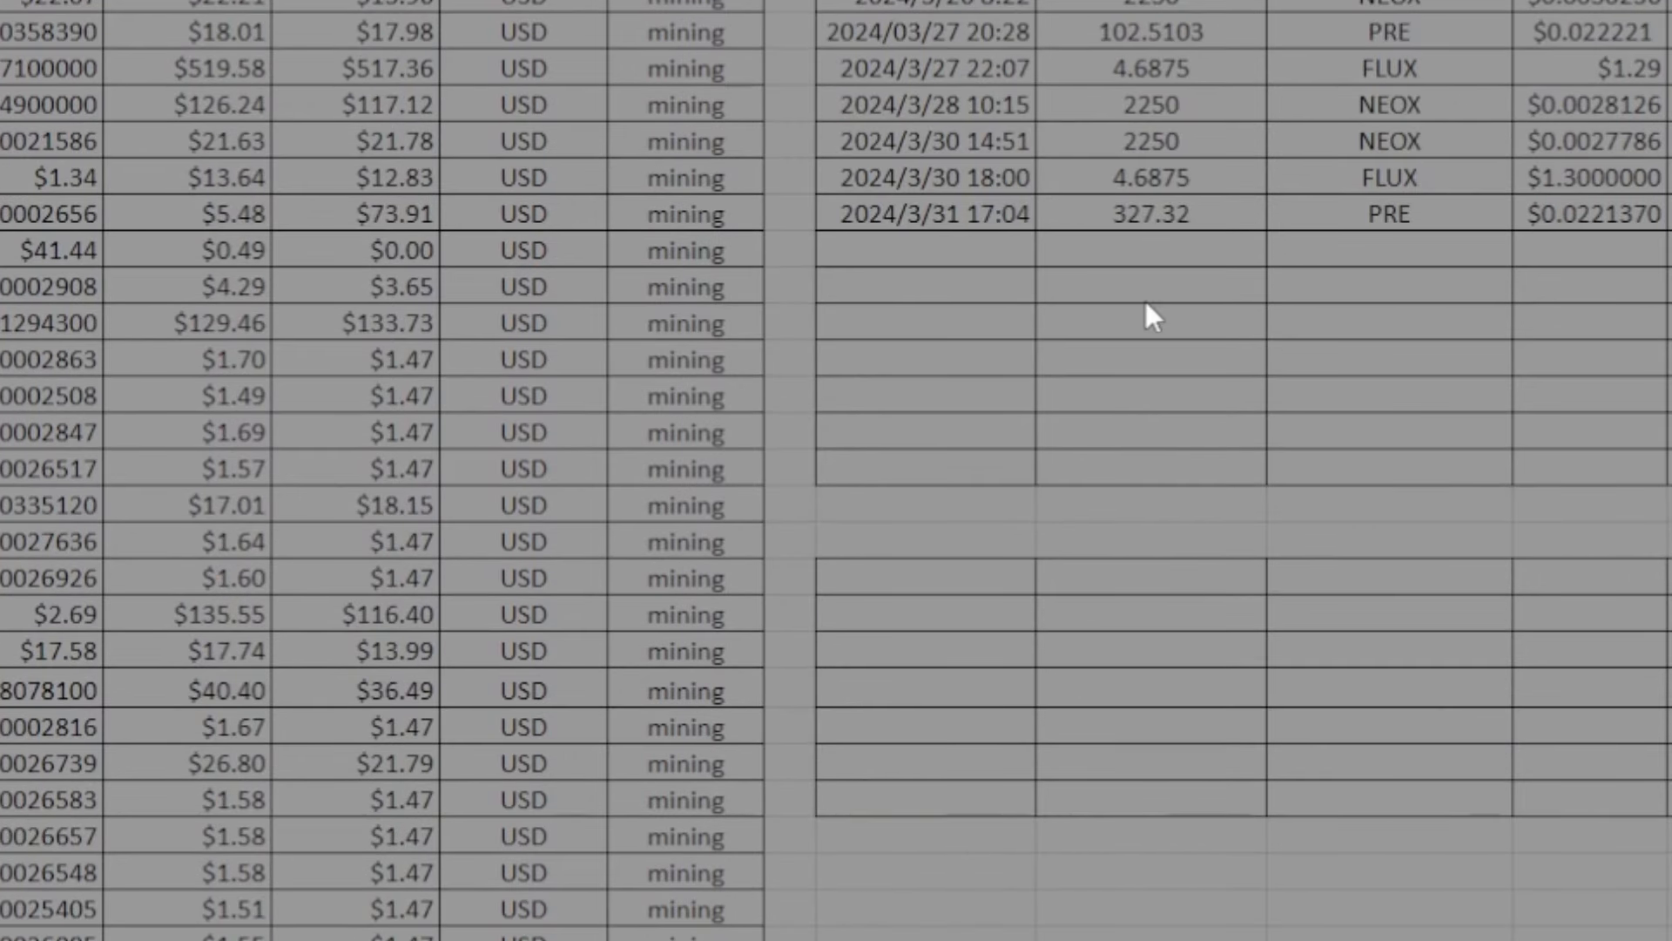
{"action": "scroll", "scroll_direction": "down", "scroll_amount": 3}
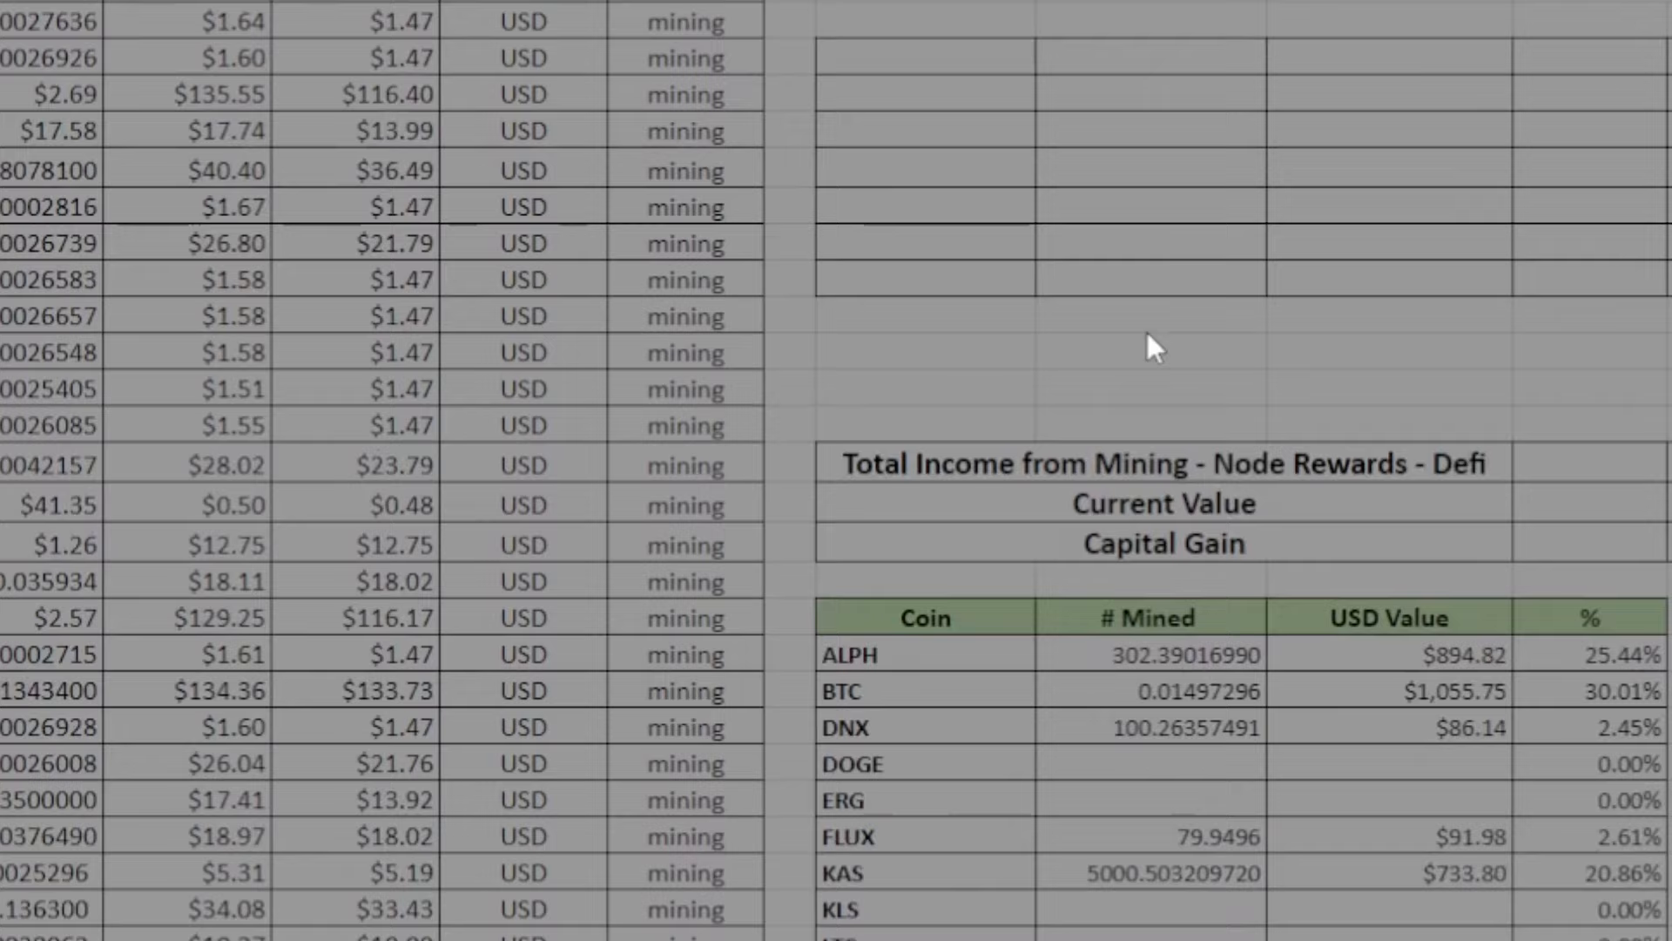
{"action": "scroll", "scroll_direction": "down", "scroll_amount": 3}
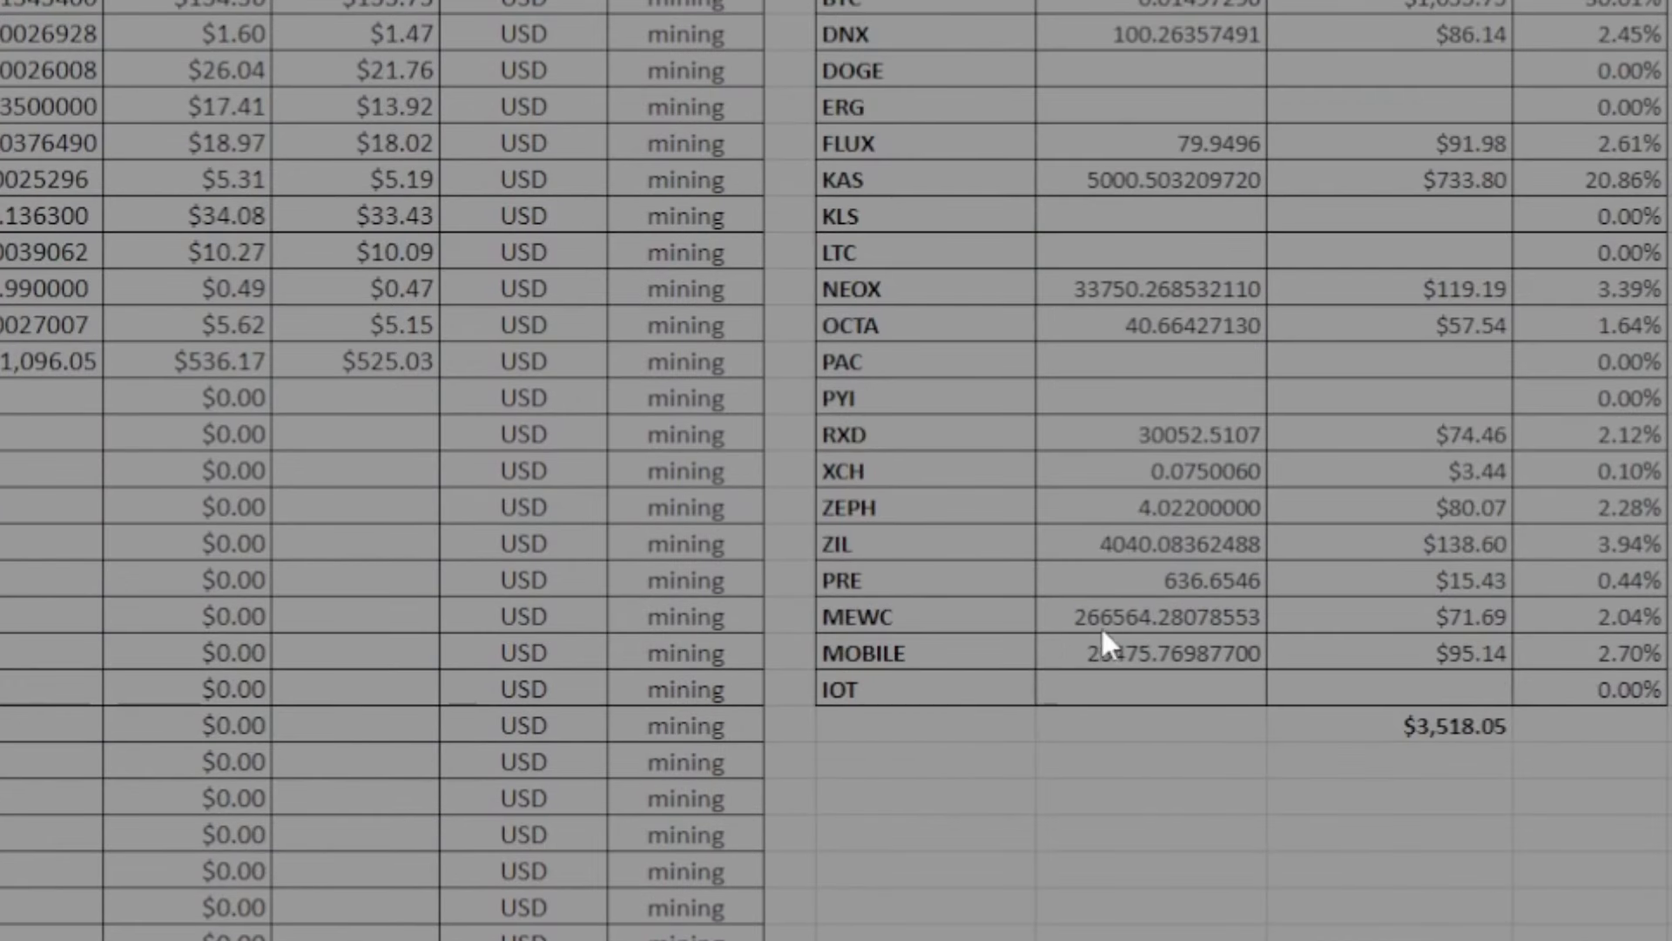
{"action": "mouse_move", "coordinate": [1113, 644]}
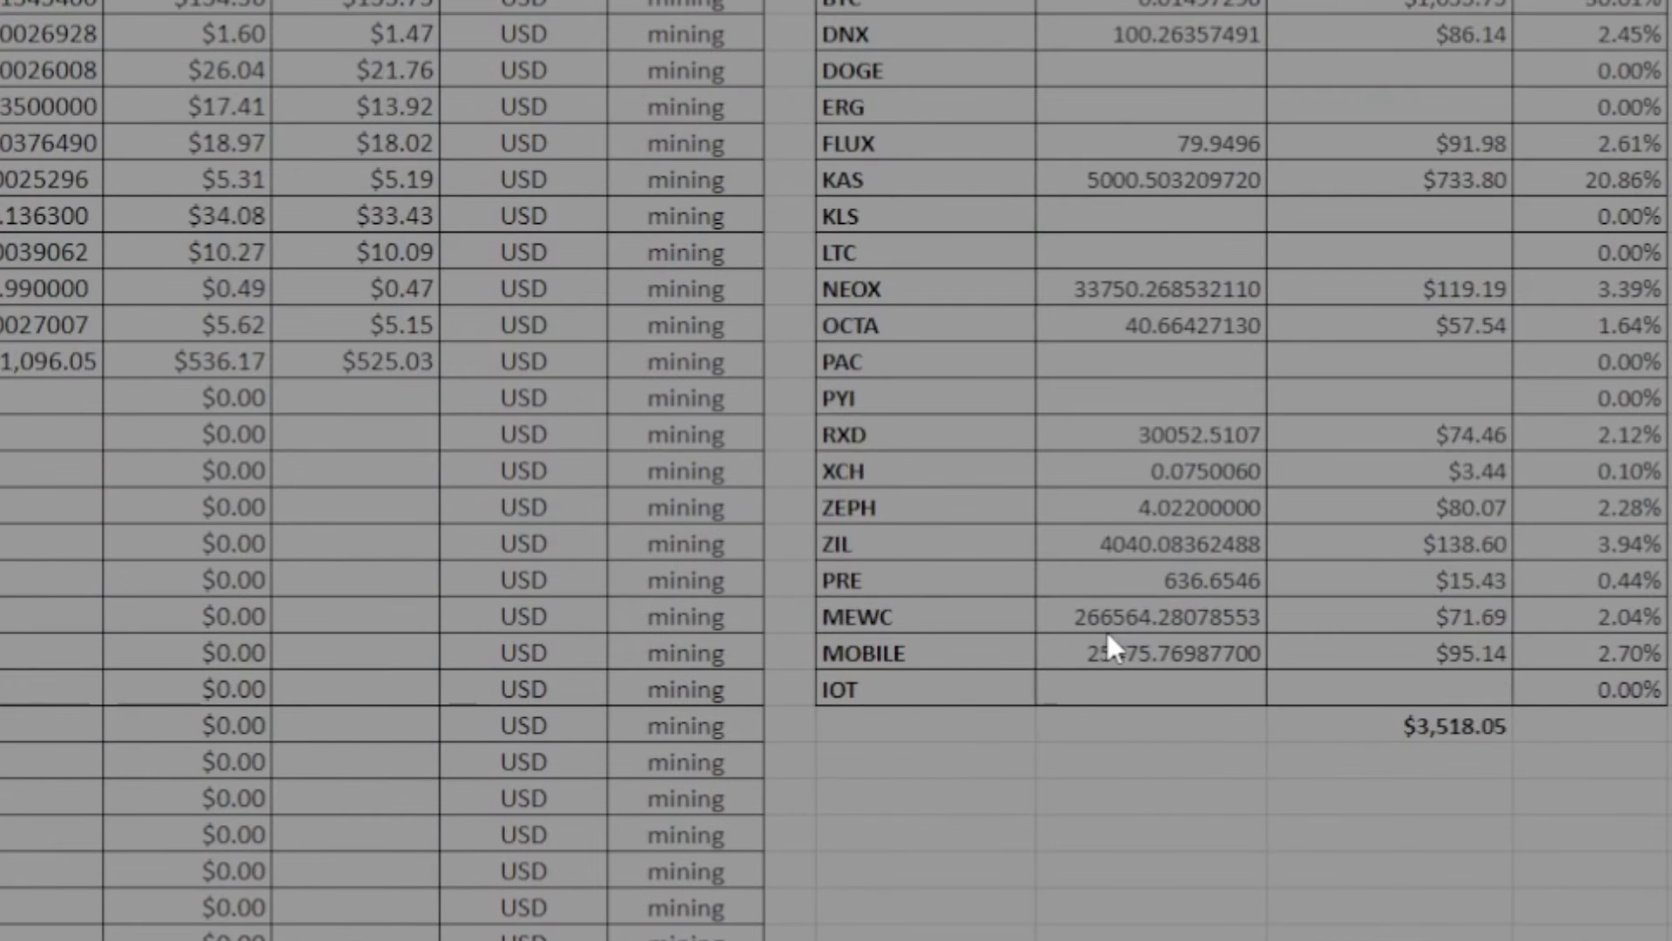
{"action": "mouse_move", "coordinate": [1379, 630]}
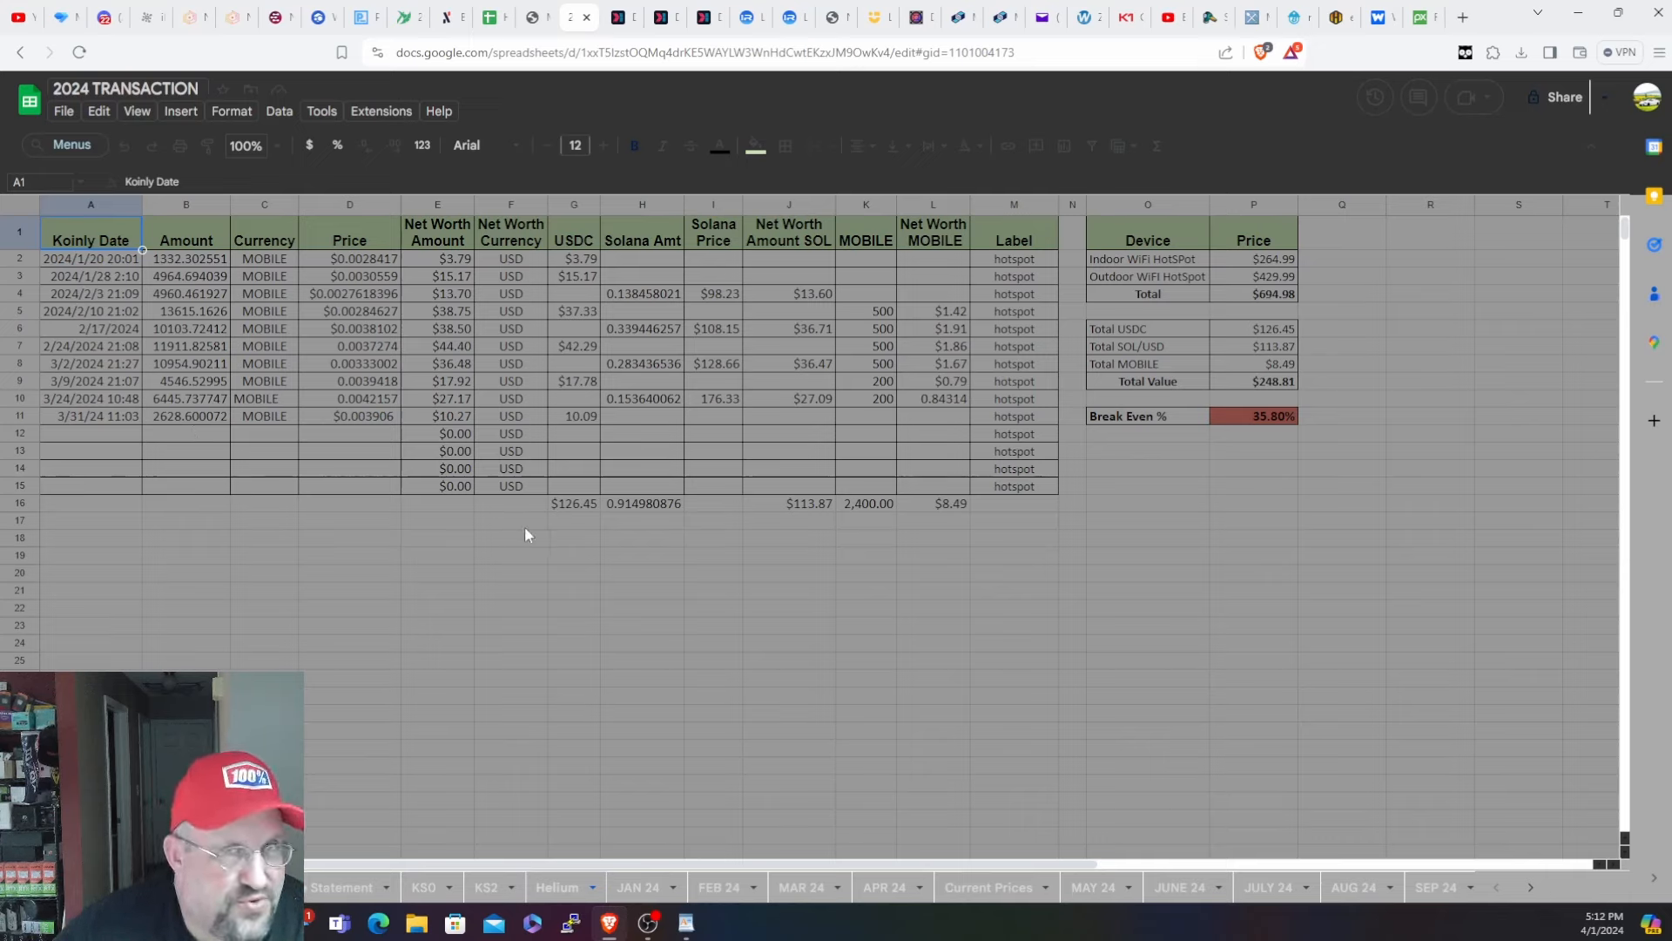
{"action": "mouse_move", "coordinate": [562, 545]}
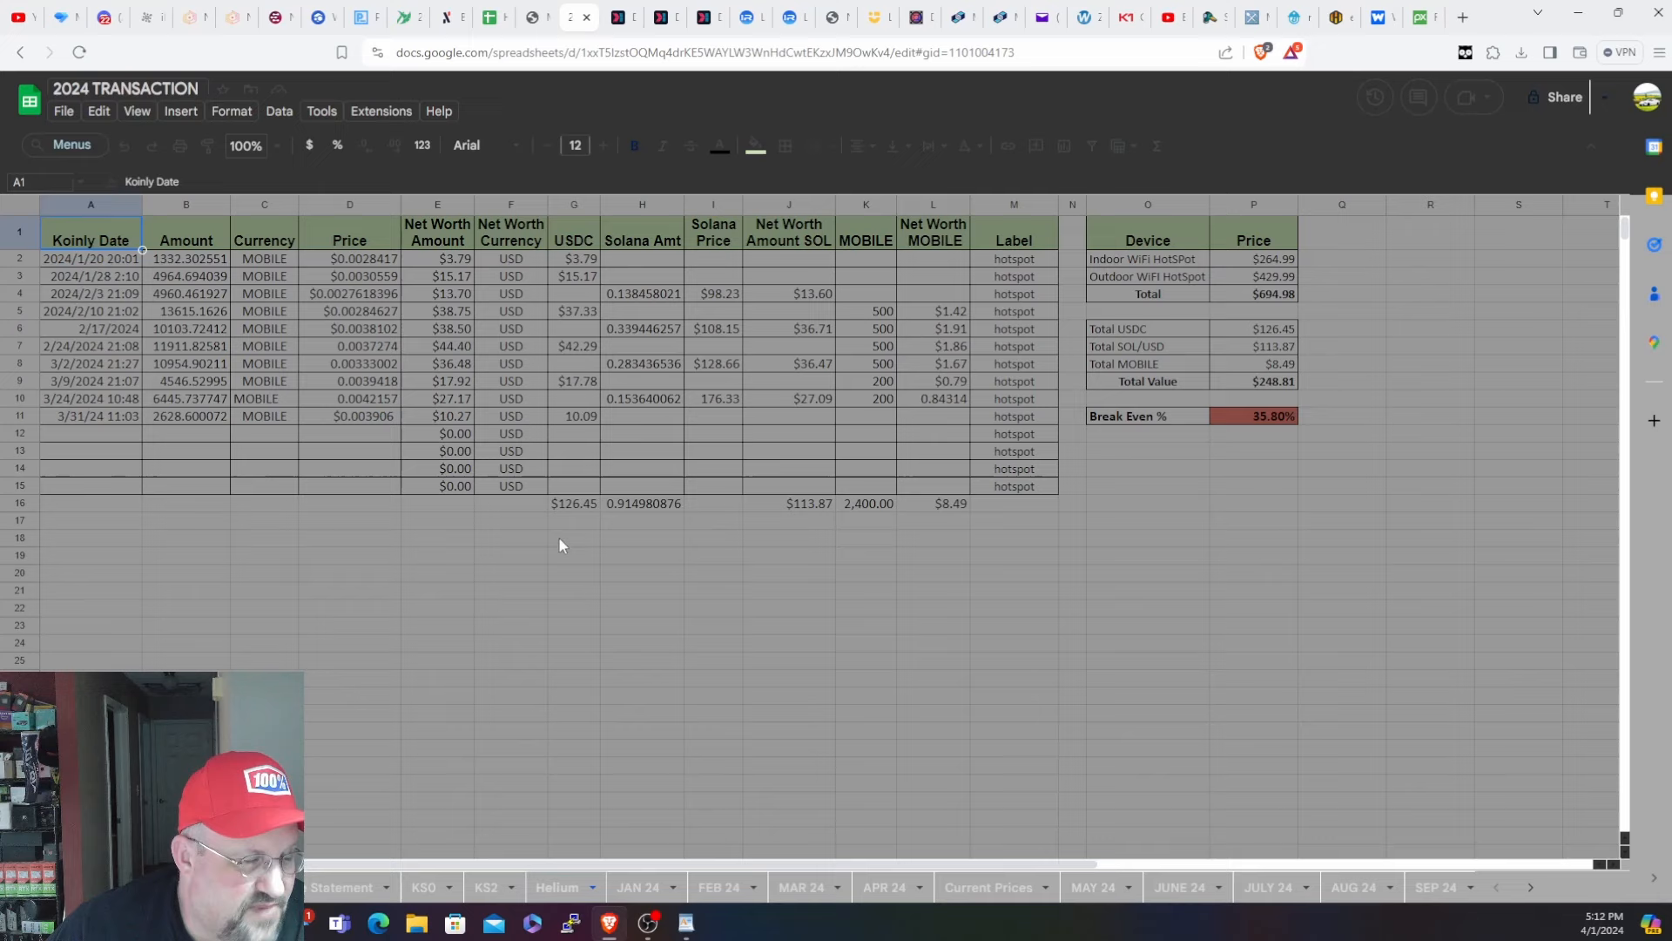
{"action": "mouse_move", "coordinate": [650, 615]}
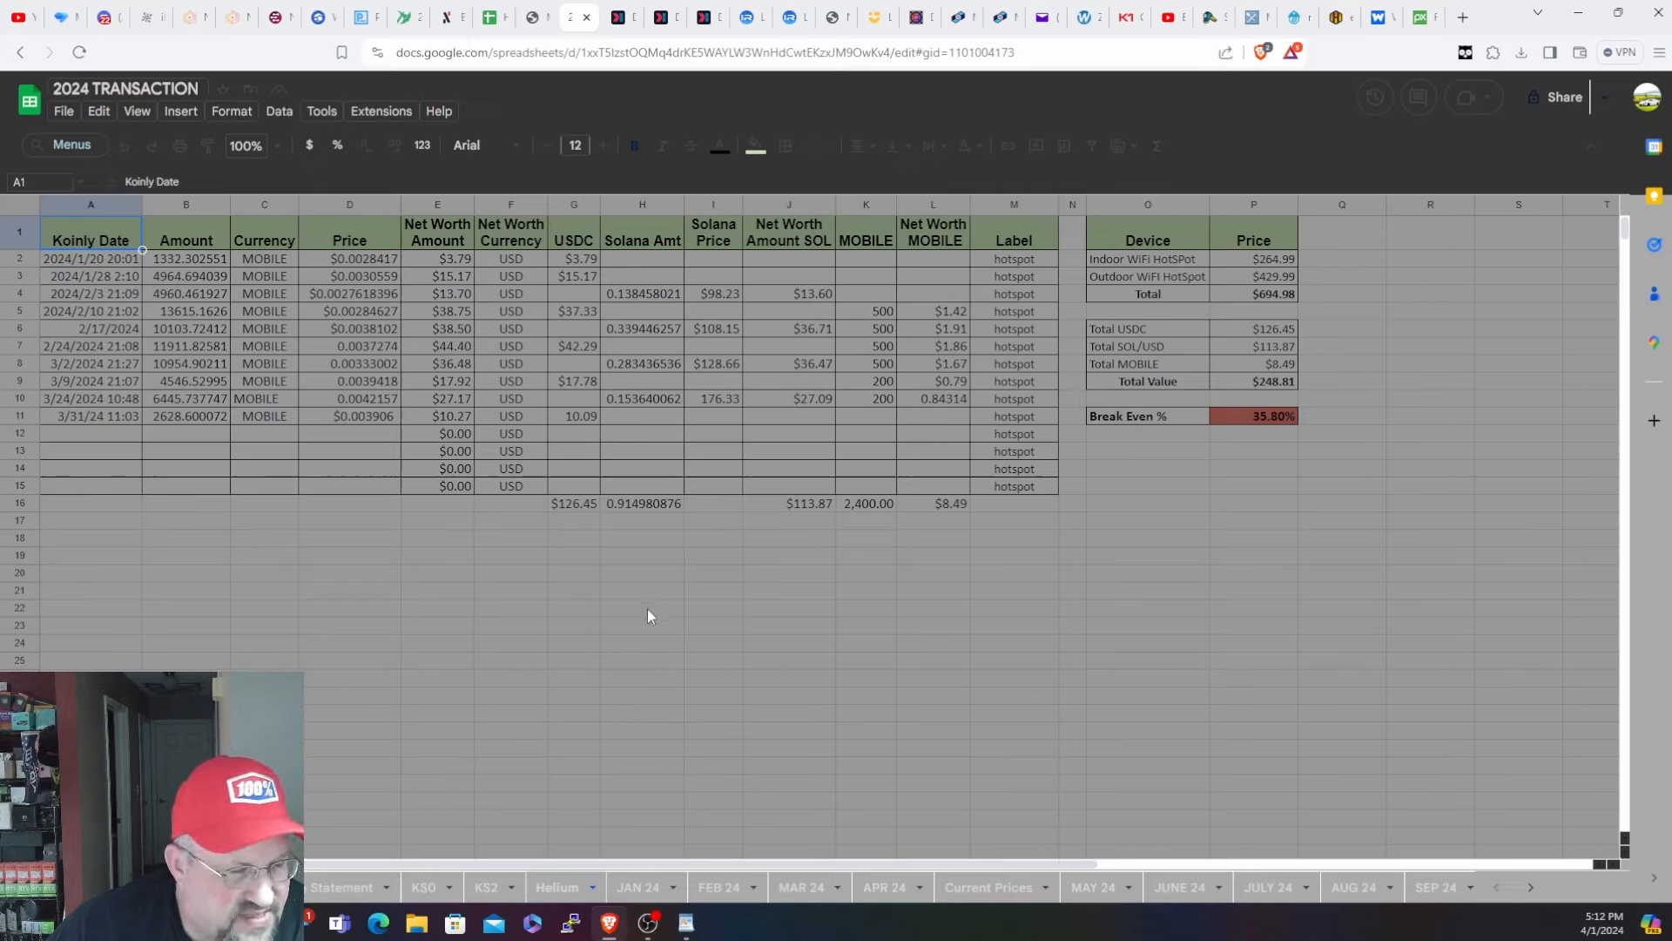
{"action": "mouse_move", "coordinate": [713, 768]}
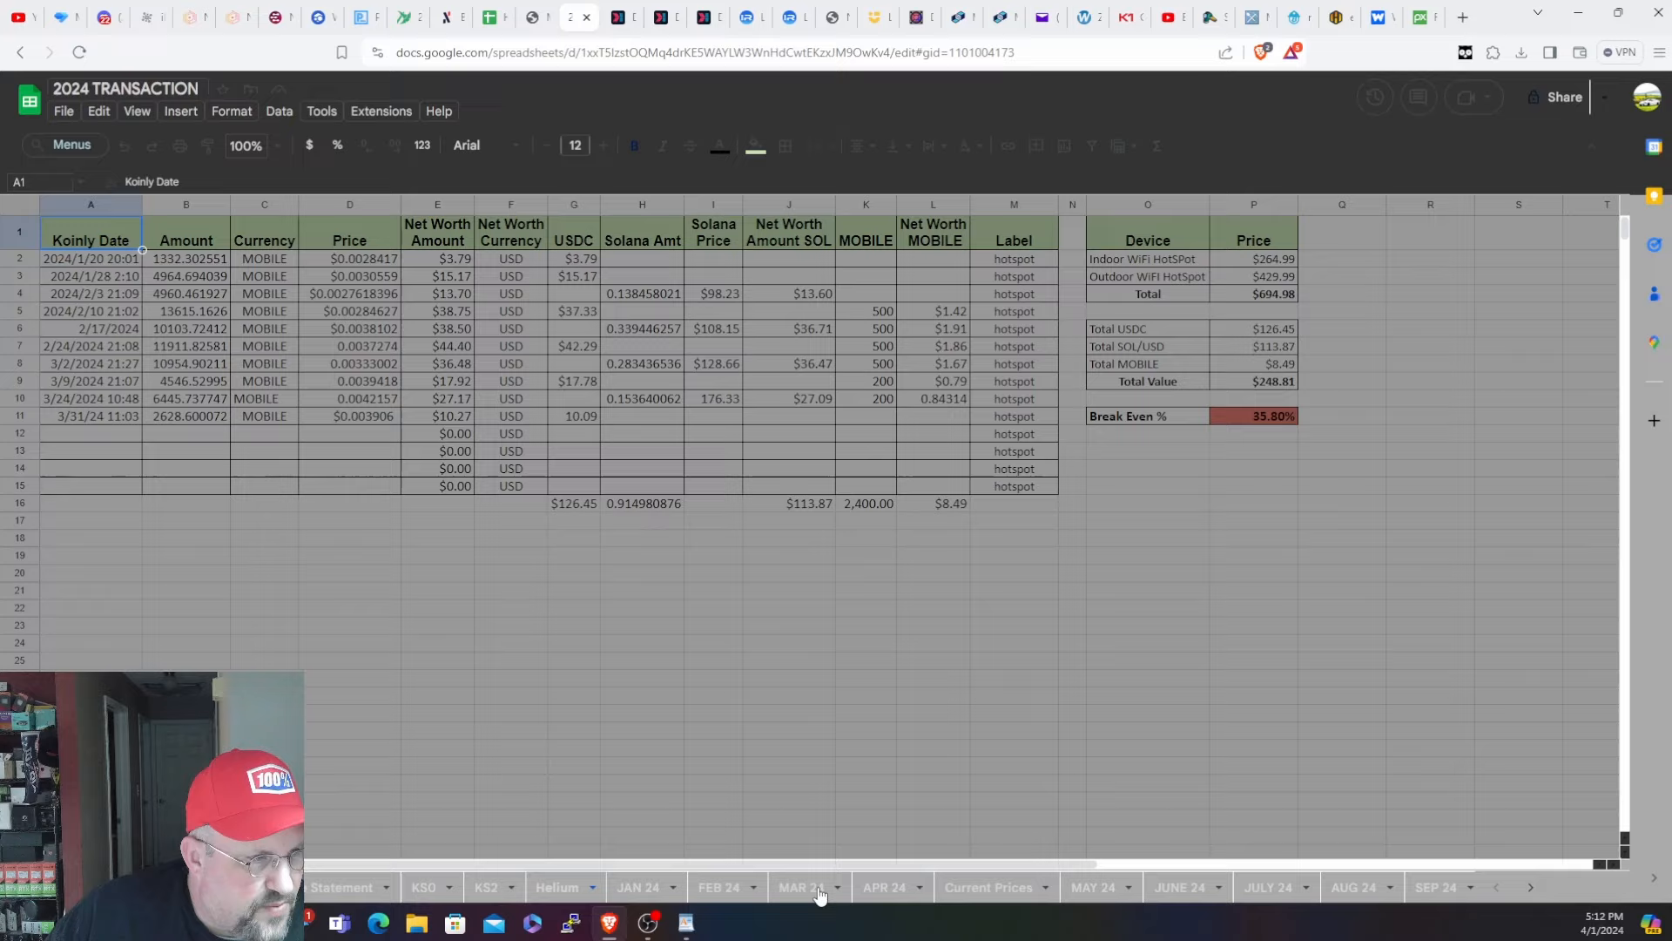
- Switch back to the MAR 24 sheet showing $3,518.05 income and -$288.86 capital gain
{"action": "left_click", "coordinate": [801, 886]}
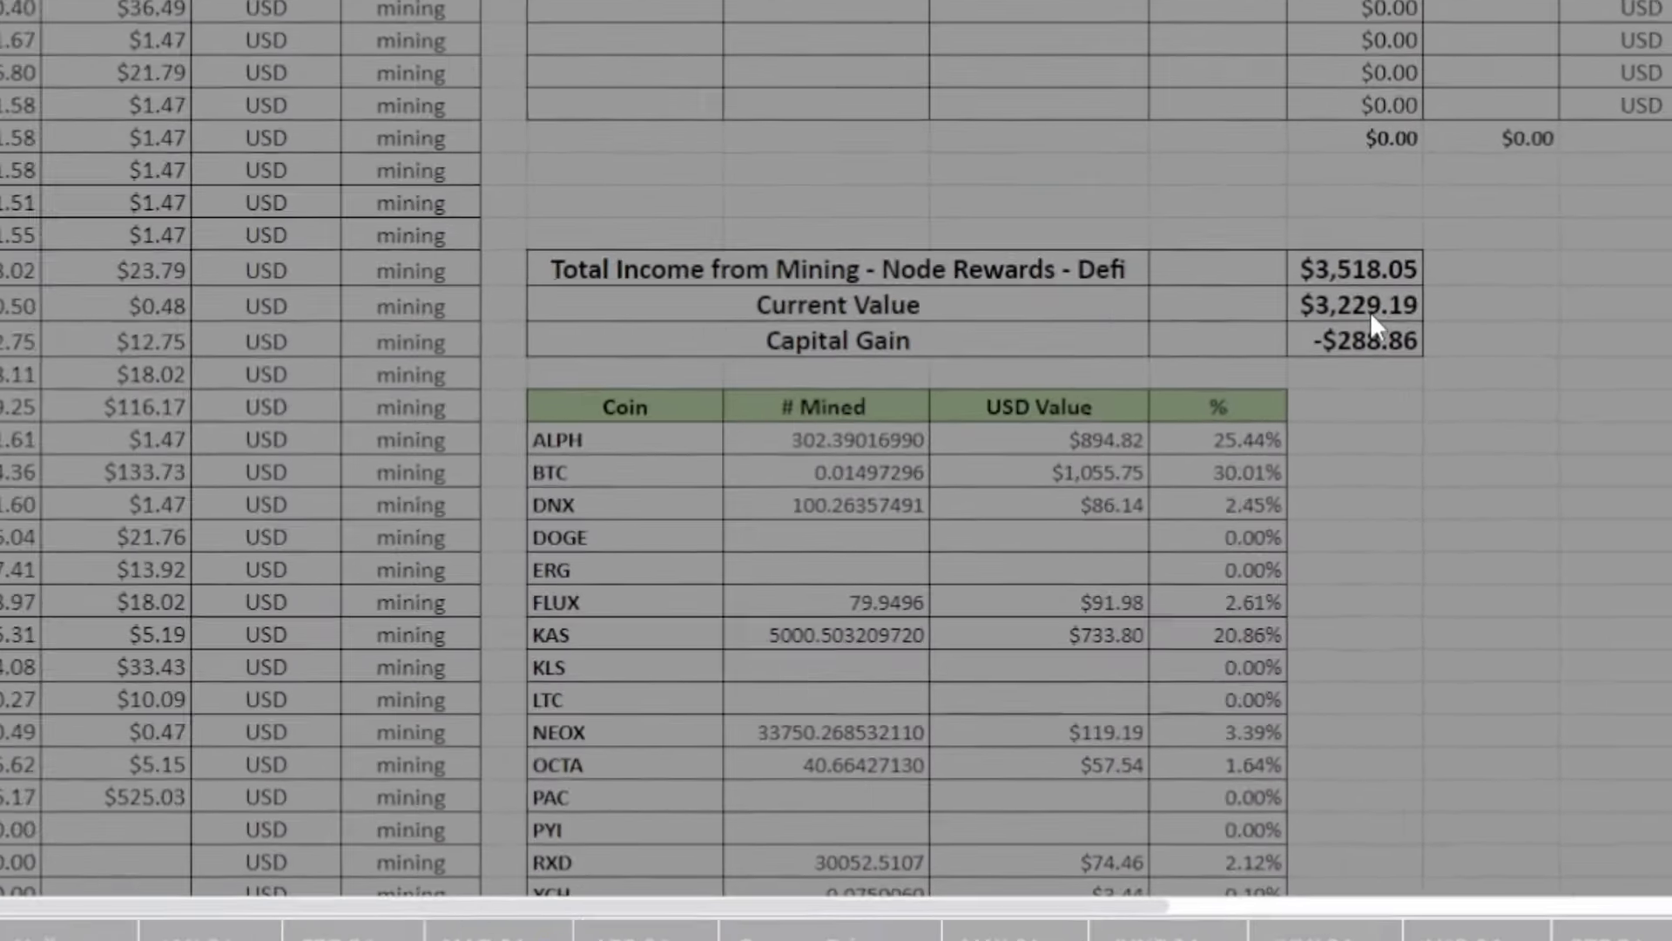
- Refresh all API Connector imports so current value reads $3,221.56 and capital gain -$296.49
{"action": "left_click", "coordinate": [380, 111]}
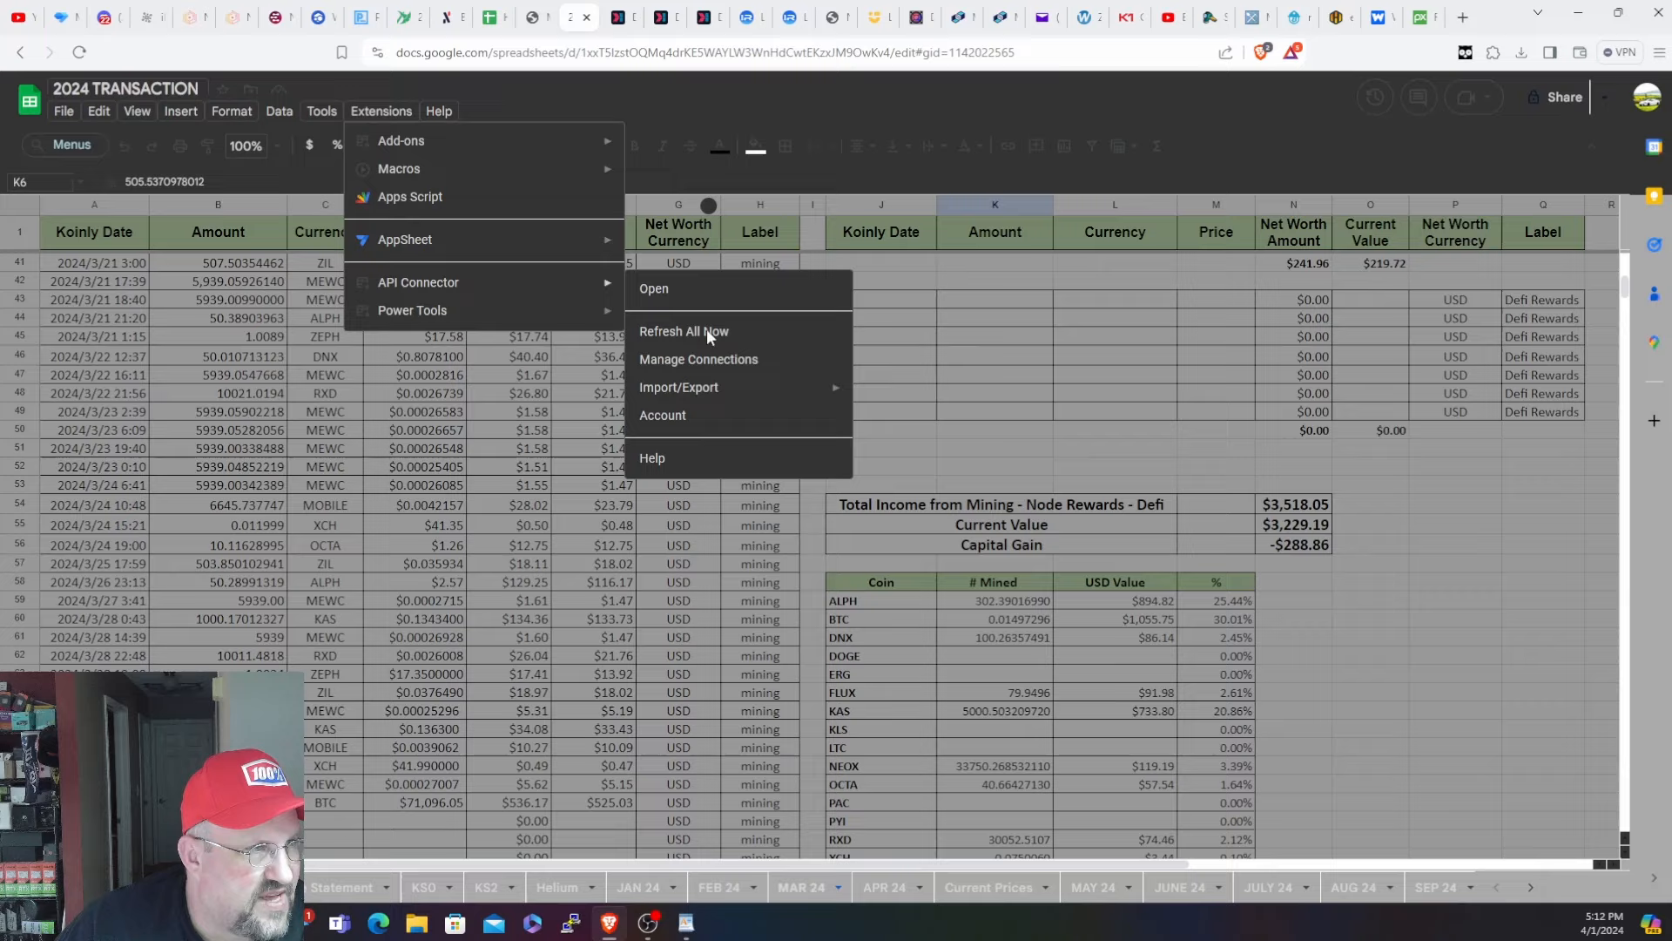
{"action": "left_click", "coordinate": [683, 331]}
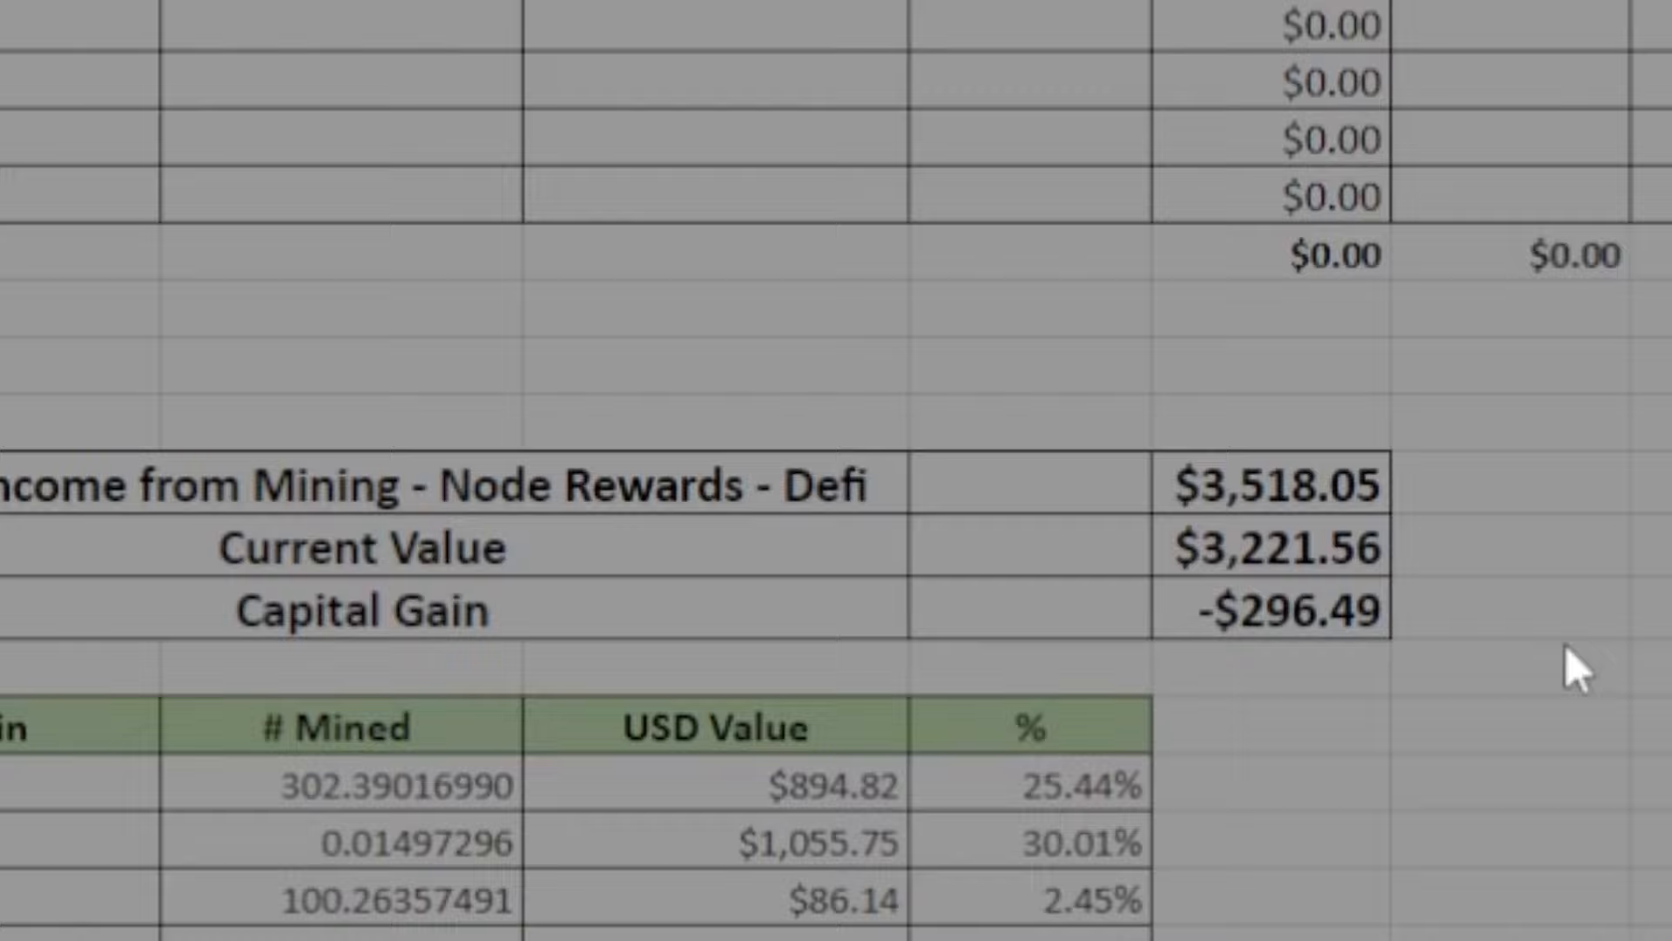
{"action": "mouse_move", "coordinate": [1227, 587]}
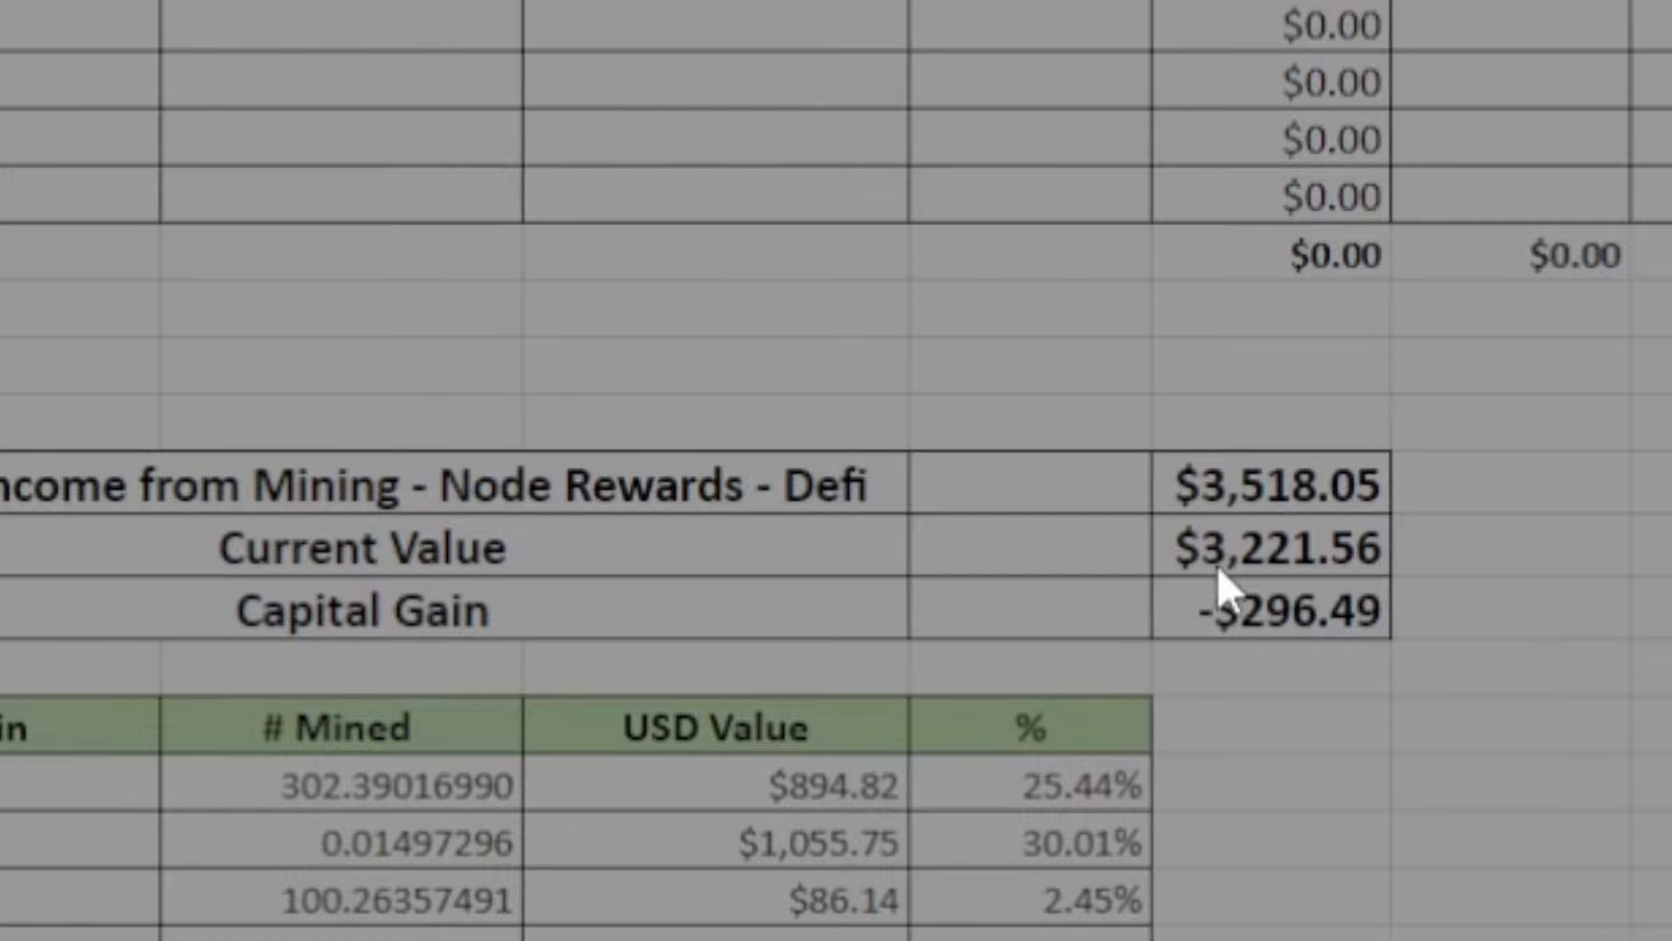
{"action": "mouse_move", "coordinate": [1371, 593]}
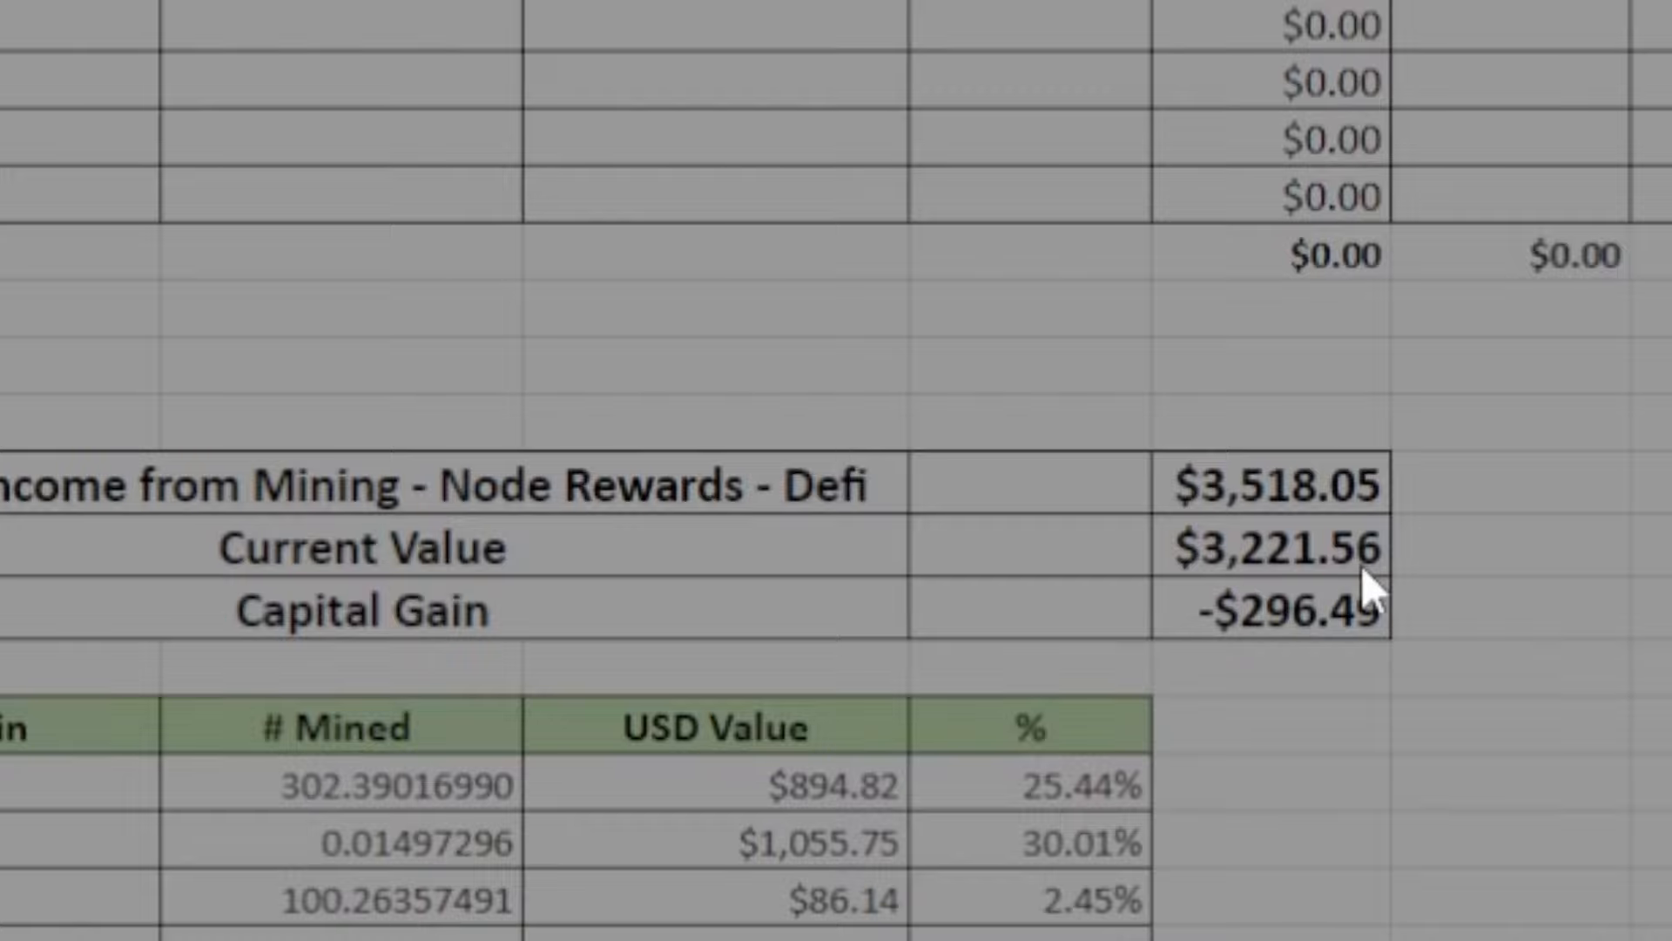
{"action": "mouse_move", "coordinate": [1314, 657]}
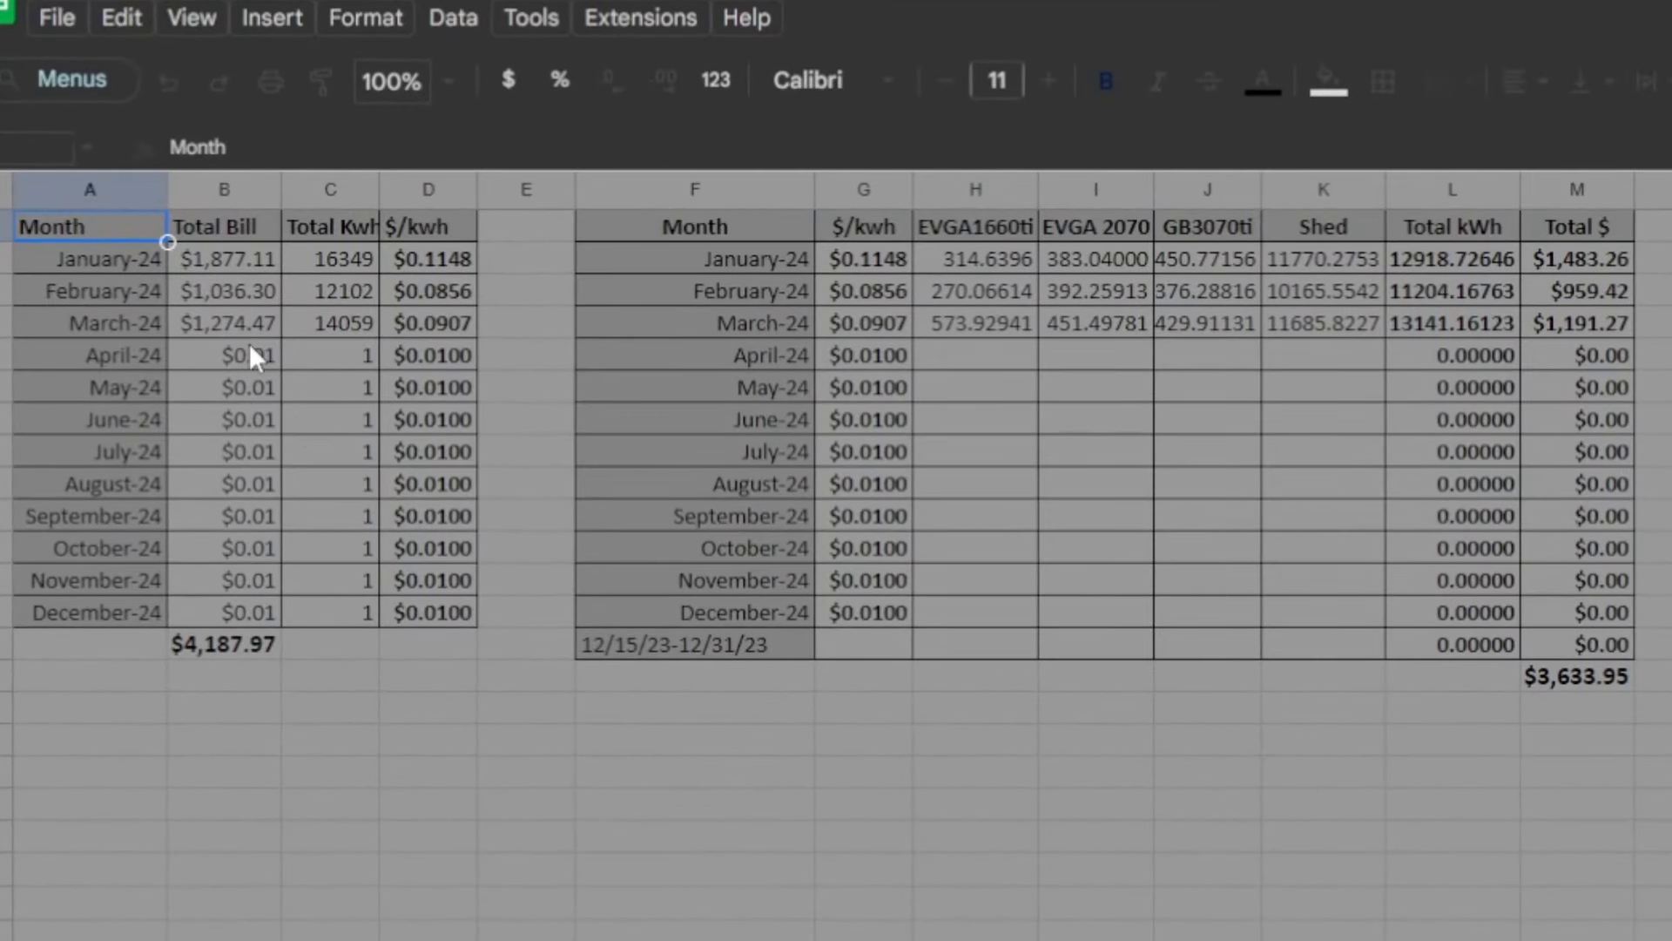
{"action": "mouse_move", "coordinate": [326, 354]}
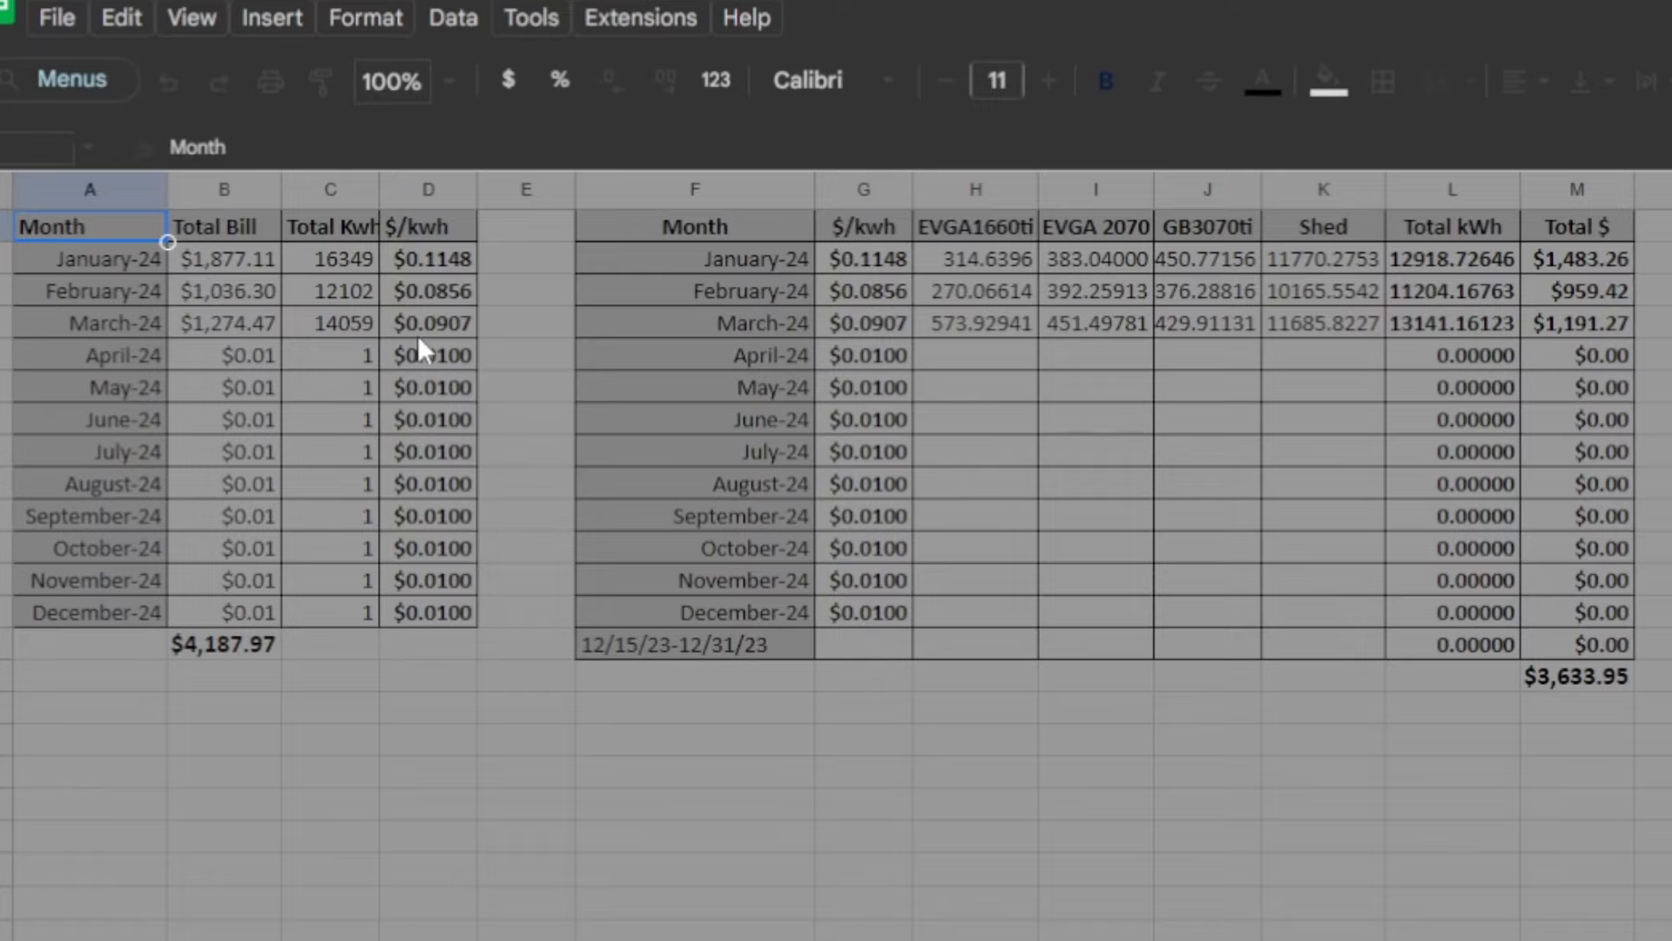
{"action": "mouse_move", "coordinate": [432, 352]}
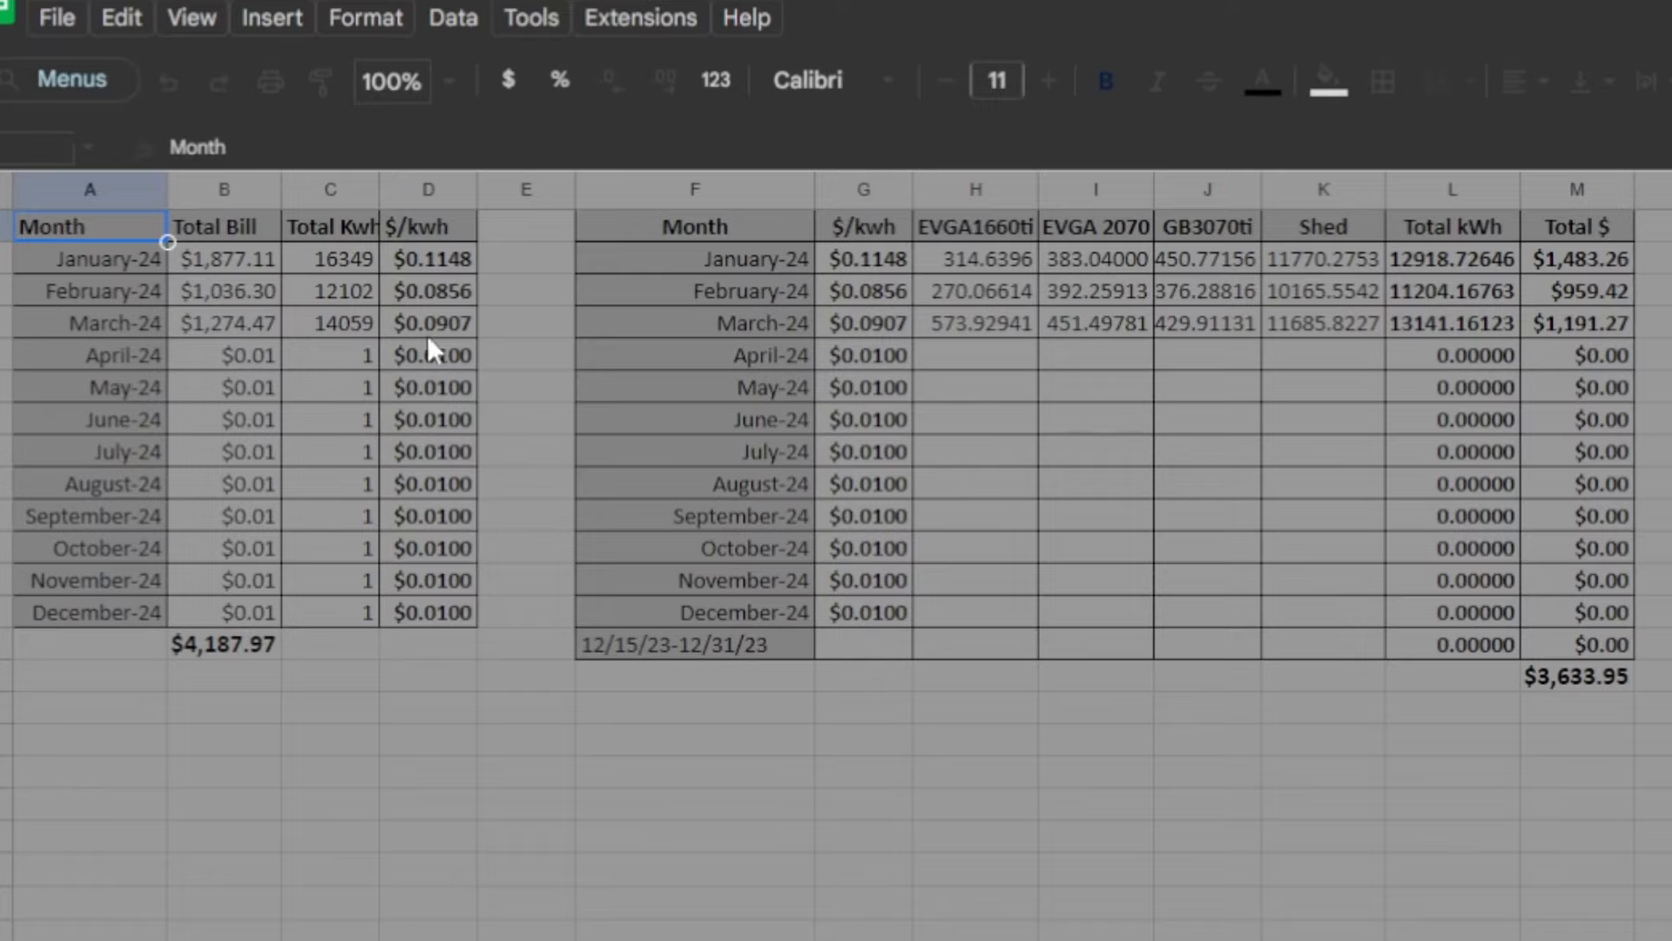
{"action": "mouse_move", "coordinate": [435, 312]}
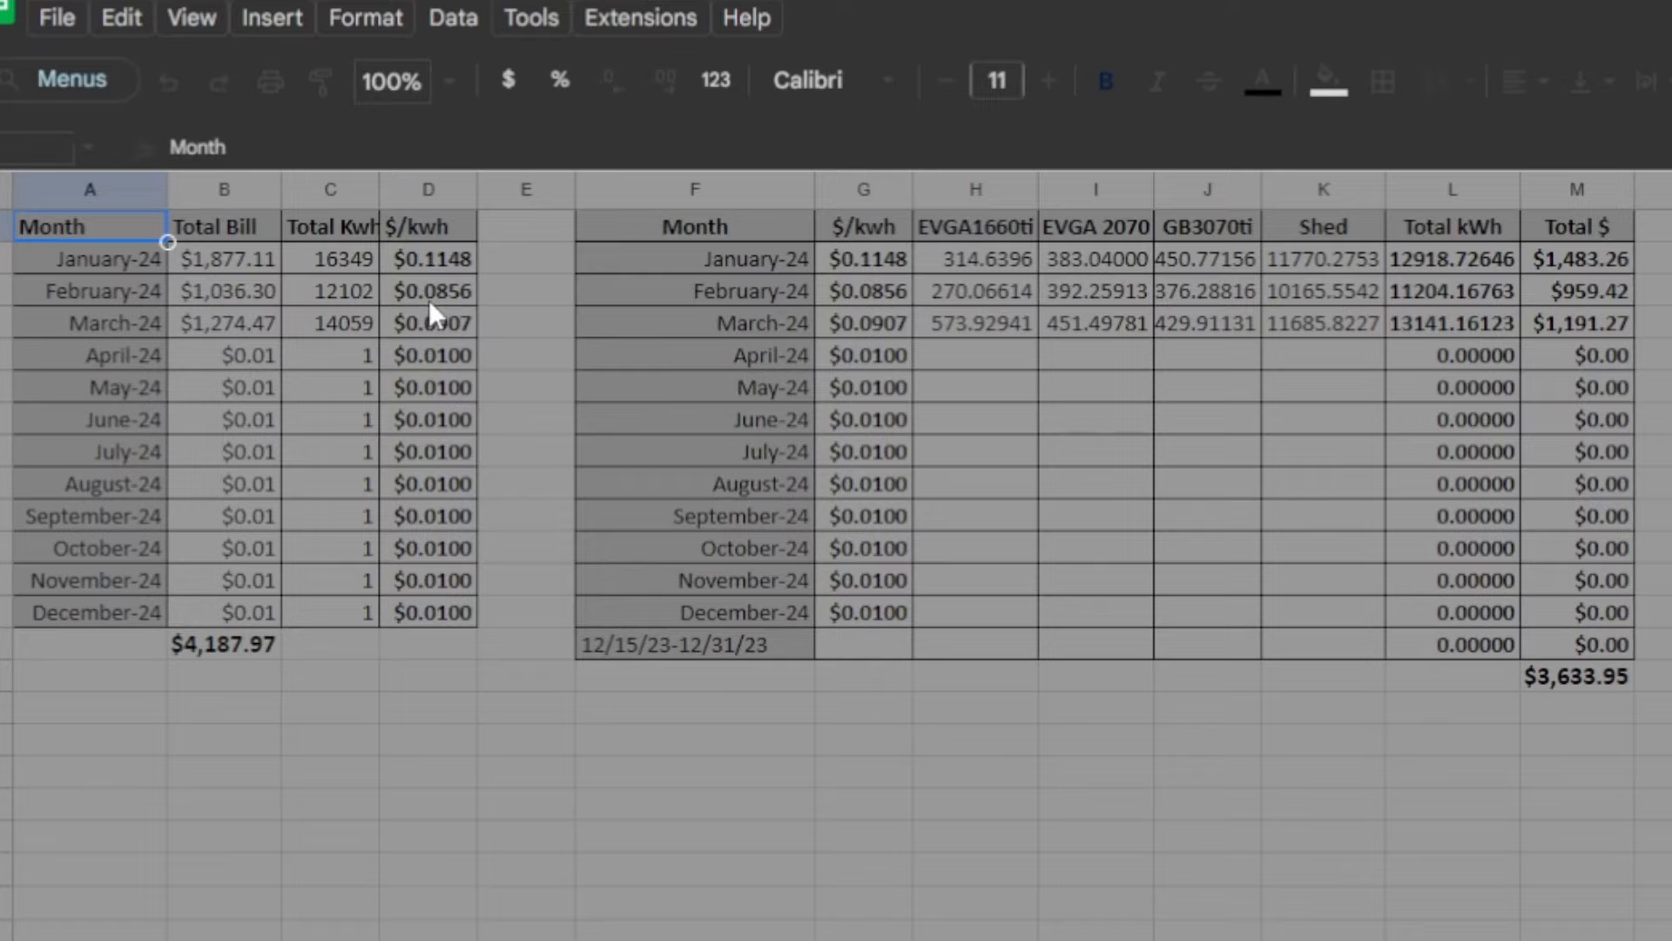
{"action": "mouse_move", "coordinate": [440, 360]}
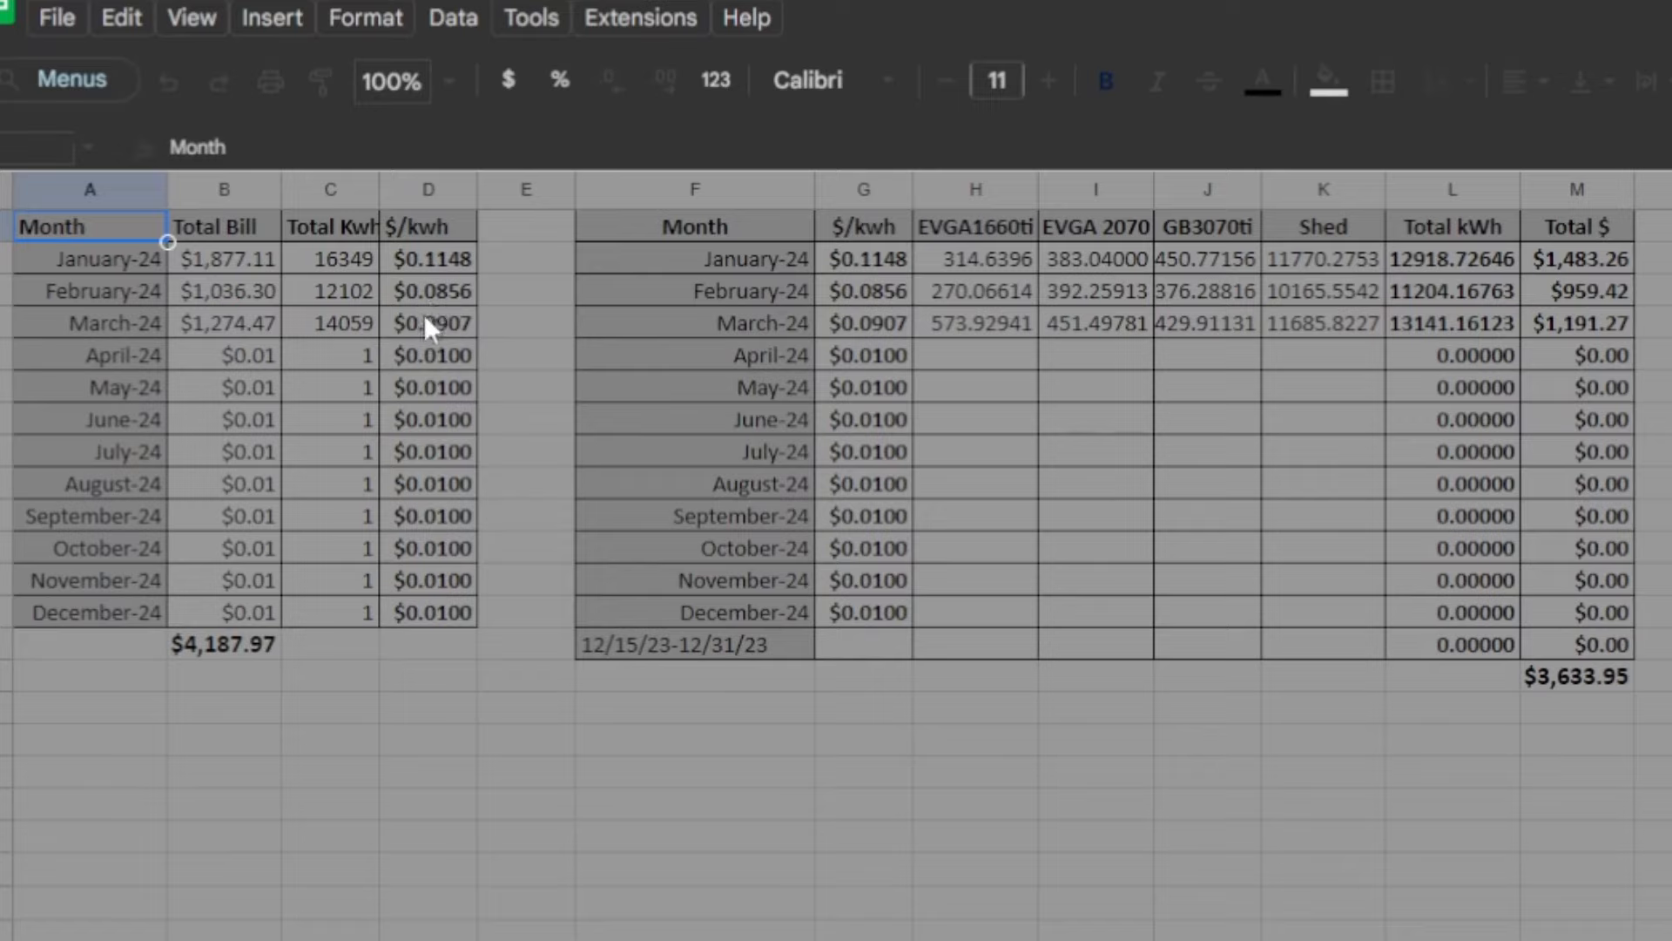
{"action": "mouse_move", "coordinate": [981, 336]}
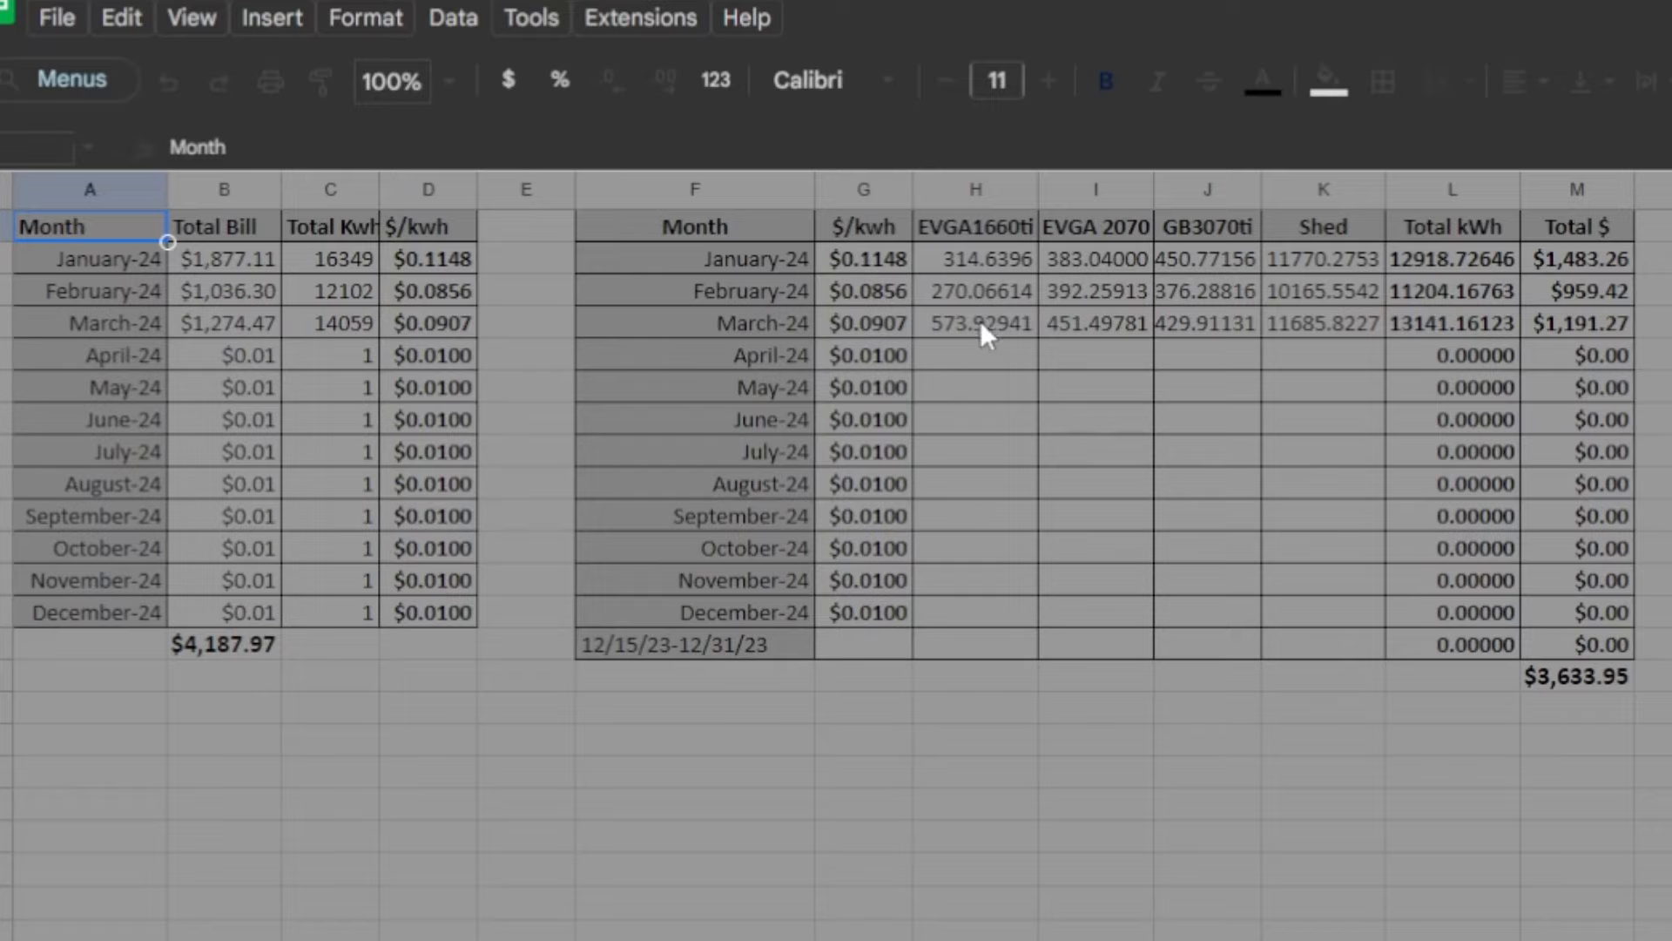
{"action": "mouse_move", "coordinate": [949, 333]}
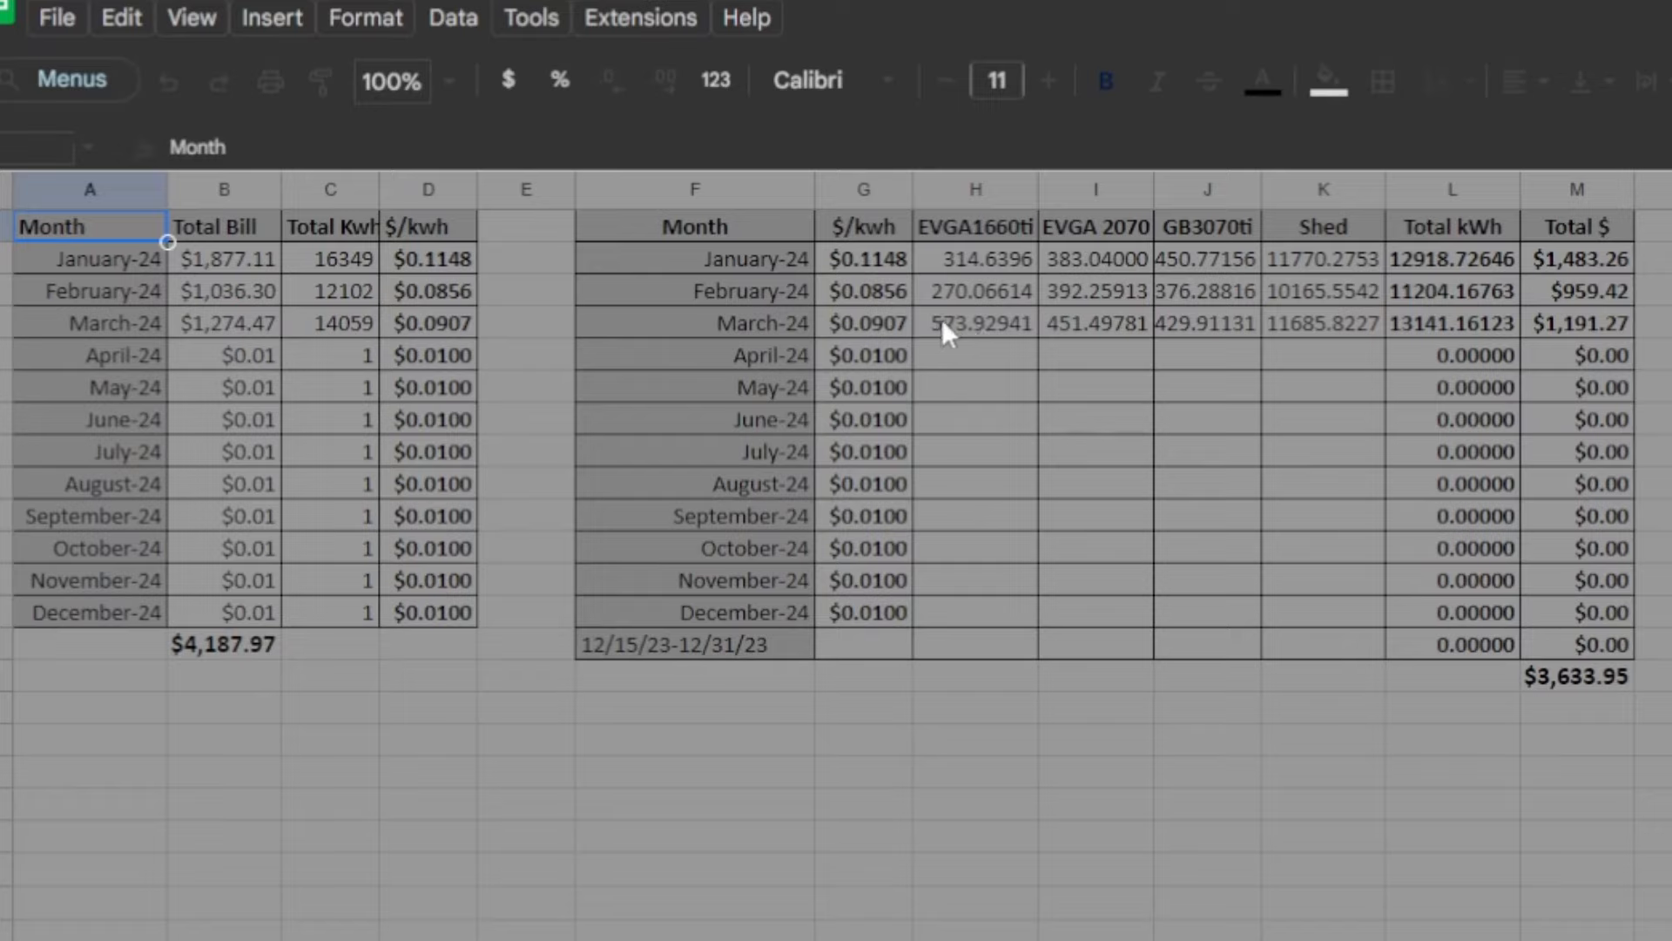
{"action": "mouse_move", "coordinate": [958, 343]}
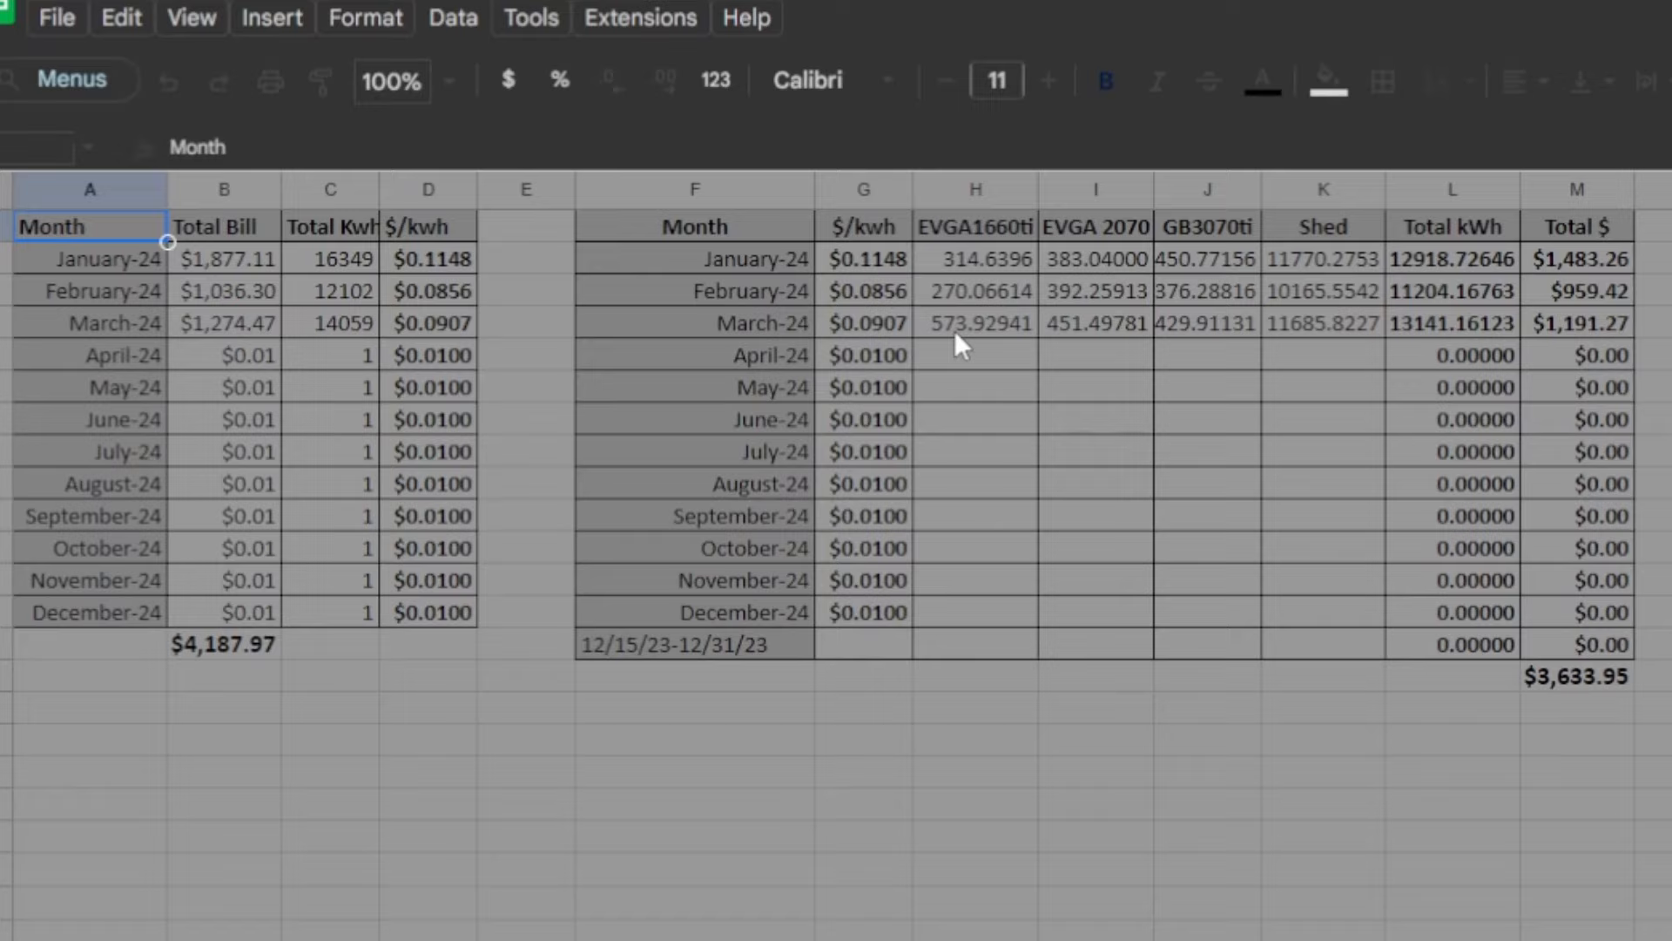
{"action": "mouse_move", "coordinate": [1101, 343]}
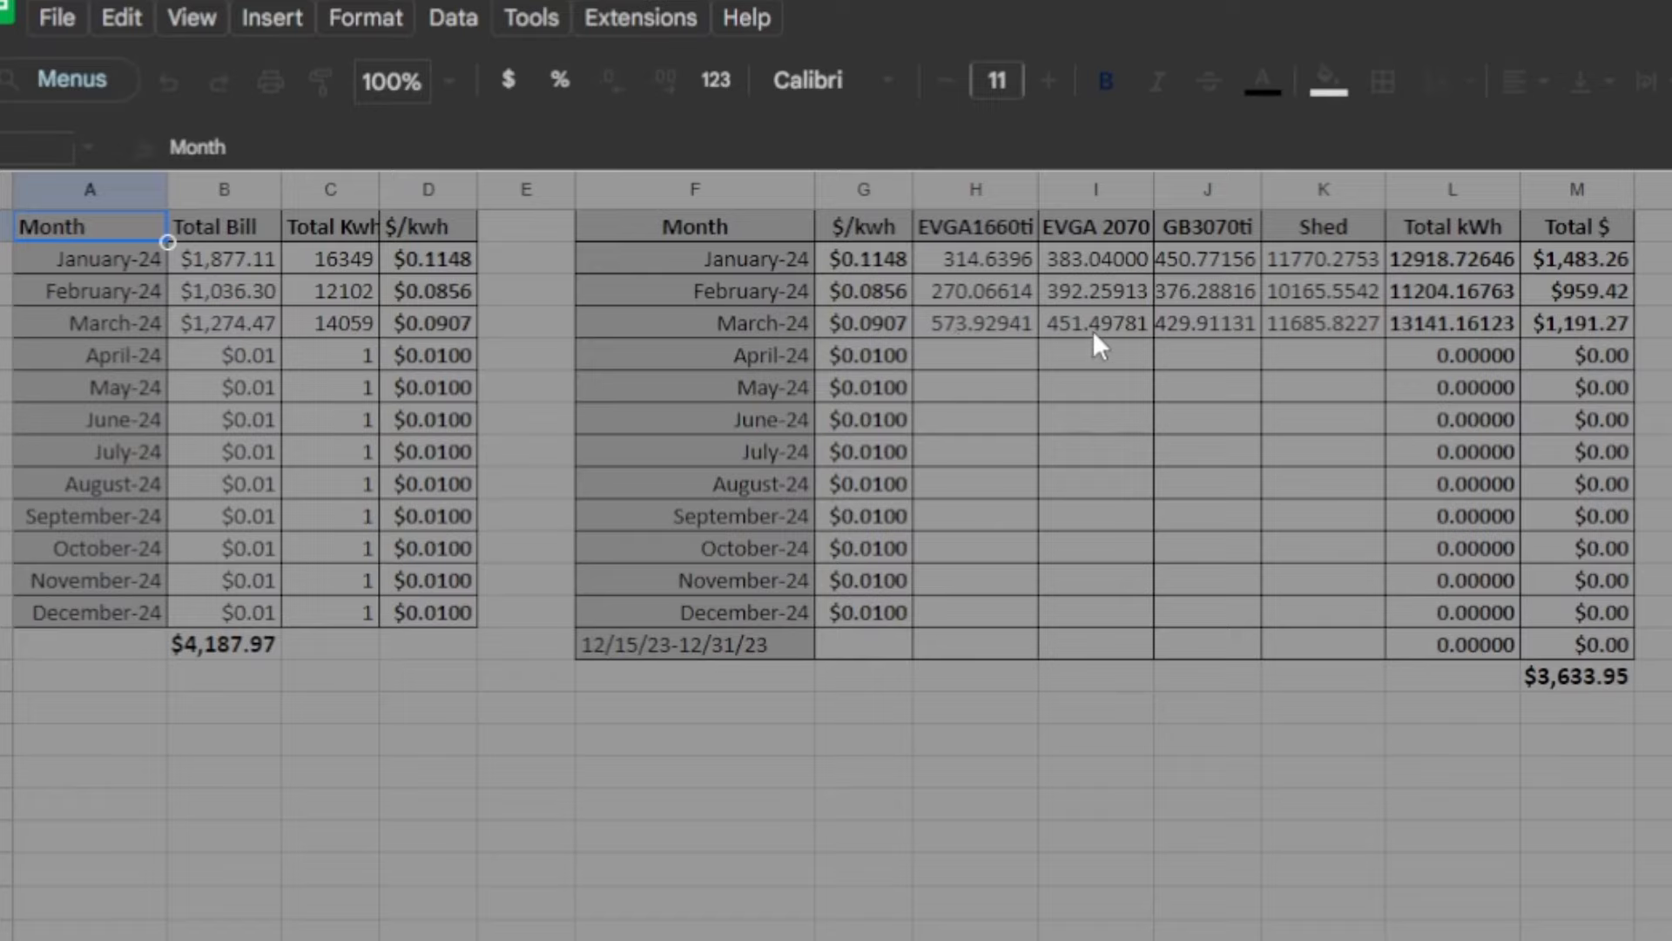
{"action": "mouse_move", "coordinate": [1103, 345]}
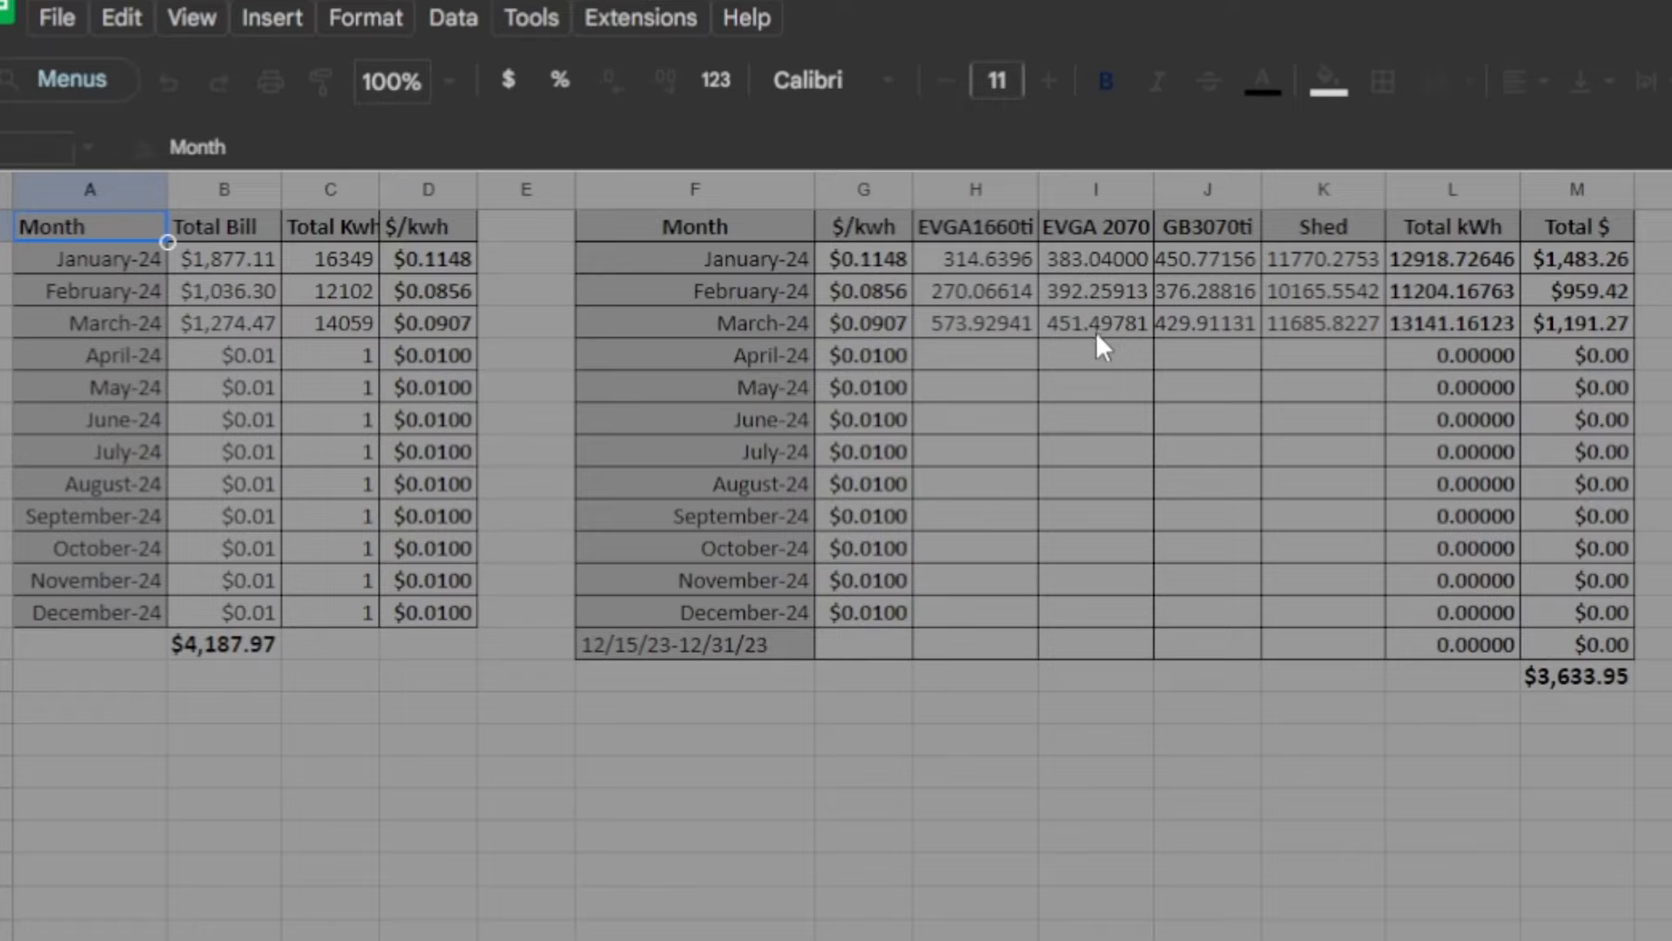
{"action": "mouse_move", "coordinate": [1212, 324]}
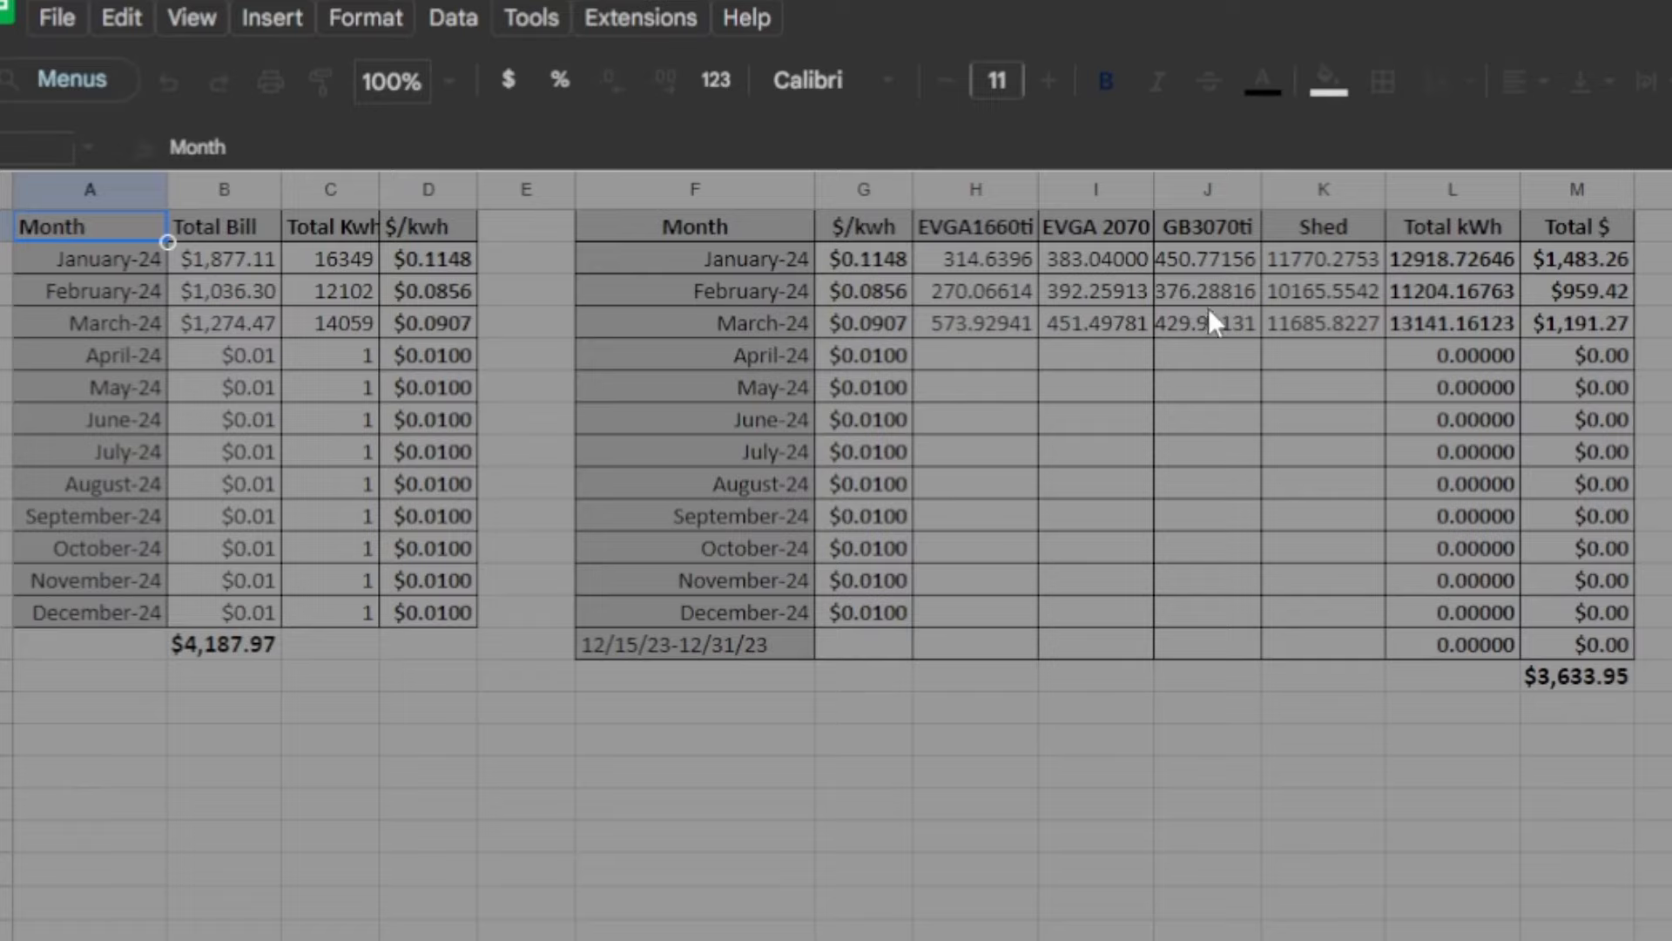
{"action": "mouse_move", "coordinate": [1205, 343]}
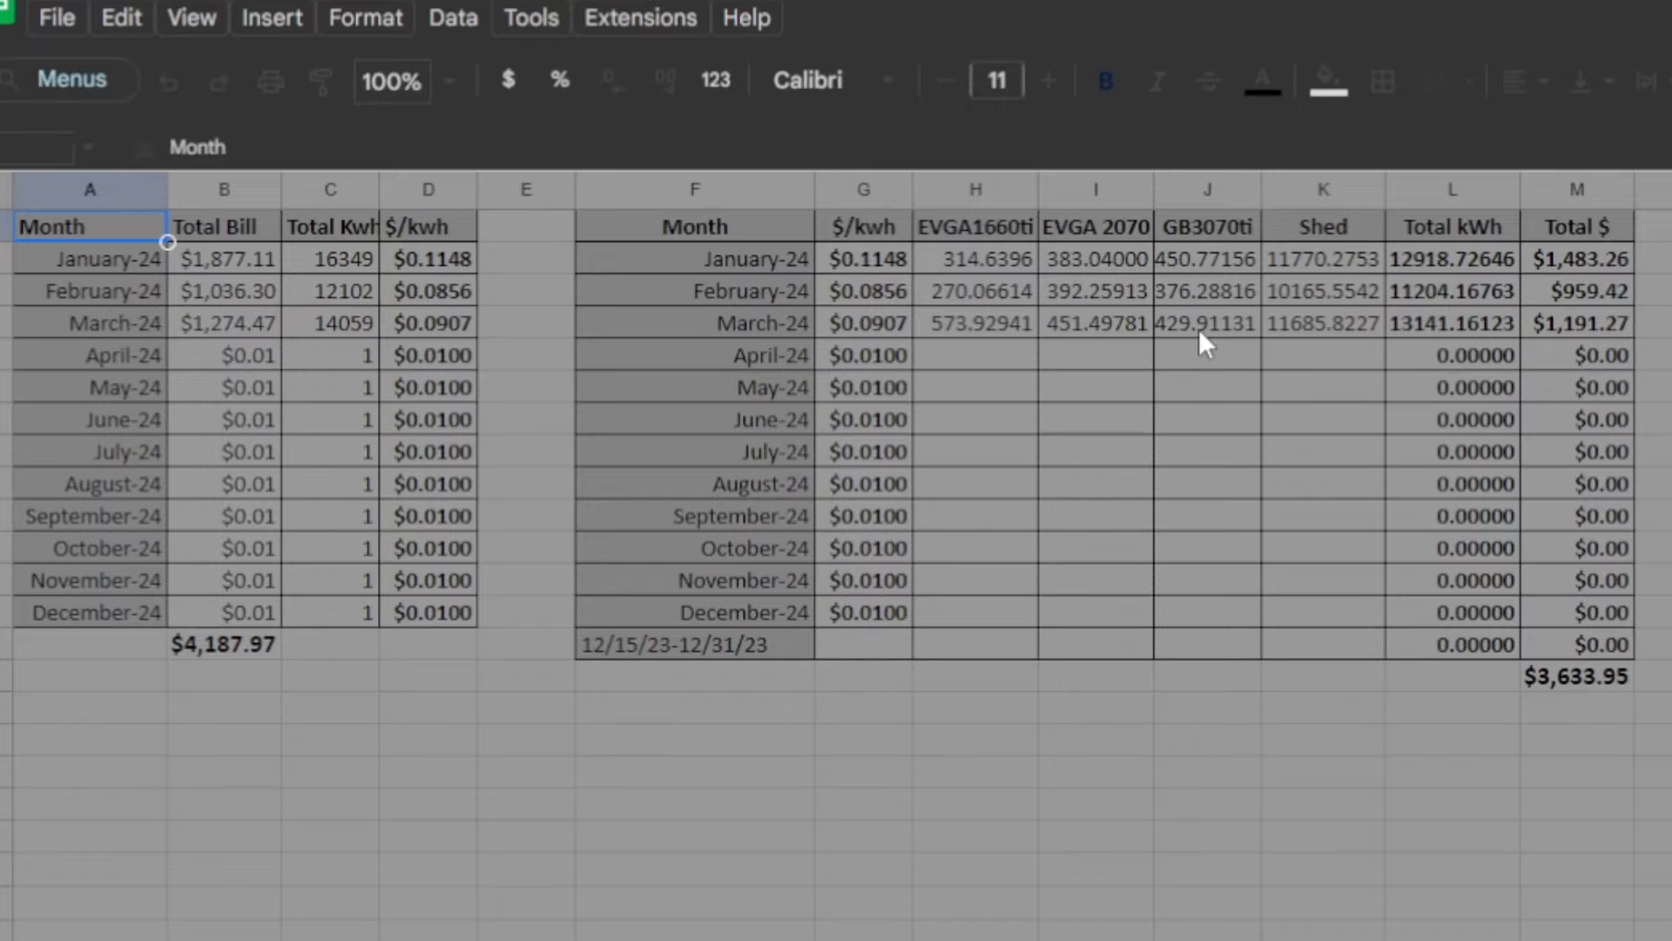
{"action": "mouse_move", "coordinate": [1184, 307]}
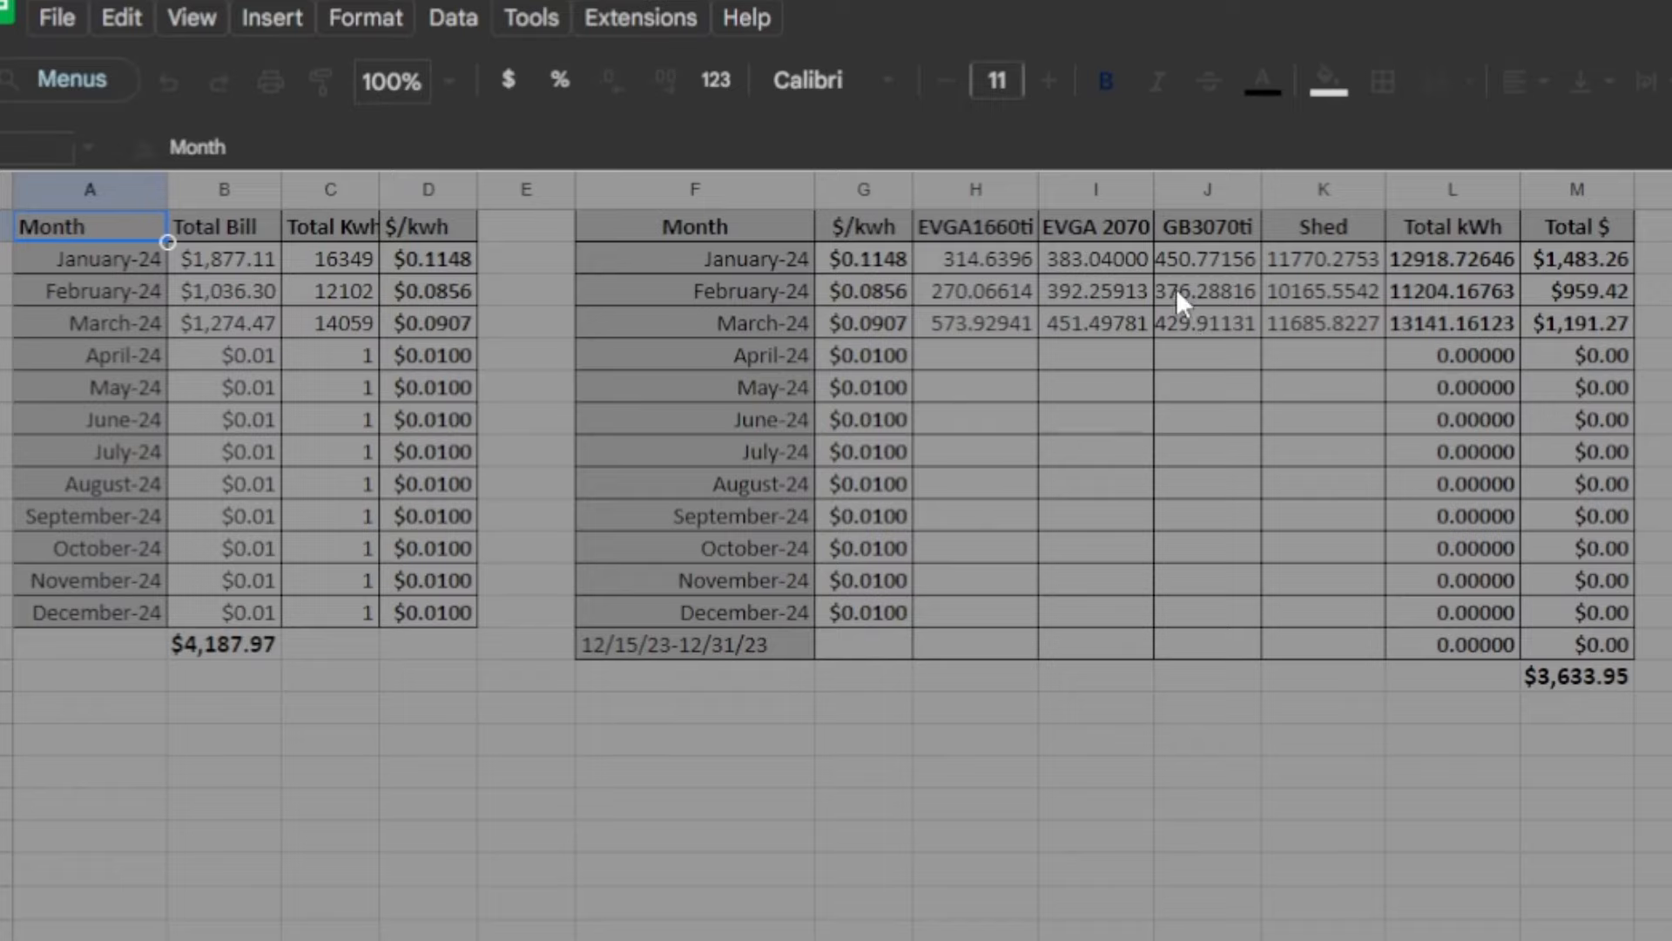
{"action": "mouse_move", "coordinate": [1203, 334]}
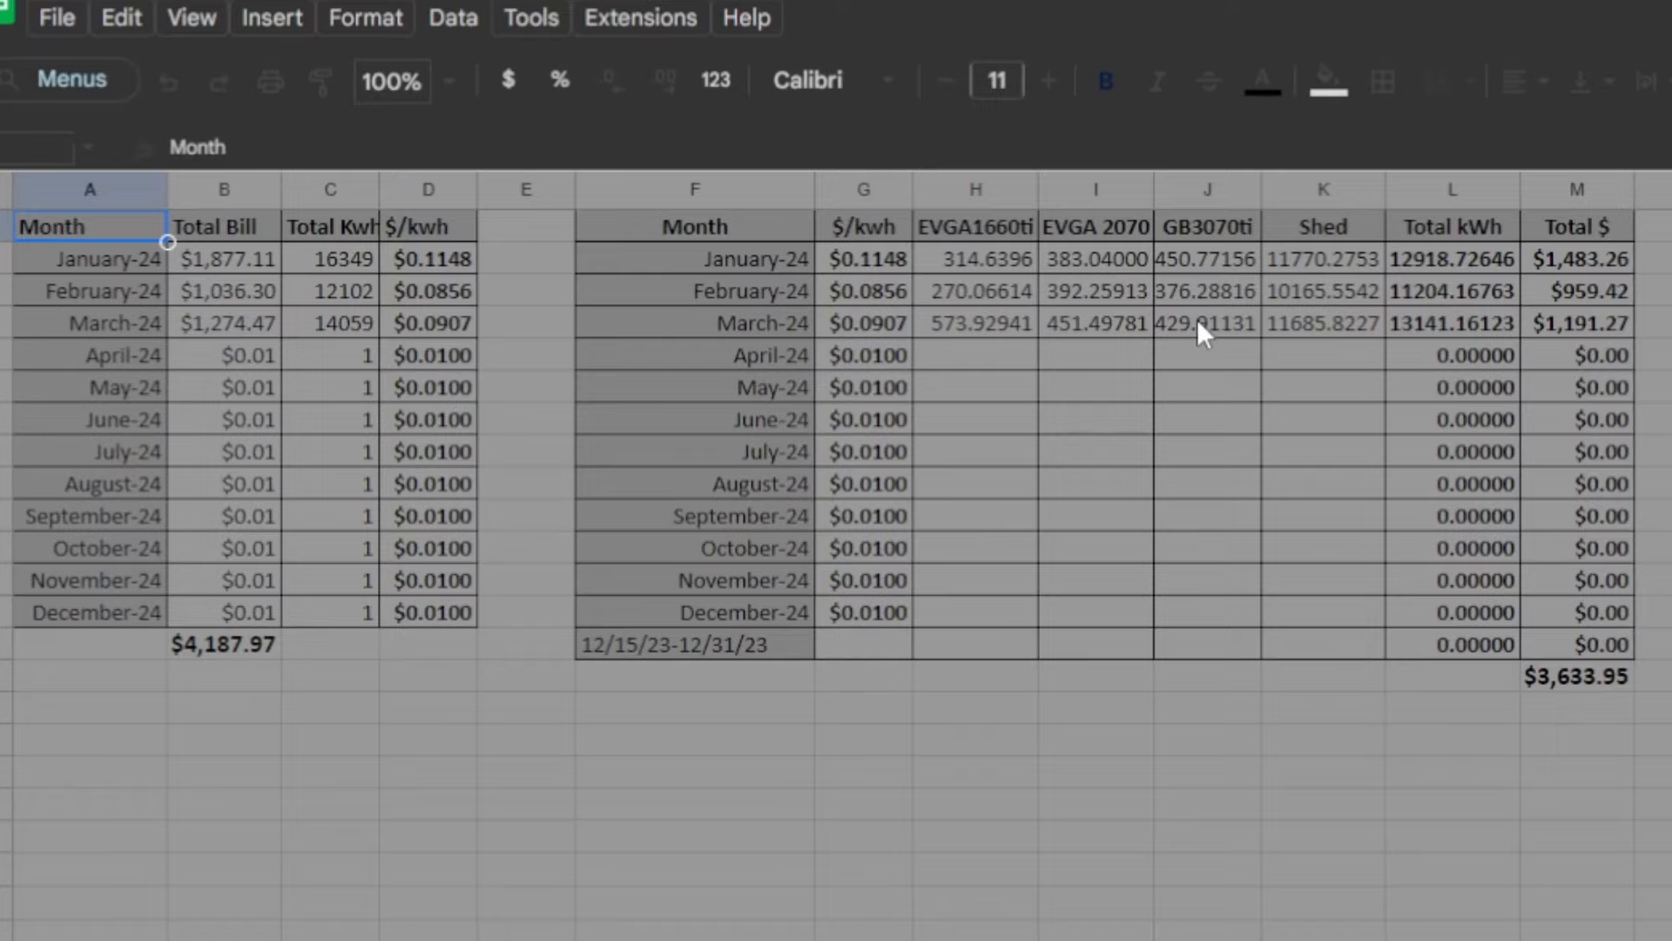
{"action": "mouse_move", "coordinate": [1000, 307]}
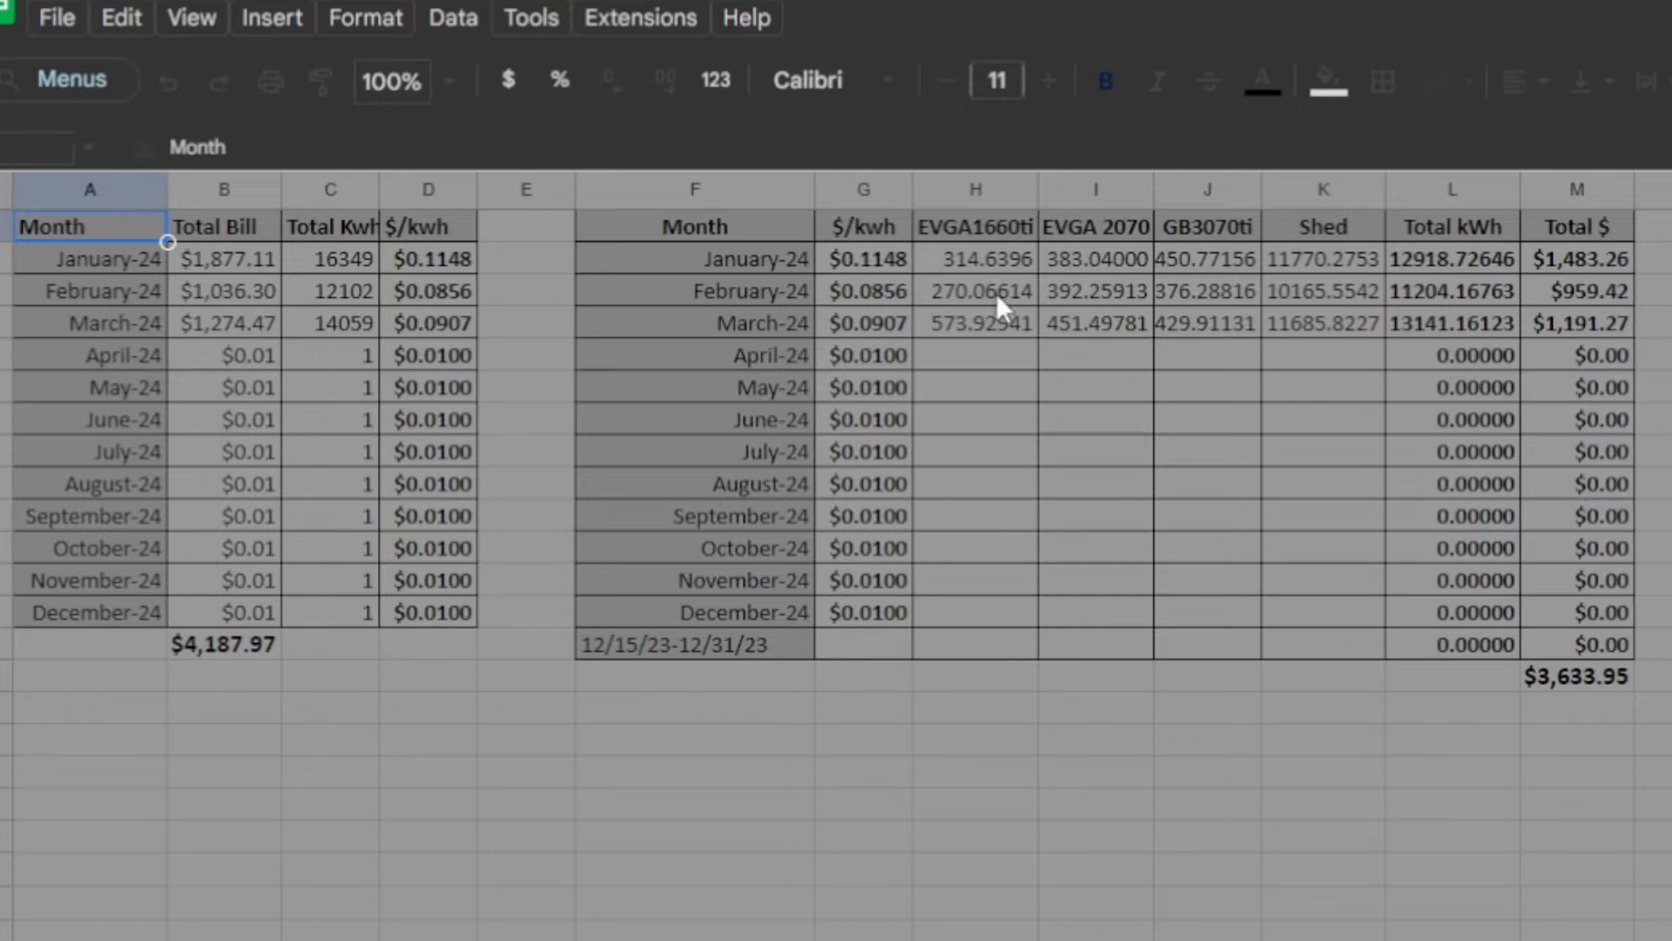
{"action": "mouse_move", "coordinate": [1090, 303]}
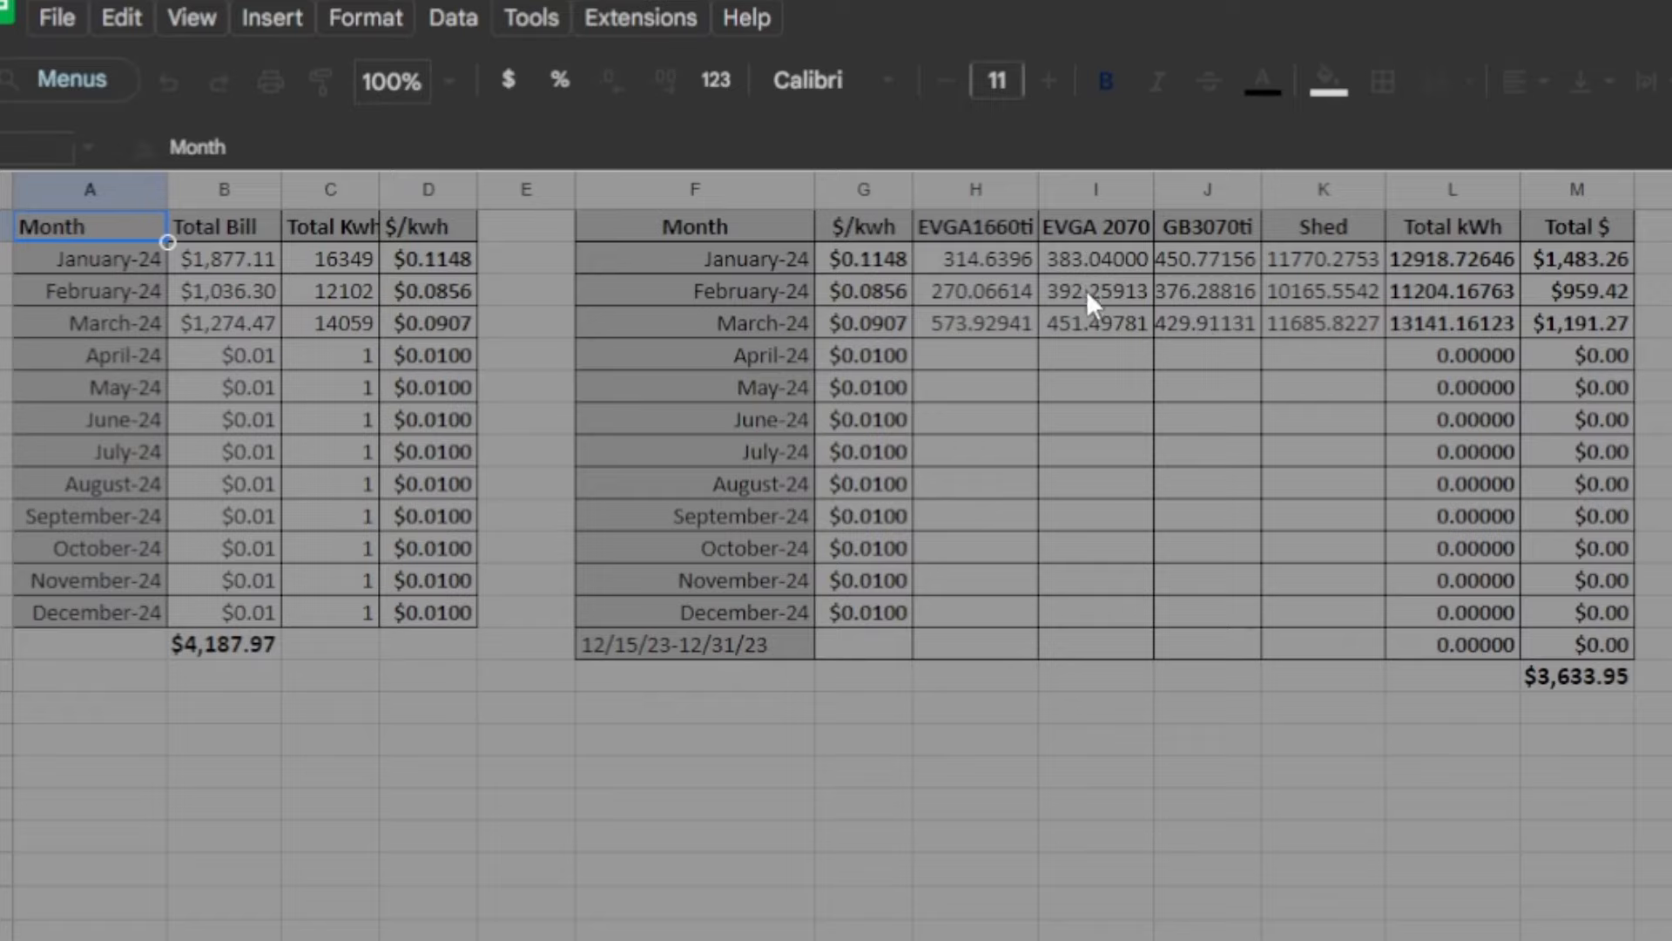
{"action": "mouse_move", "coordinate": [1104, 307]}
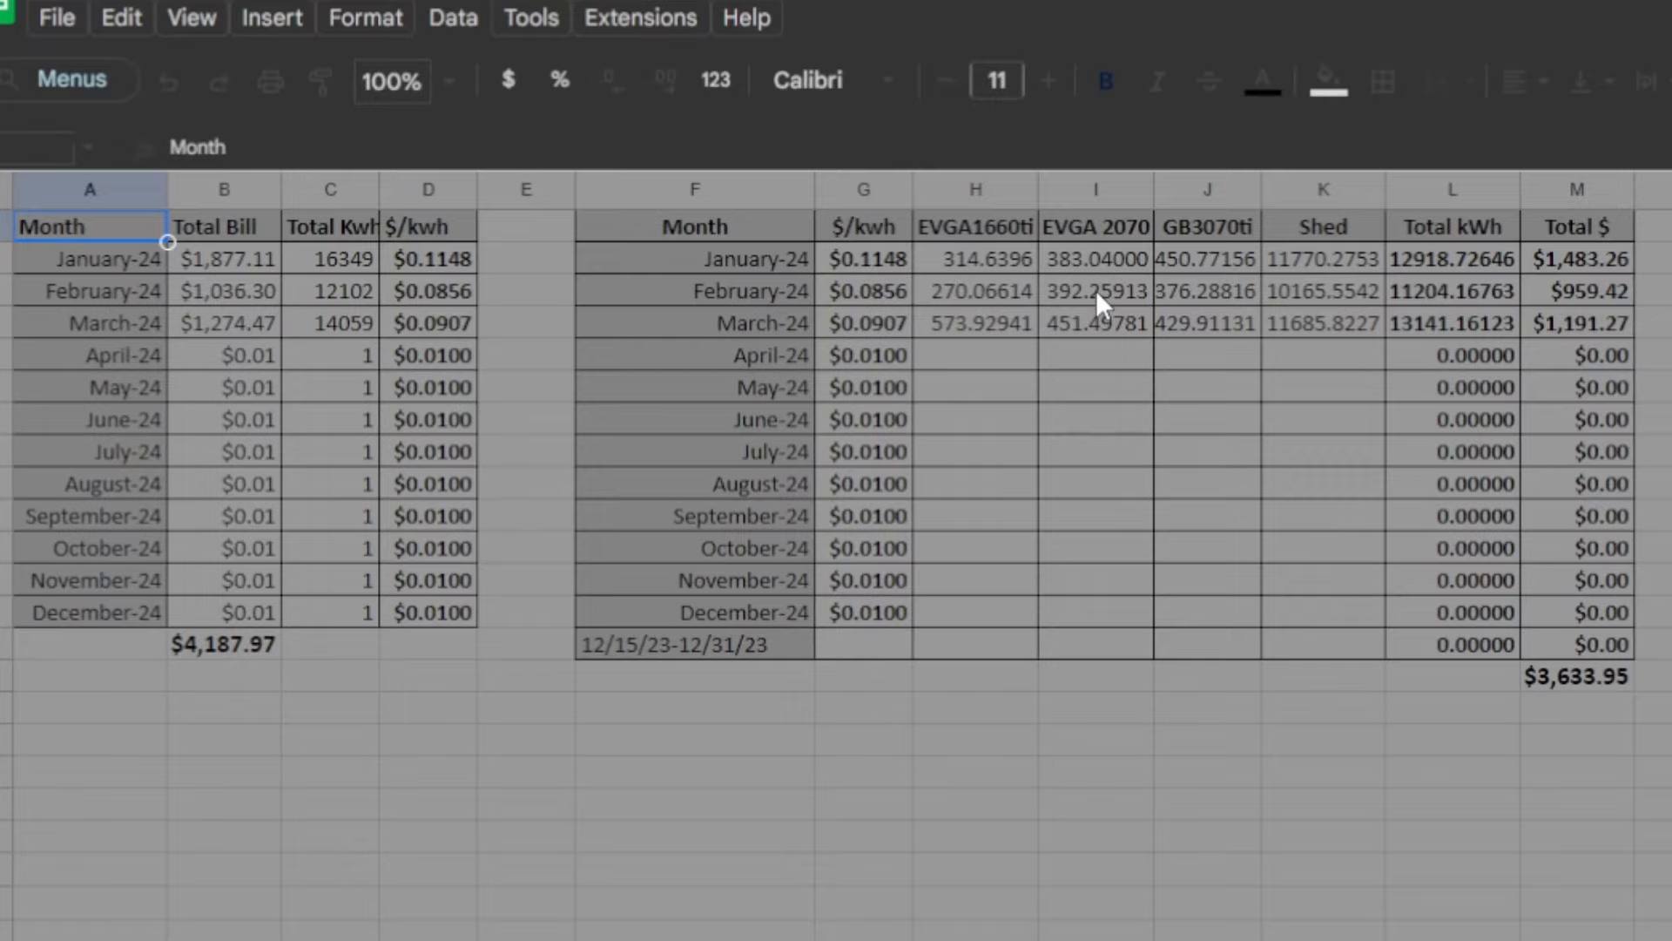
{"action": "mouse_move", "coordinate": [1127, 317]}
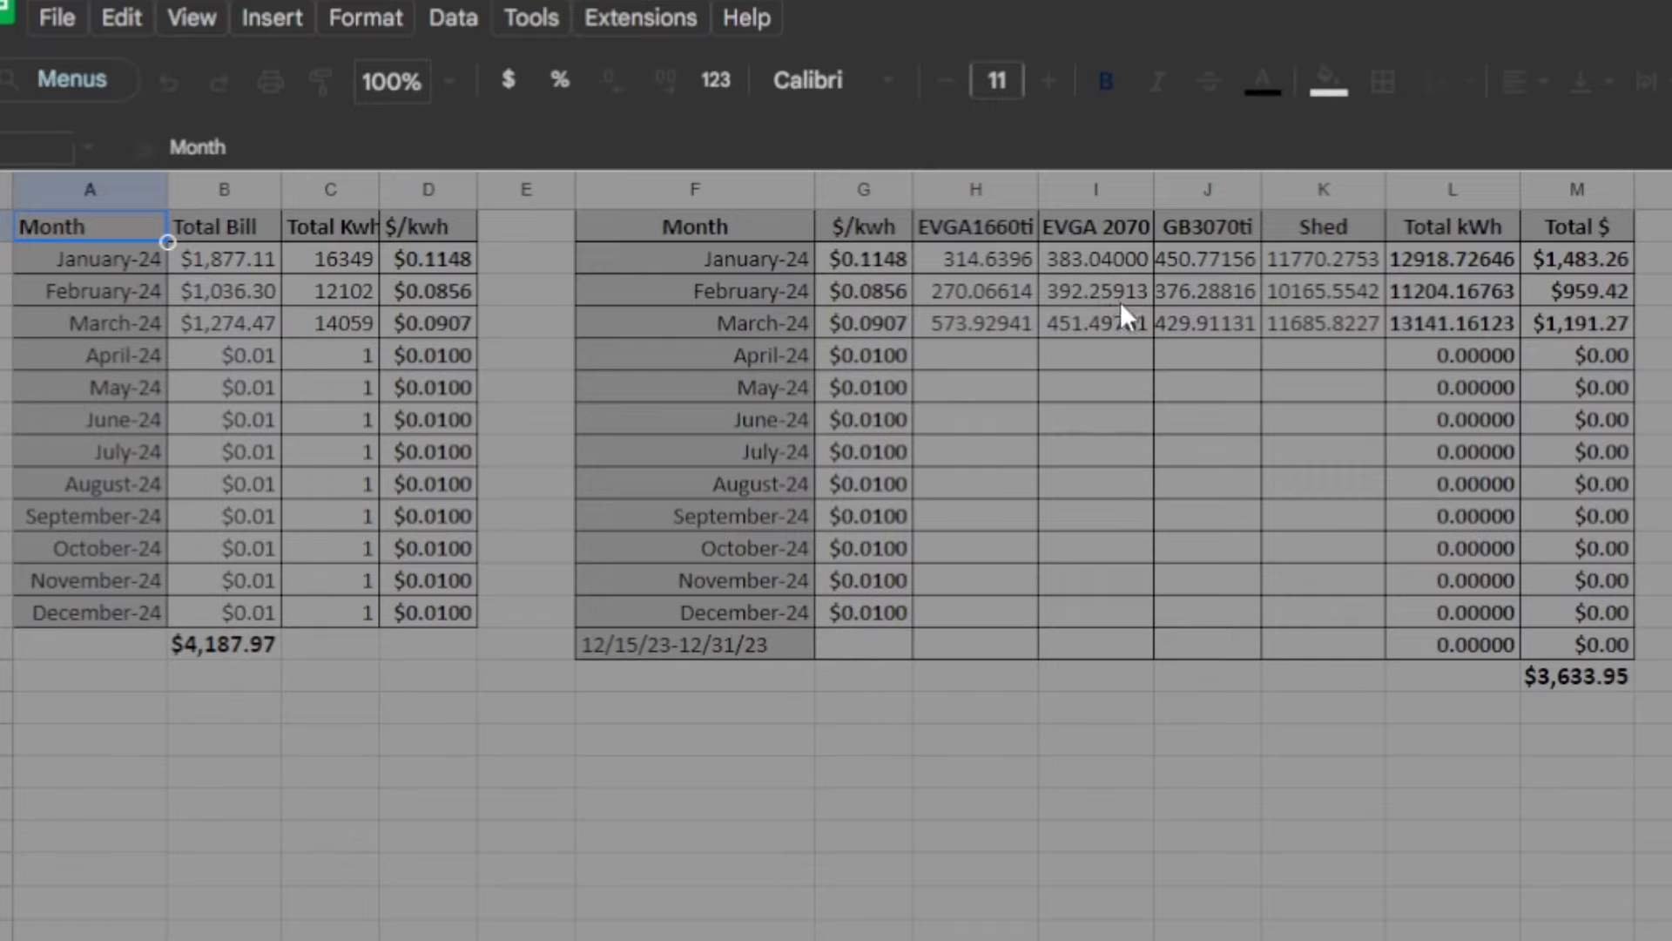
{"action": "mouse_move", "coordinate": [1612, 343]}
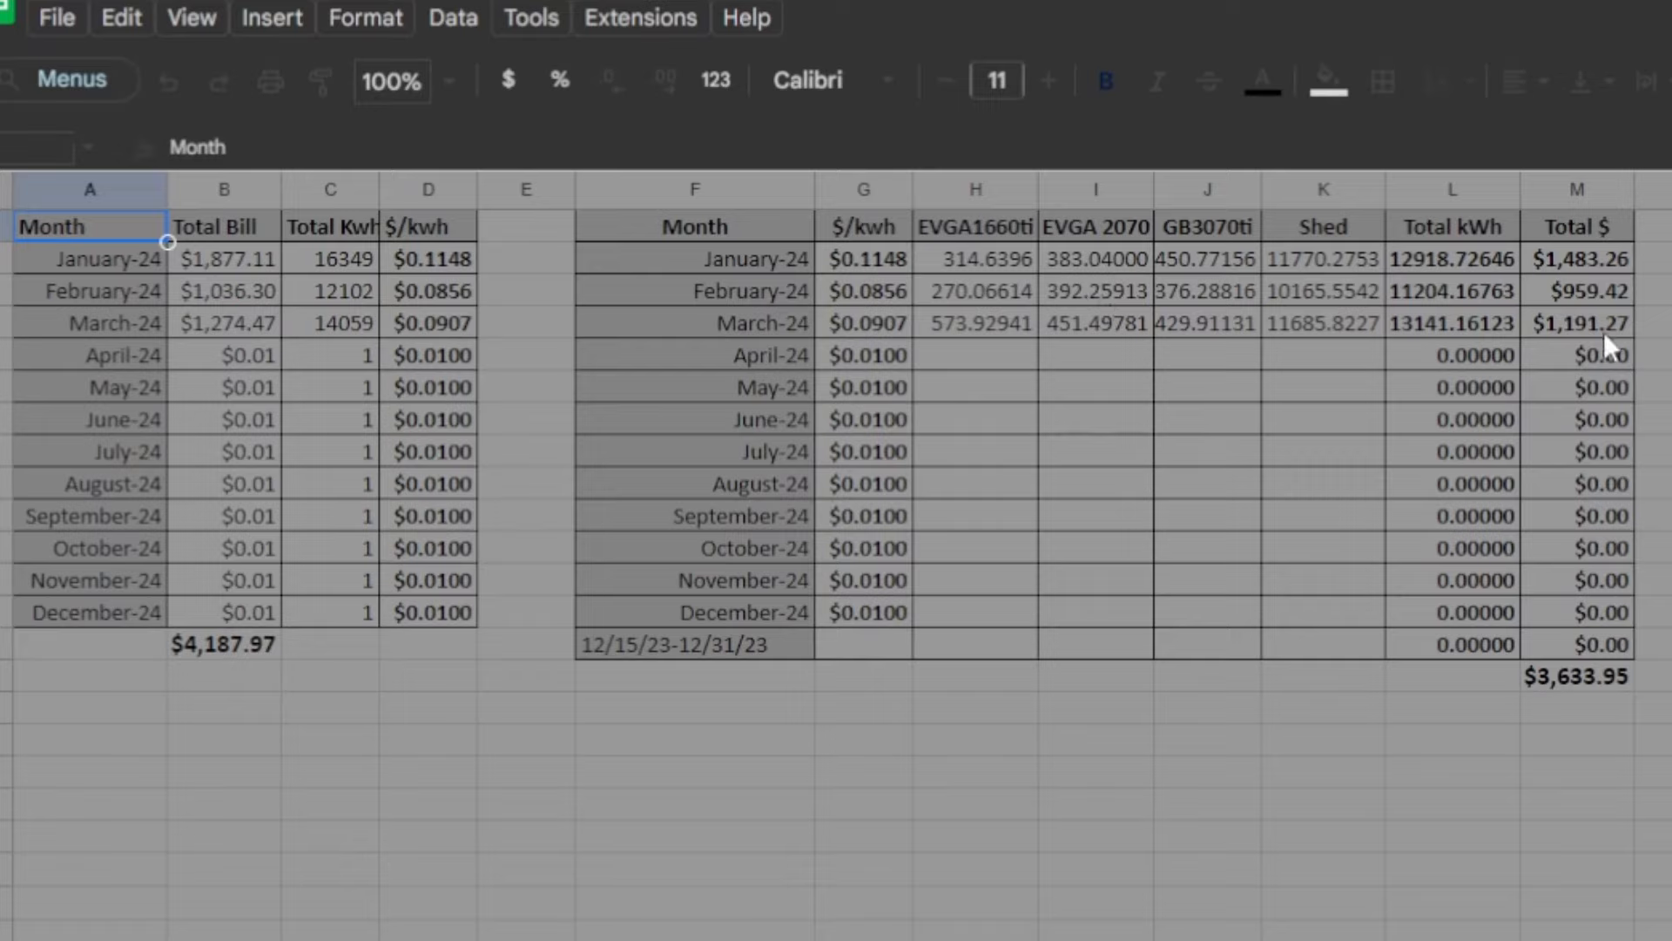
{"action": "mouse_move", "coordinate": [1577, 352]}
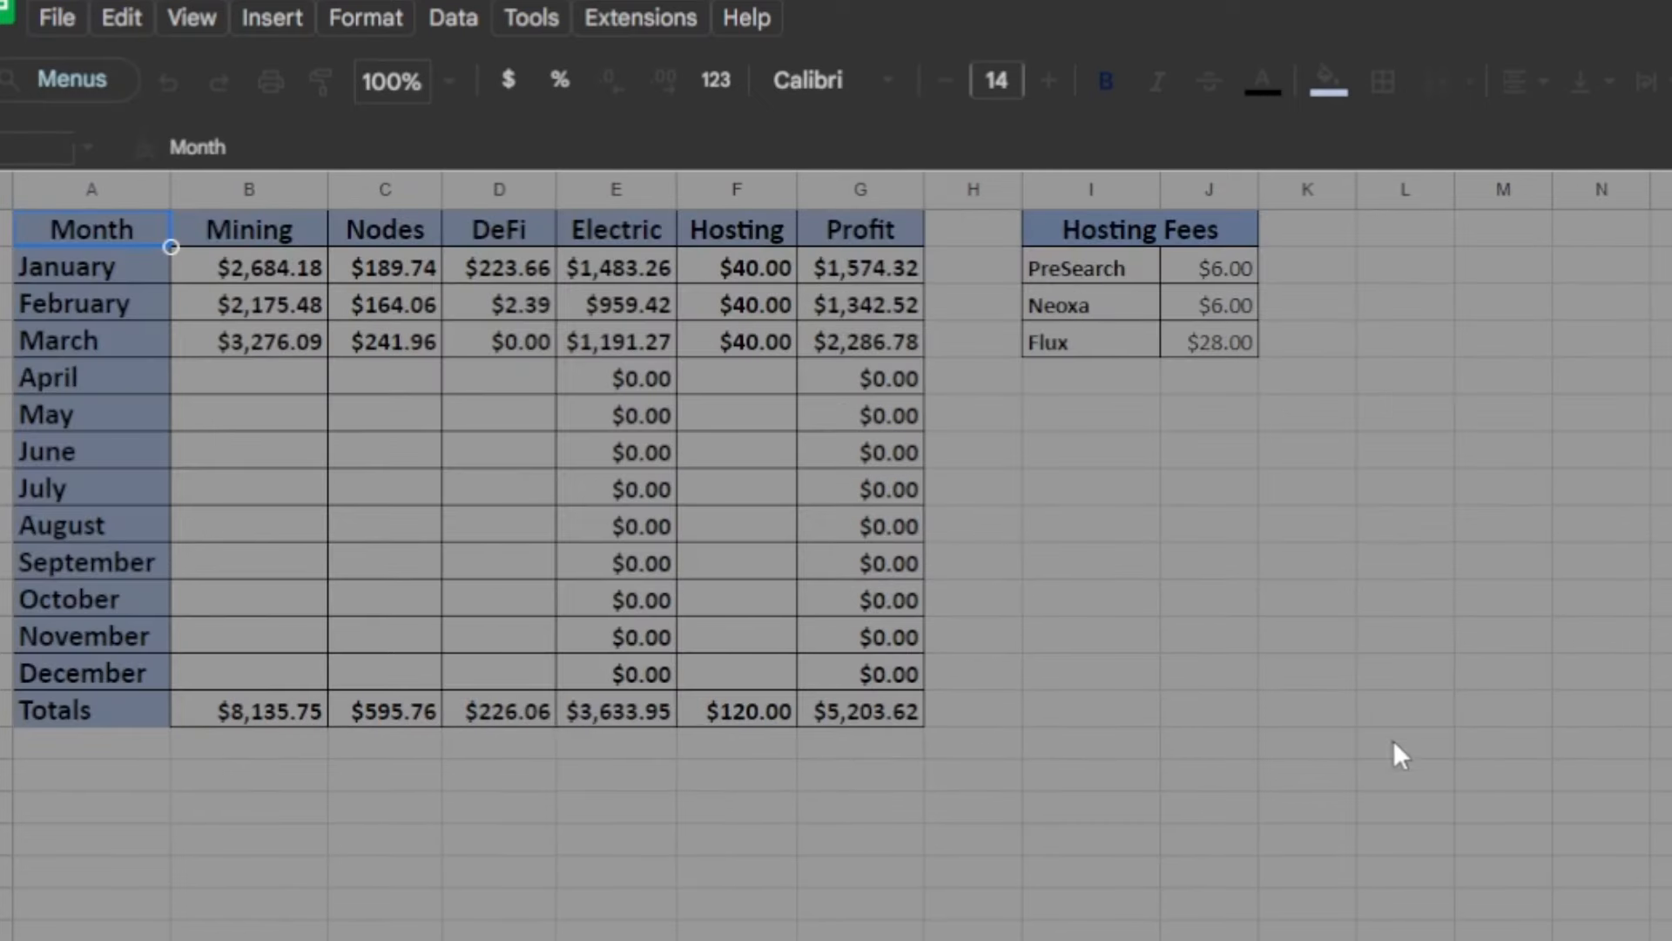
{"action": "mouse_move", "coordinate": [275, 246]}
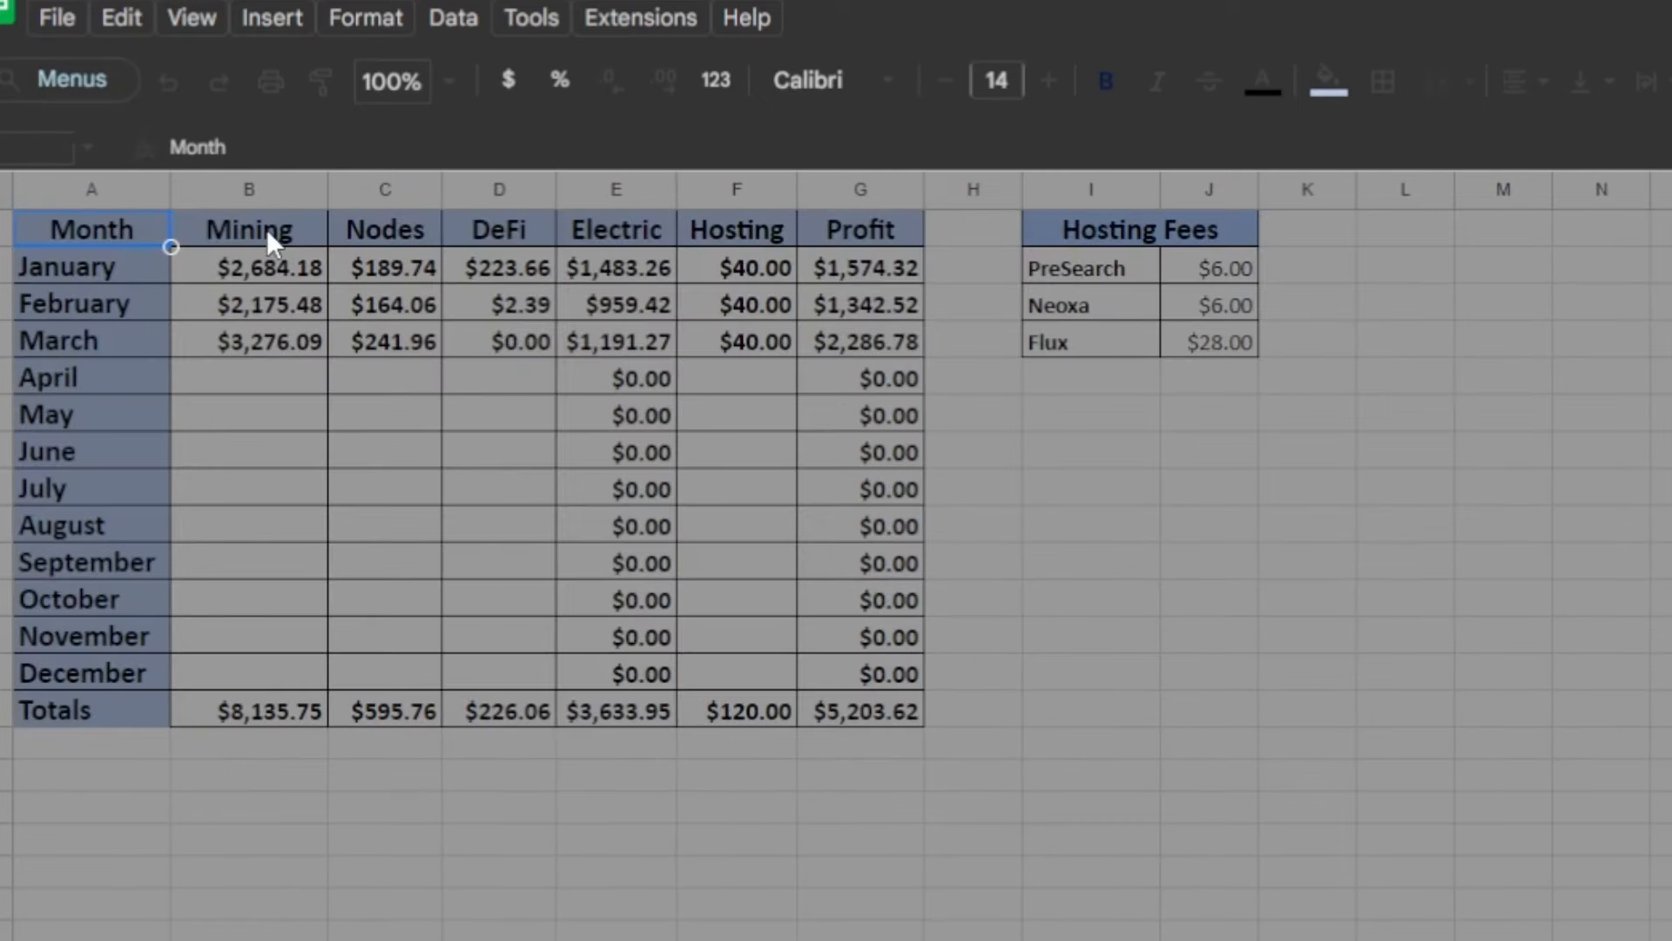
{"action": "mouse_move", "coordinate": [256, 366]}
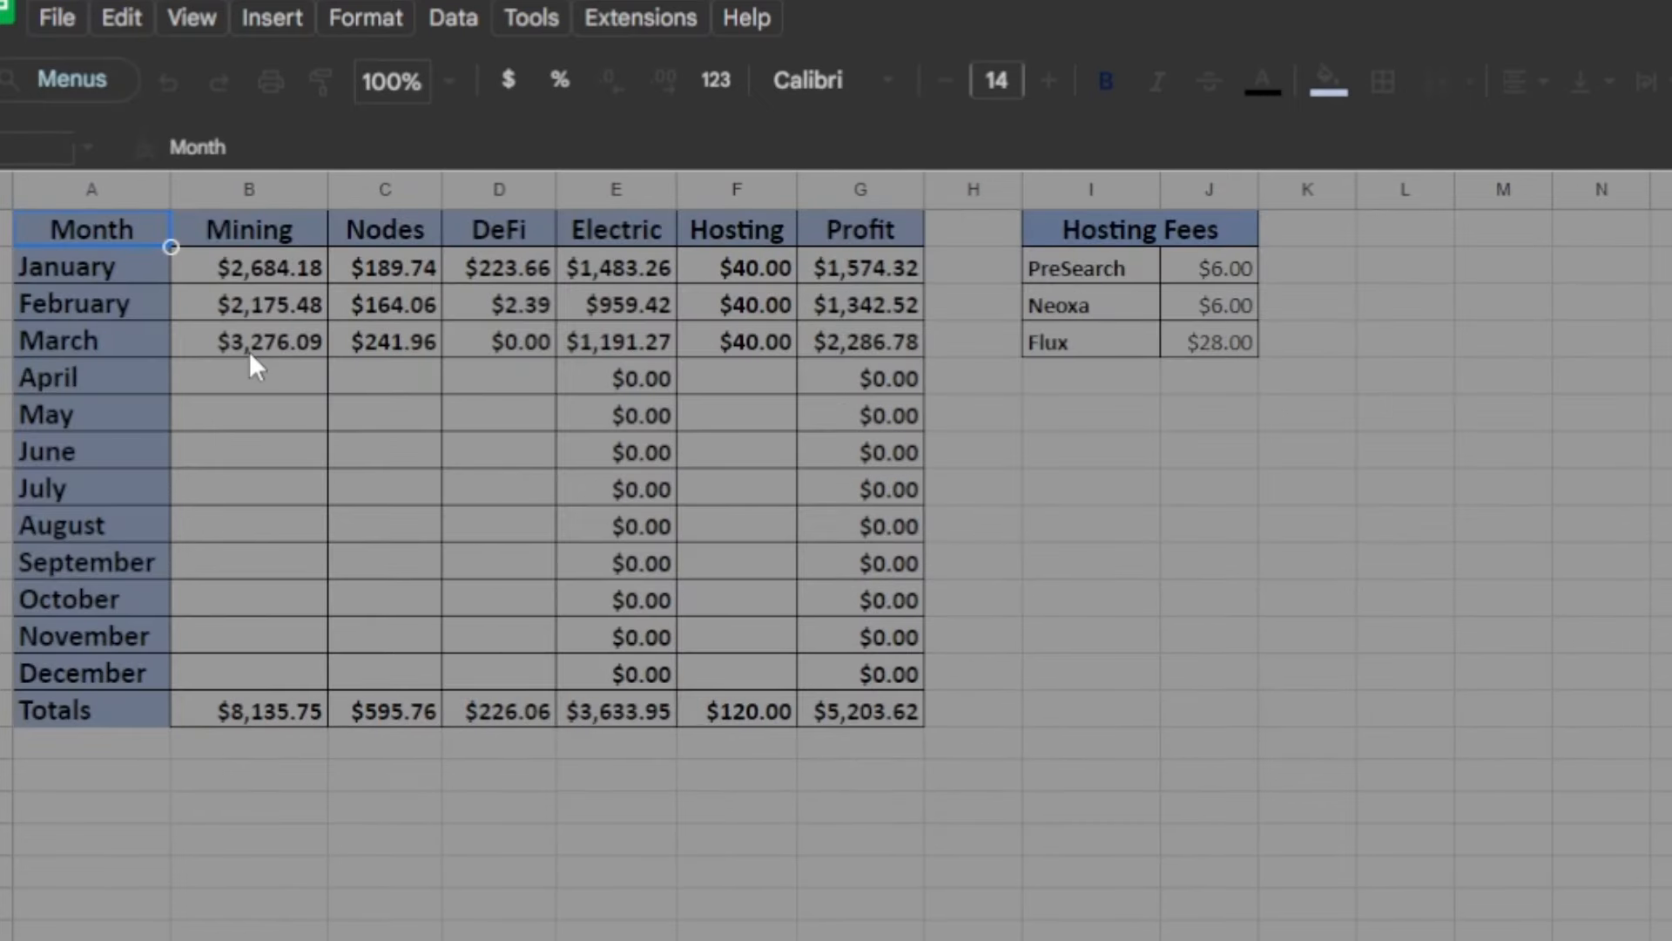
{"action": "mouse_move", "coordinate": [270, 361]}
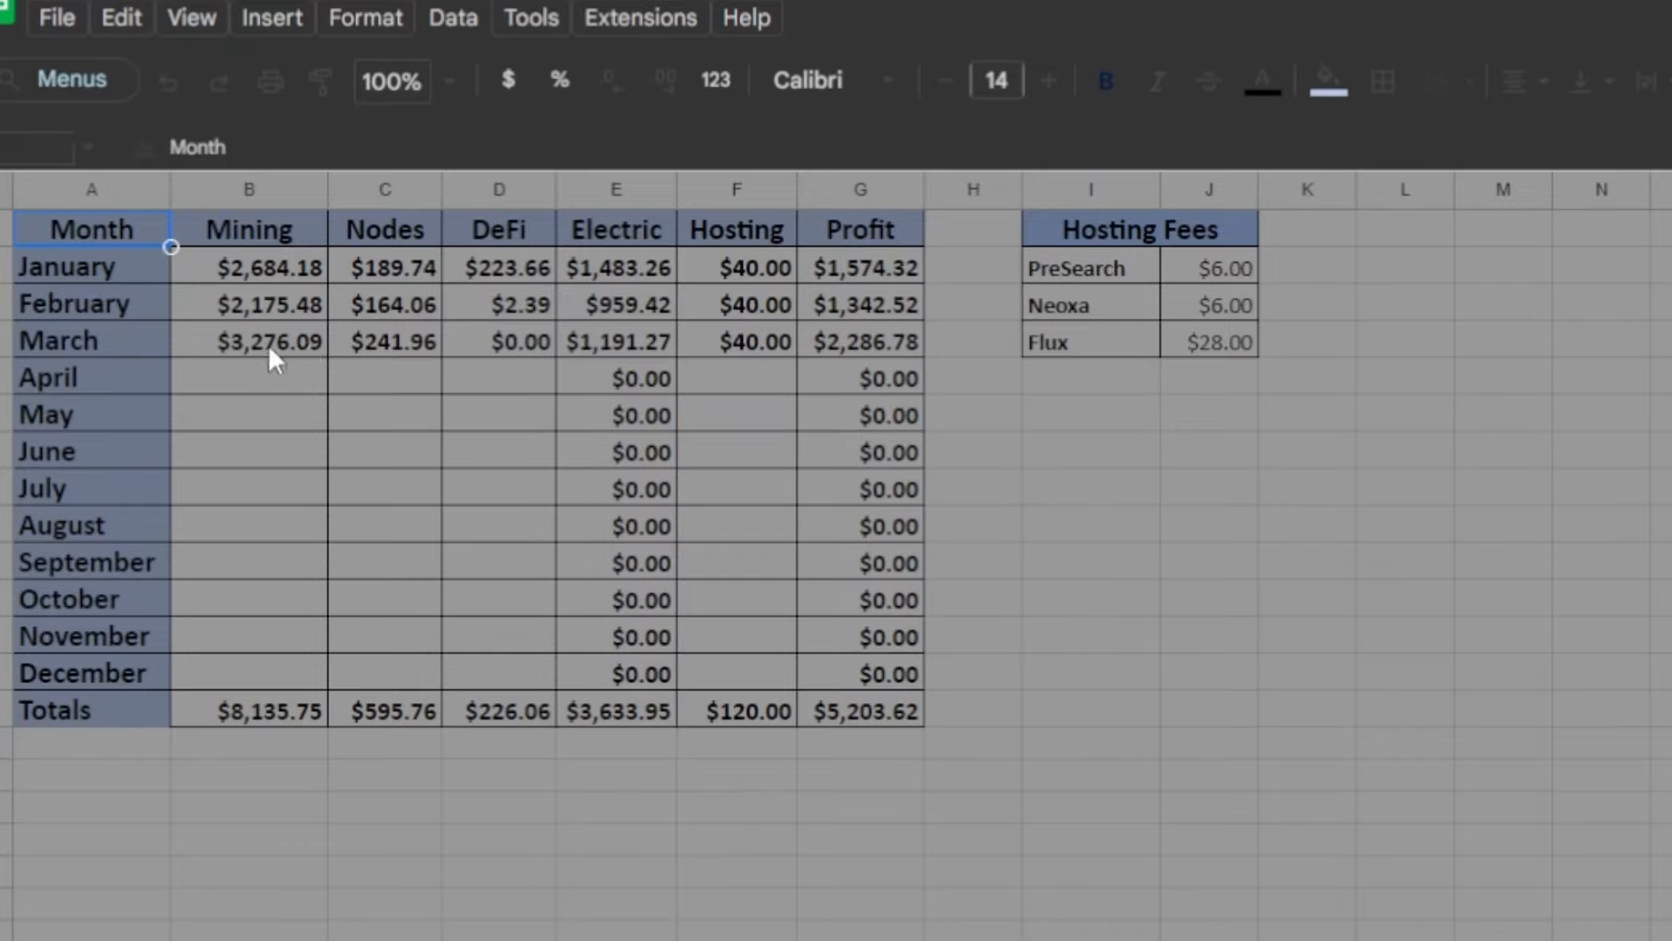
{"action": "mouse_move", "coordinate": [393, 368]}
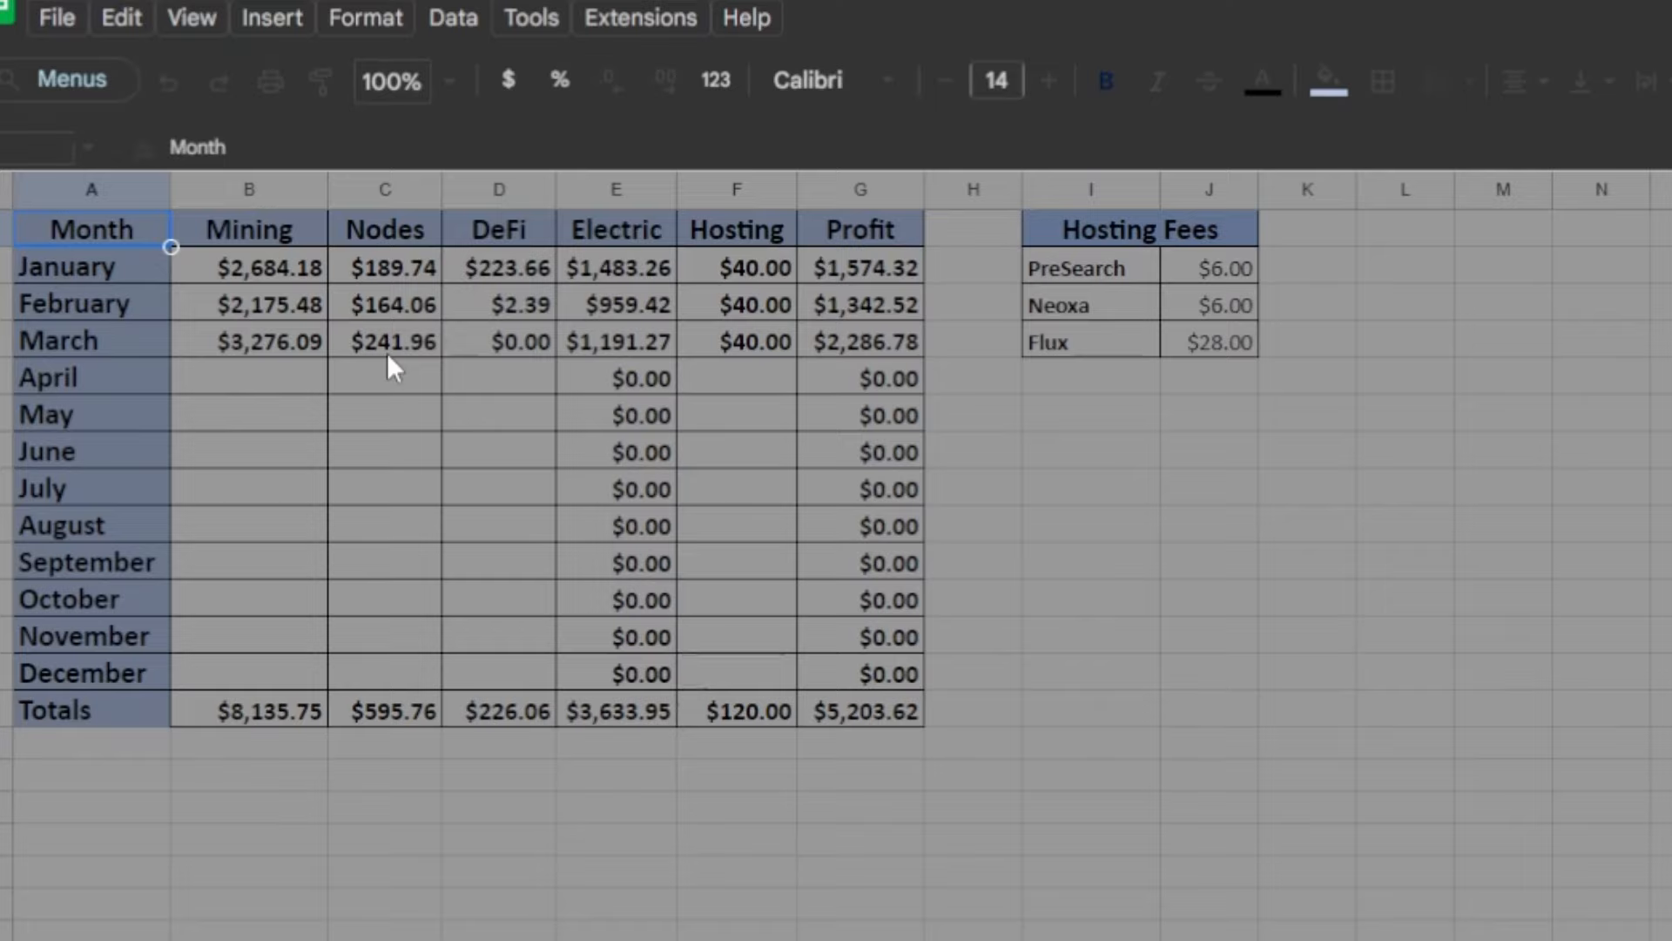
{"action": "mouse_move", "coordinate": [456, 436]}
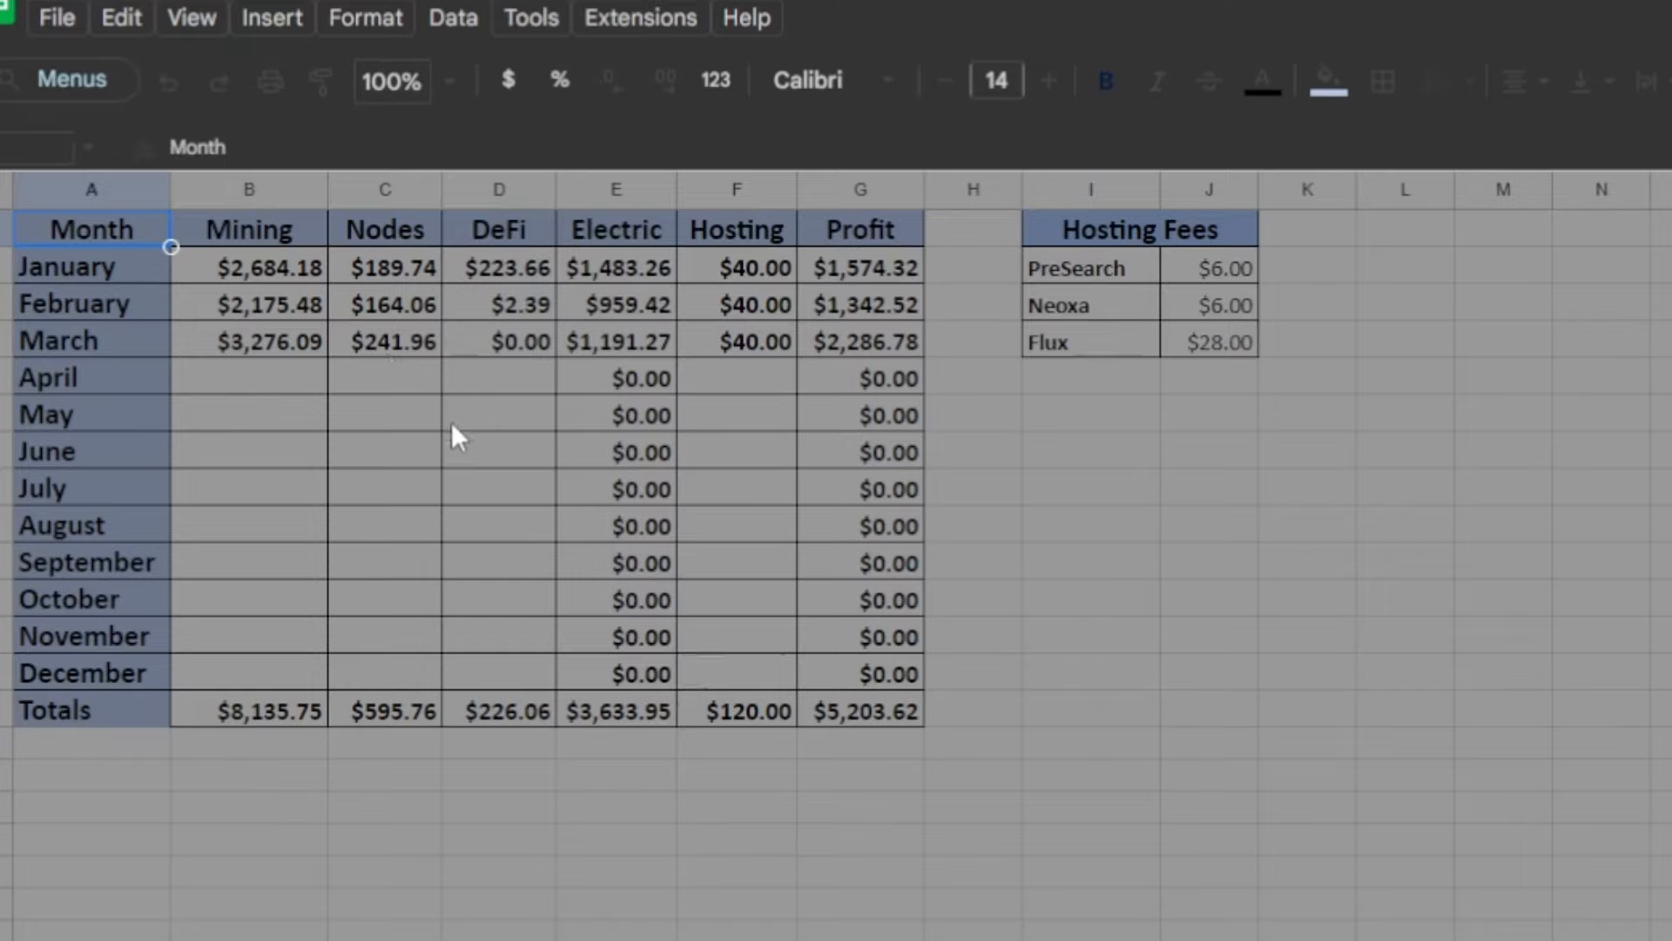
{"action": "mouse_move", "coordinate": [742, 432]}
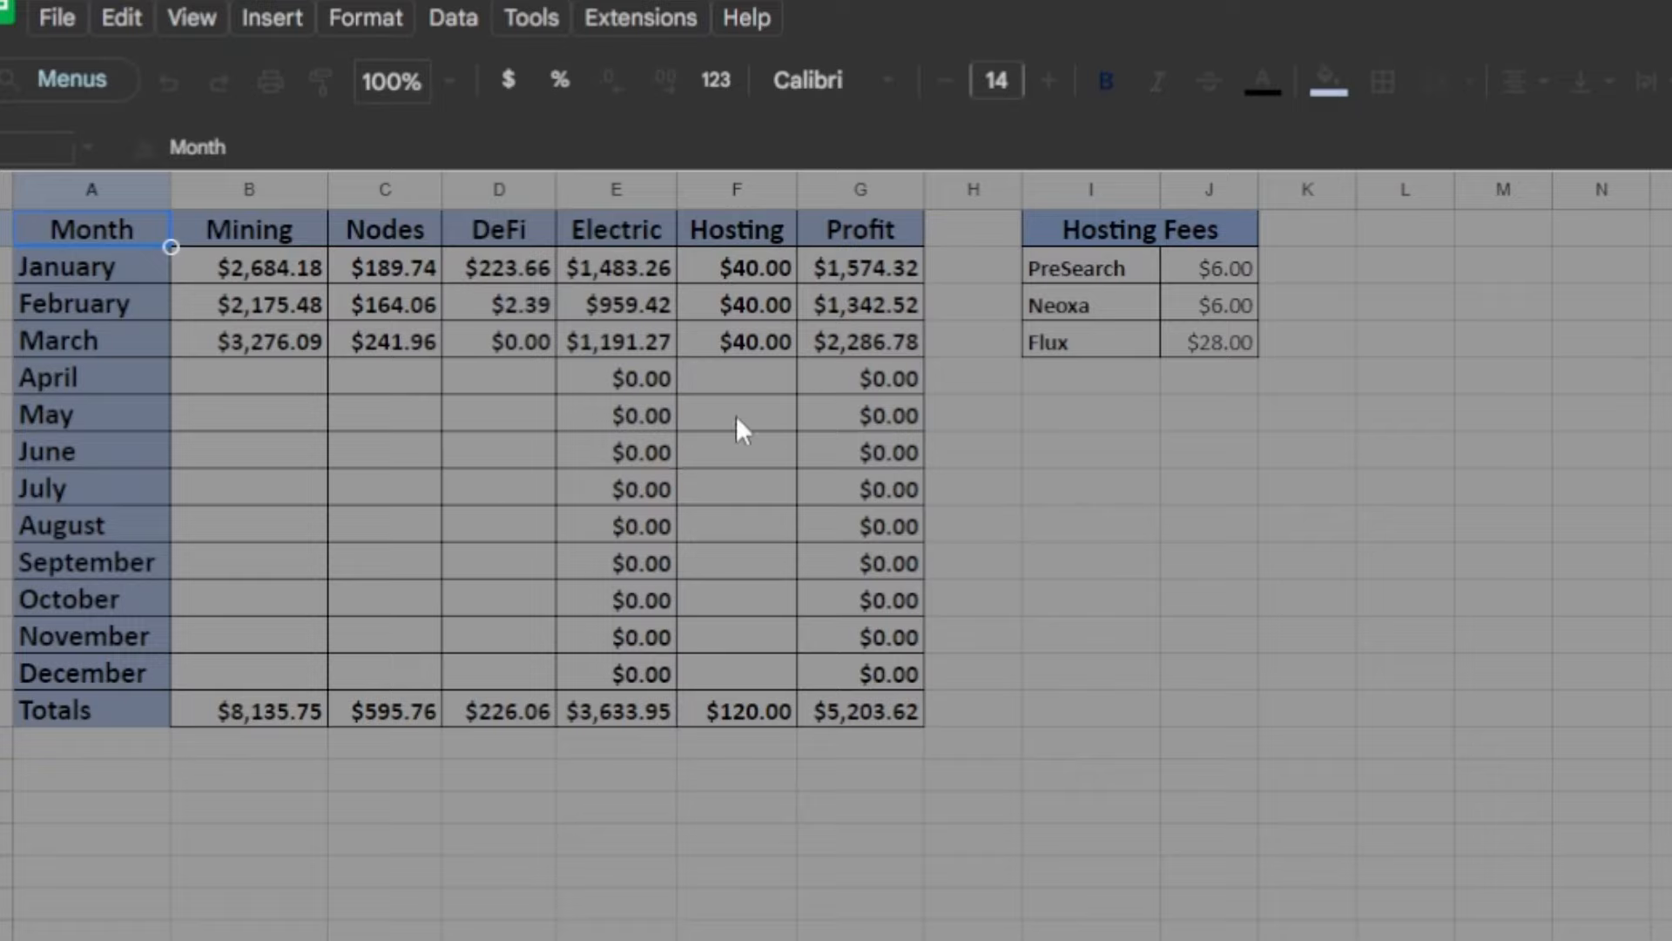
{"action": "mouse_move", "coordinate": [758, 303]}
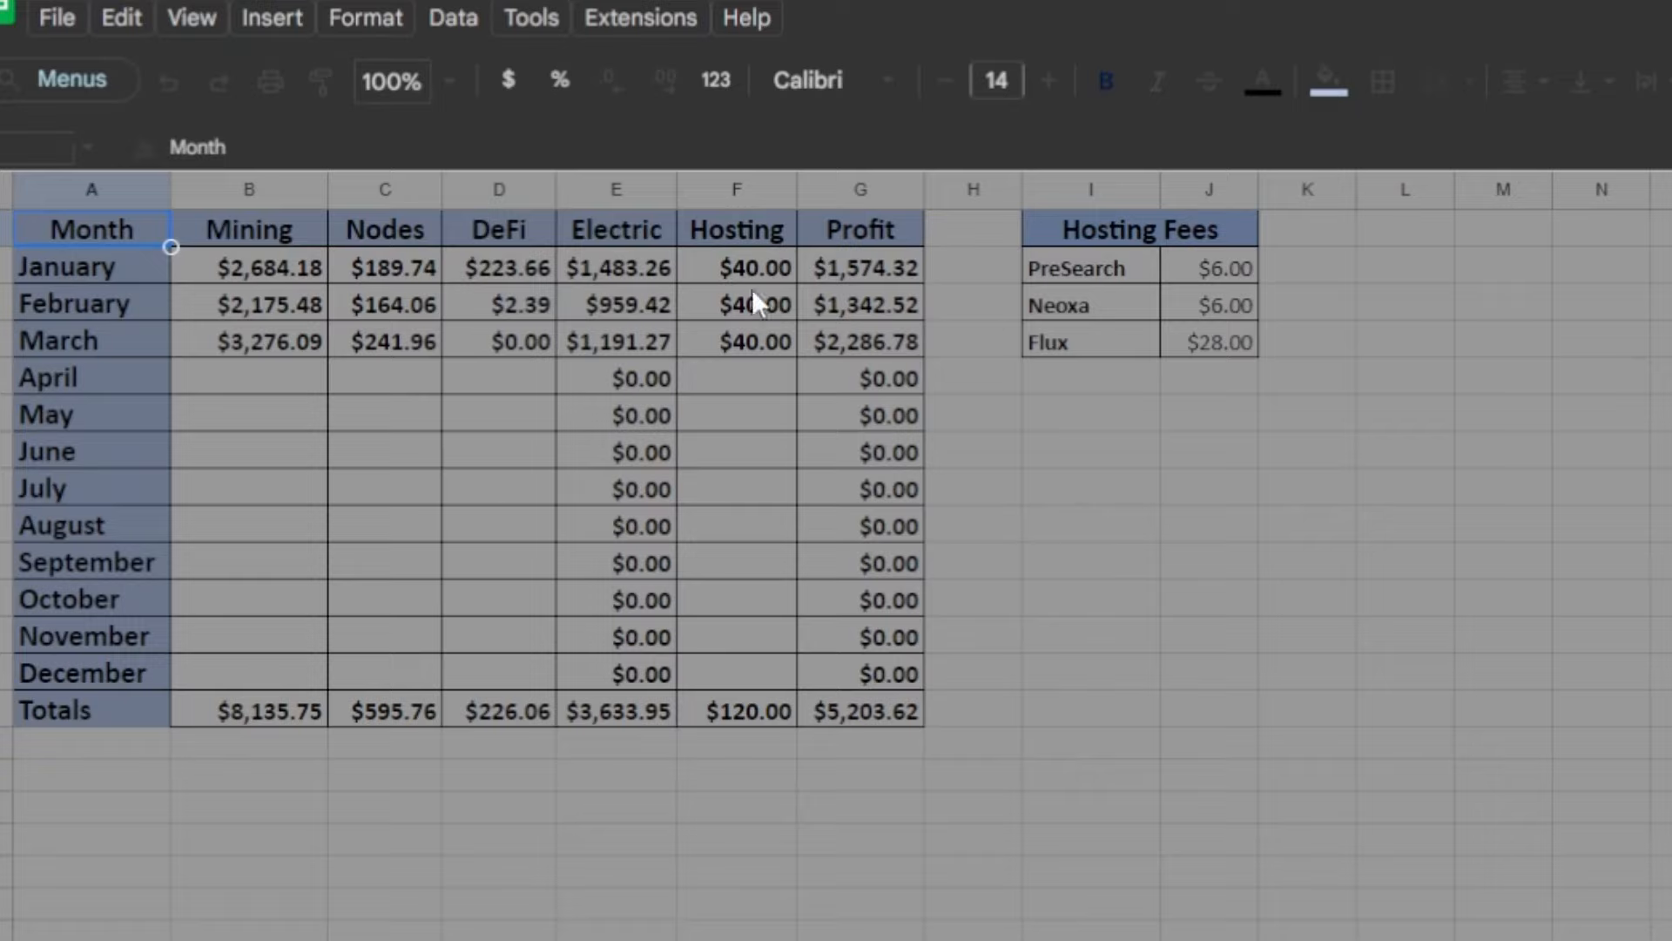
{"action": "mouse_move", "coordinate": [735, 355]}
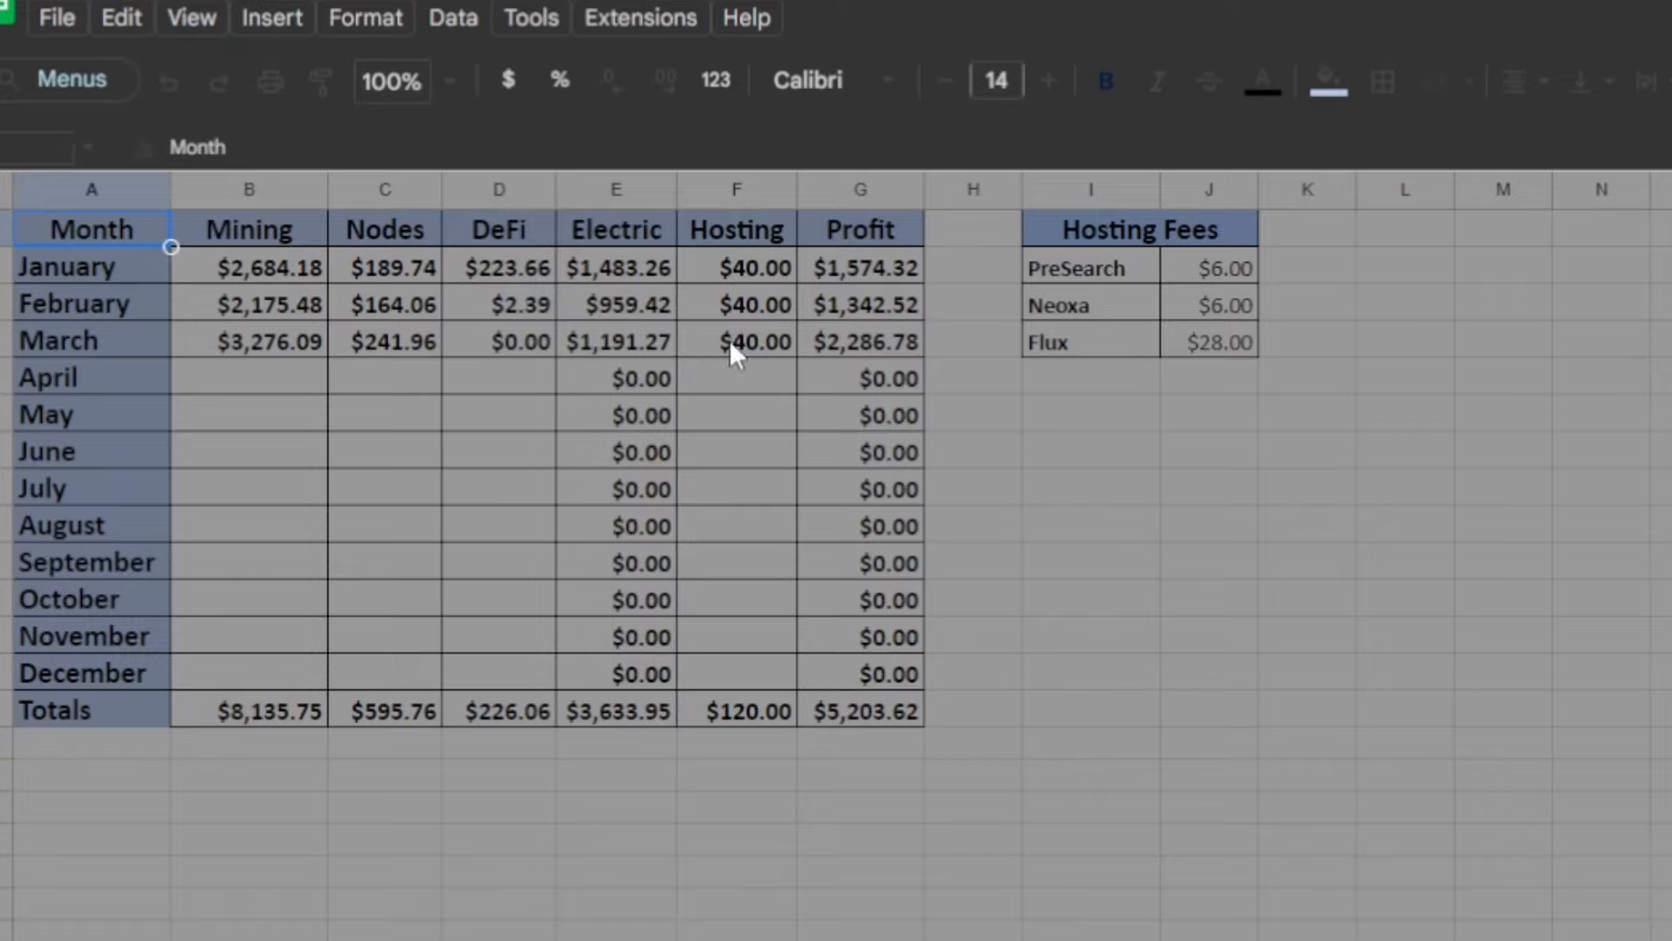
{"action": "mouse_move", "coordinate": [758, 350]}
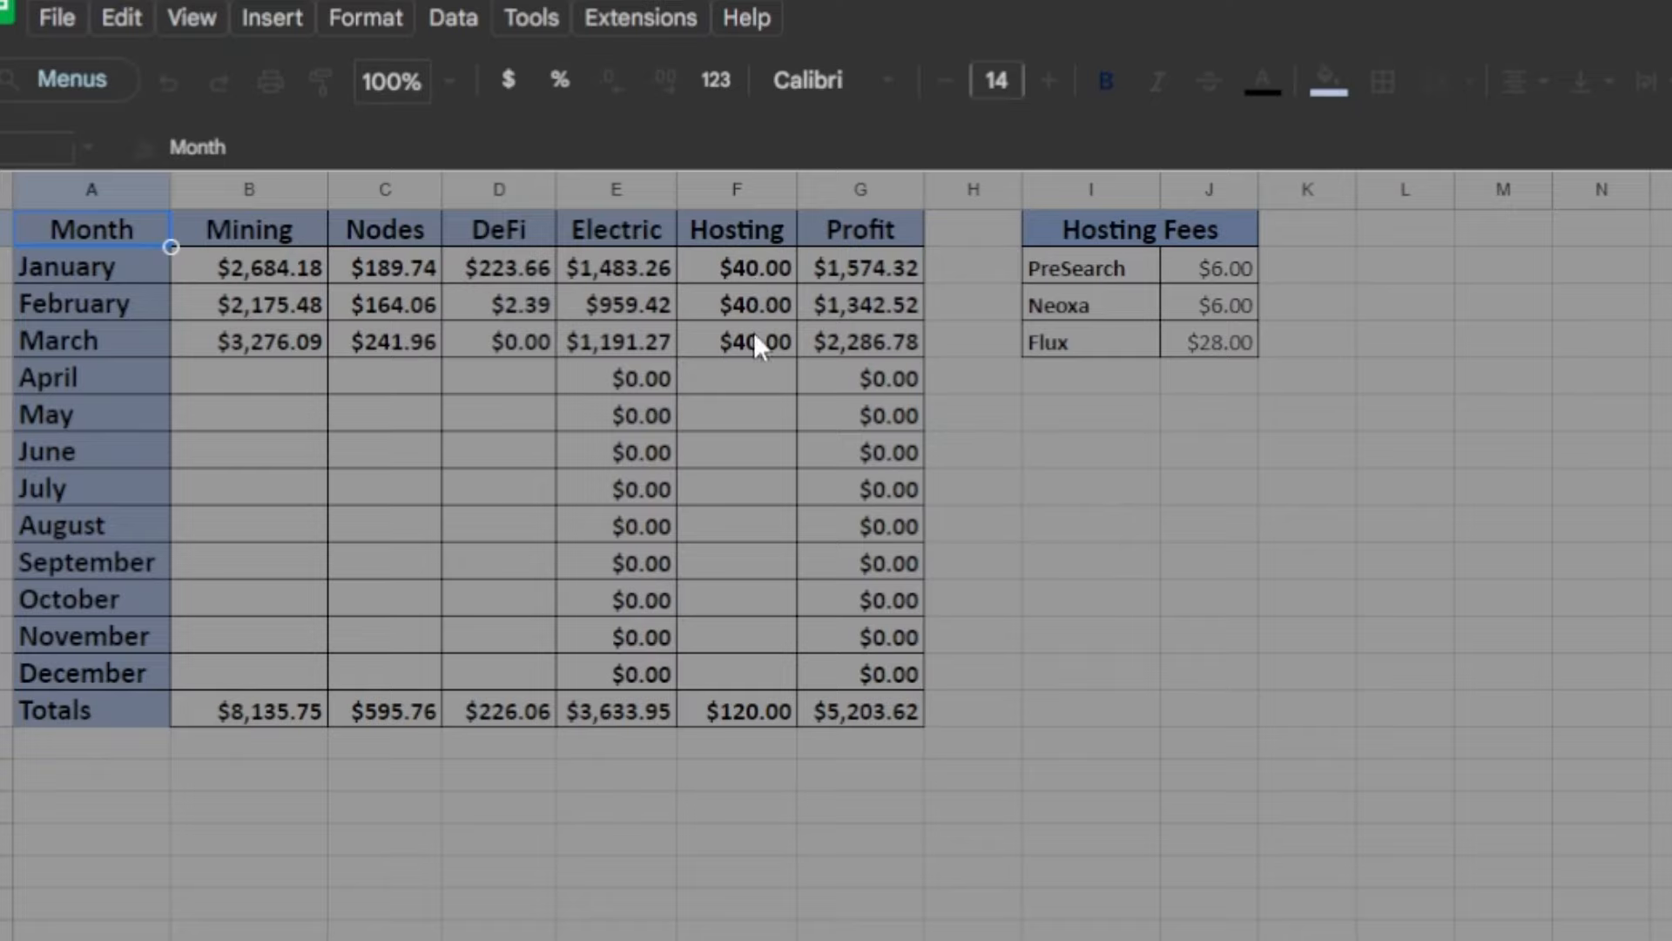
{"action": "mouse_move", "coordinate": [774, 346]}
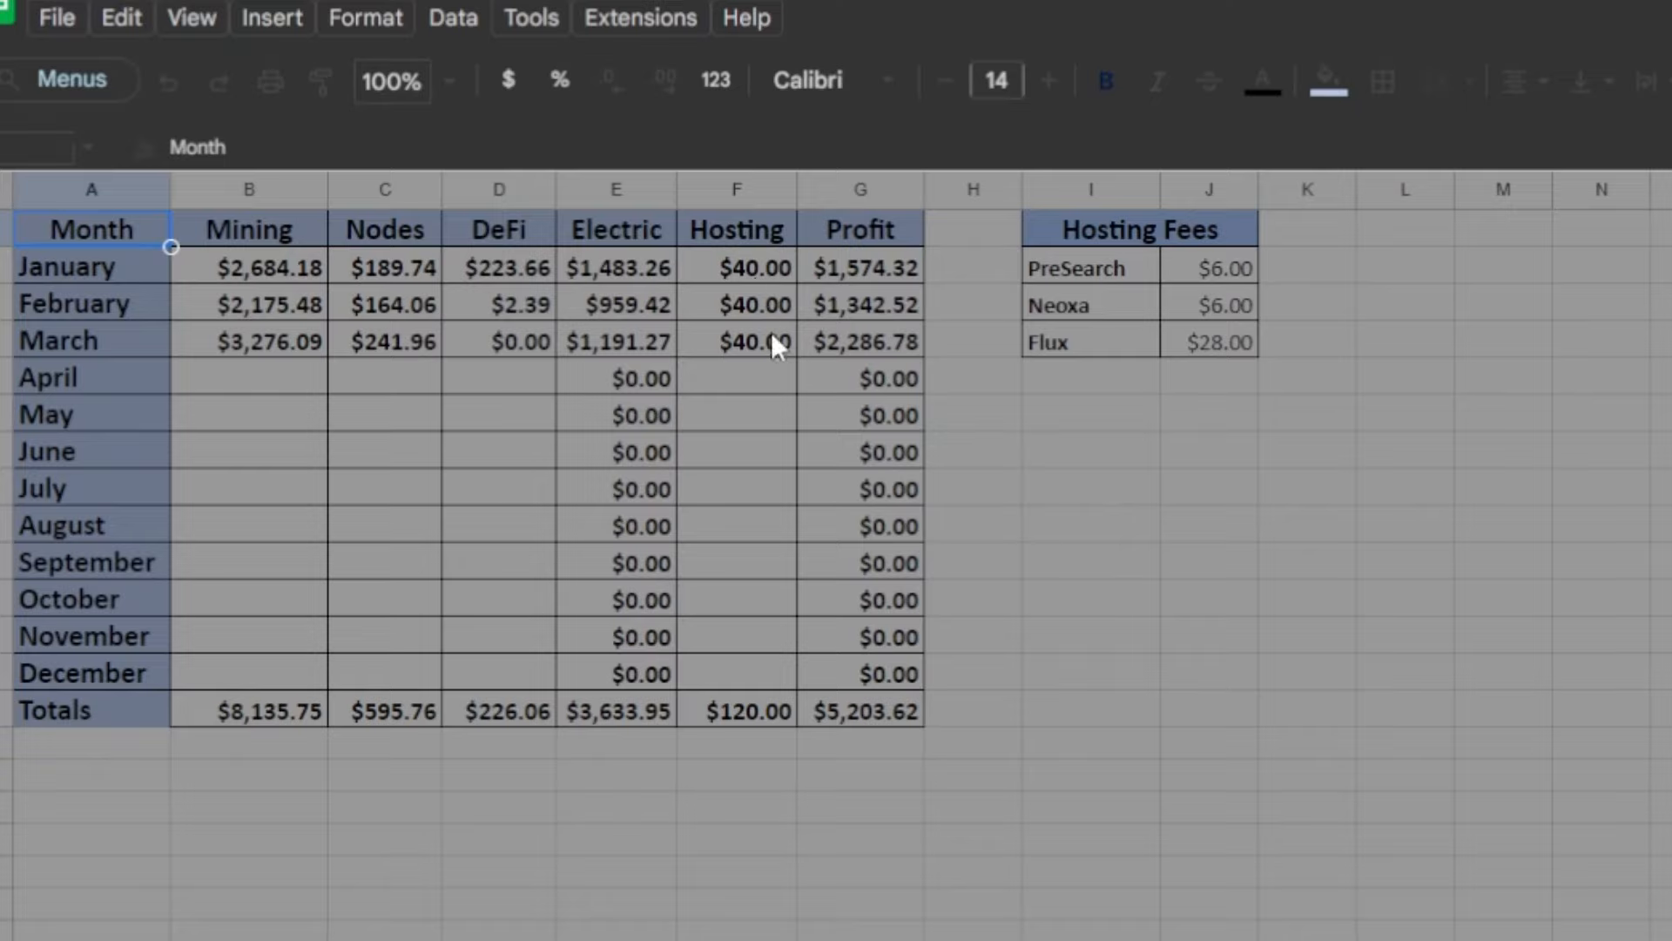
{"action": "mouse_move", "coordinate": [1054, 302]}
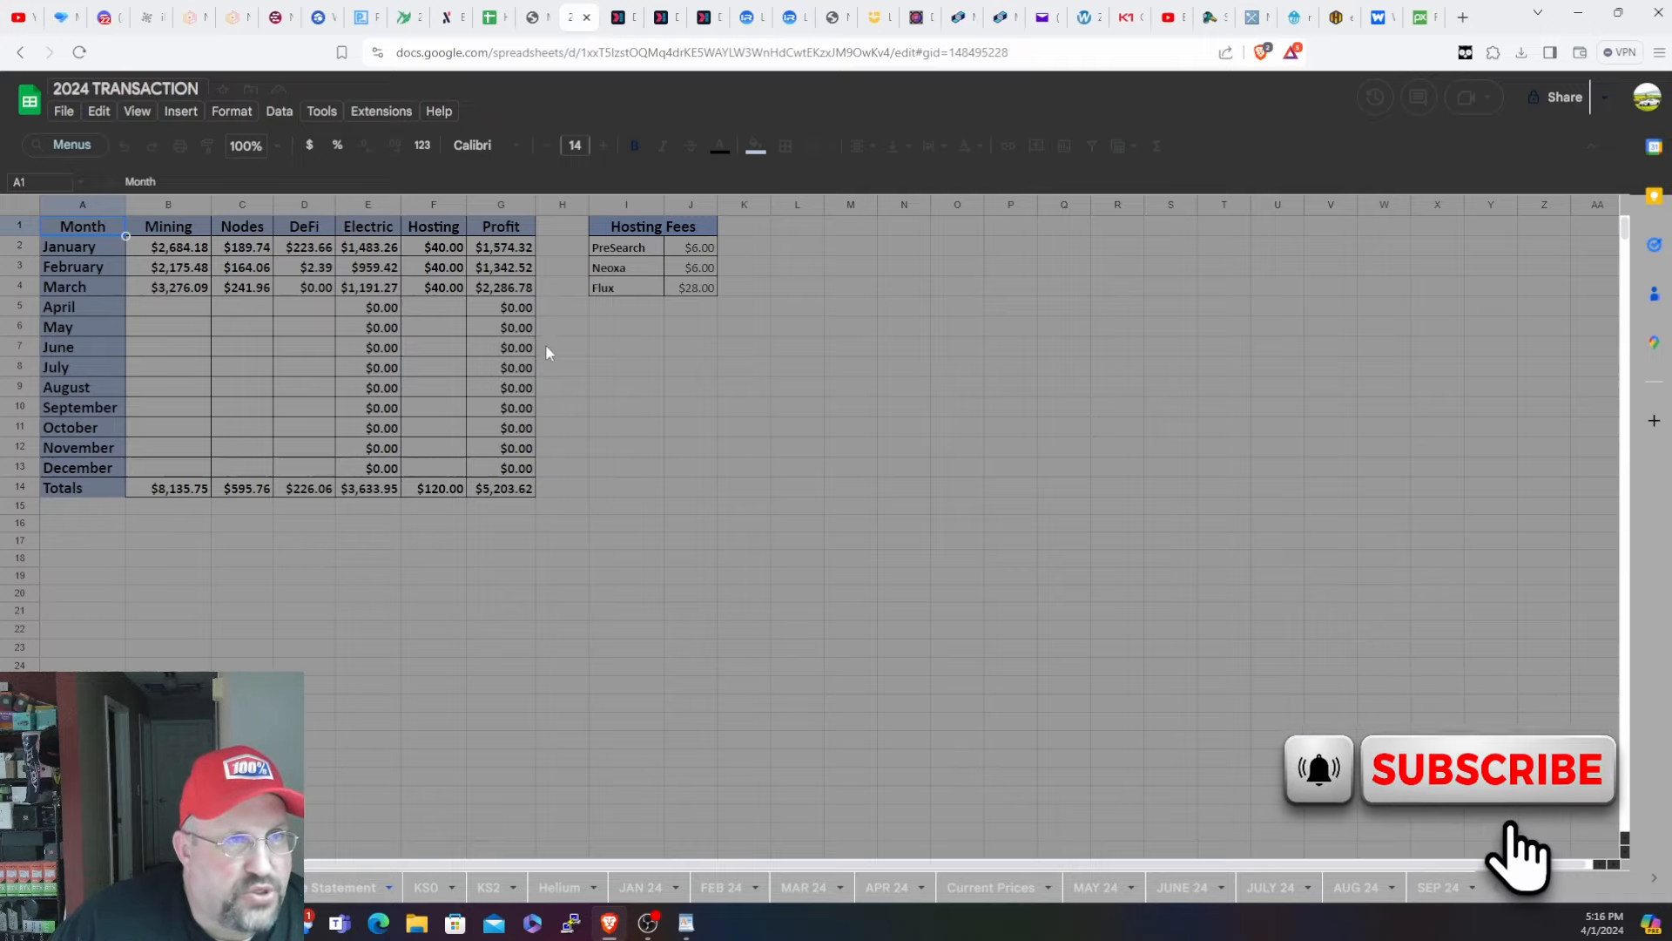
{"action": "mouse_move", "coordinate": [852, 397]}
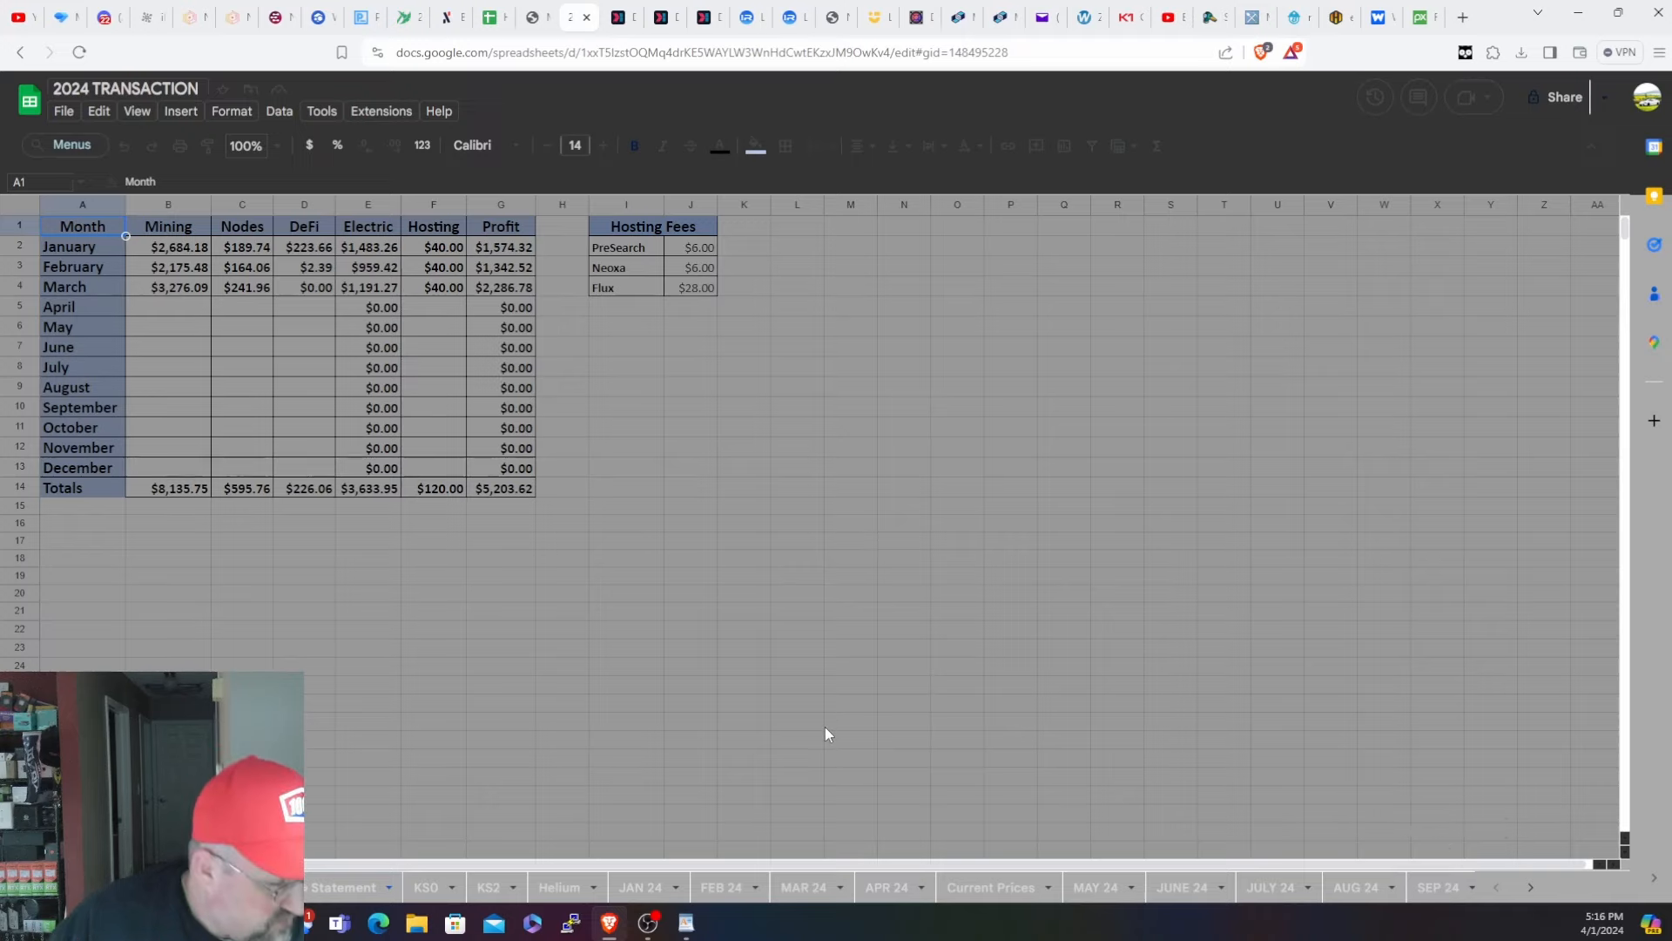
{"action": "mouse_move", "coordinate": [836, 734]}
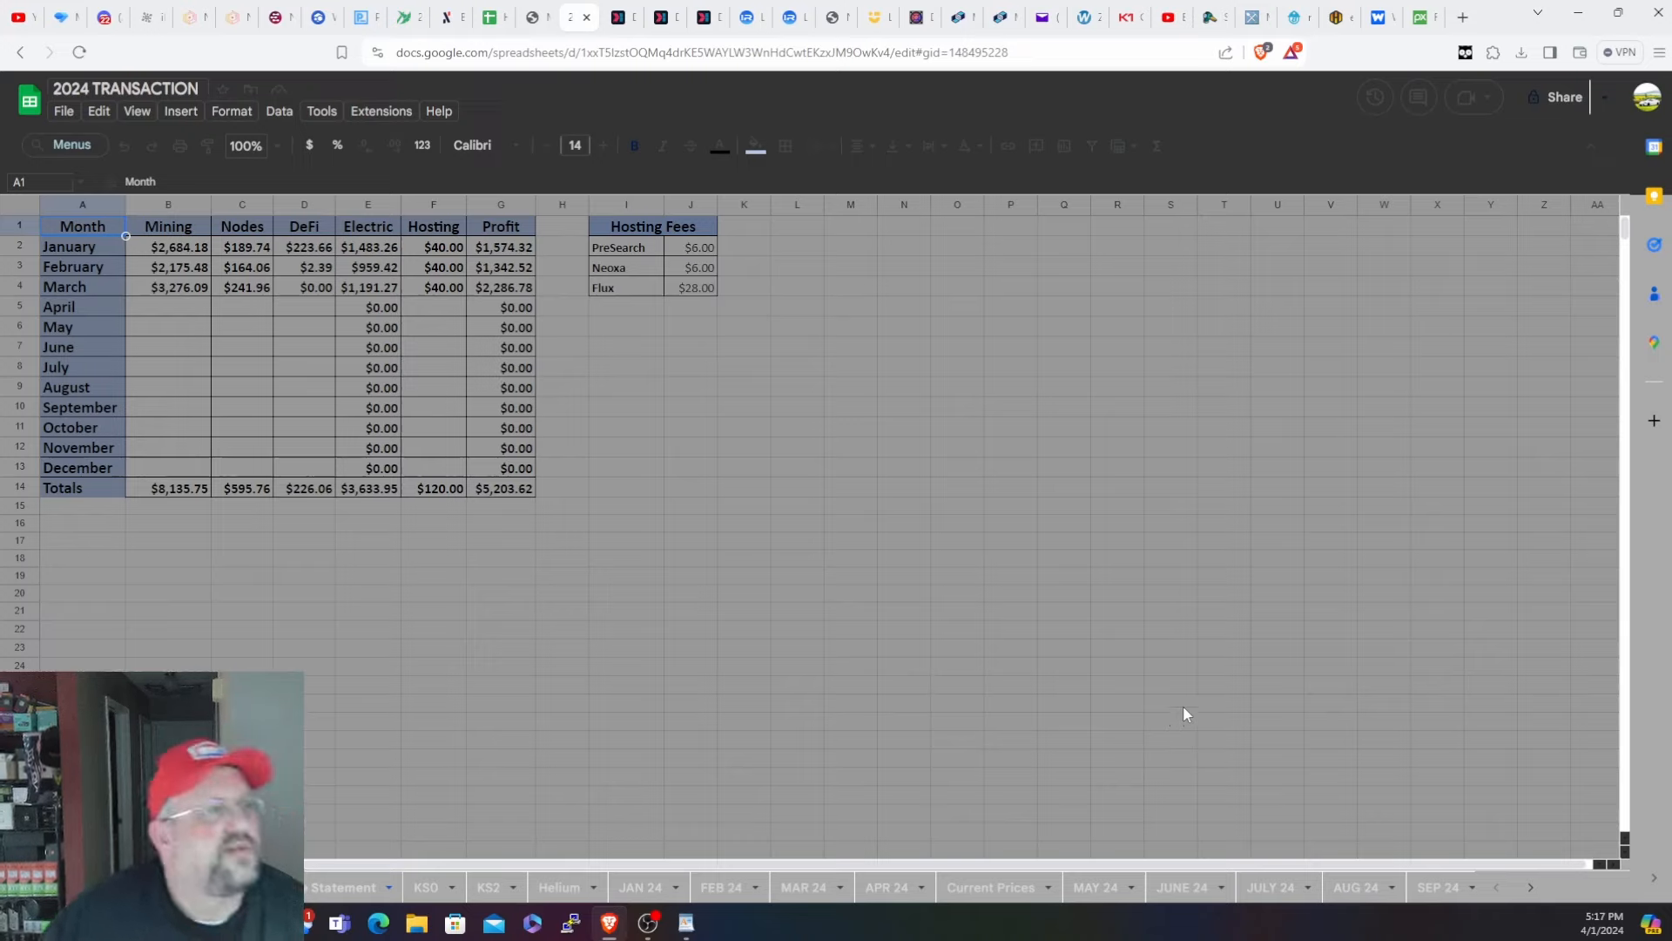
{"action": "mouse_move", "coordinate": [930, 598]}
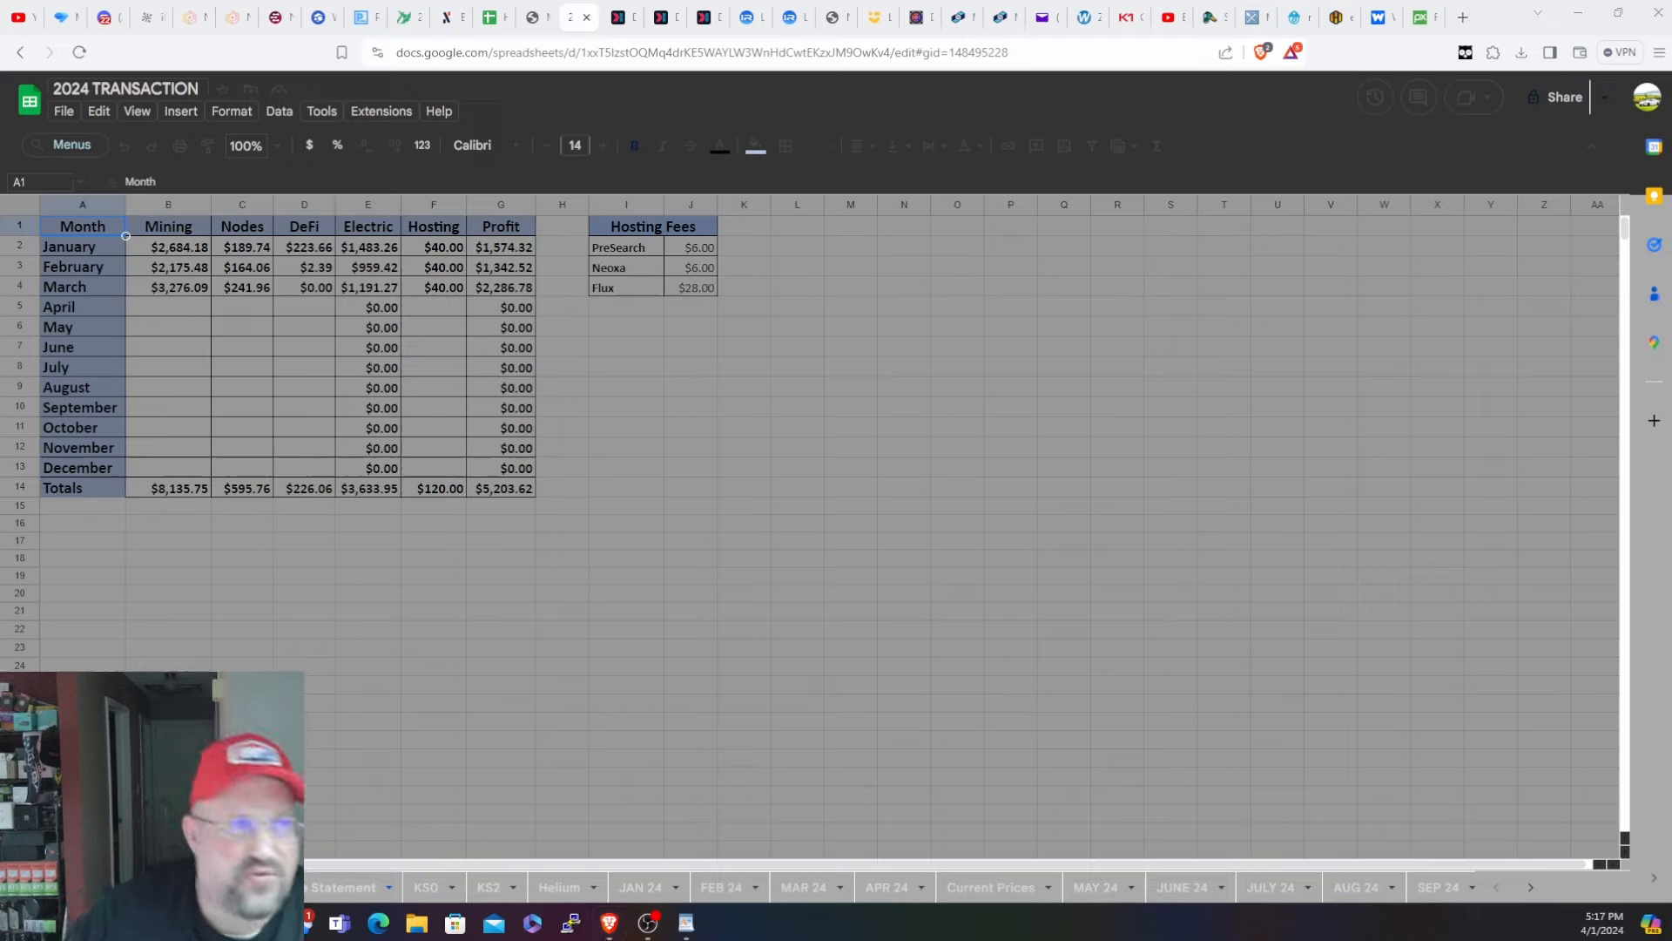
{"action": "mouse_move", "coordinate": [1284, 244]}
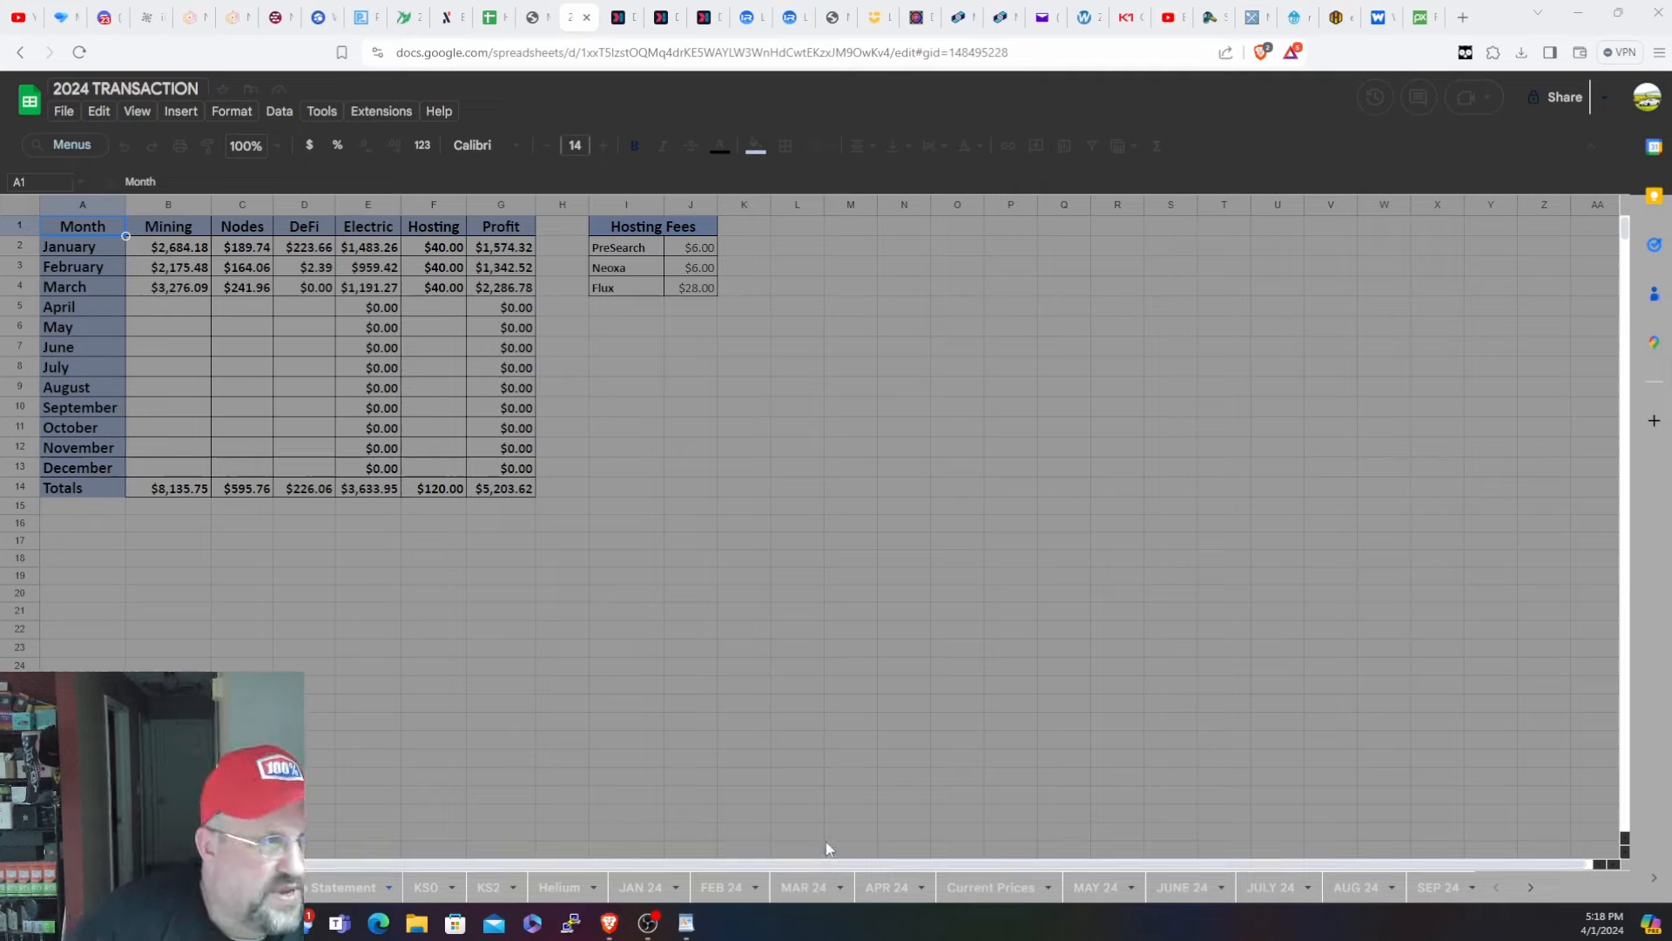
{"action": "mouse_move", "coordinate": [610, 781]}
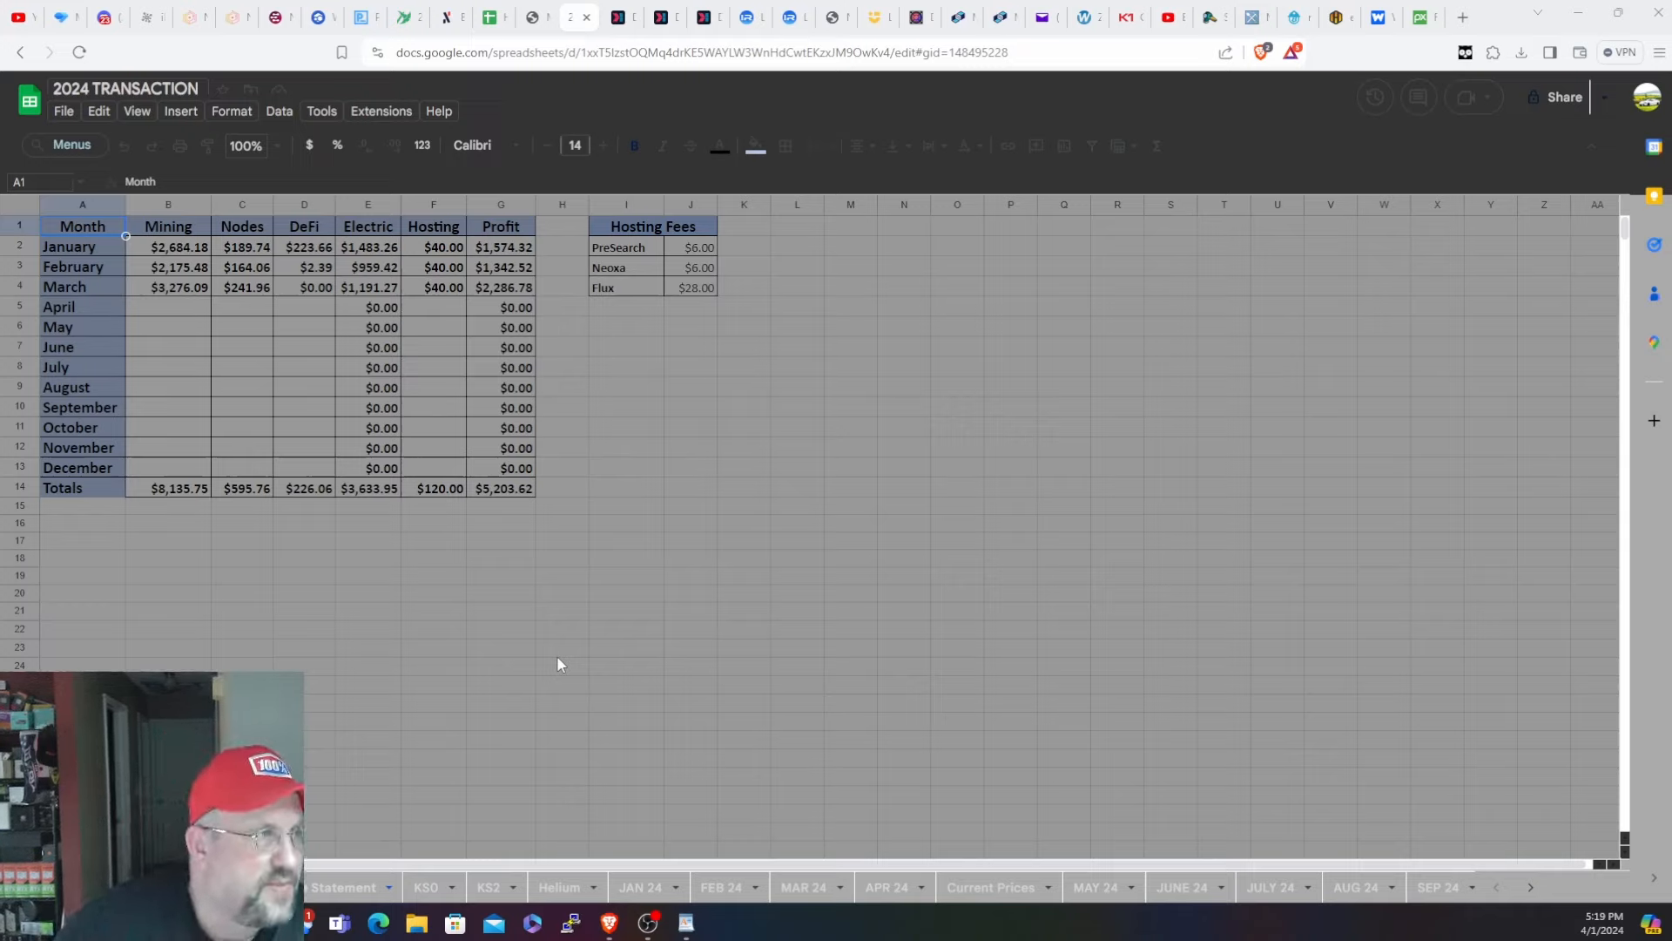
{"action": "mouse_move", "coordinate": [880, 645]}
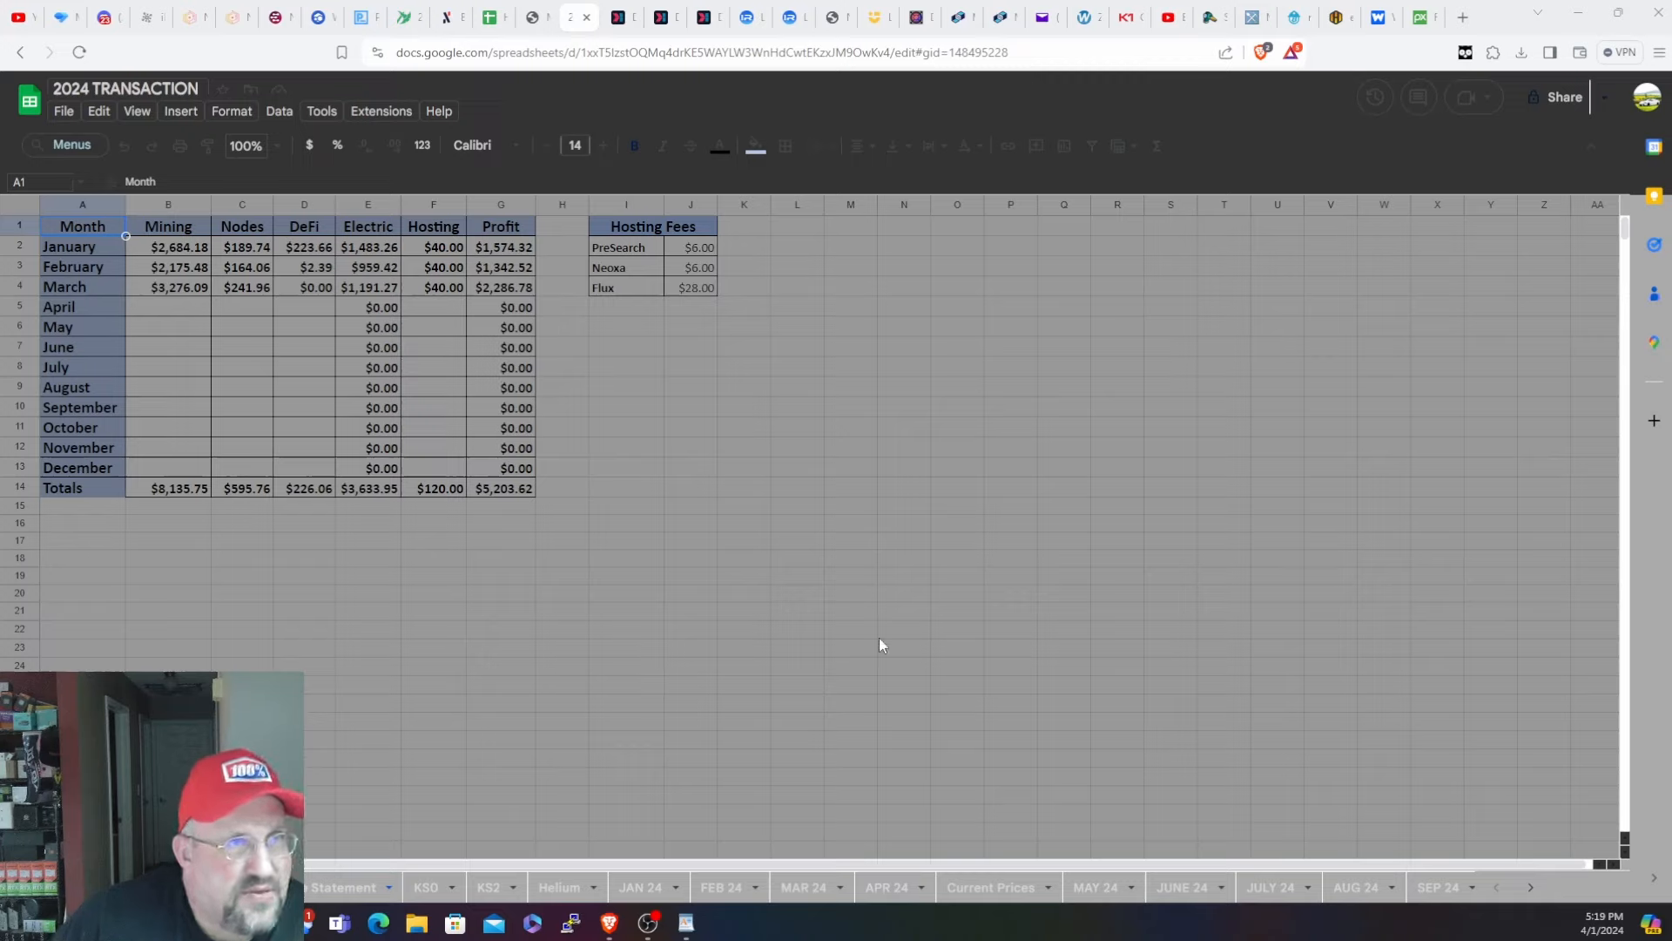